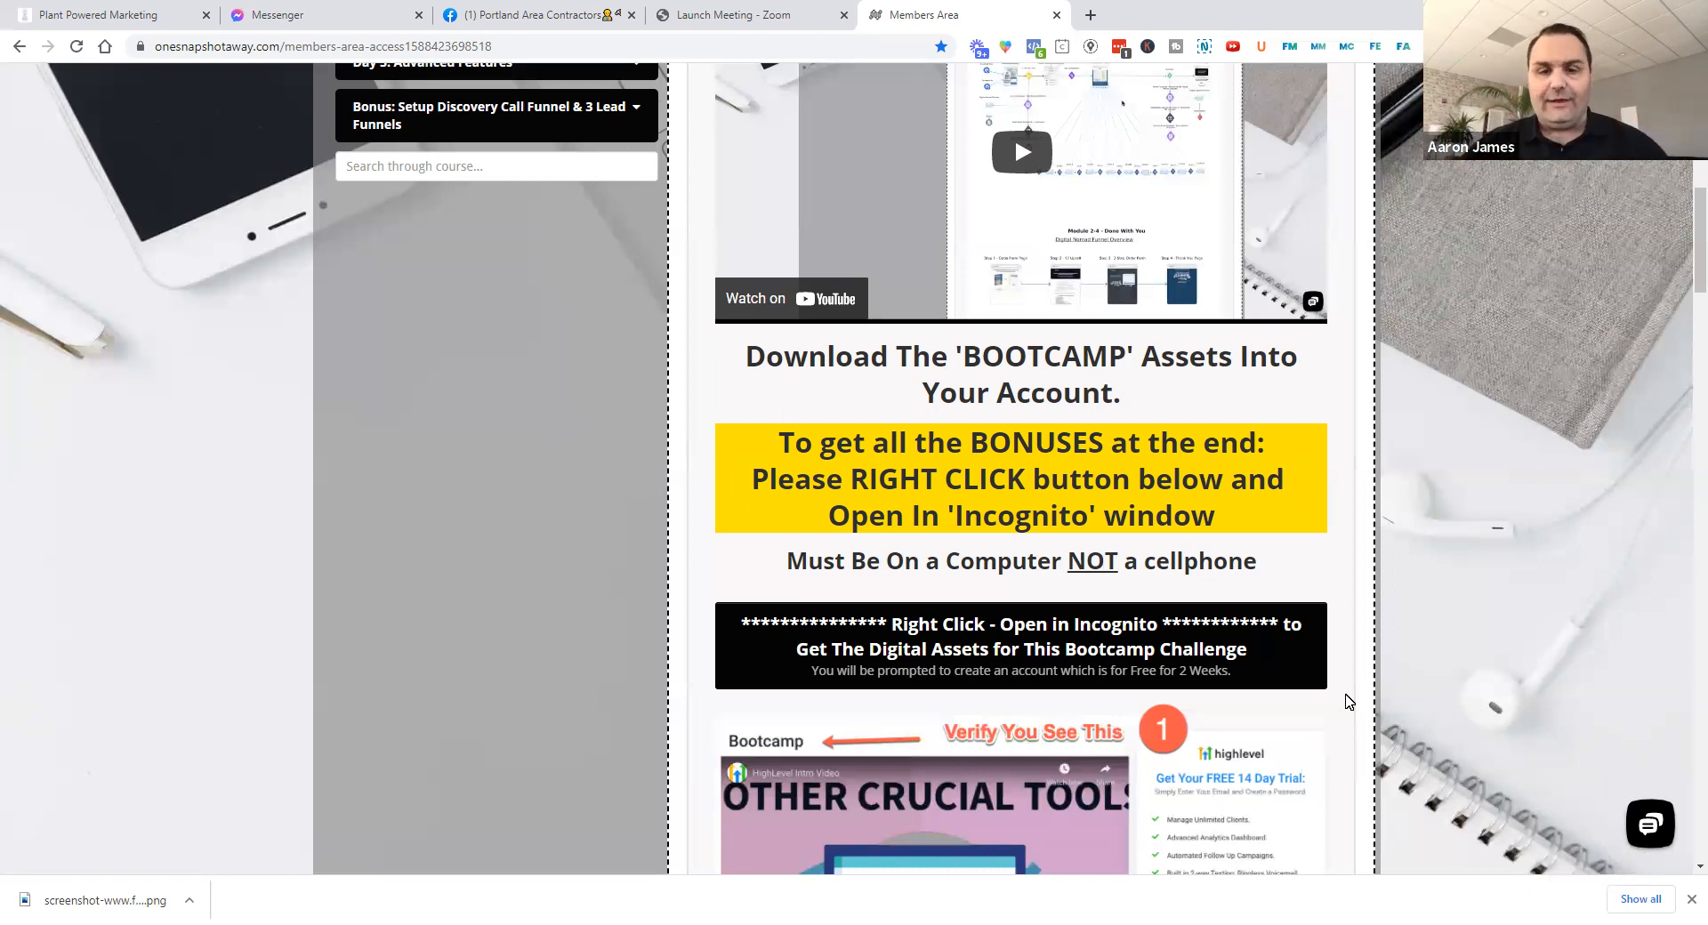
mouse_move(1125, 816)
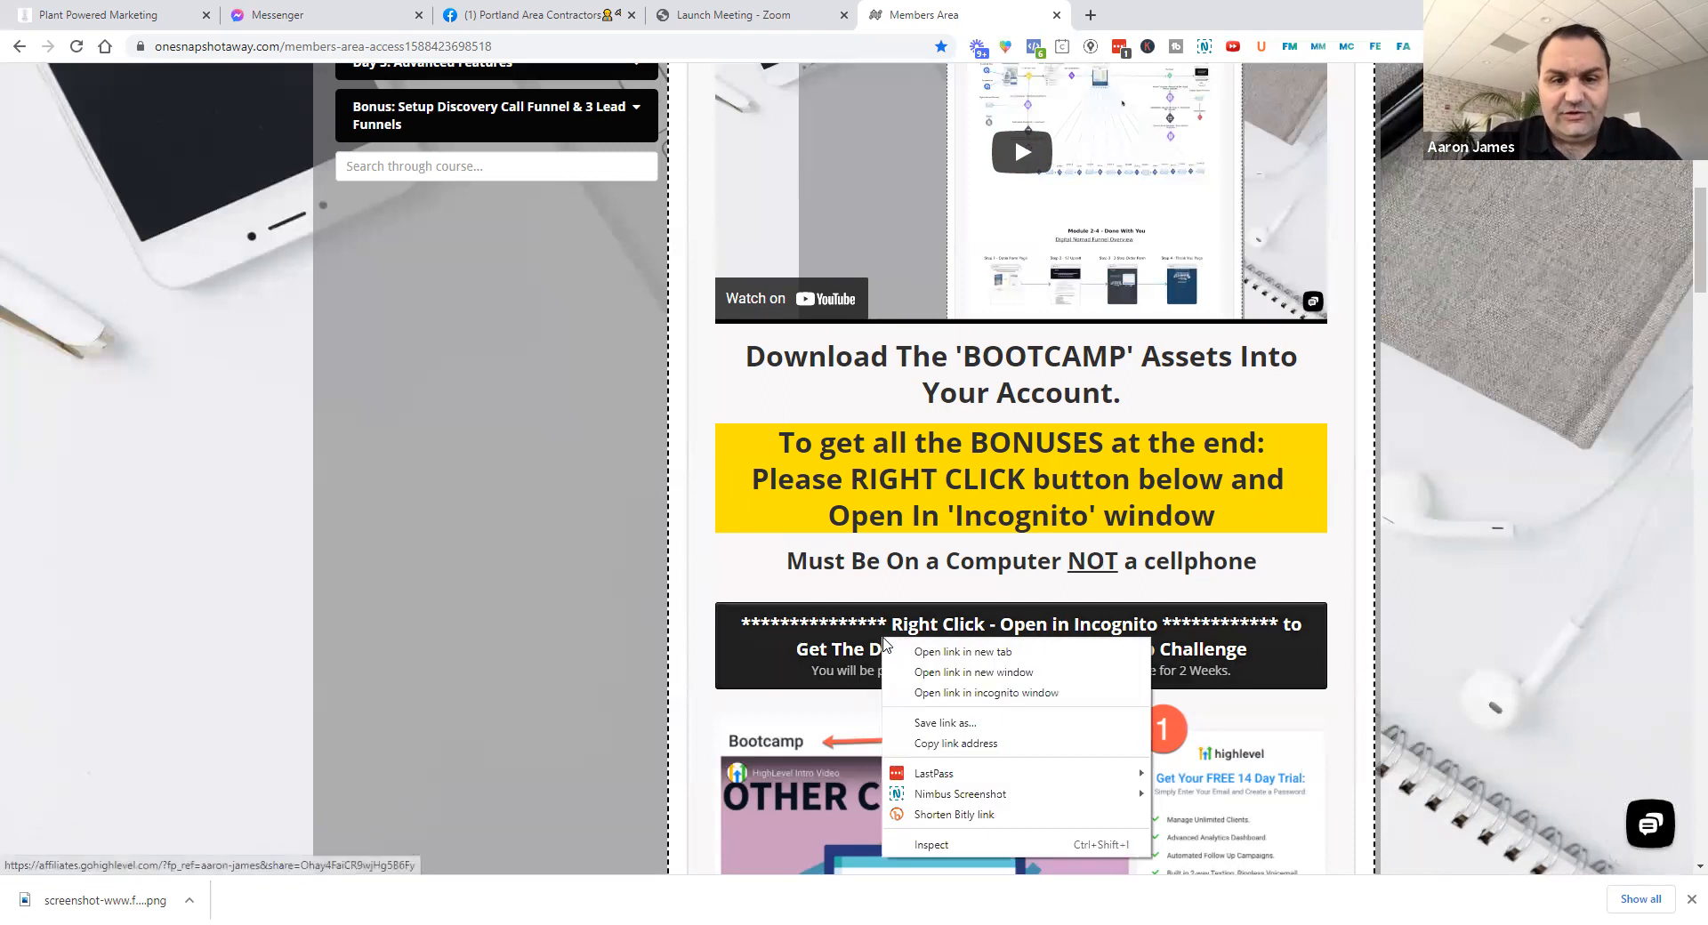
Open the Bootcamp digital assets banner link in a new browser tab
left_click(962, 652)
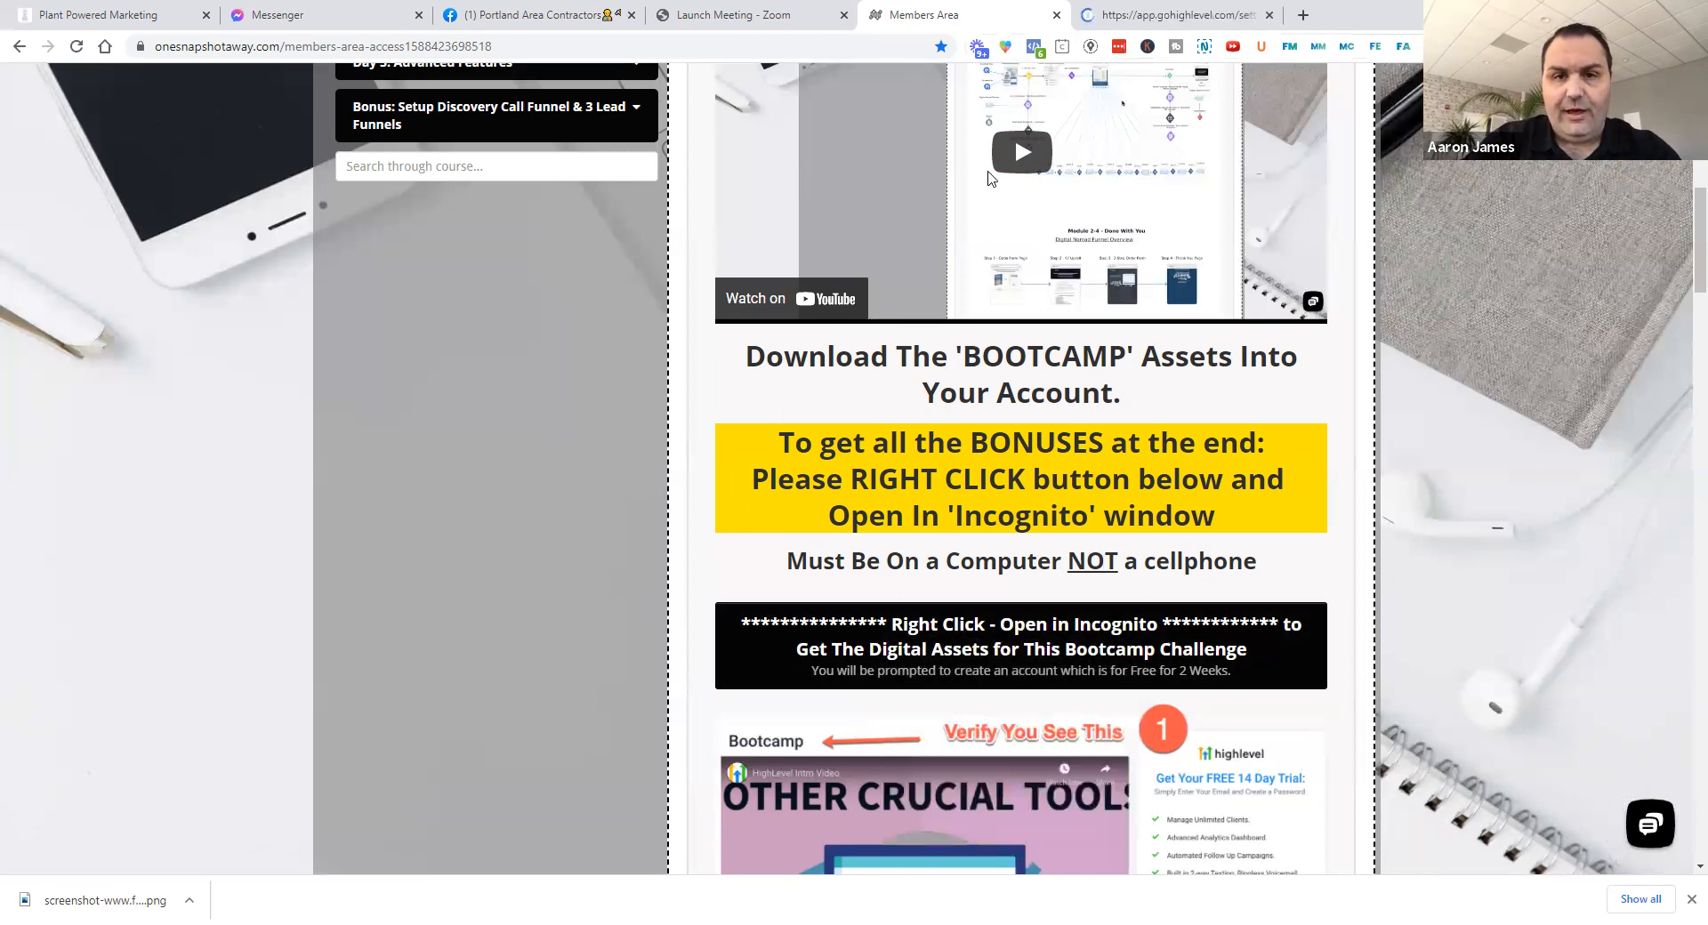
Switch to the new GoHighLevel tab showing the Import Snapshot confirmation
left_click(1171, 14)
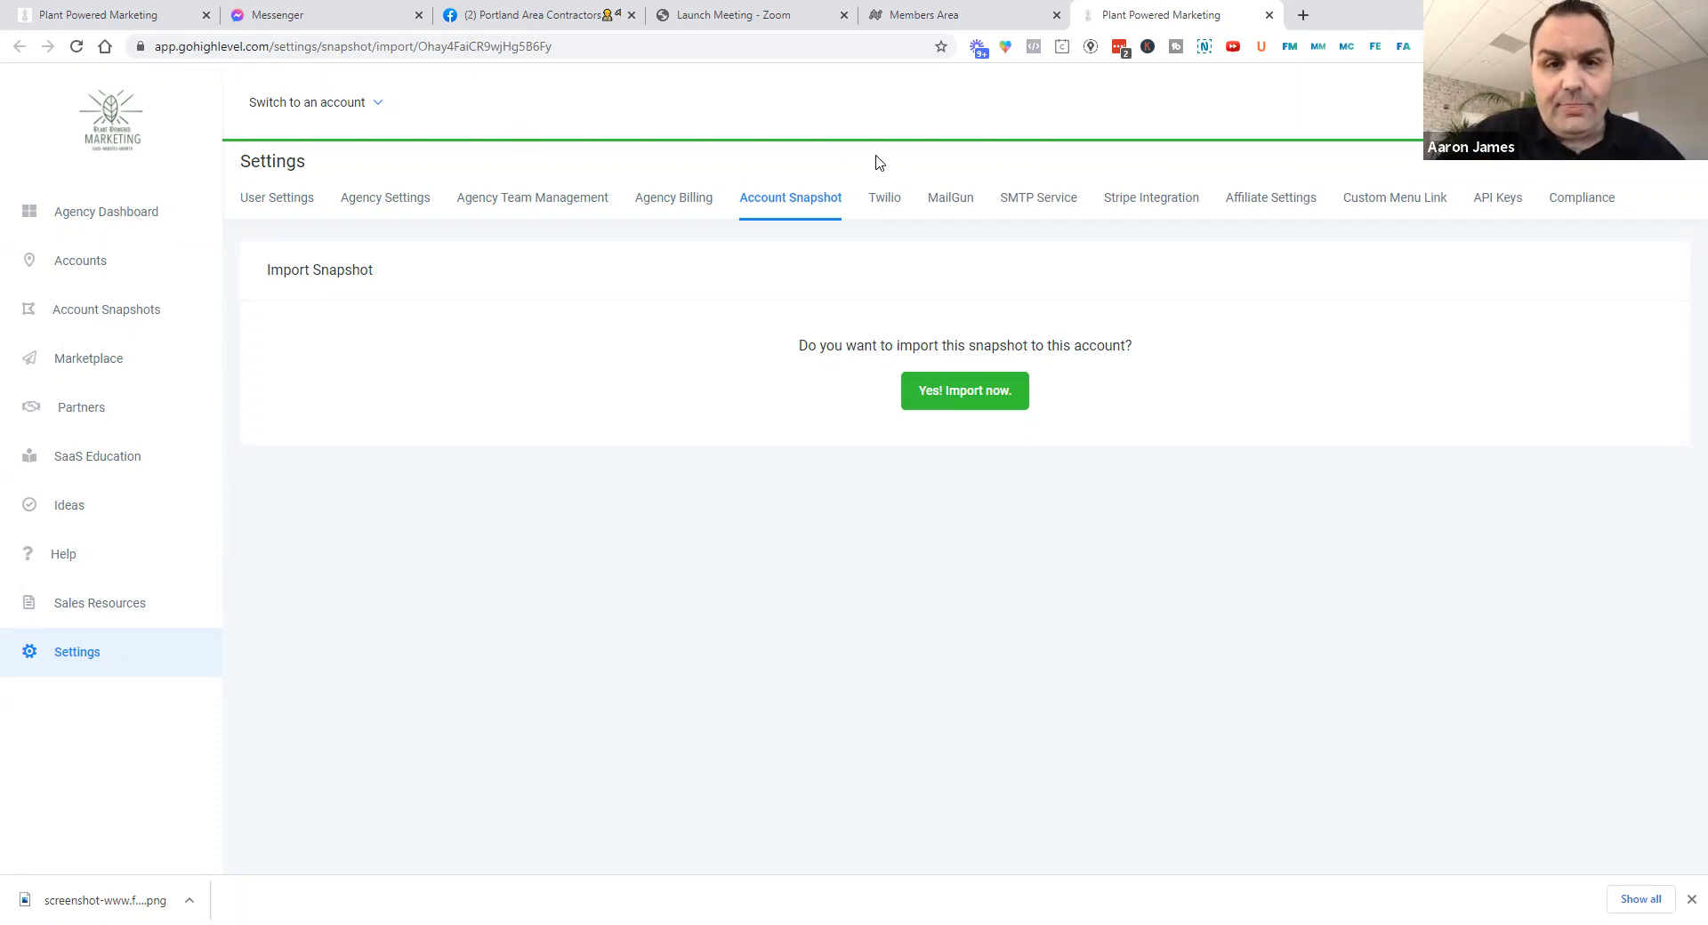
mouse_move(948, 157)
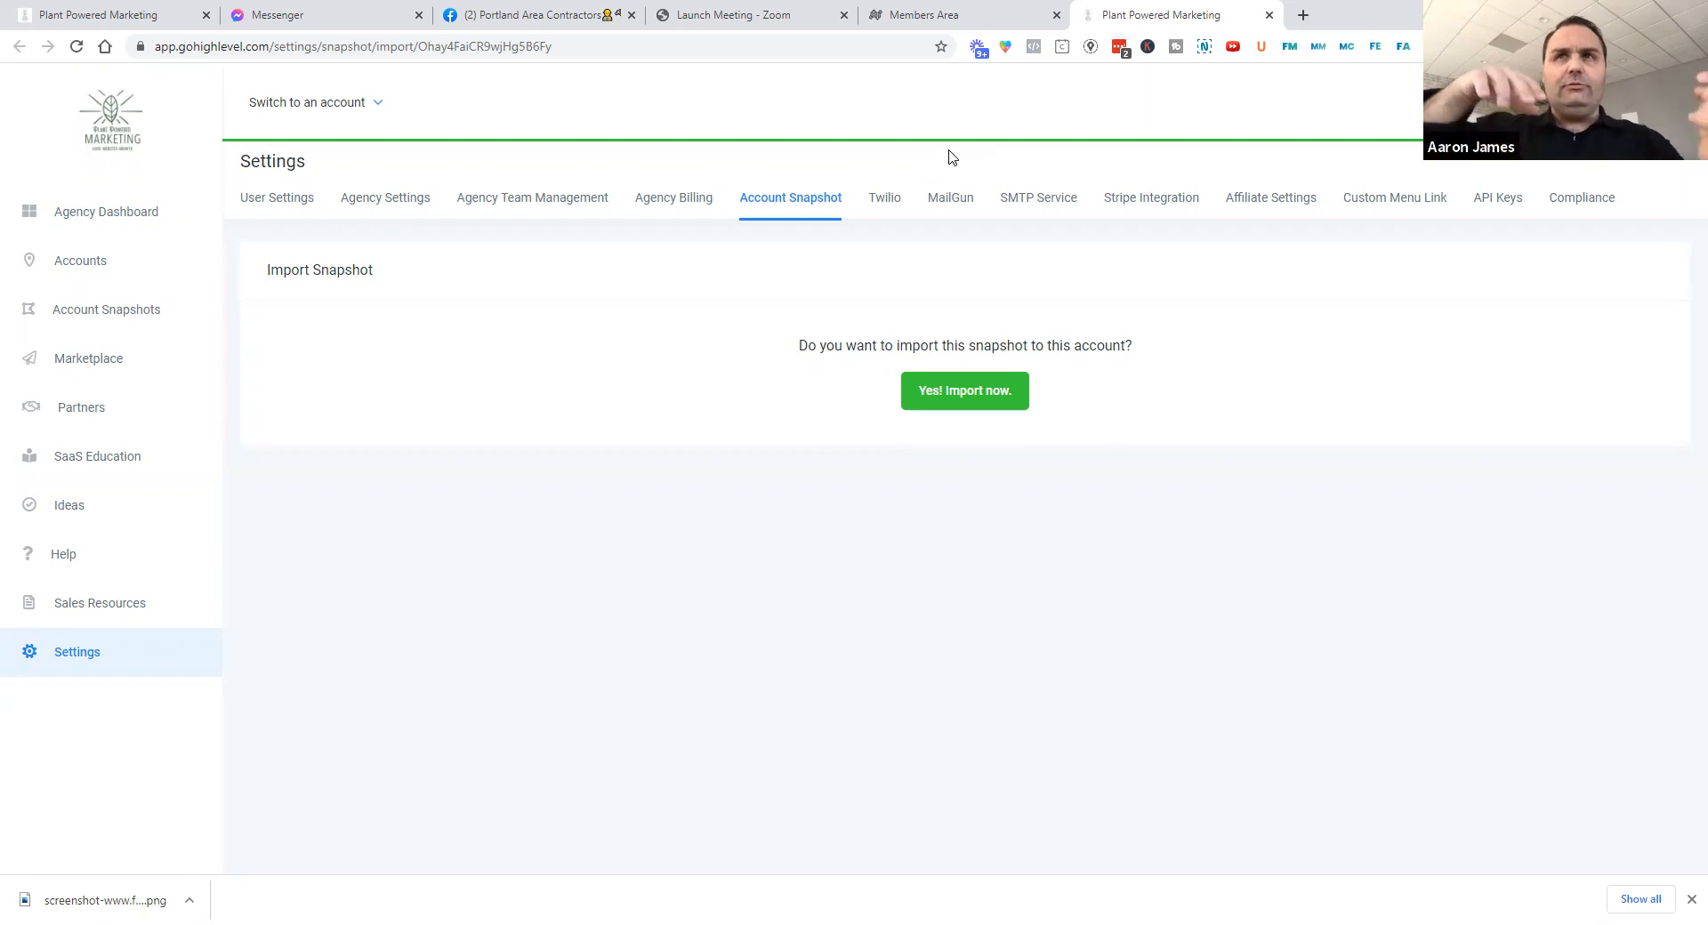
mouse_move(247, 40)
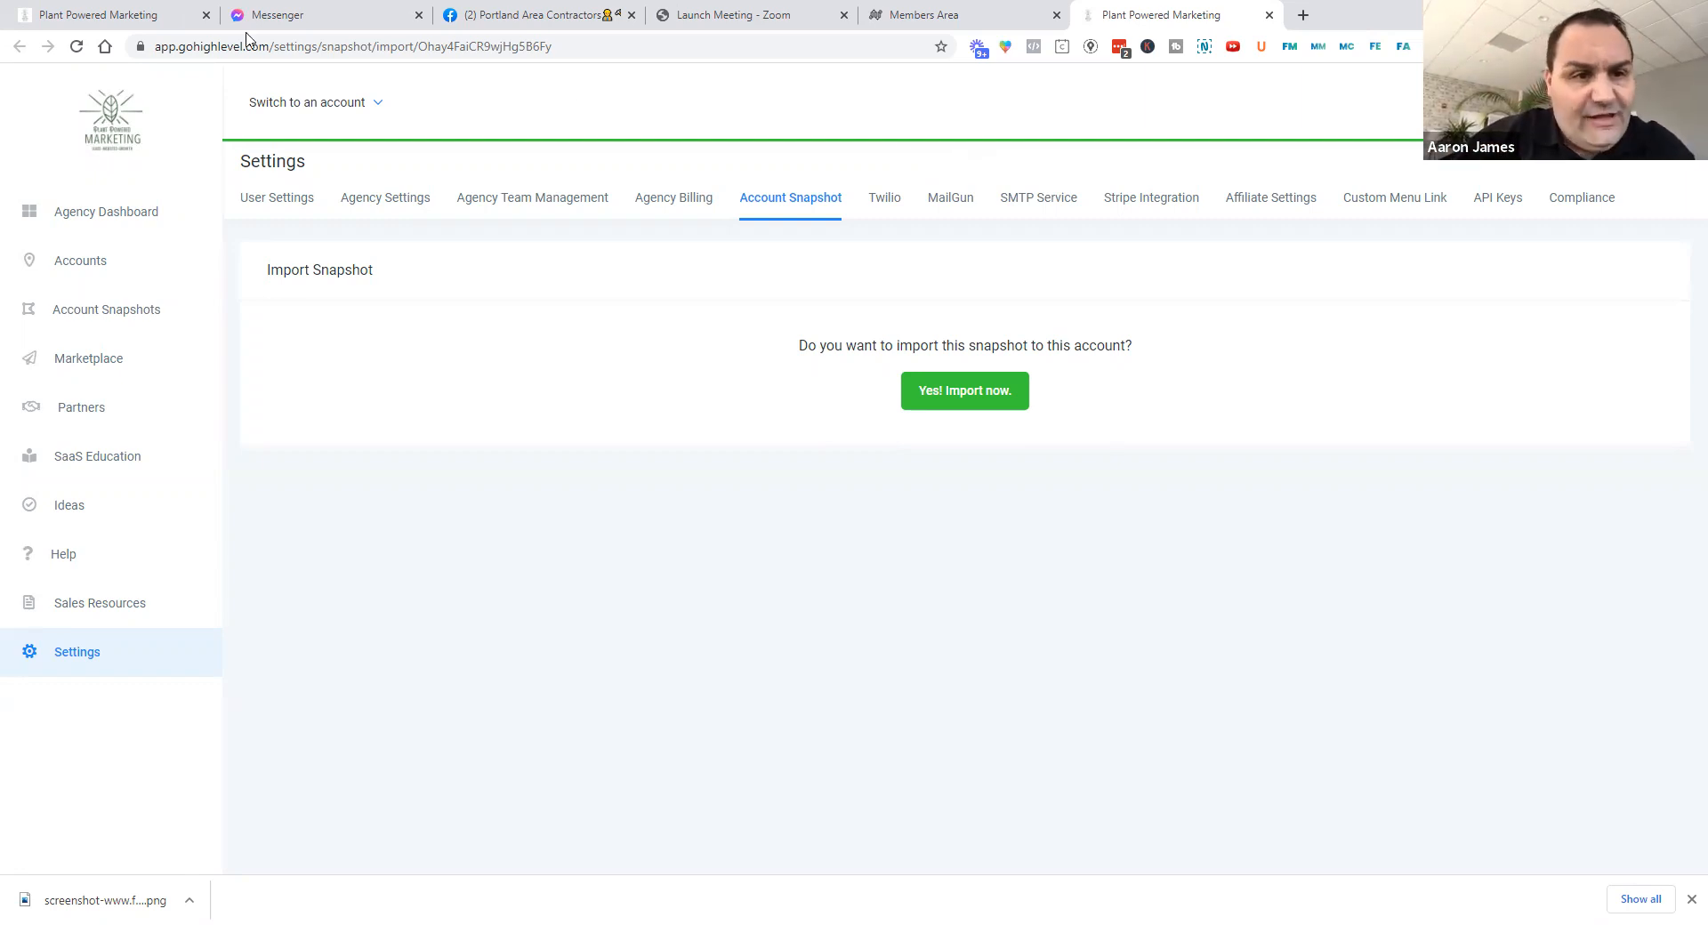
mouse_move(463, 161)
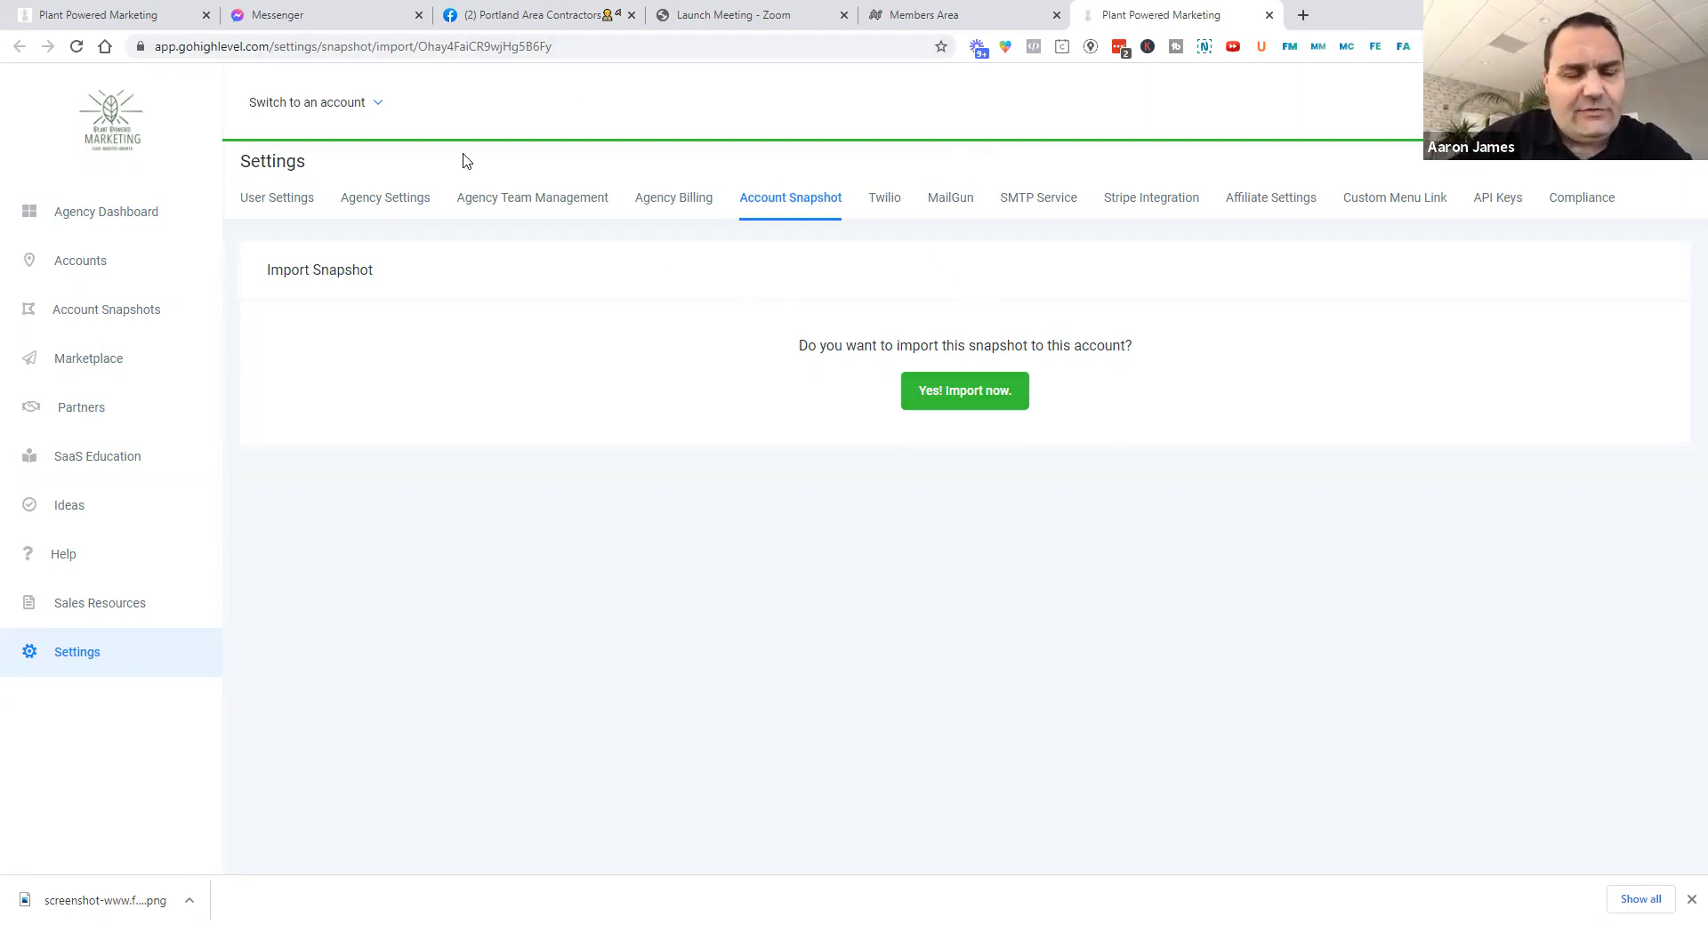
mouse_move(392, 89)
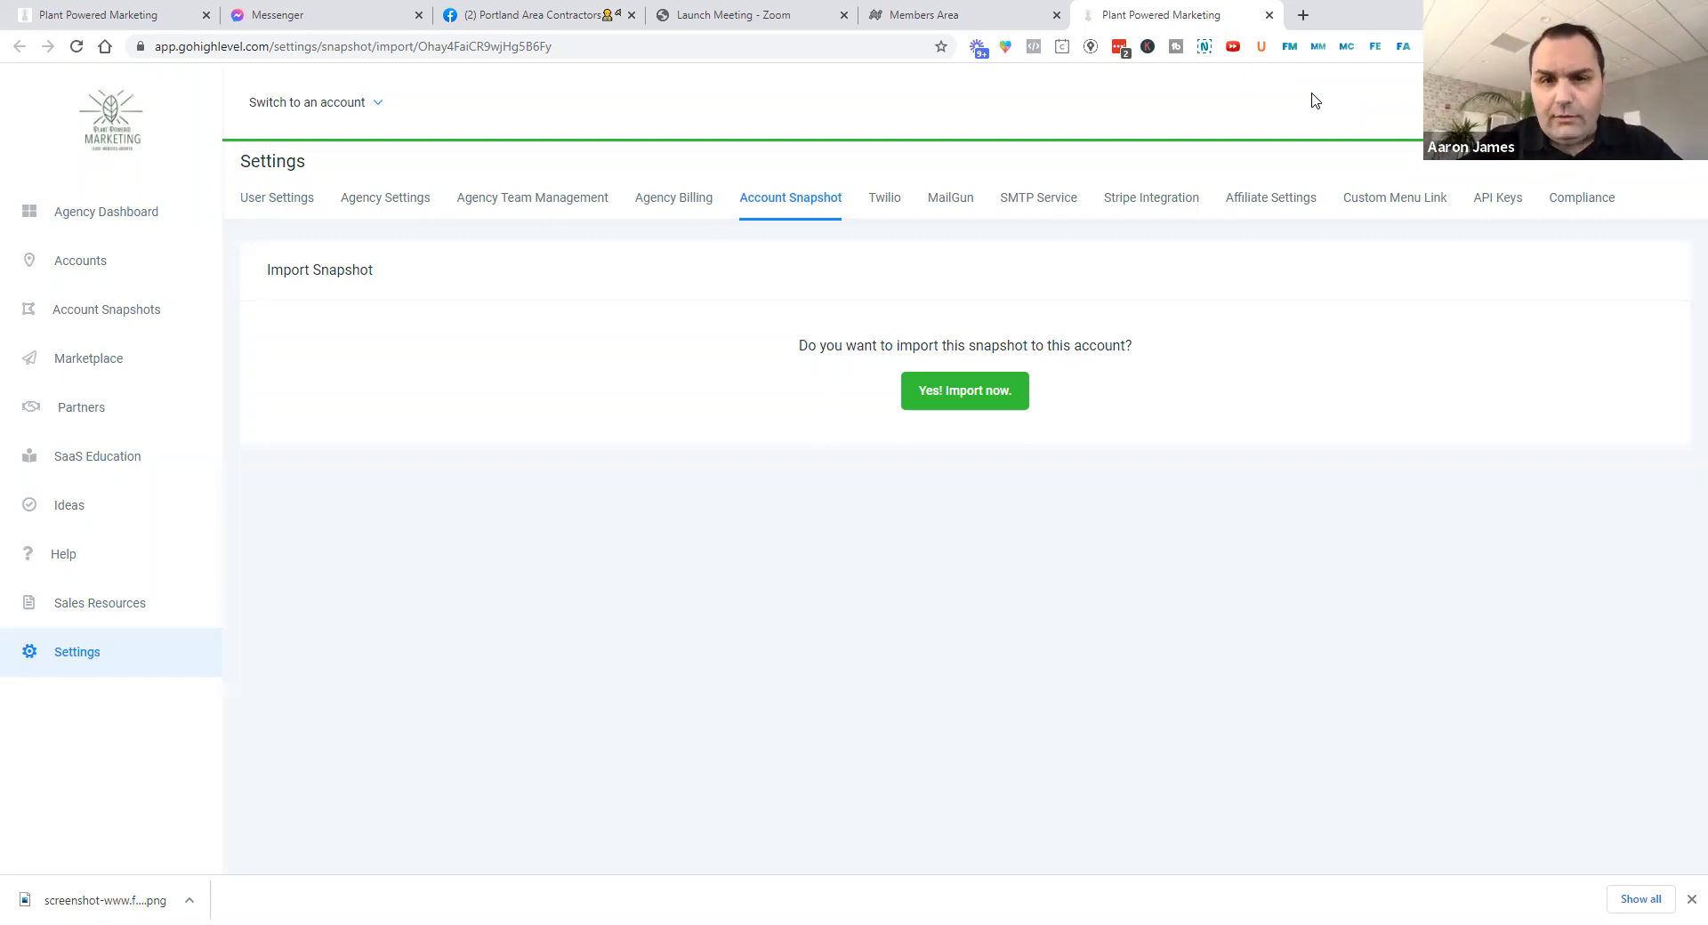
mouse_move(1101, 330)
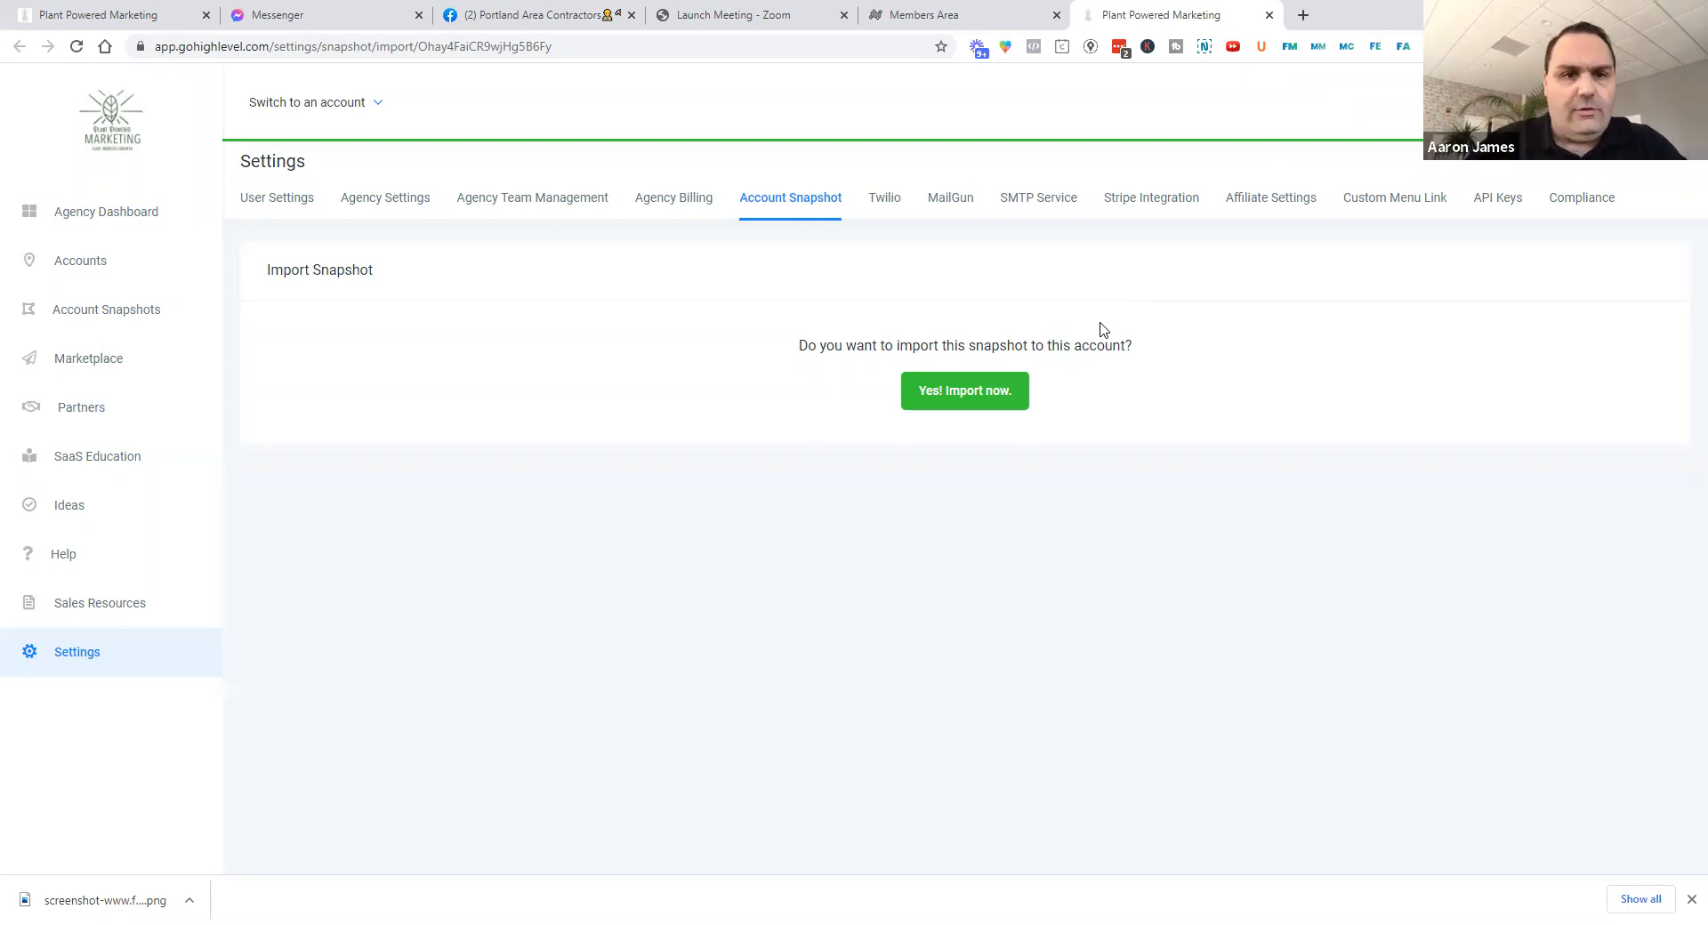
mouse_move(1281, 412)
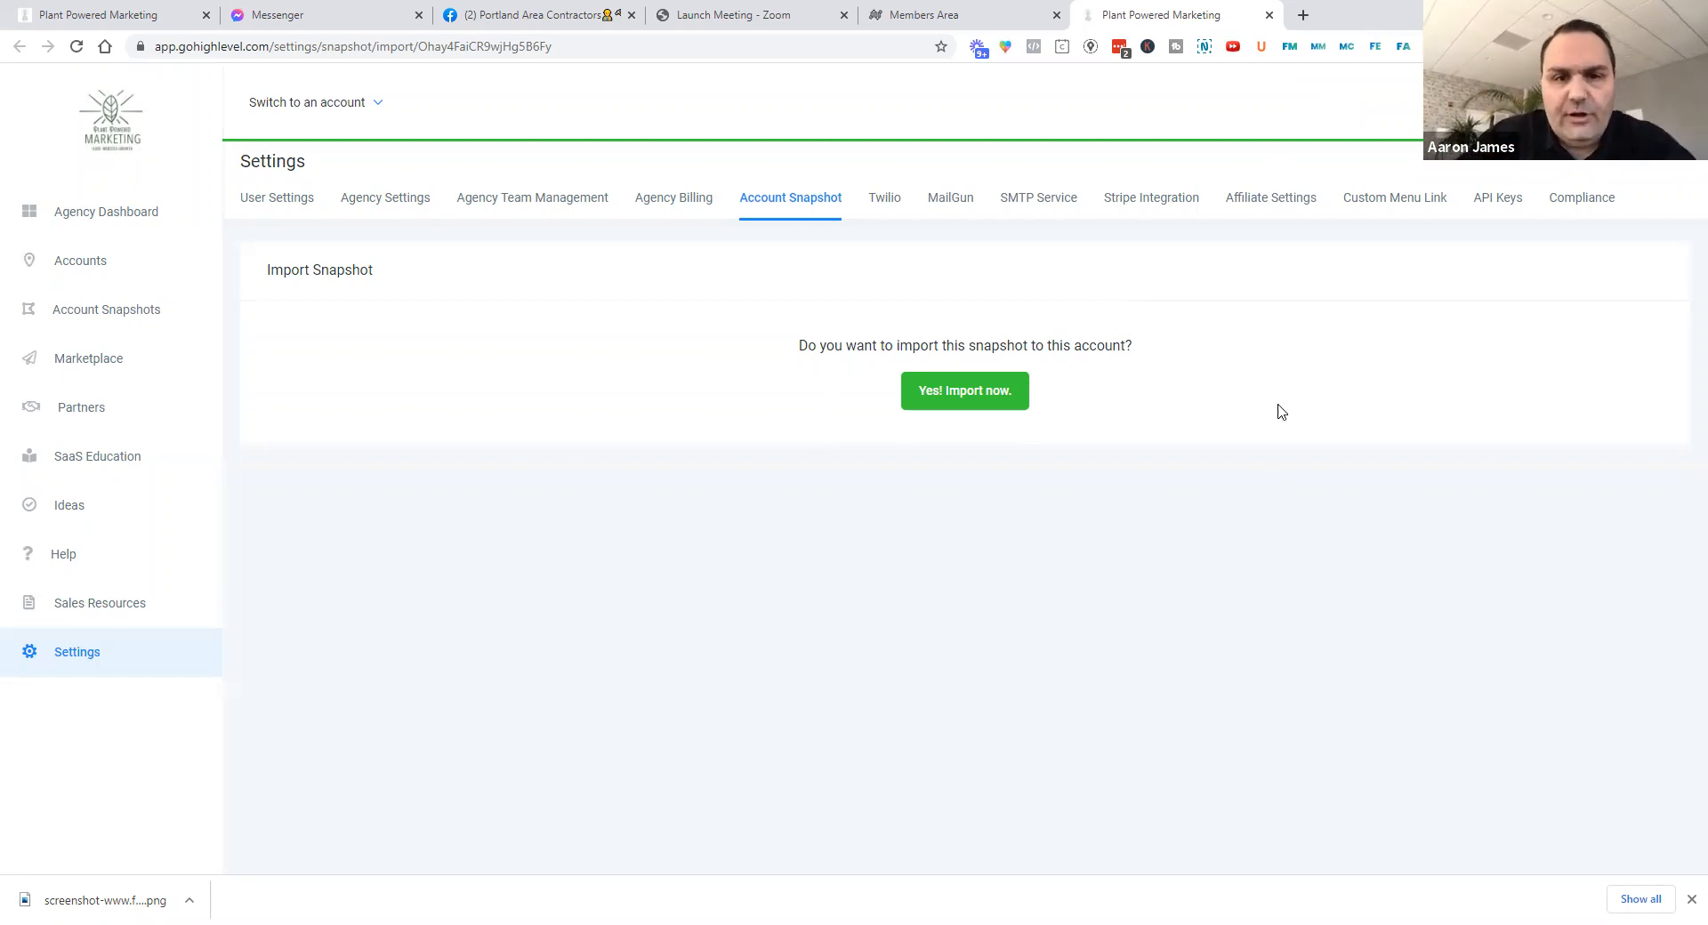
Confirm 'Yes! Import now.' so Bootcamp lands in Imported Snapshots
left_click(962, 390)
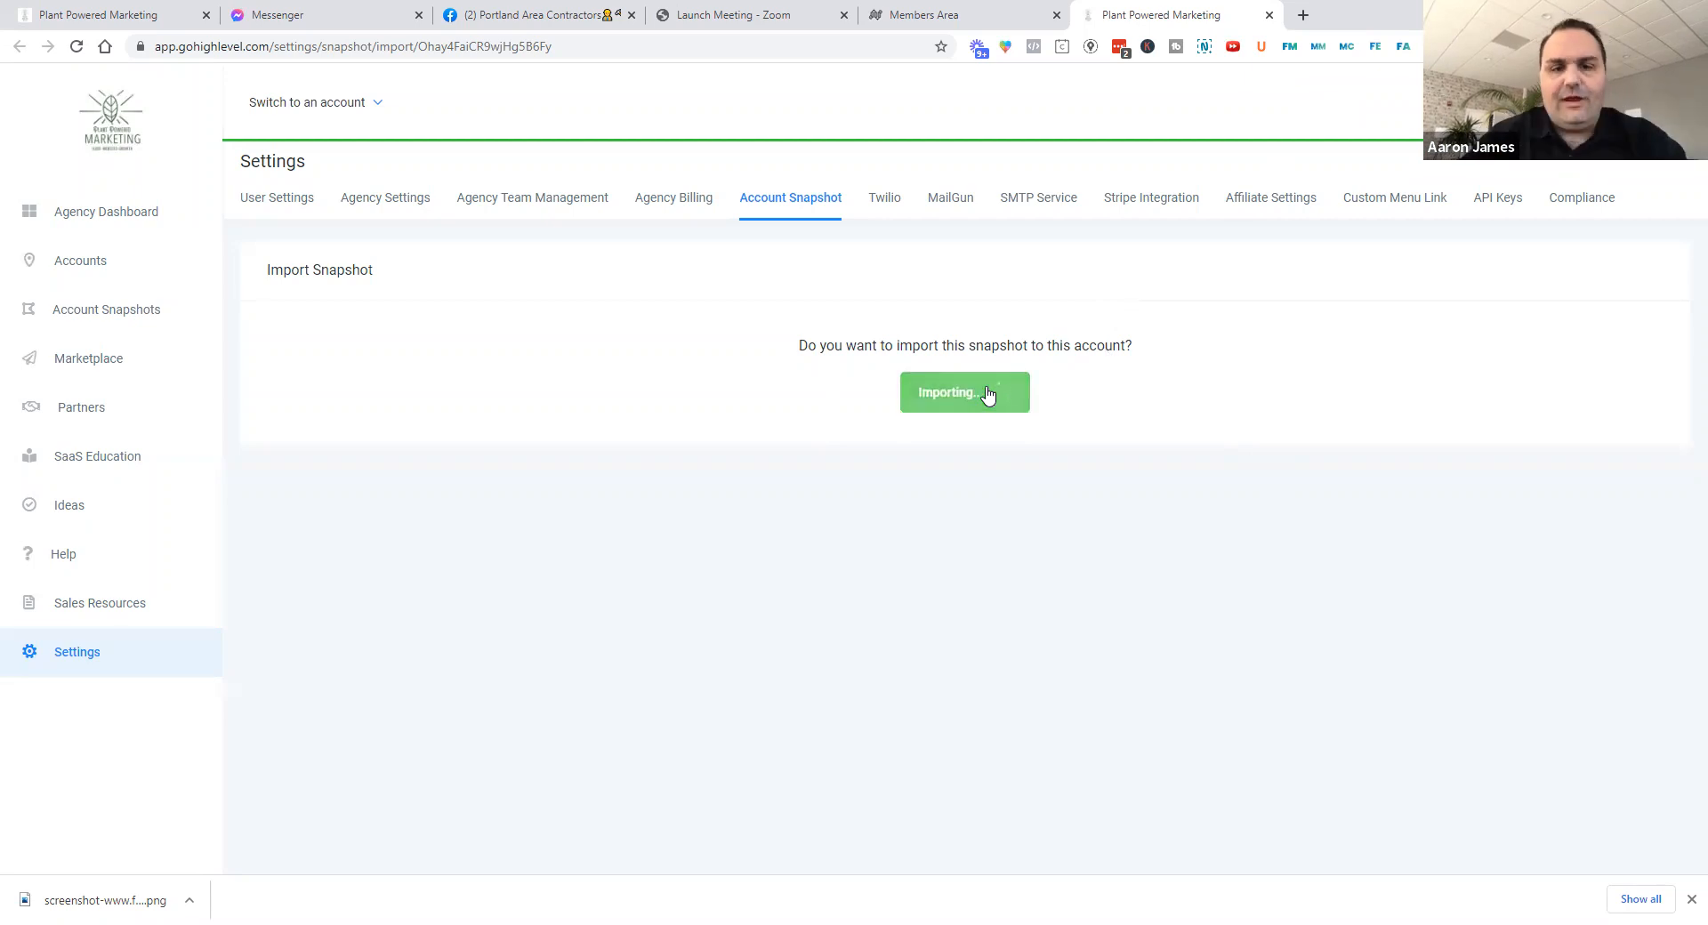
left_click(962, 392)
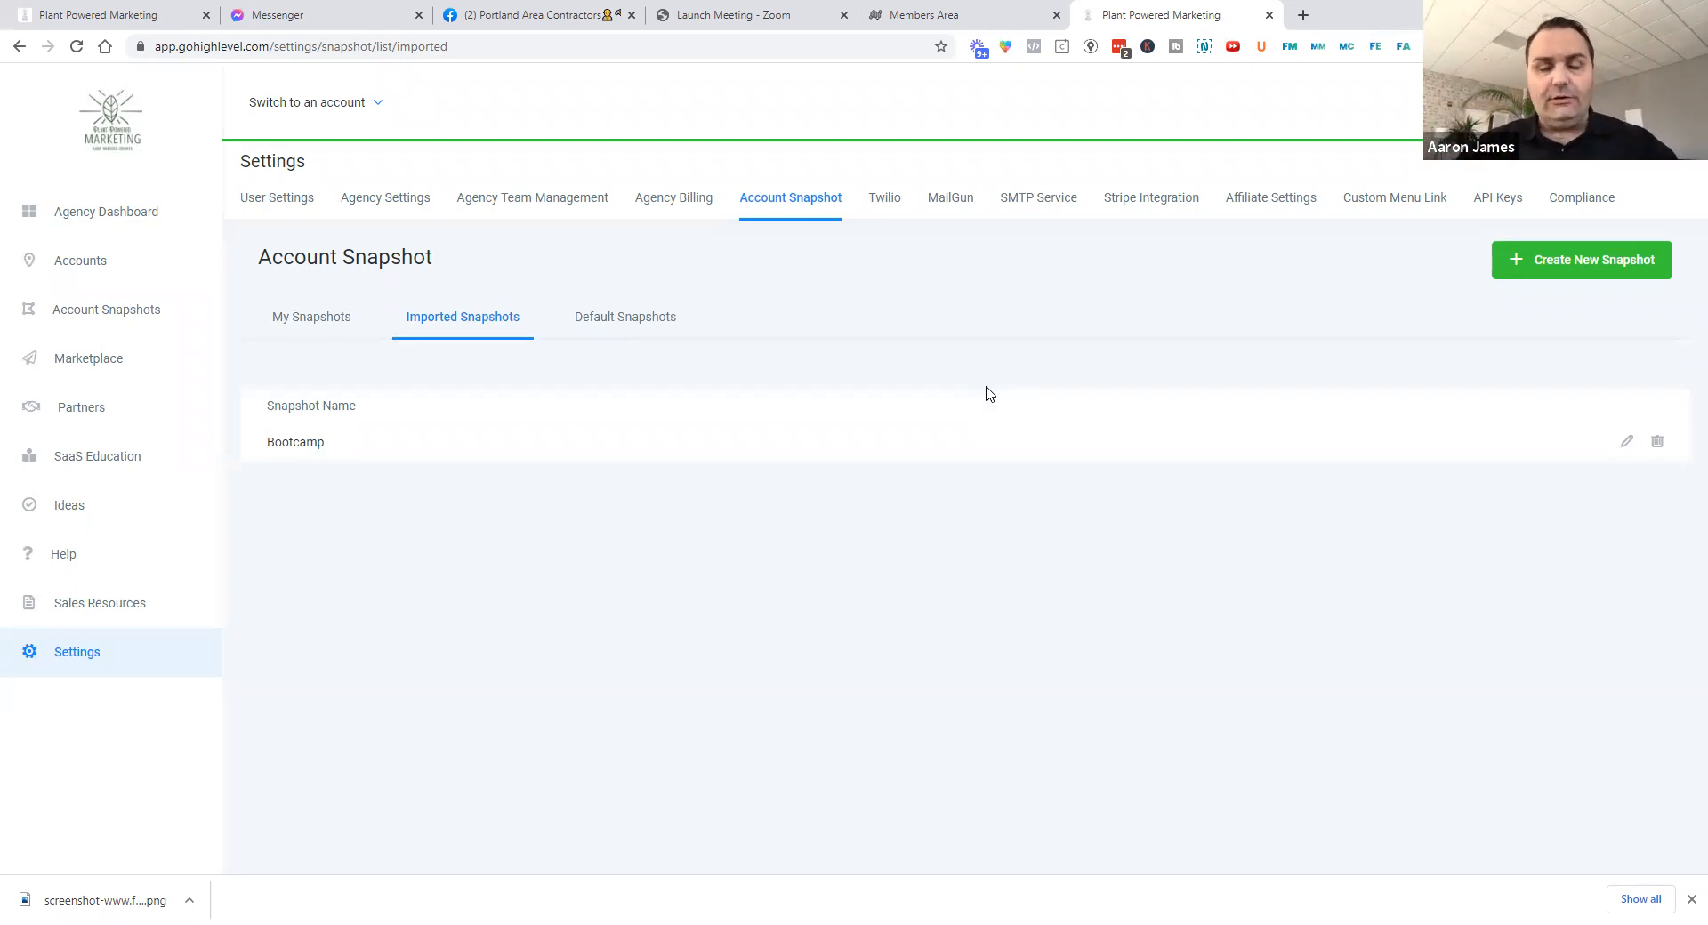
mouse_move(370, 117)
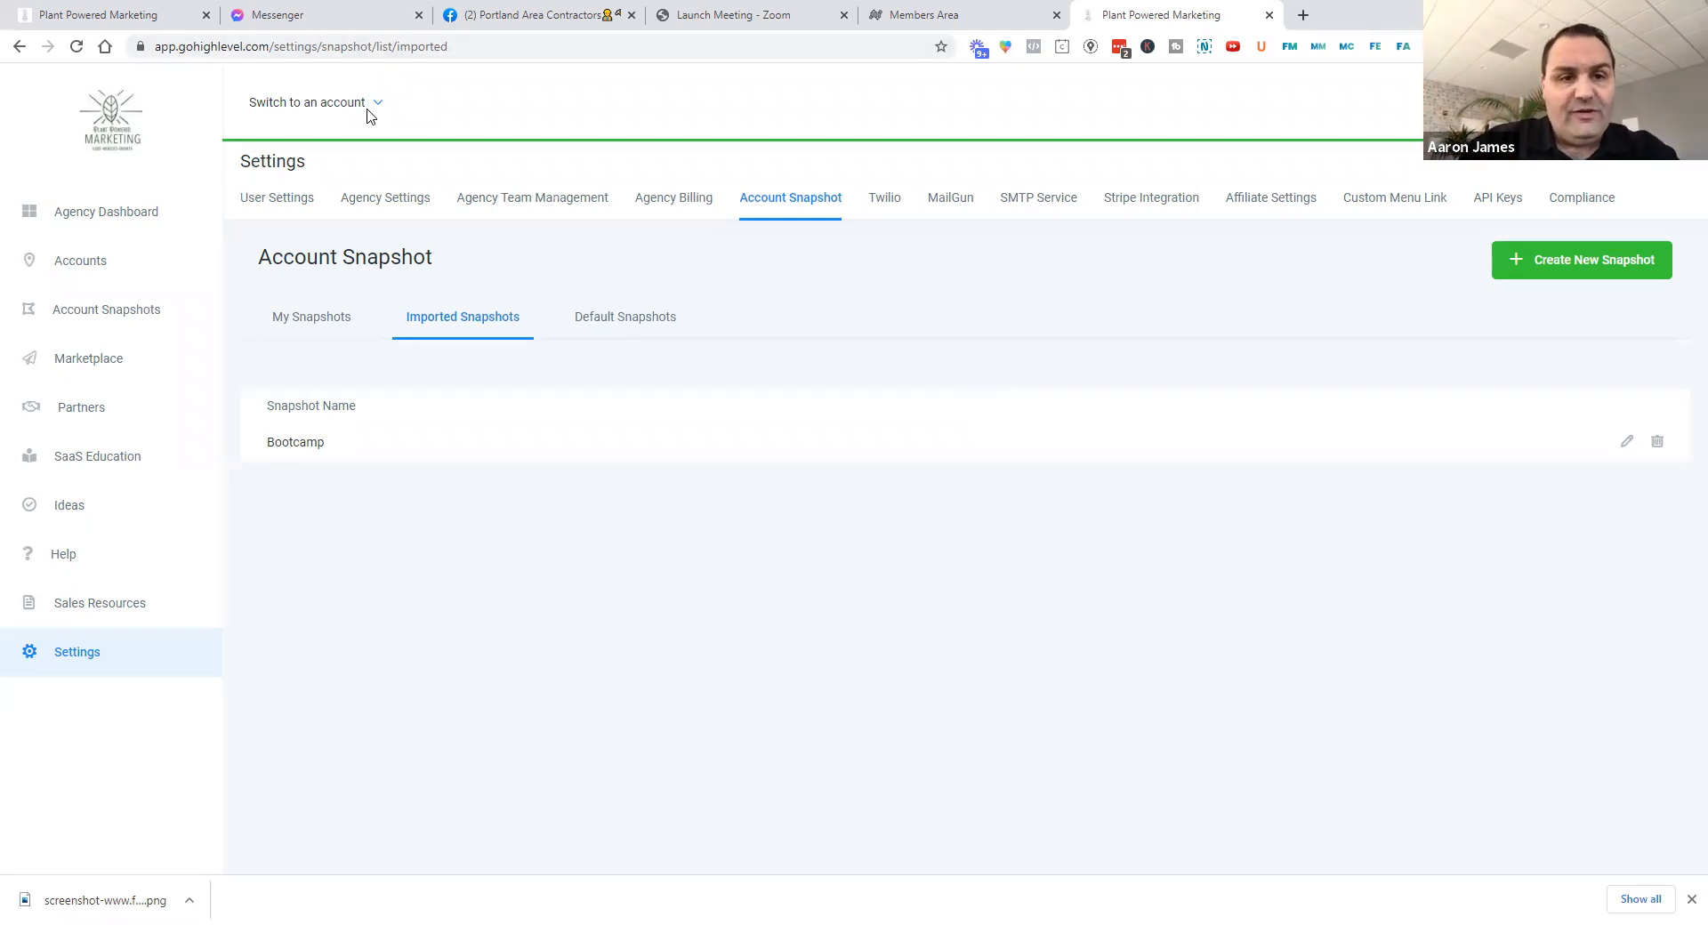
left_click(316, 101)
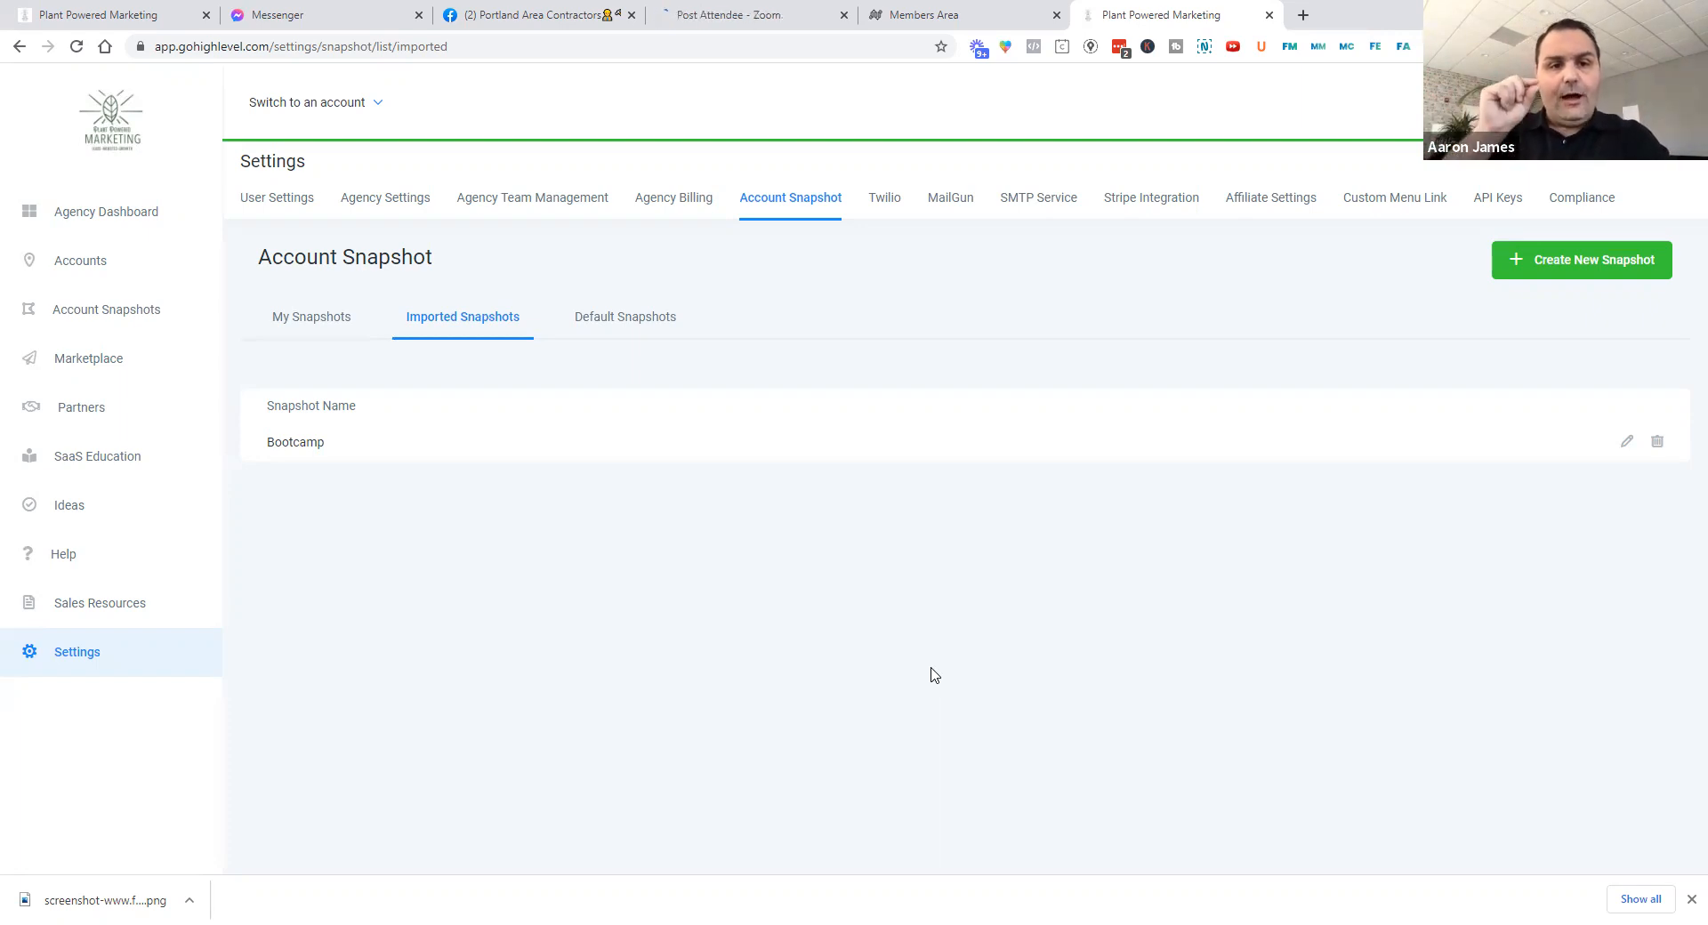
mouse_move(1147, 904)
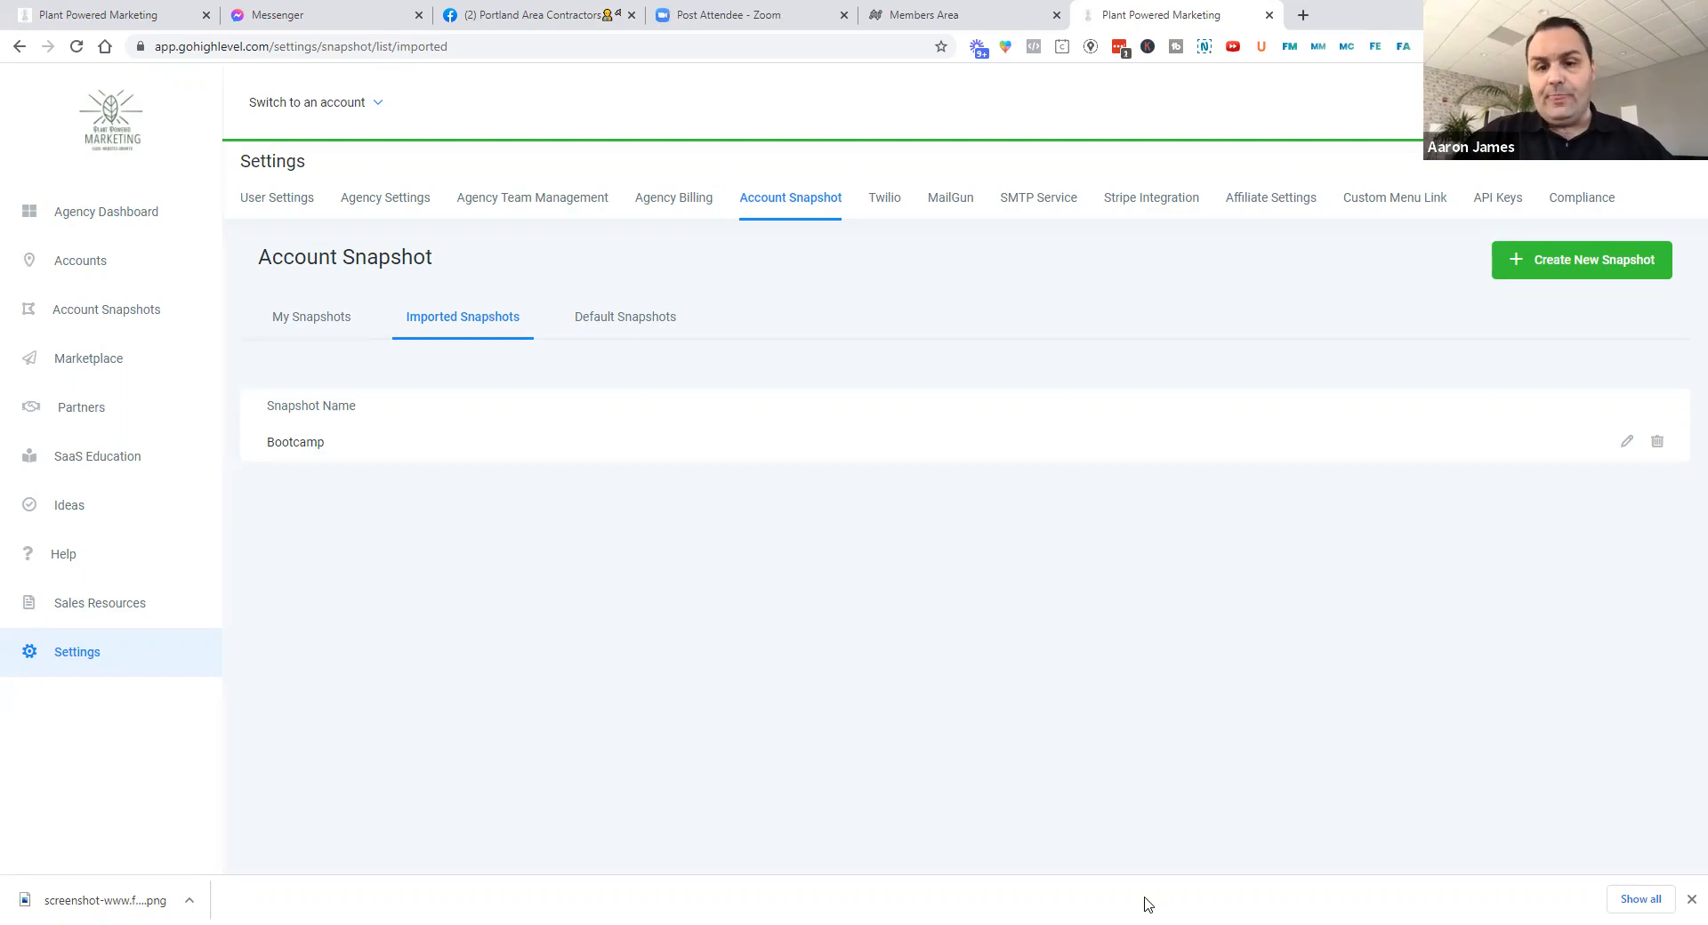
left_click(311, 316)
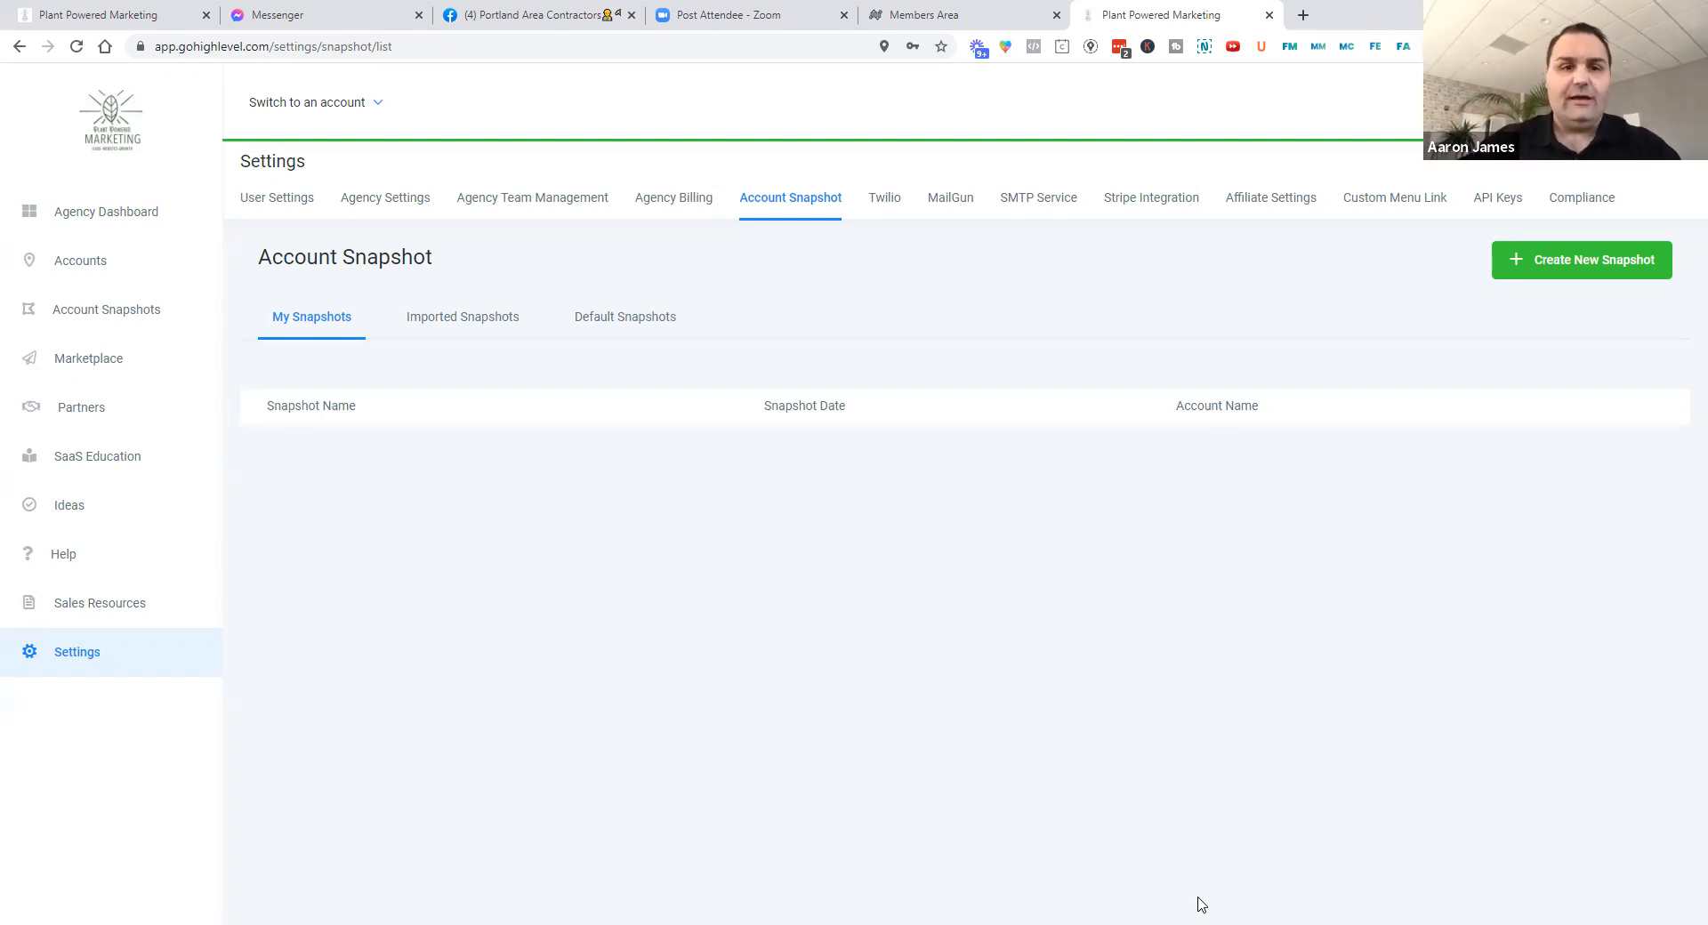
left_click(461, 316)
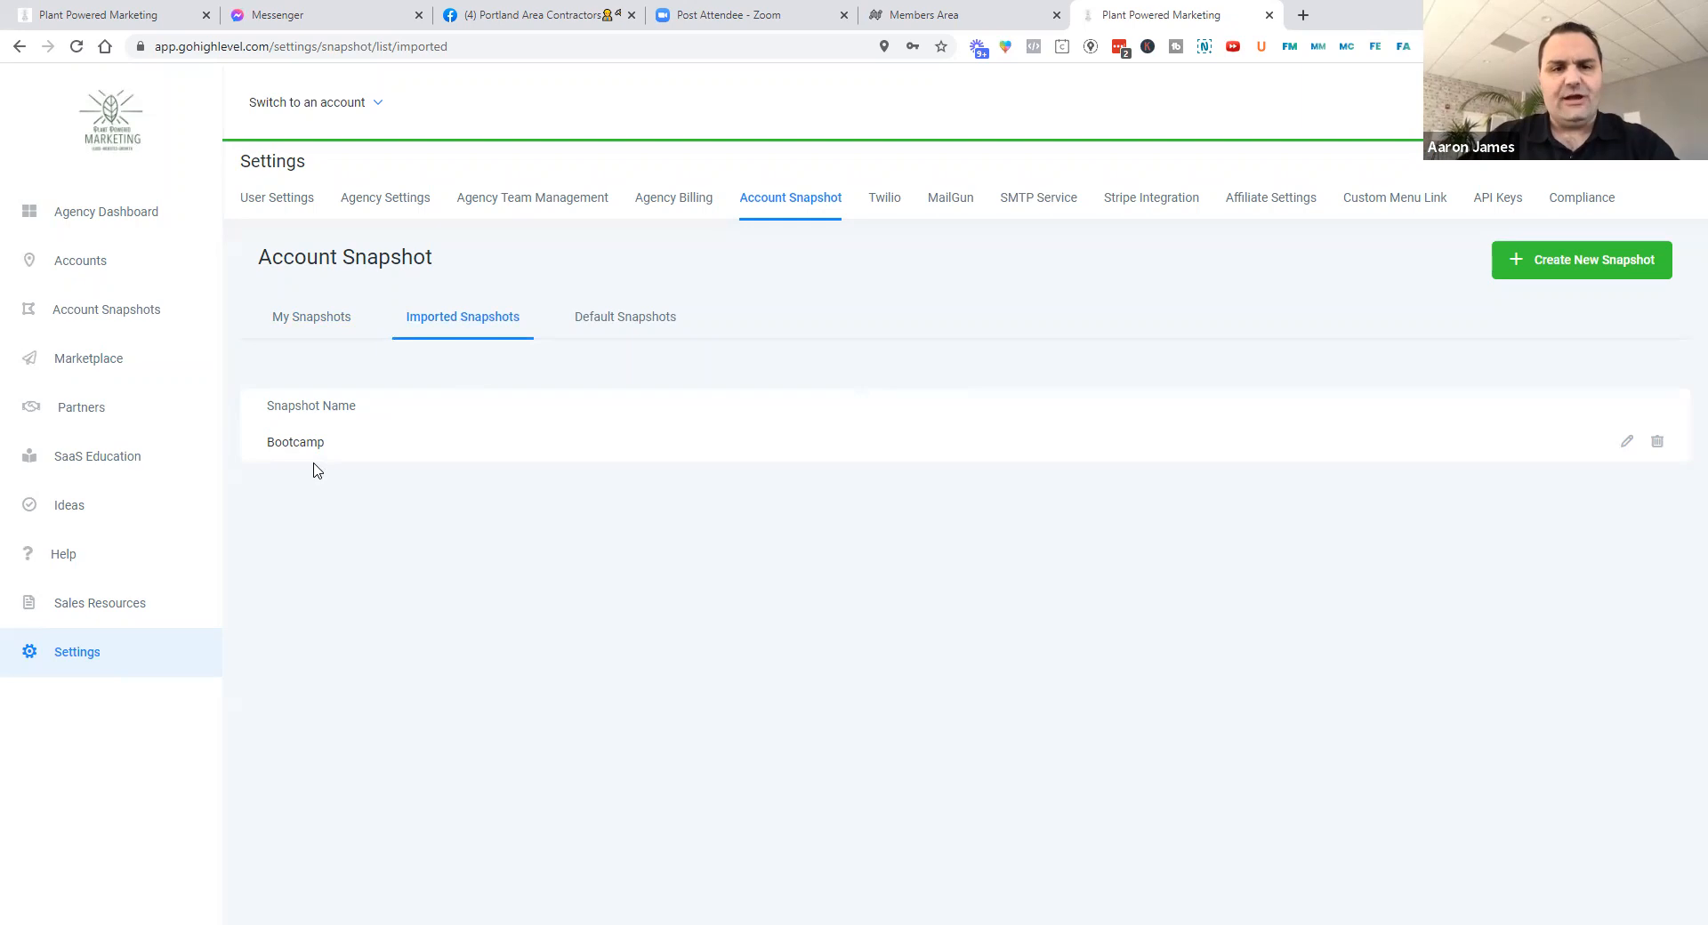
mouse_move(858, 403)
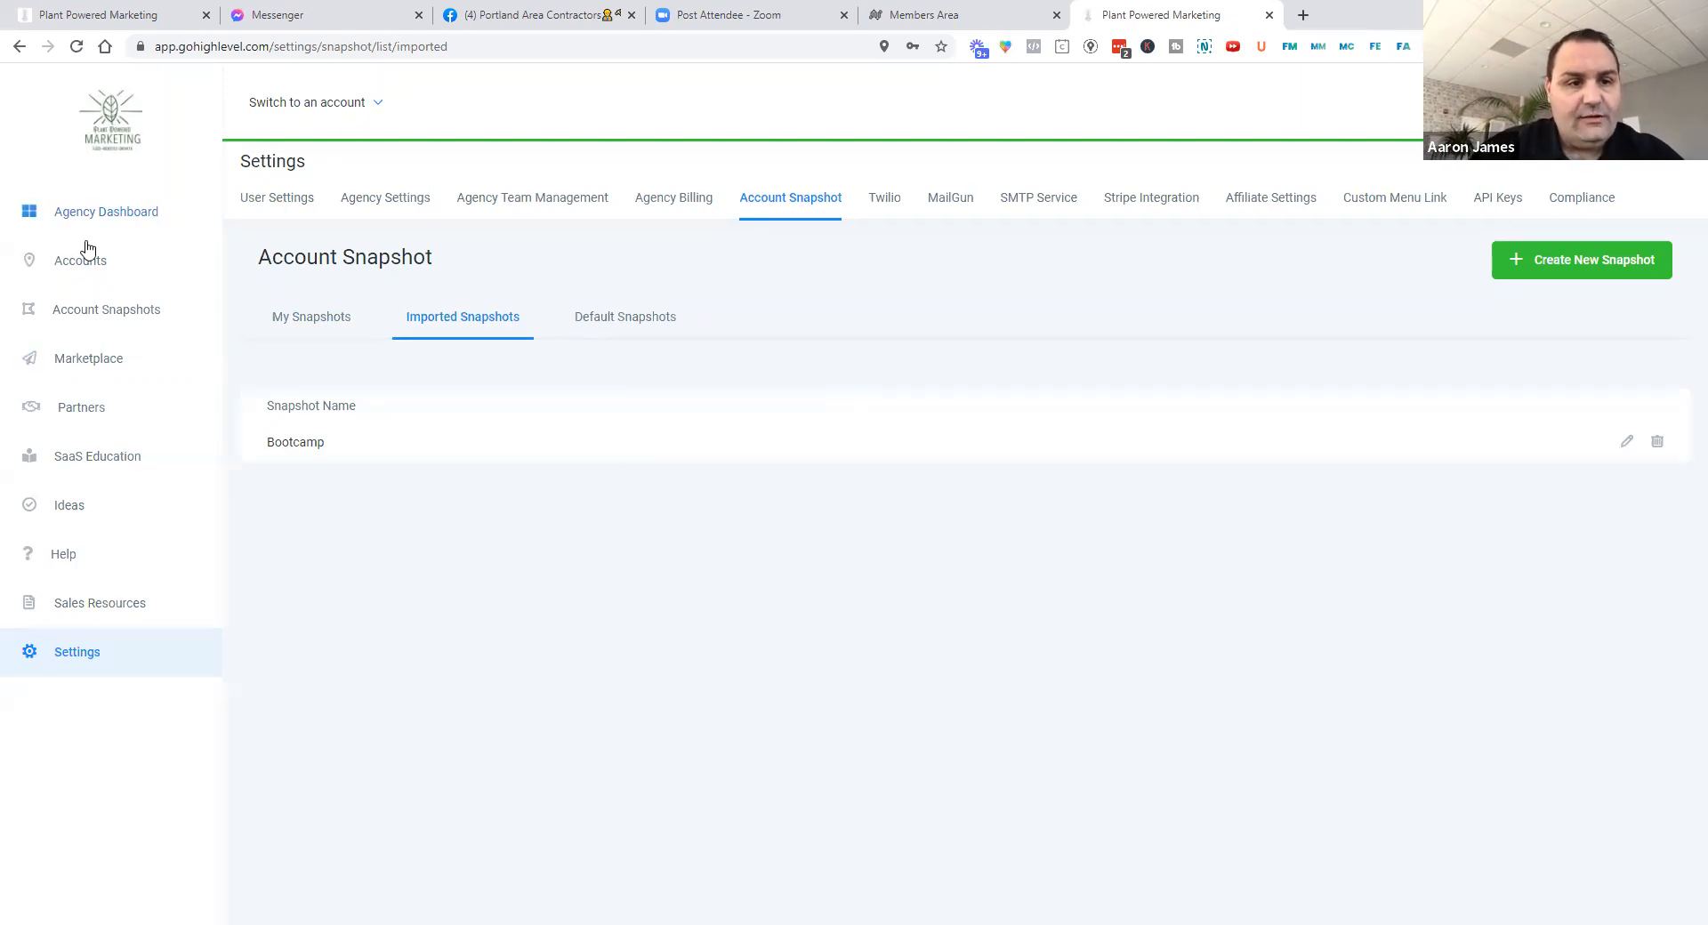
Load the 'Imported - Bootcamp' snapshot into Test Account via Accounts > Actions > Load snapshot
left_click(79, 260)
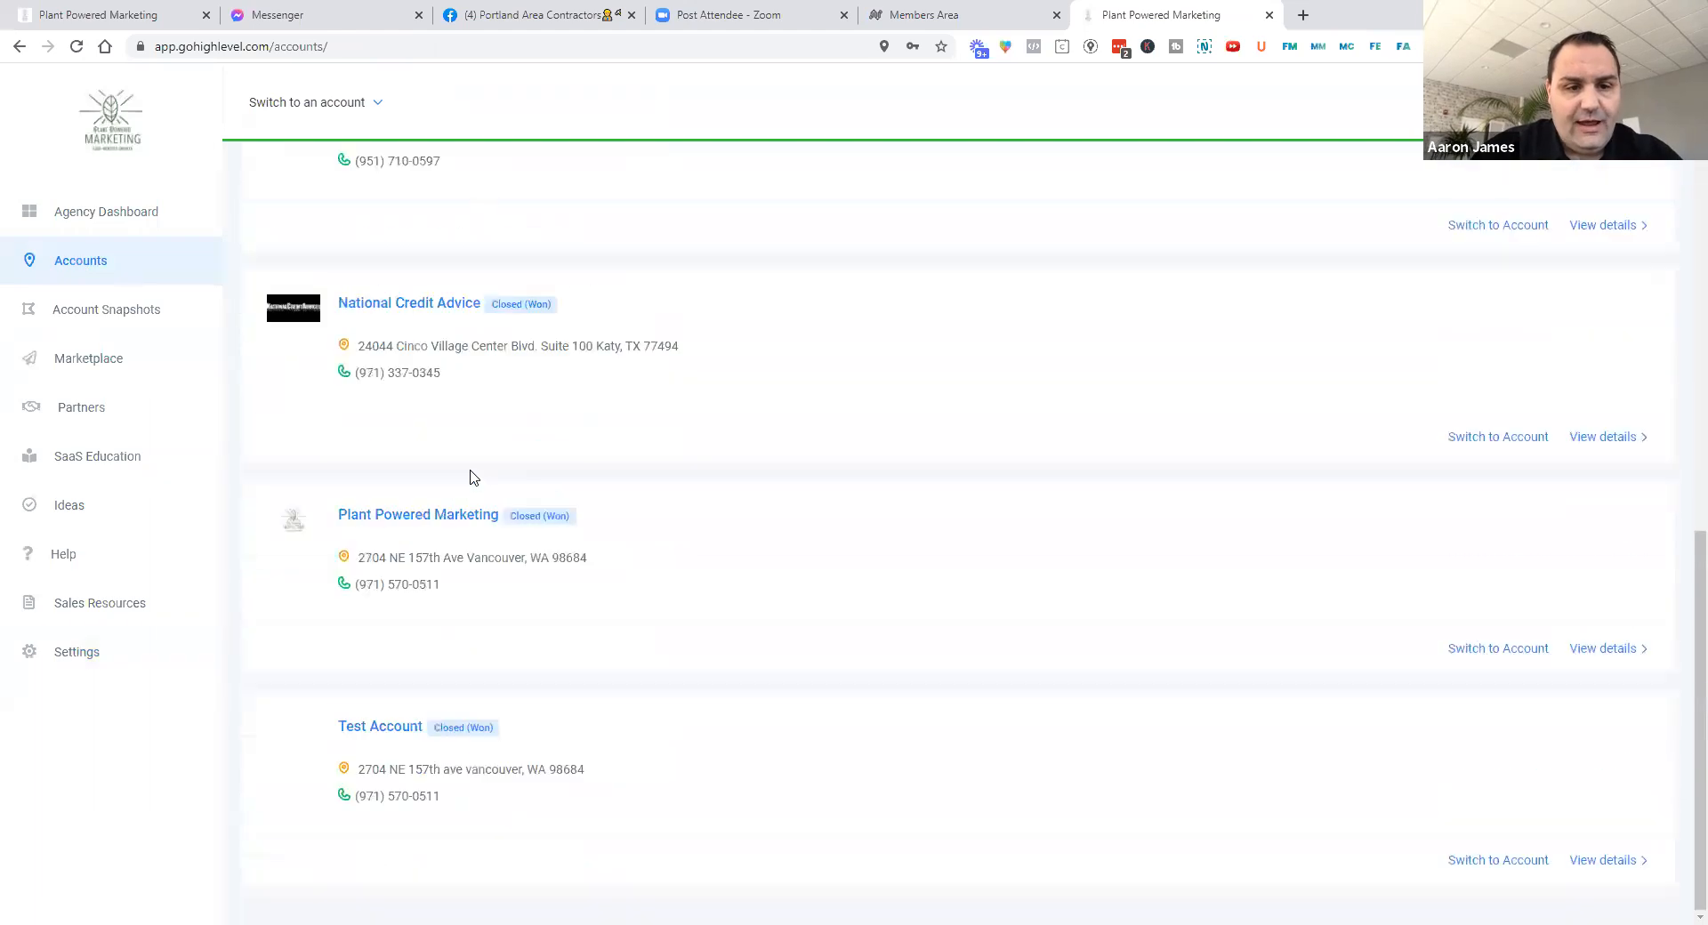
mouse_move(324, 728)
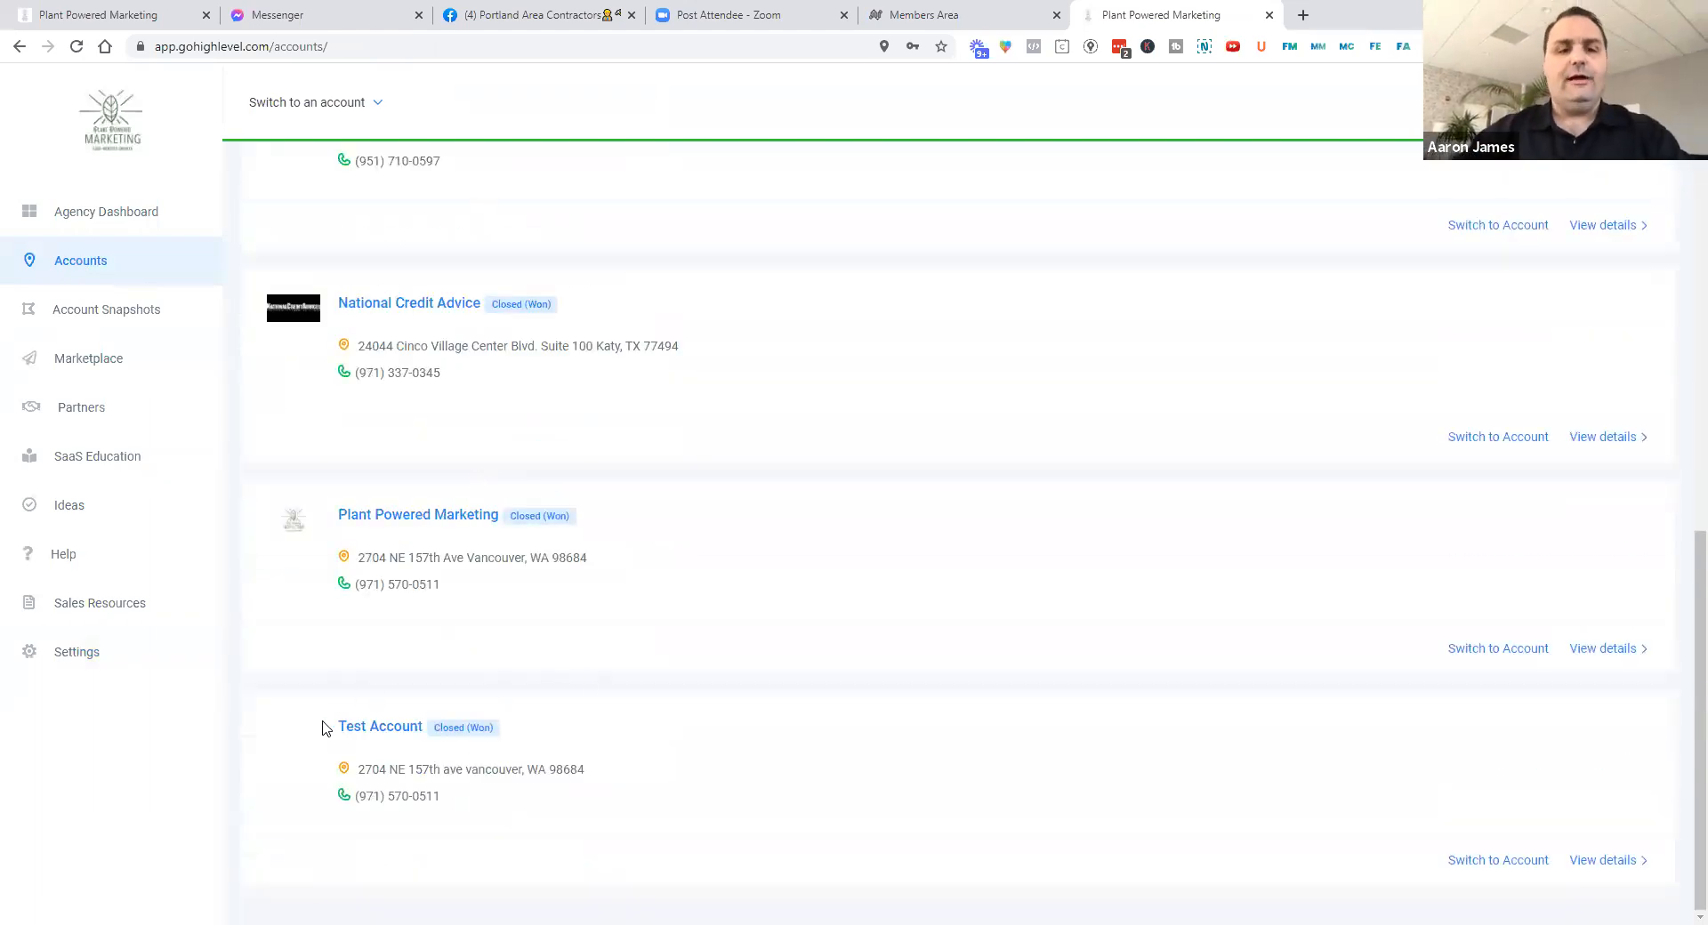
mouse_move(368, 733)
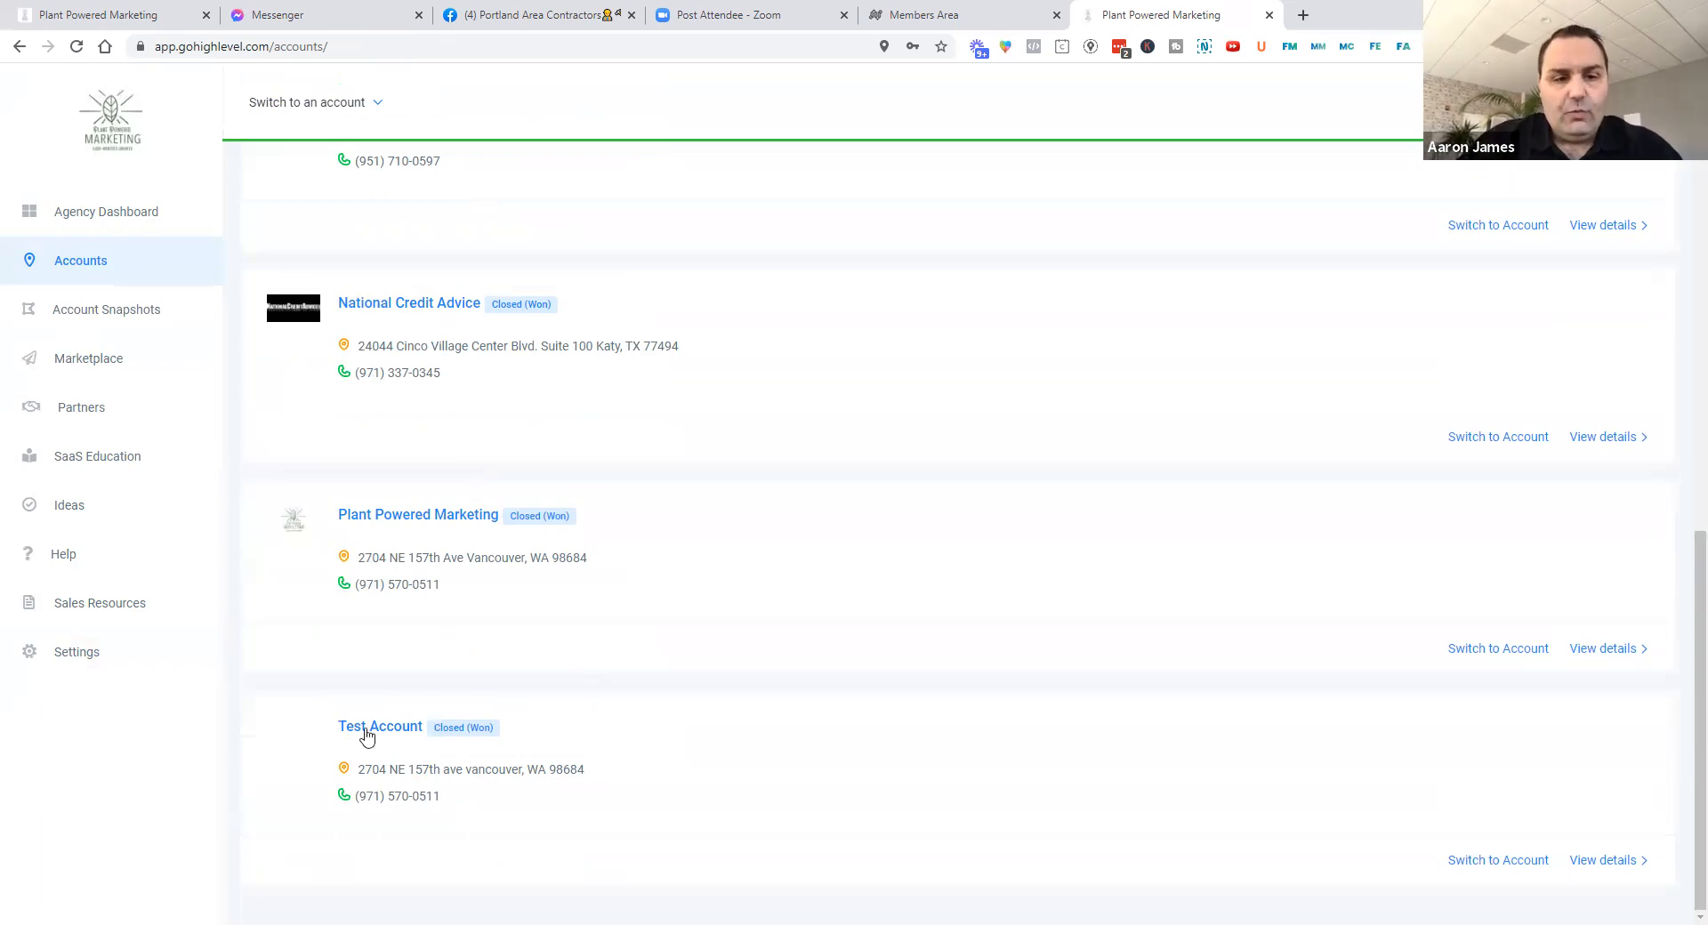
mouse_move(1607, 860)
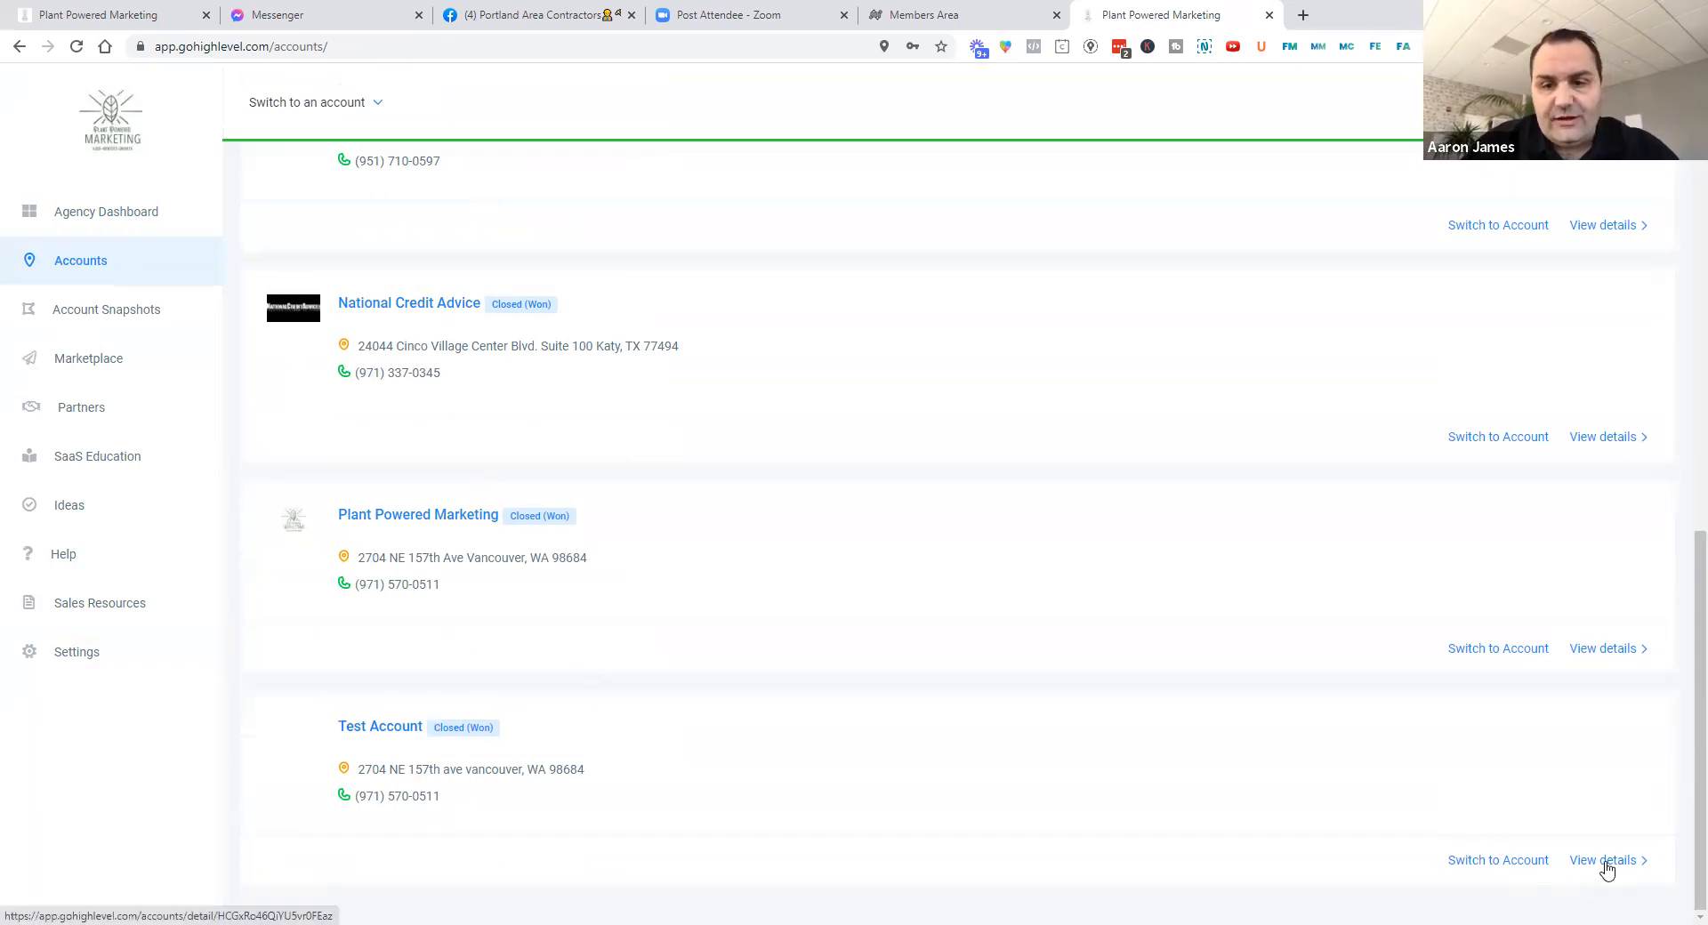
left_click(1602, 860)
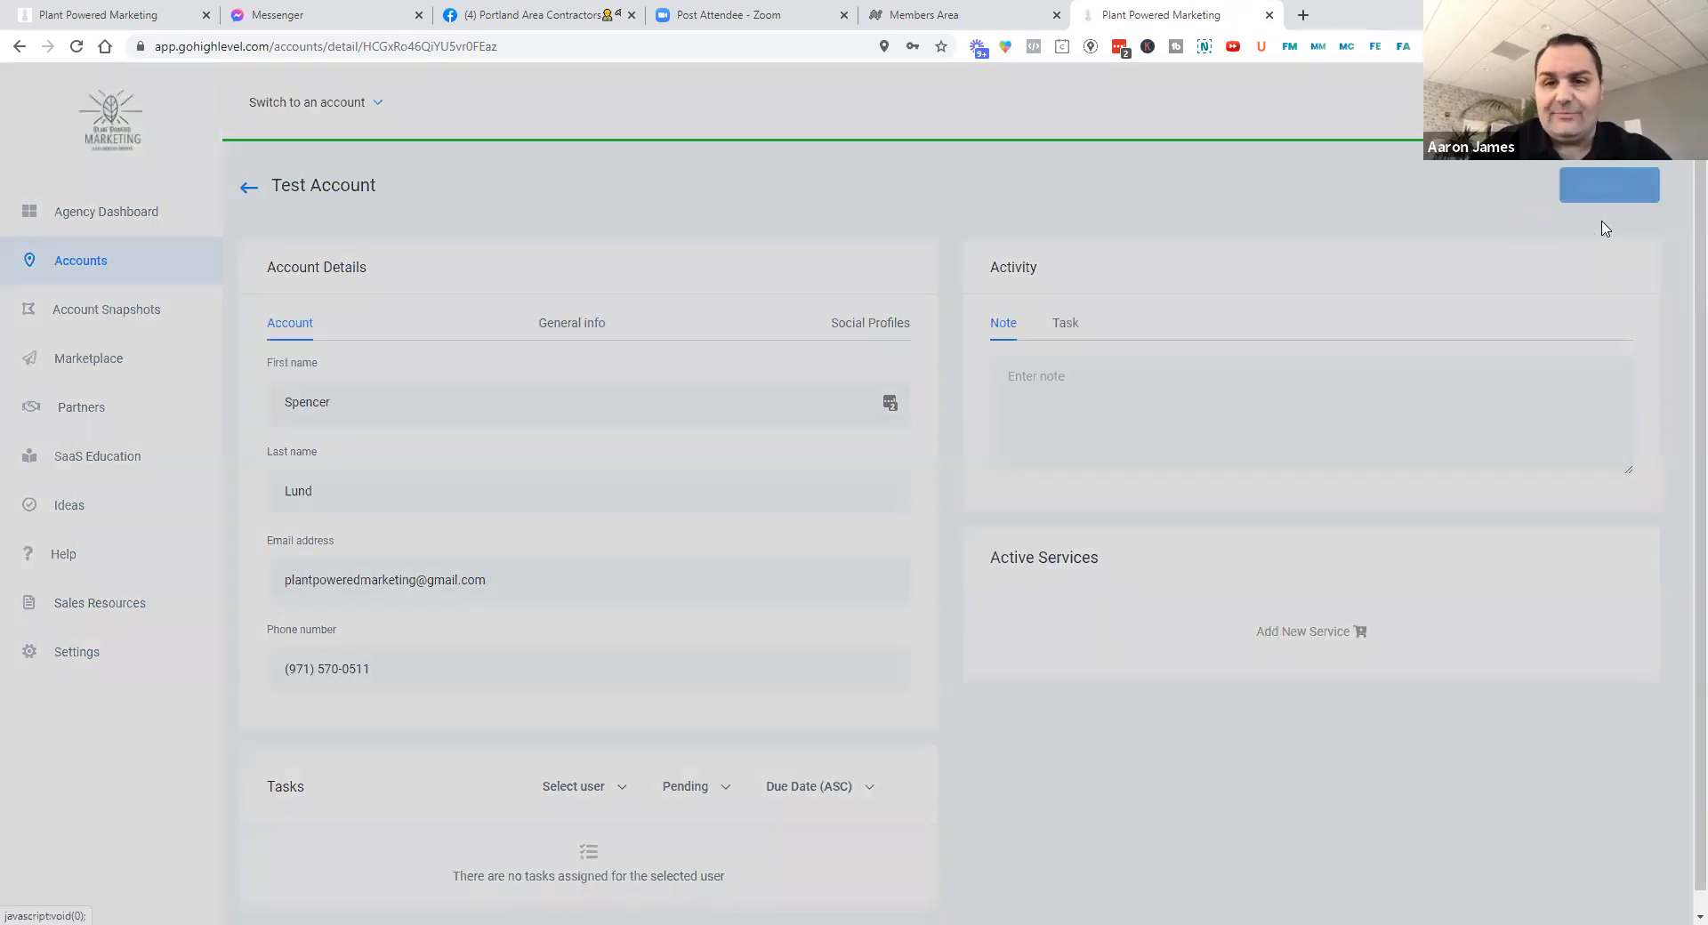
left_click(1610, 184)
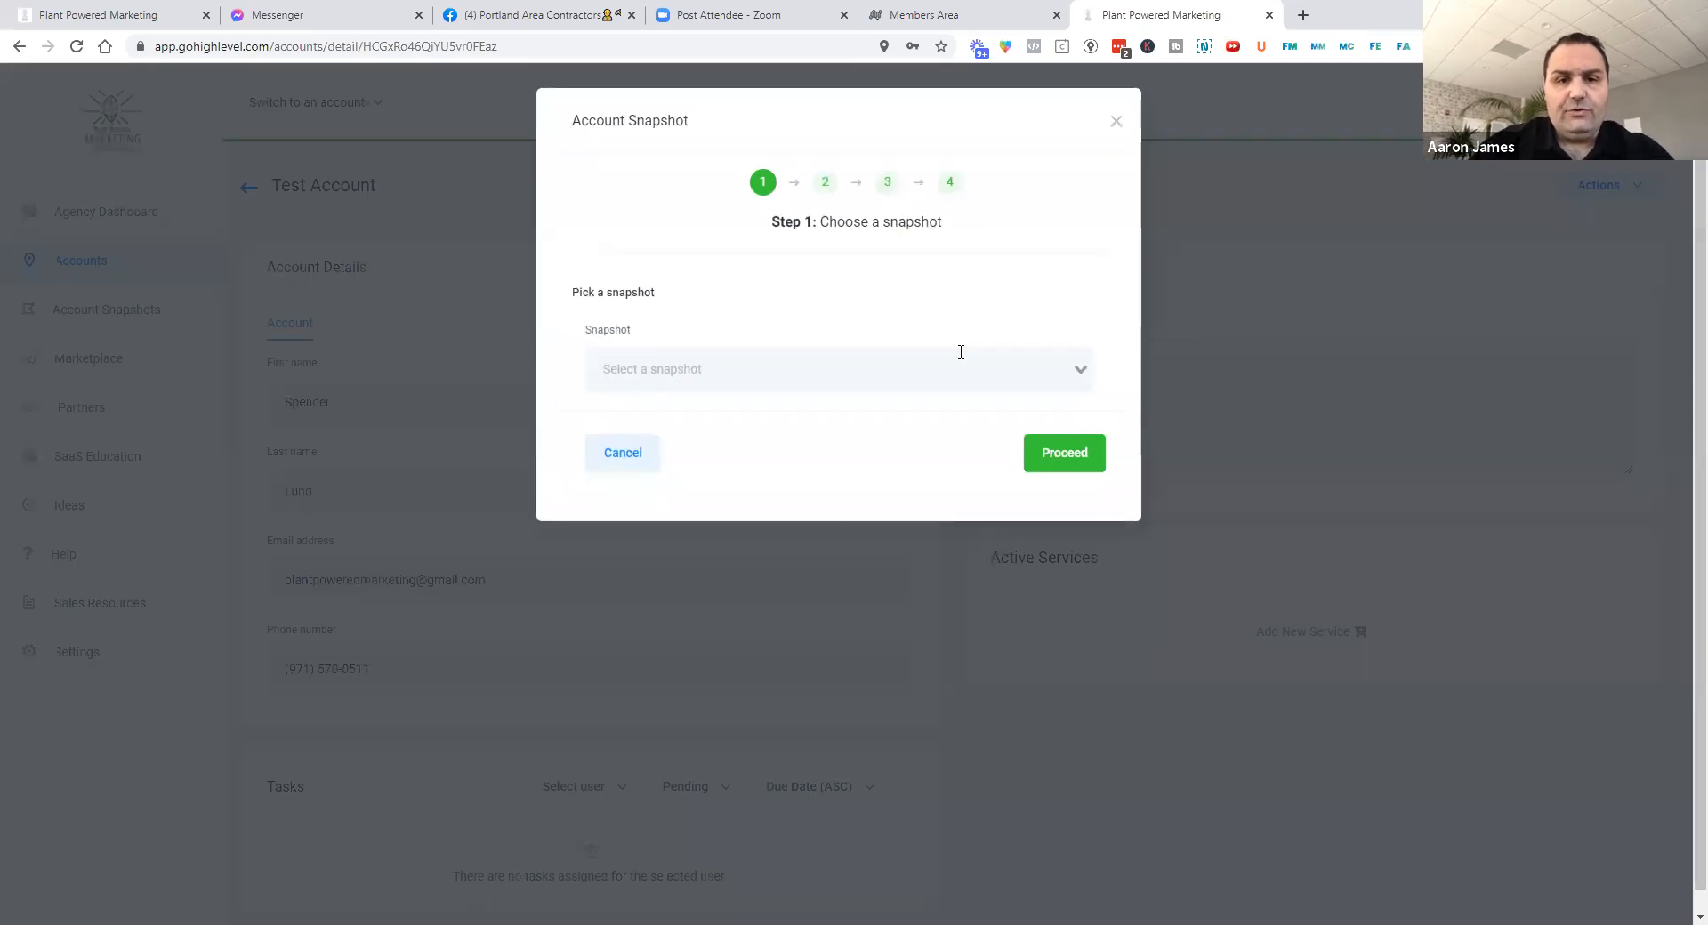
left_click(839, 368)
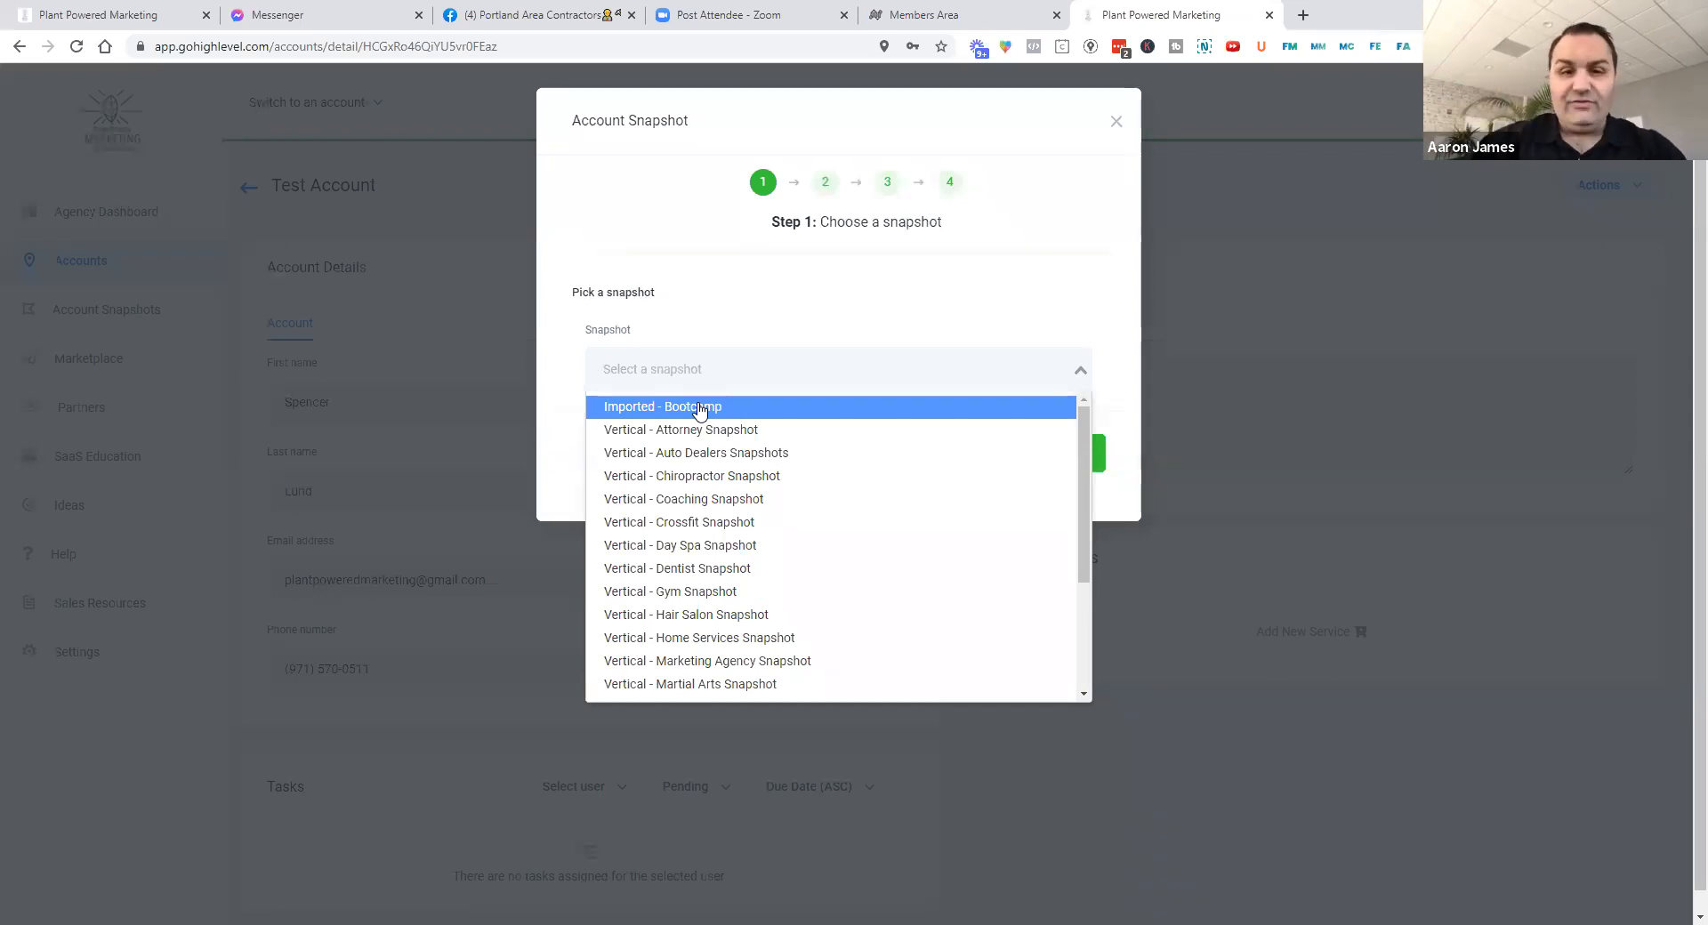
mouse_move(741, 423)
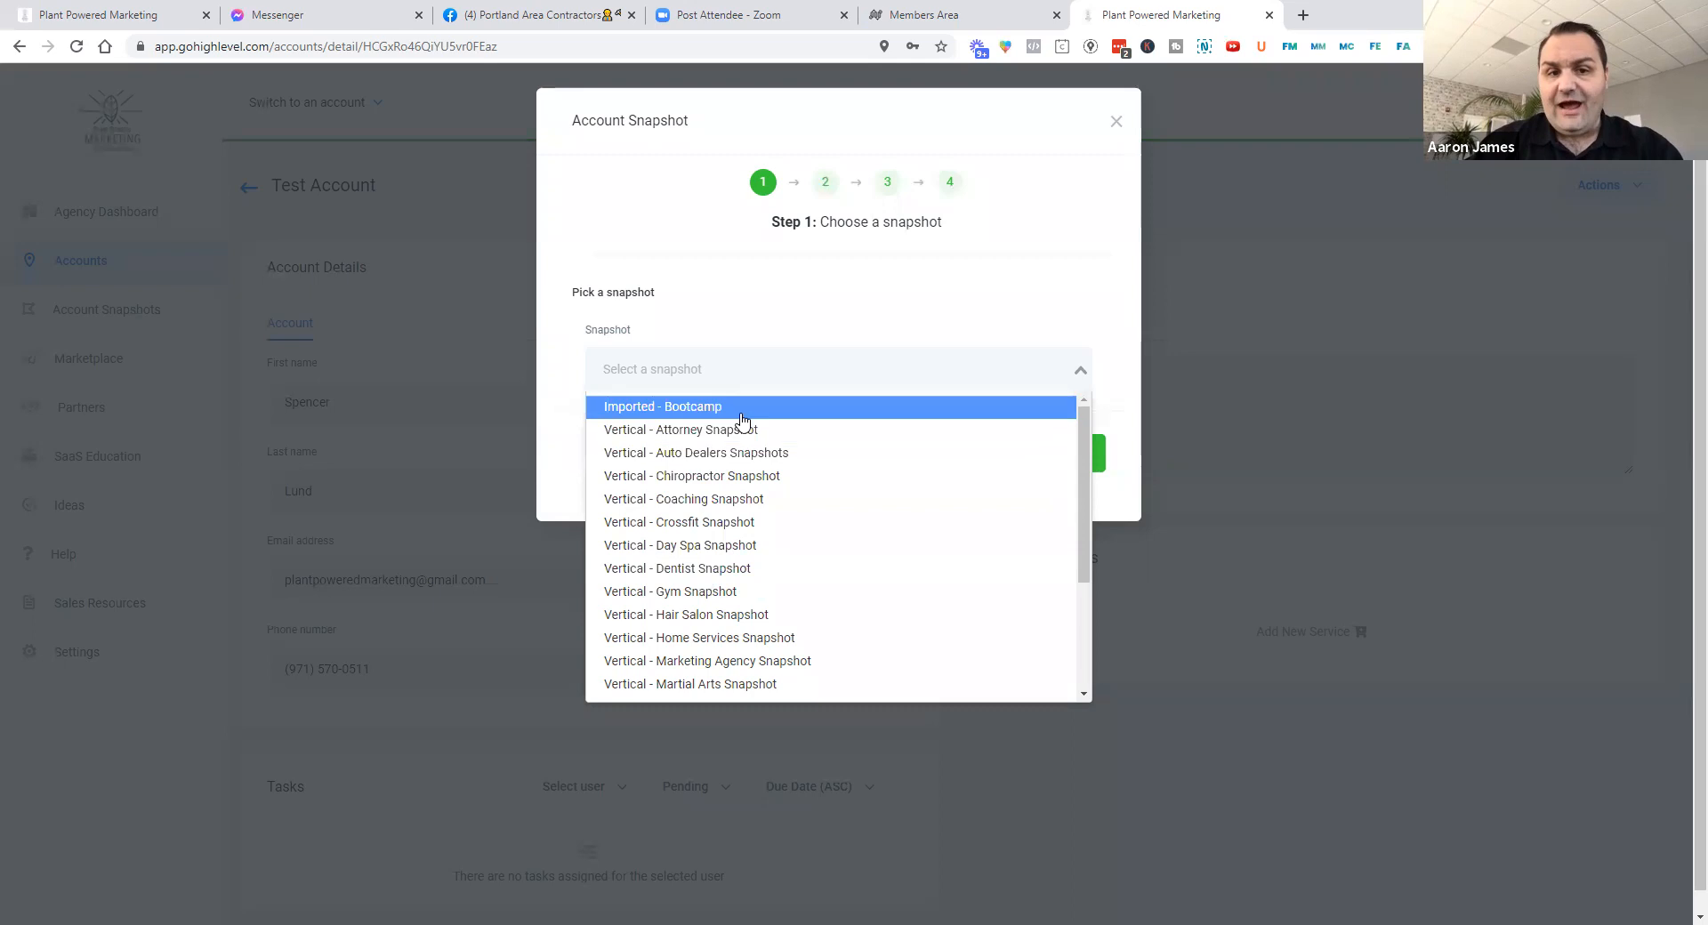
mouse_move(736, 414)
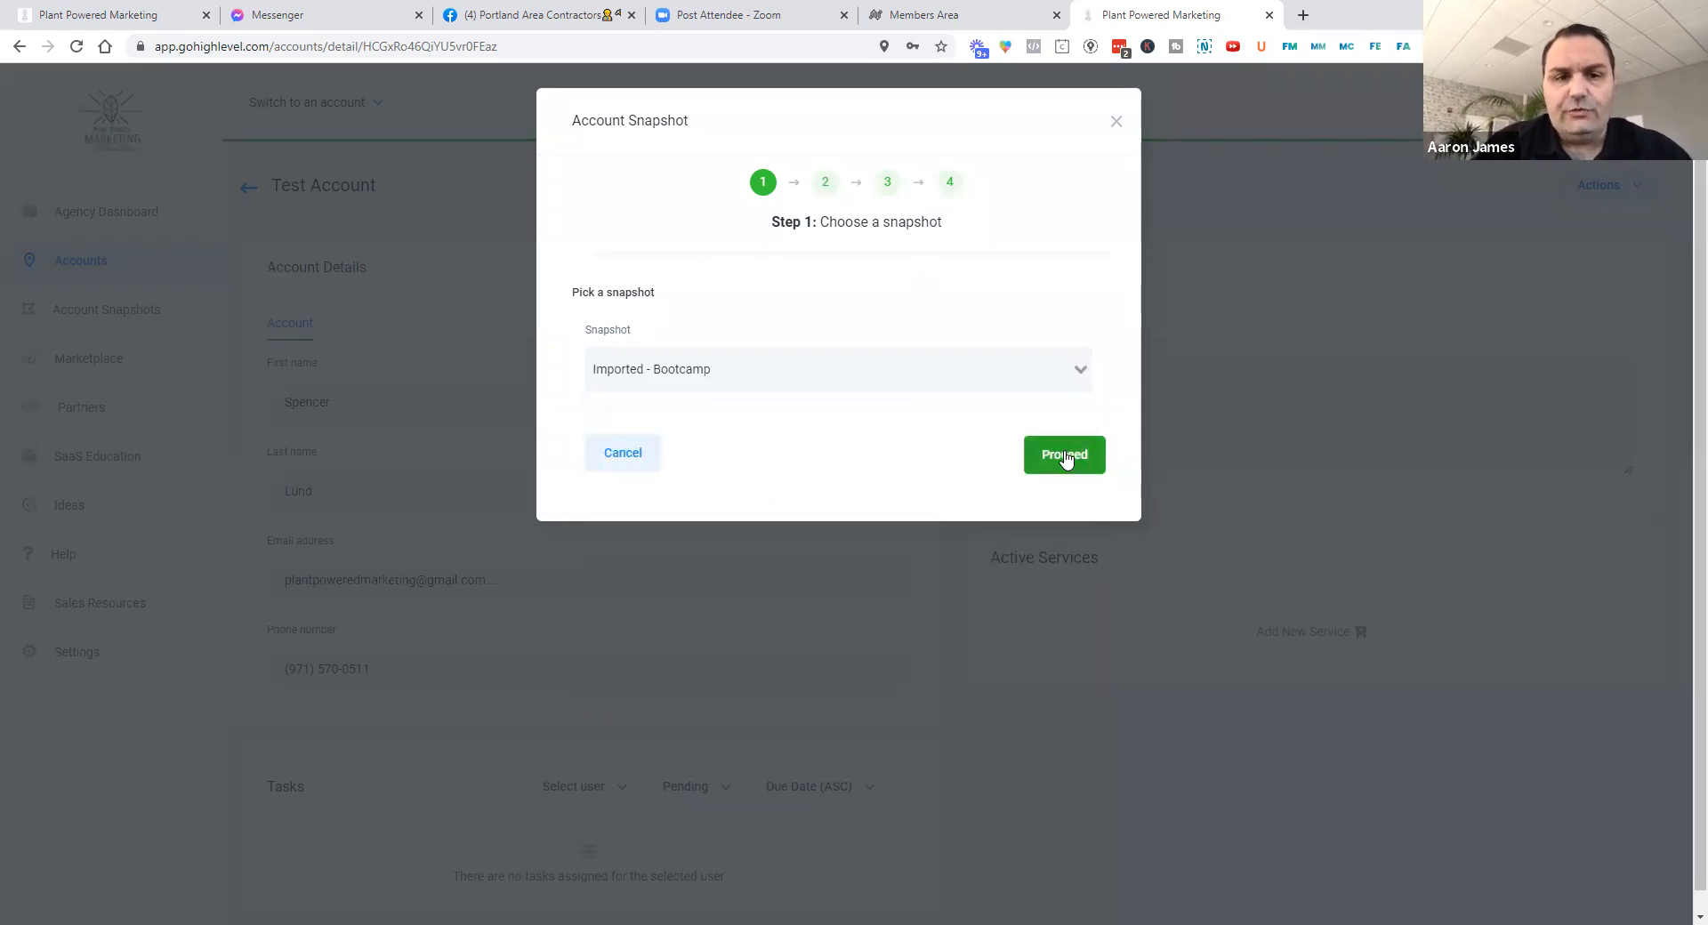
left_click(1063, 455)
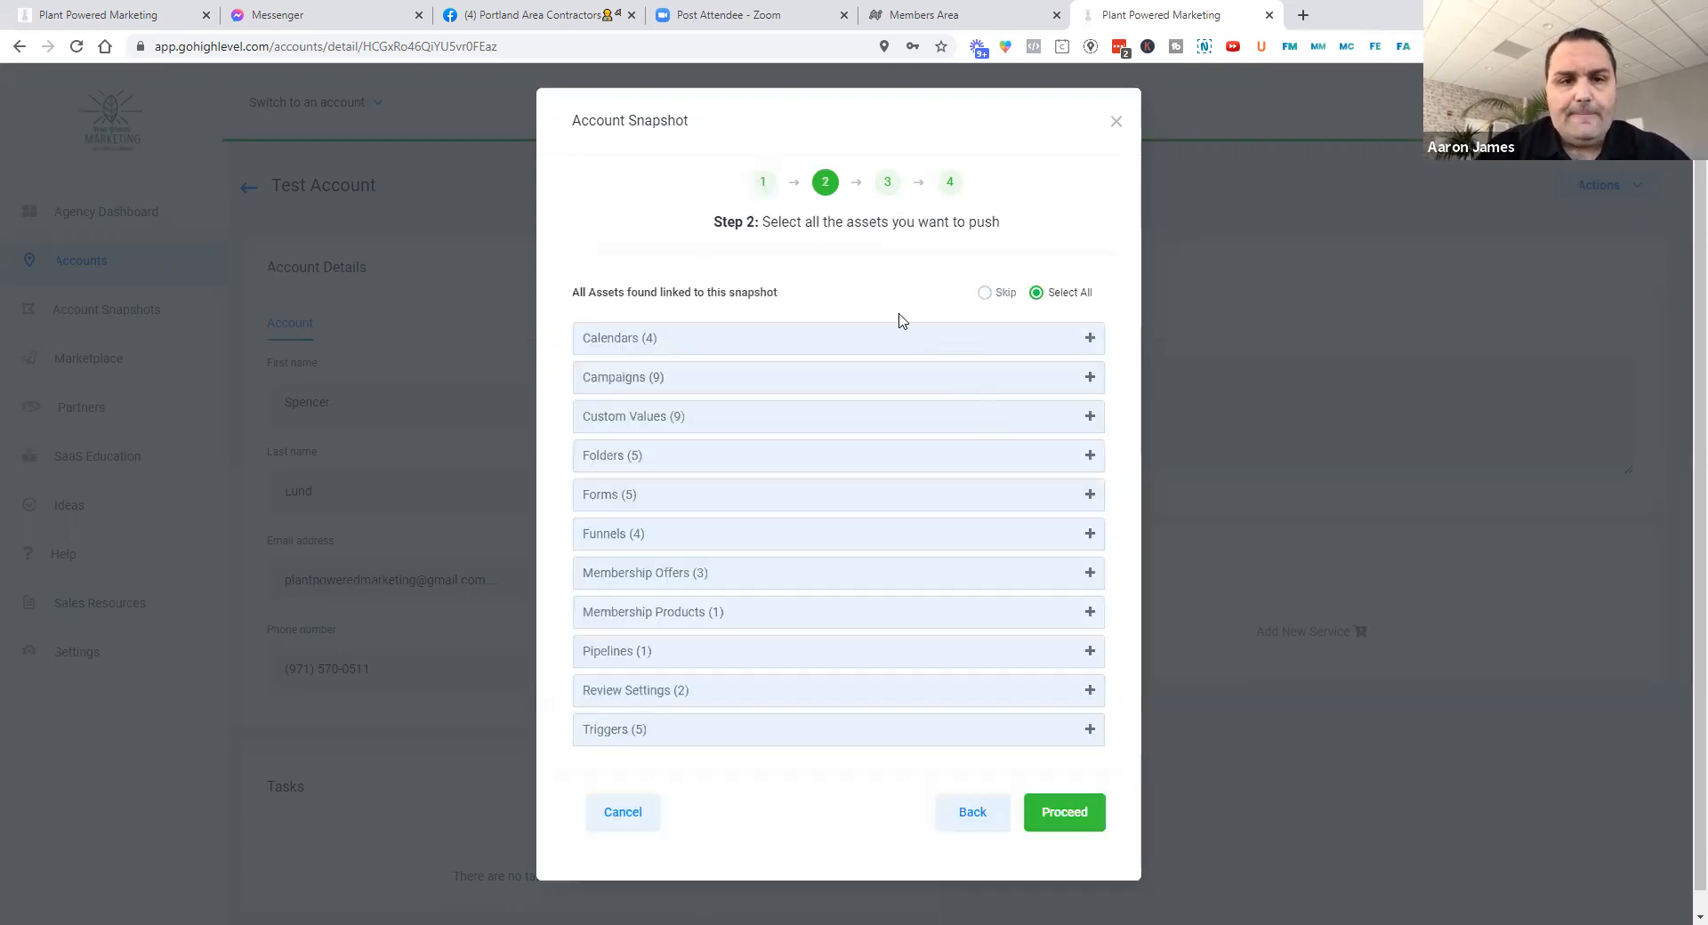
mouse_move(1201, 672)
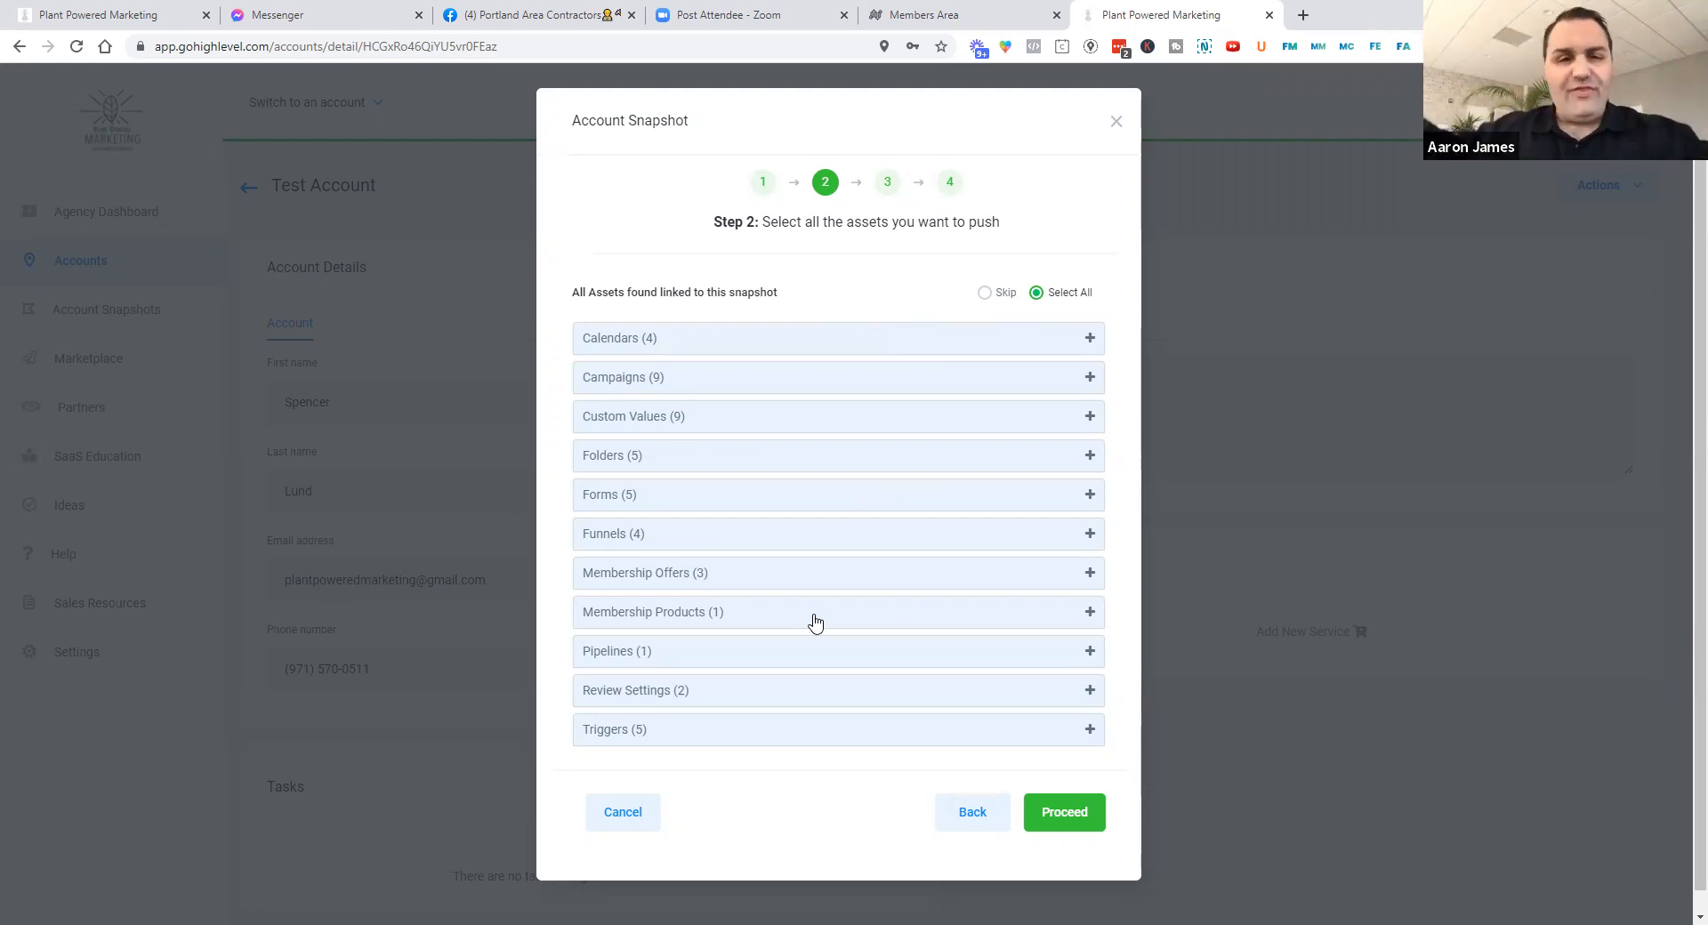
mouse_move(915, 391)
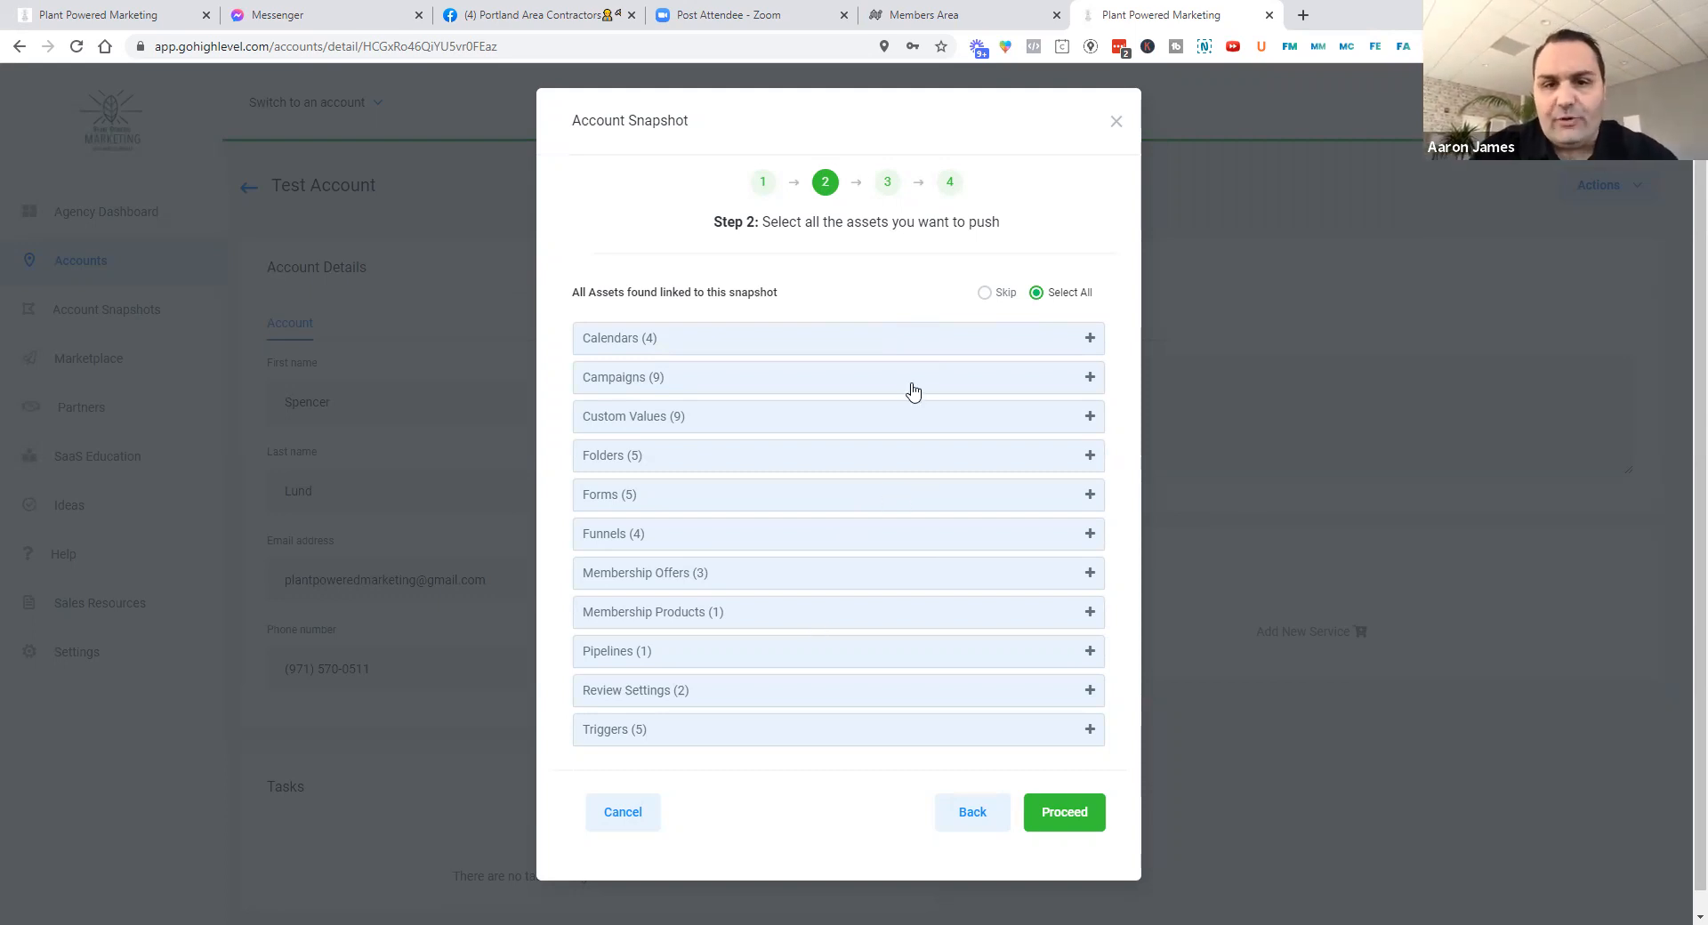
mouse_move(962, 252)
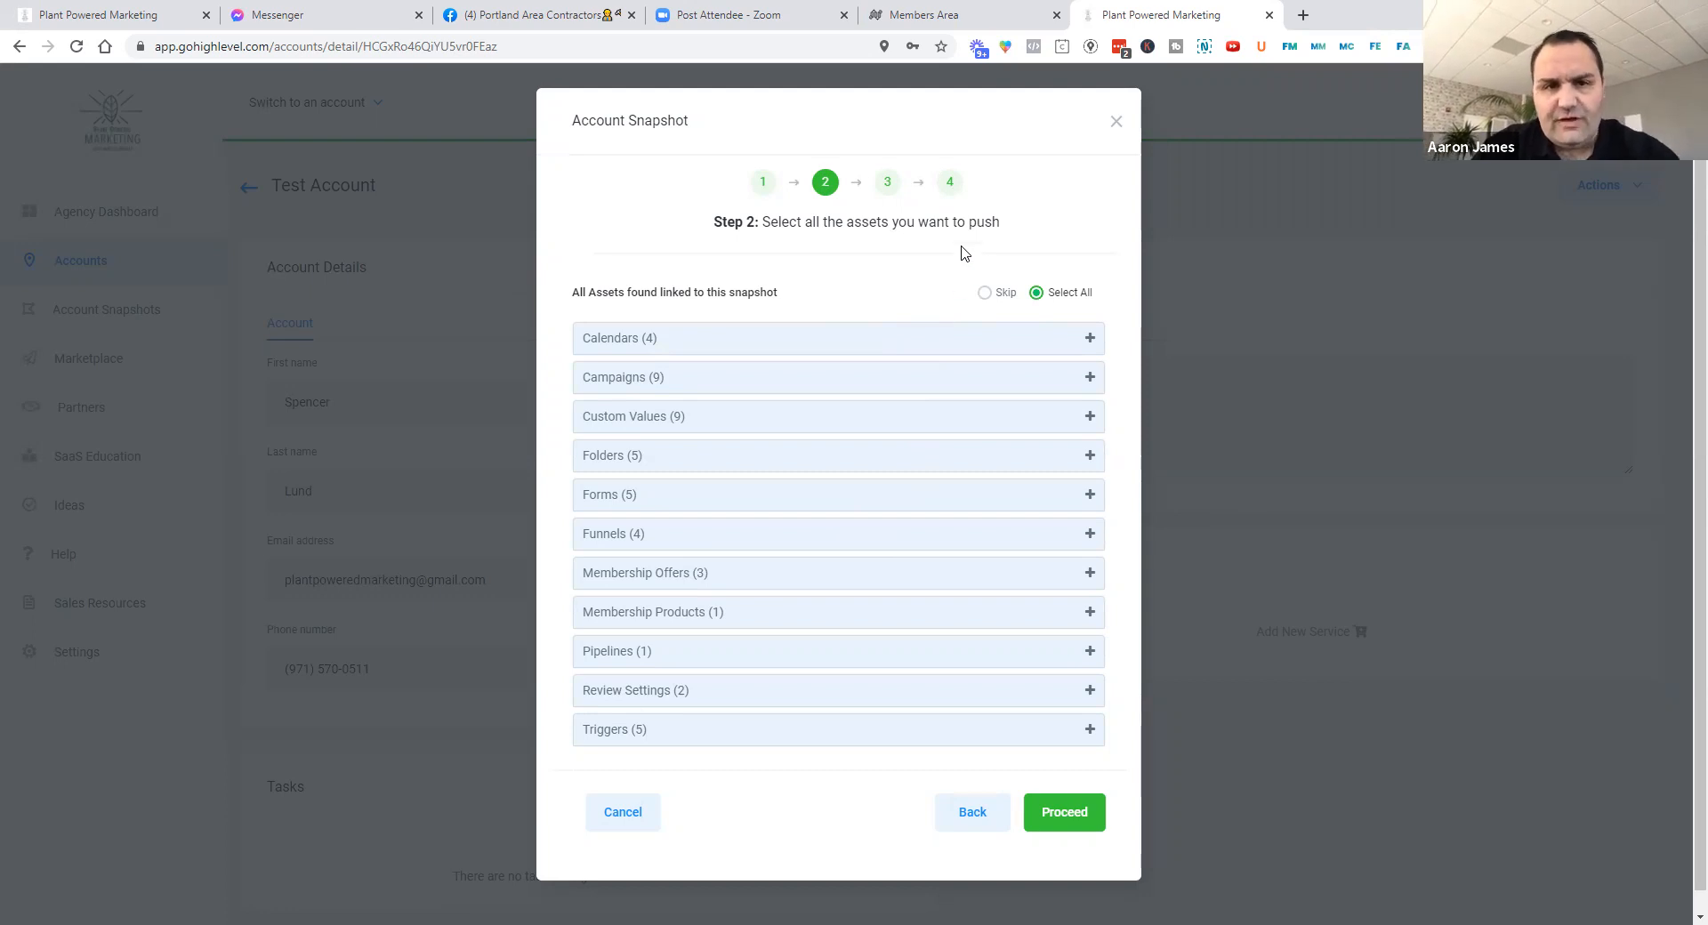
Keep all assets selected and Skip All conflicts, then start copying the data
left_click(1063, 813)
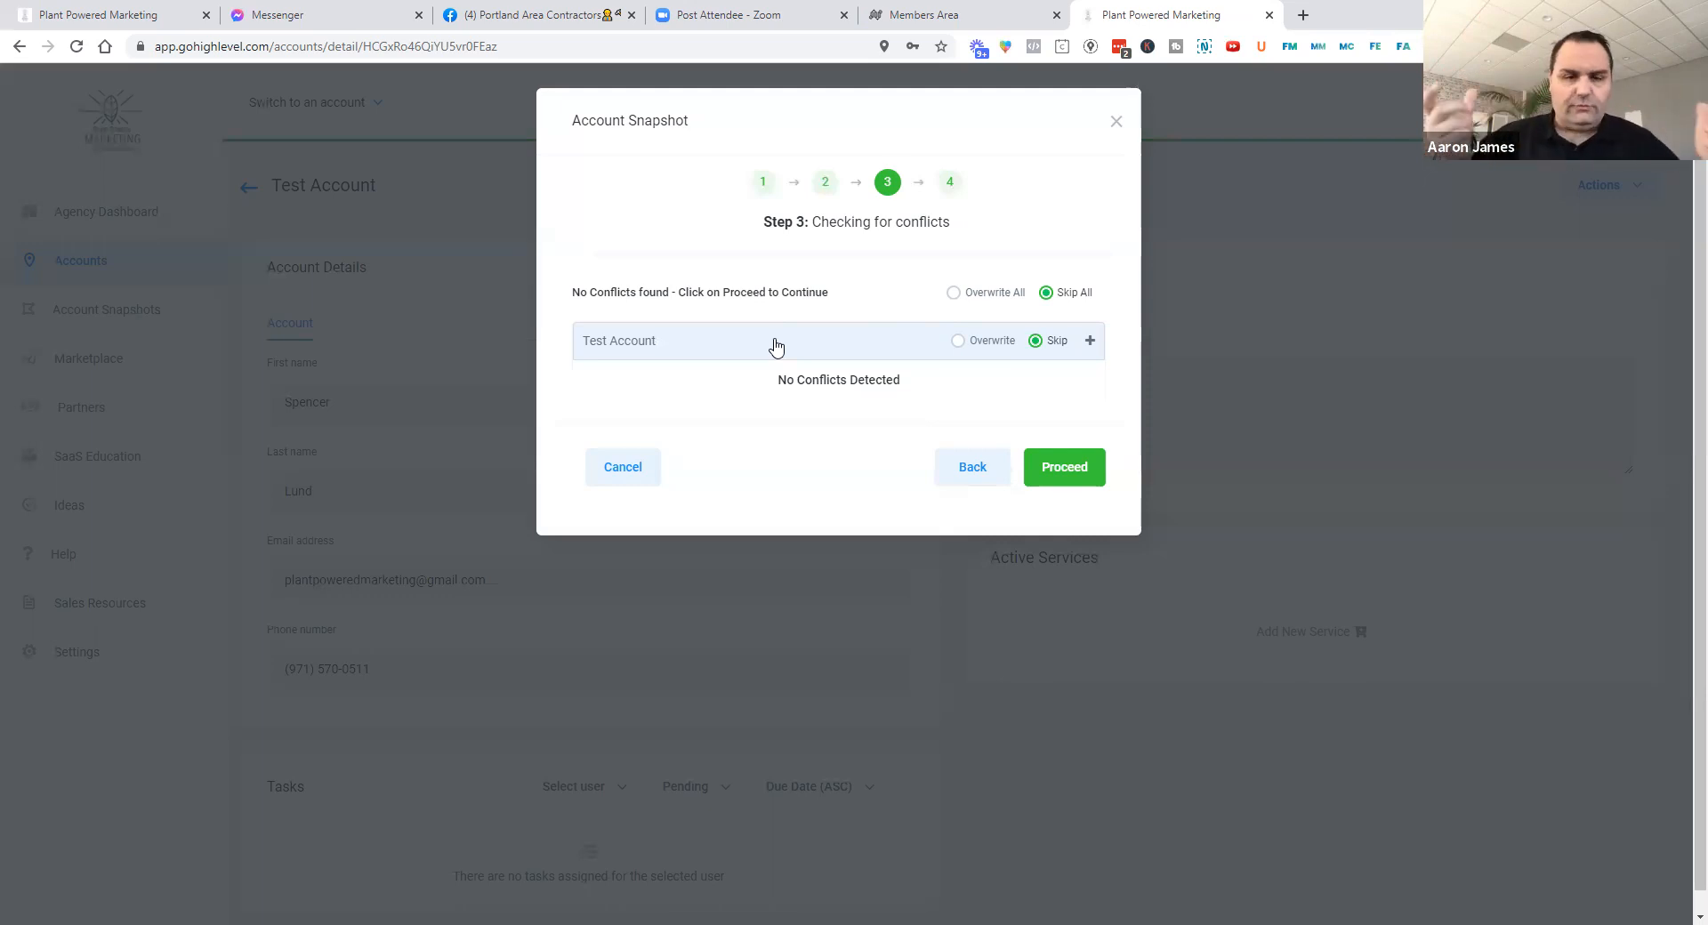
mouse_move(1063, 466)
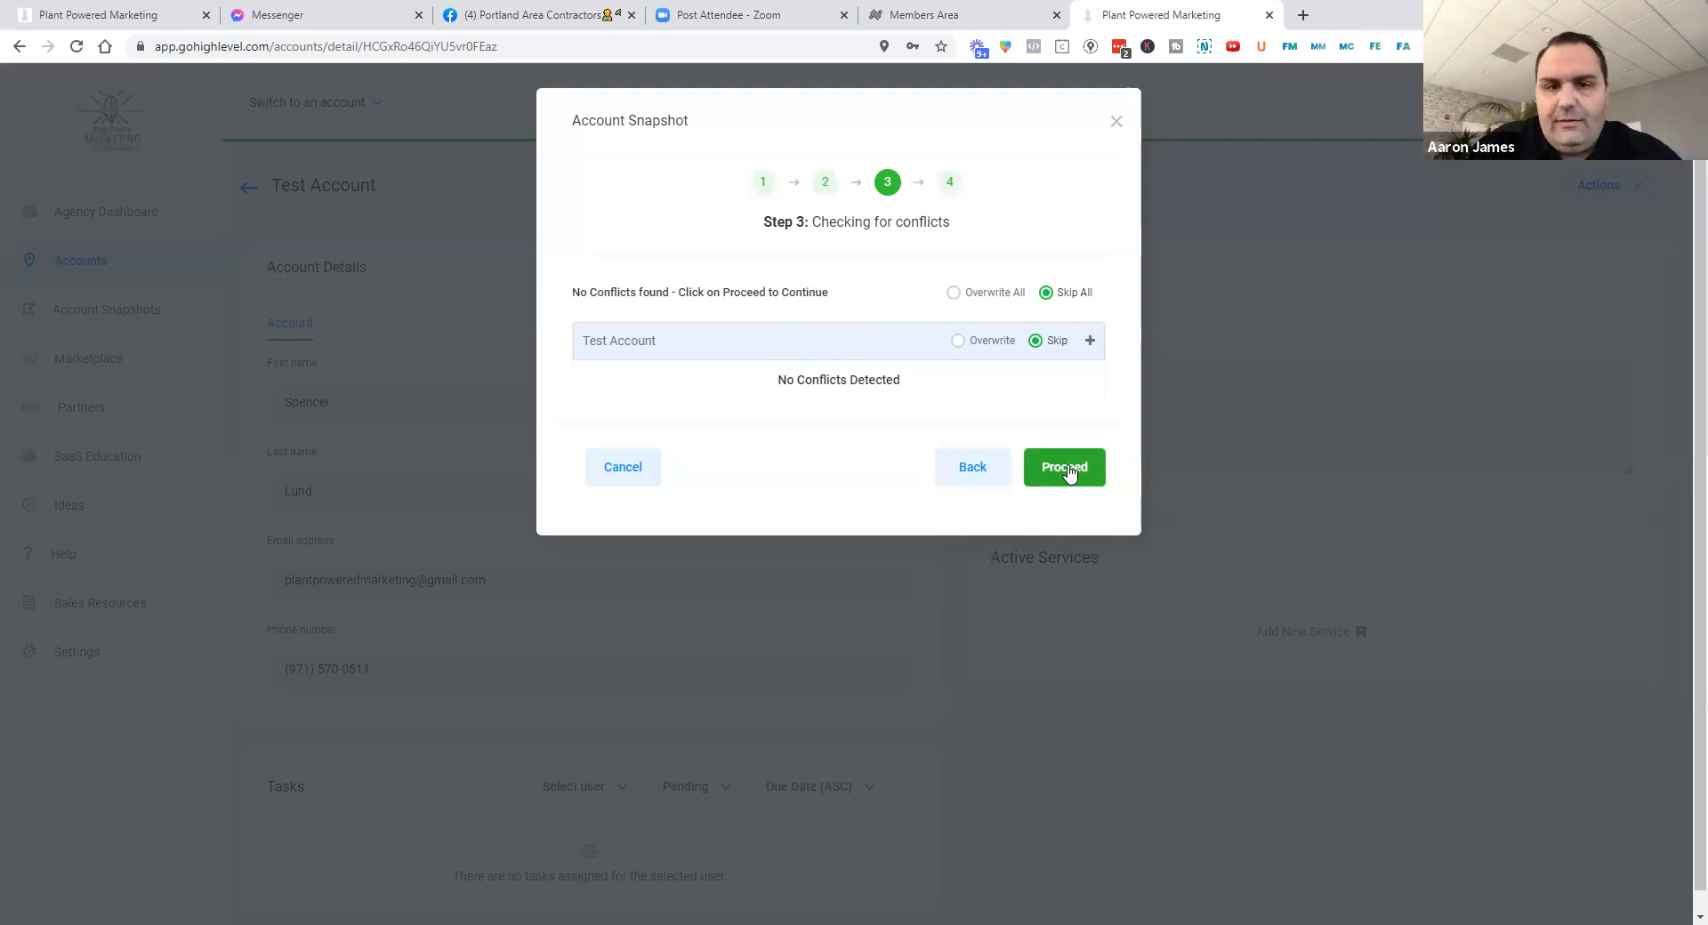
left_click(1063, 466)
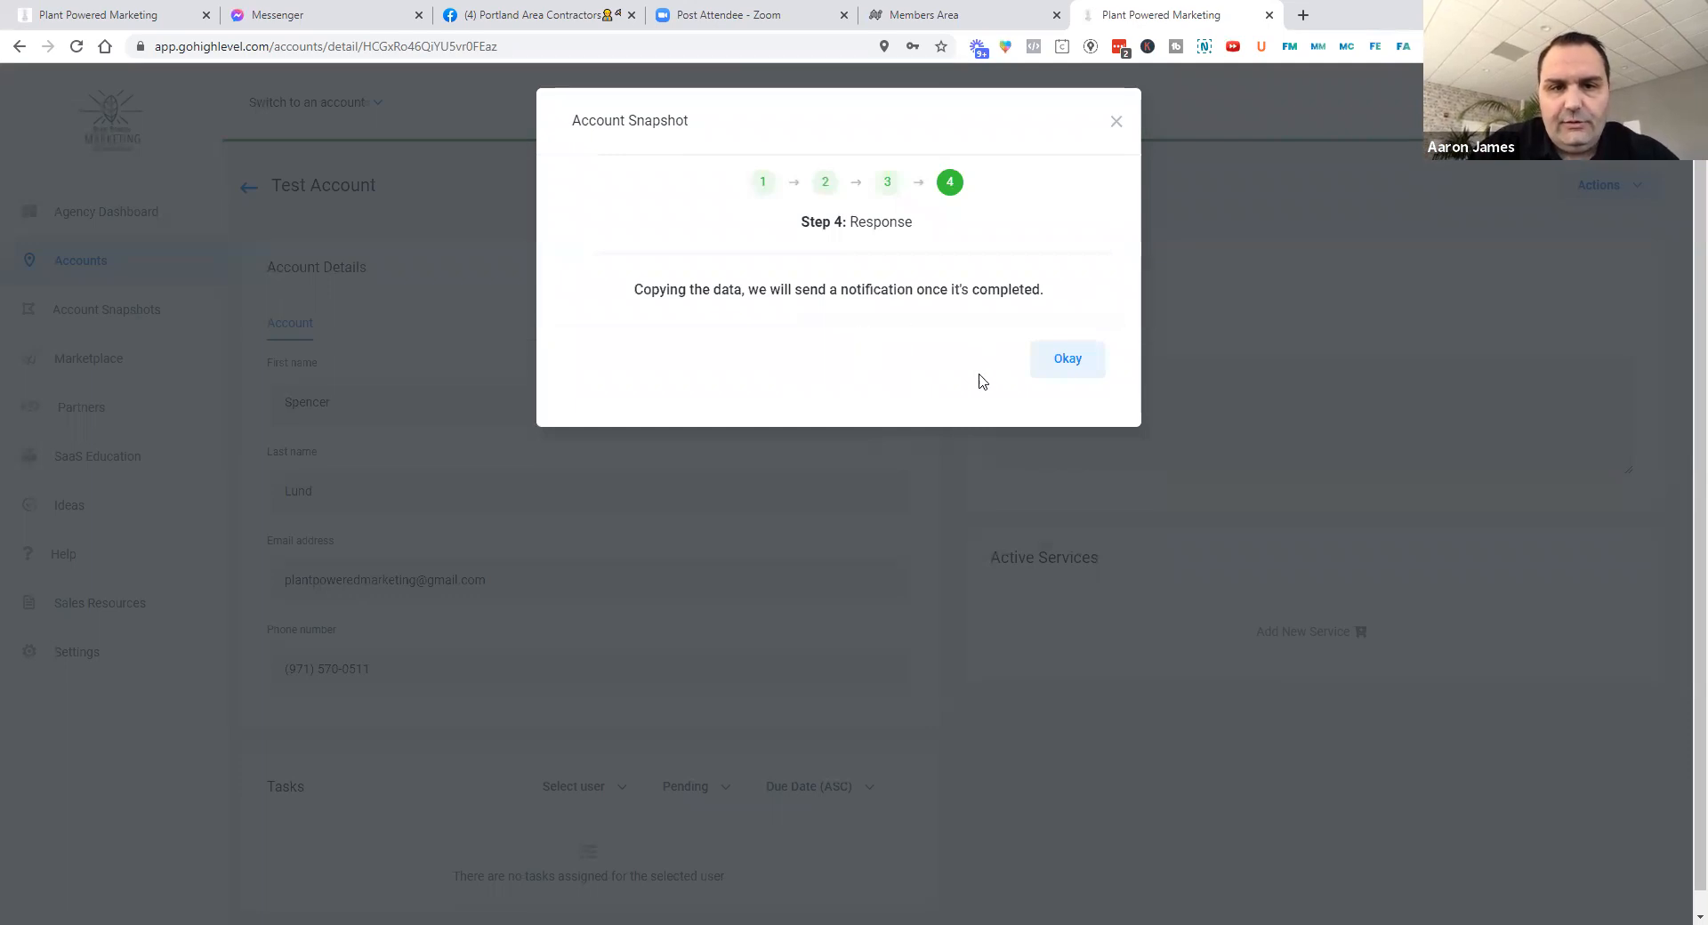
mouse_move(1038, 407)
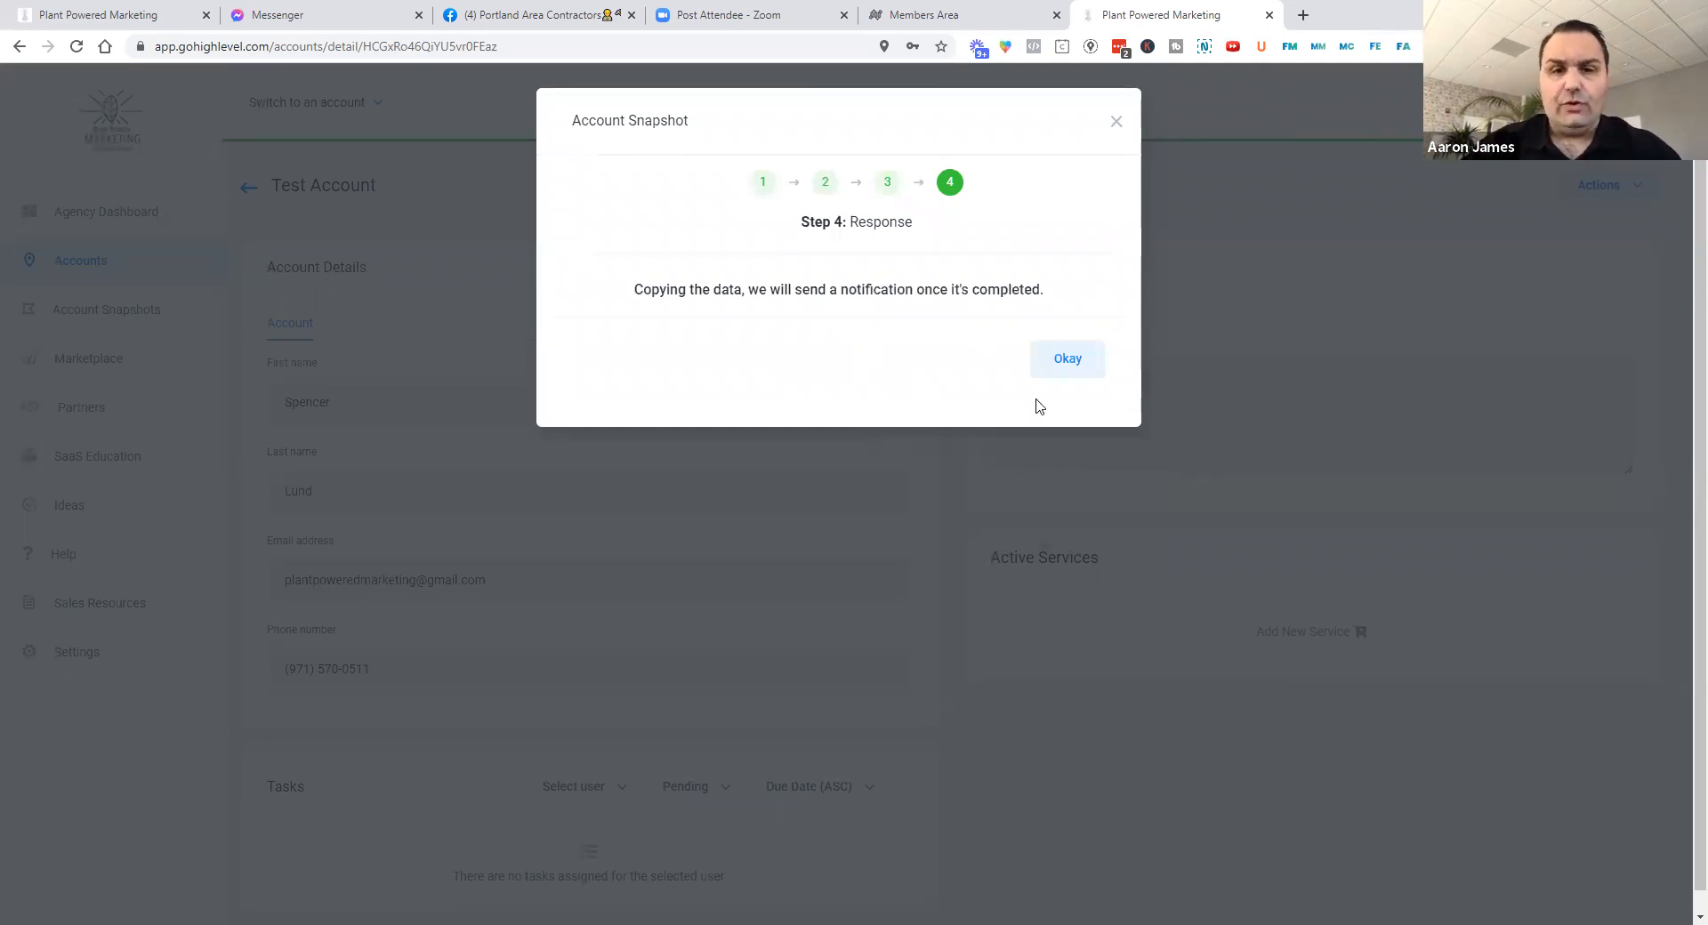
Switch into Test Account and view its Marketing > Campaigns list
left_click(1067, 358)
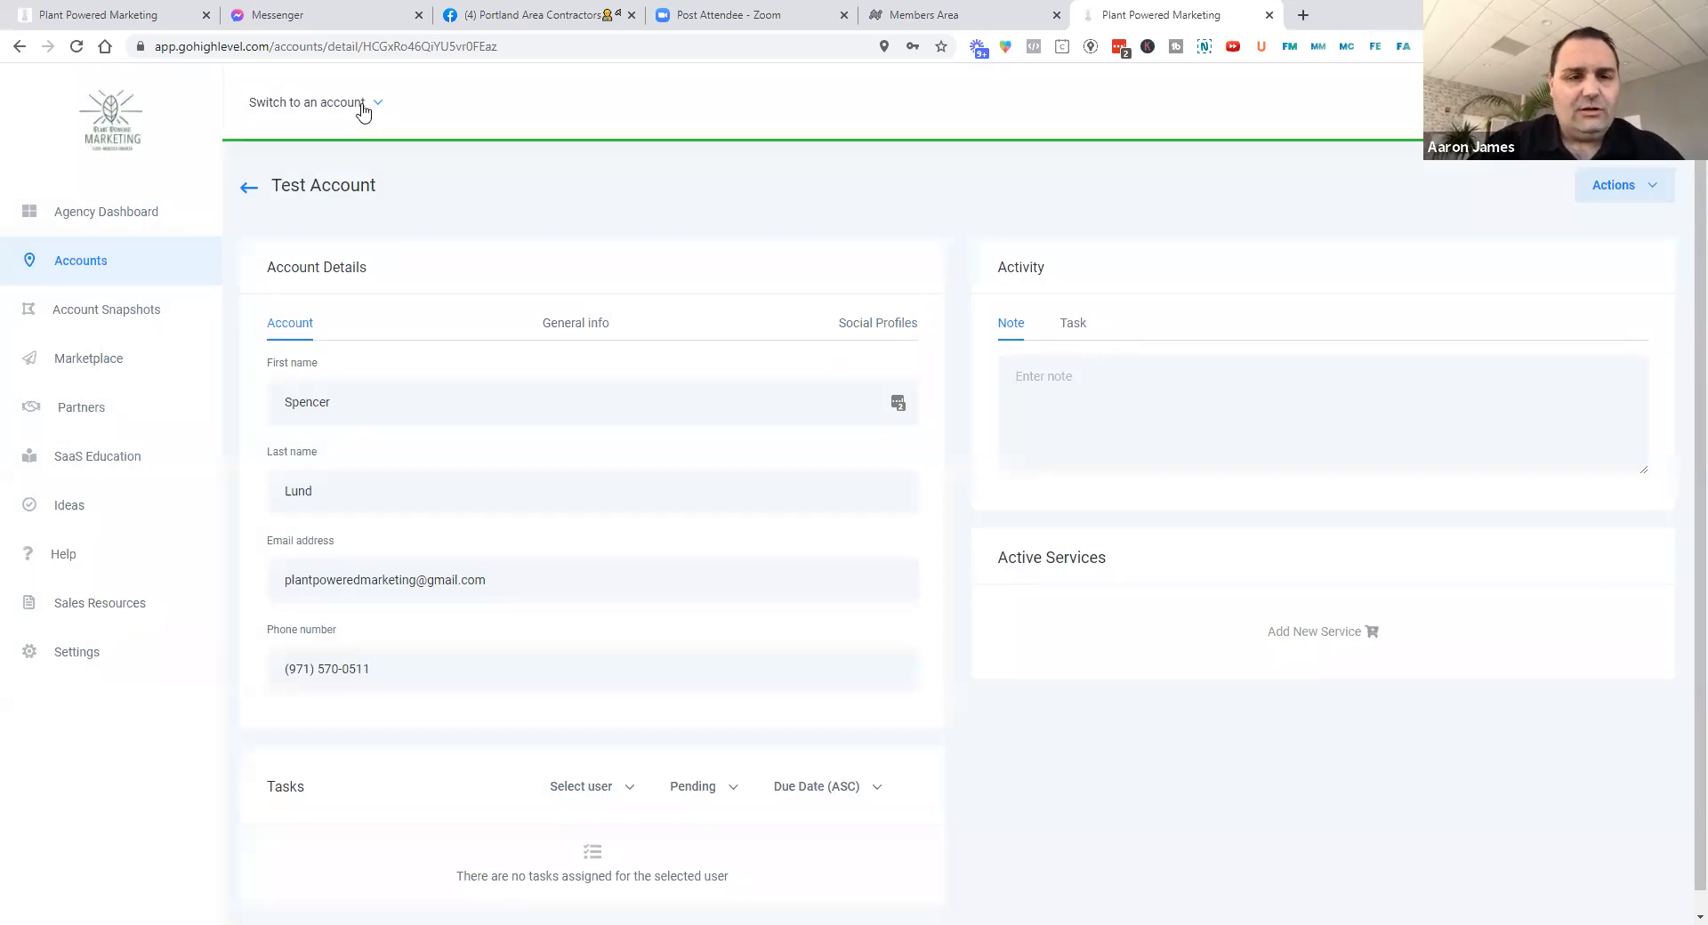
left_click(315, 102)
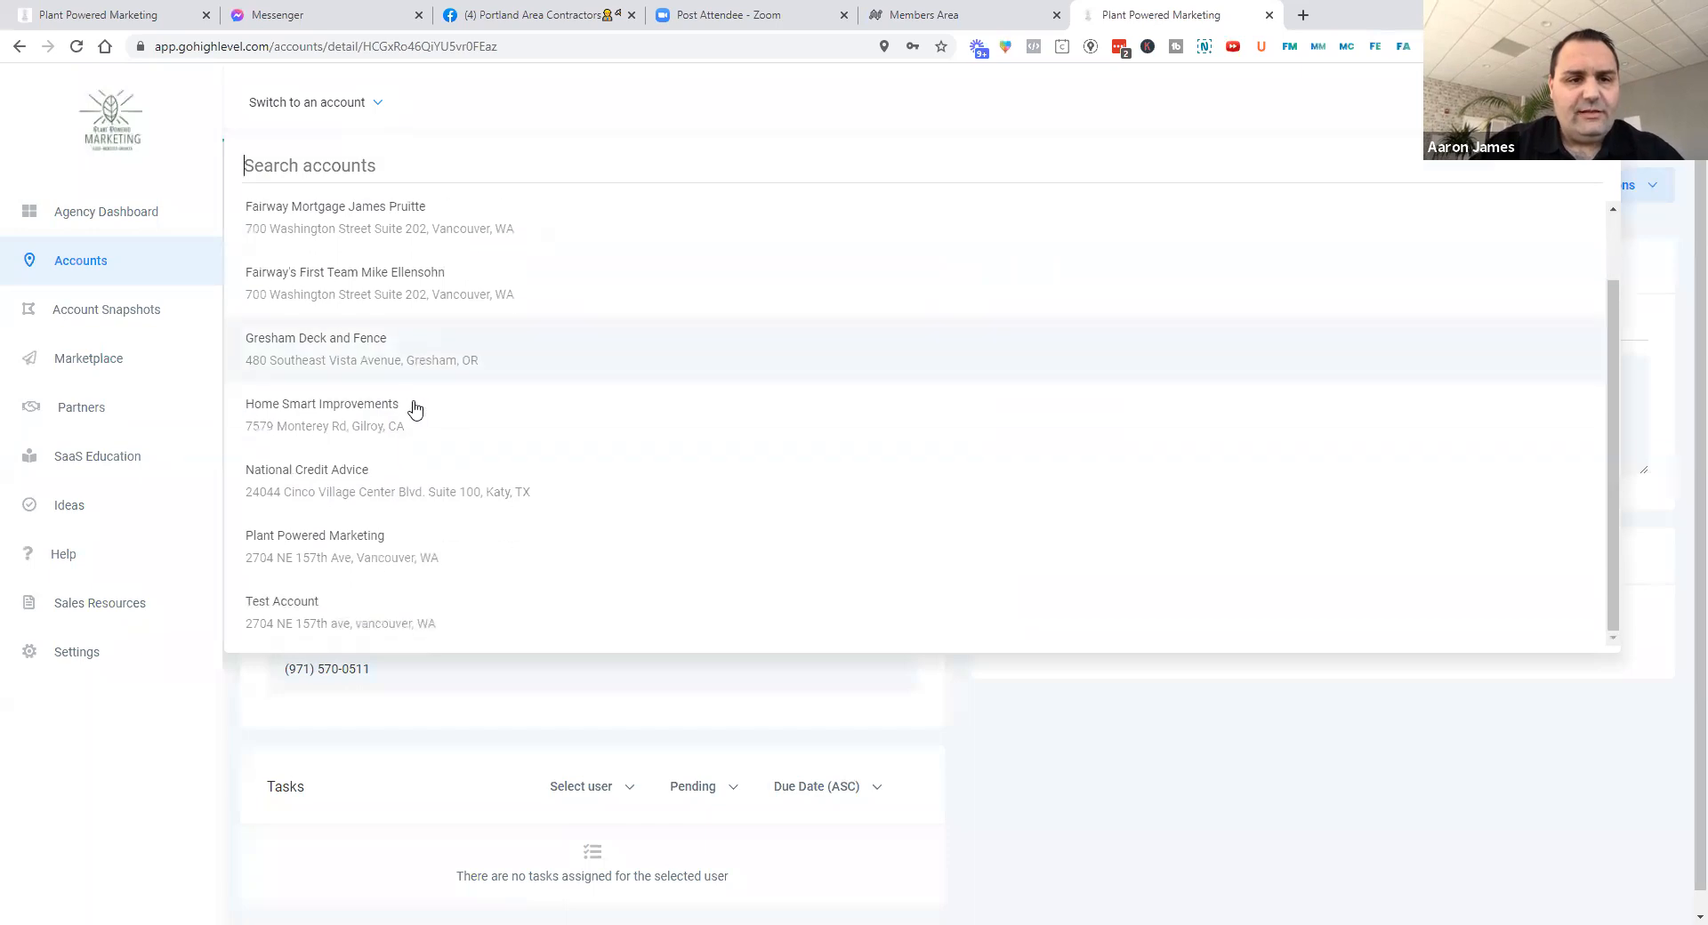
left_click(281, 601)
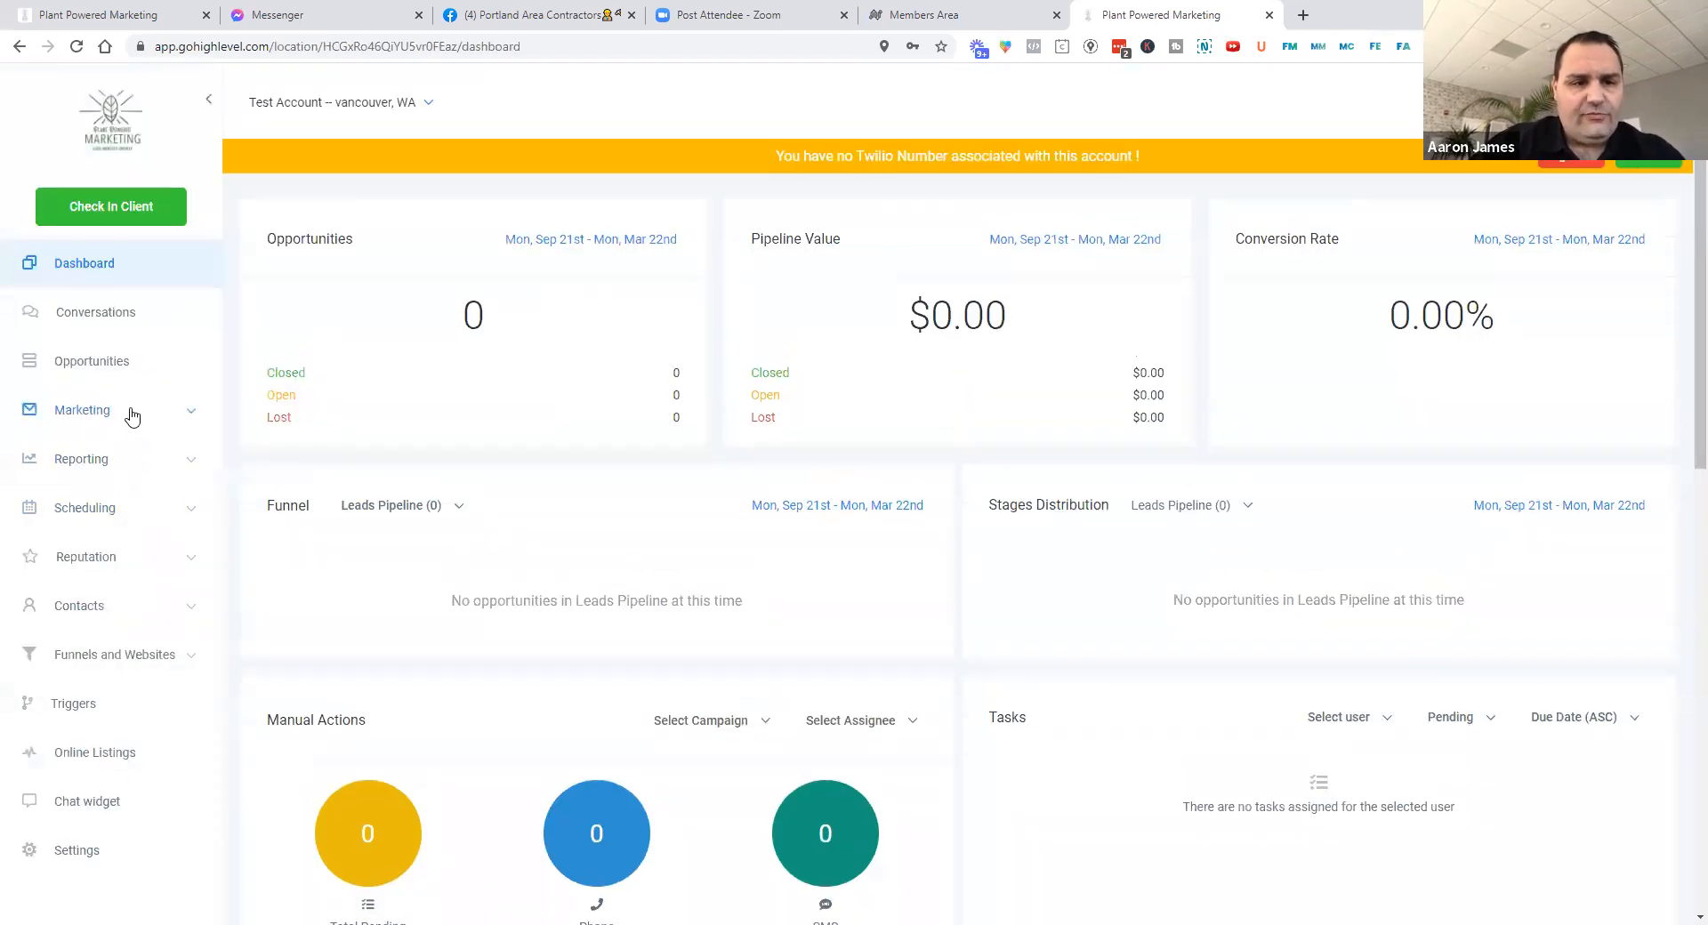
left_click(81, 410)
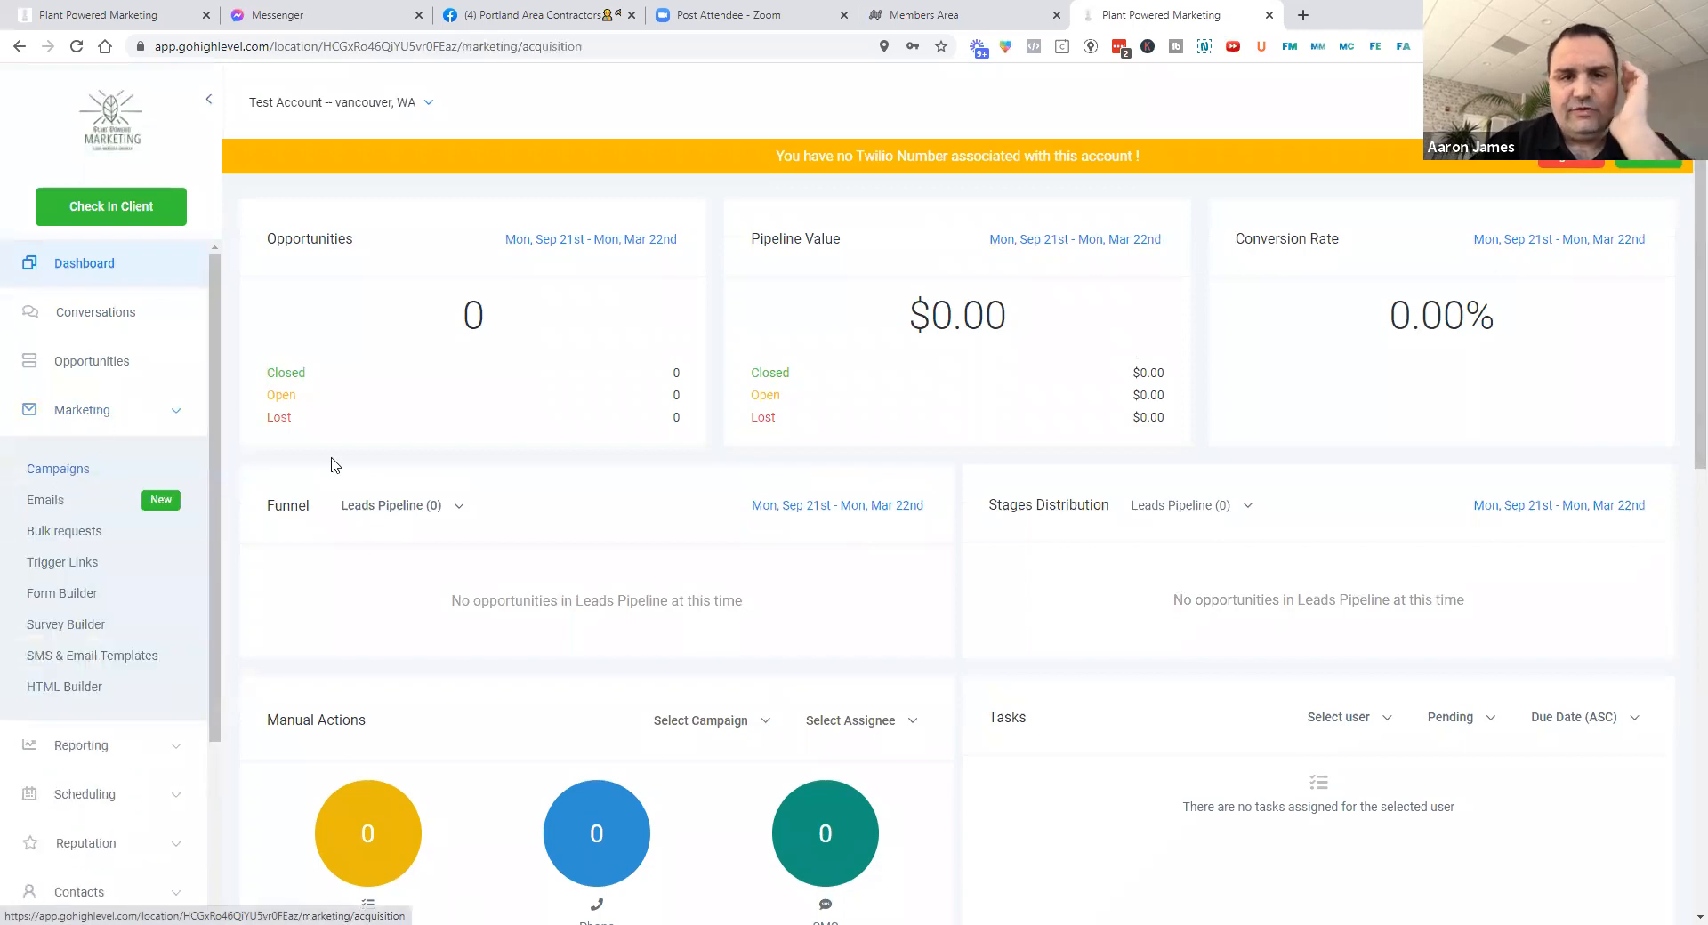
left_click(57, 469)
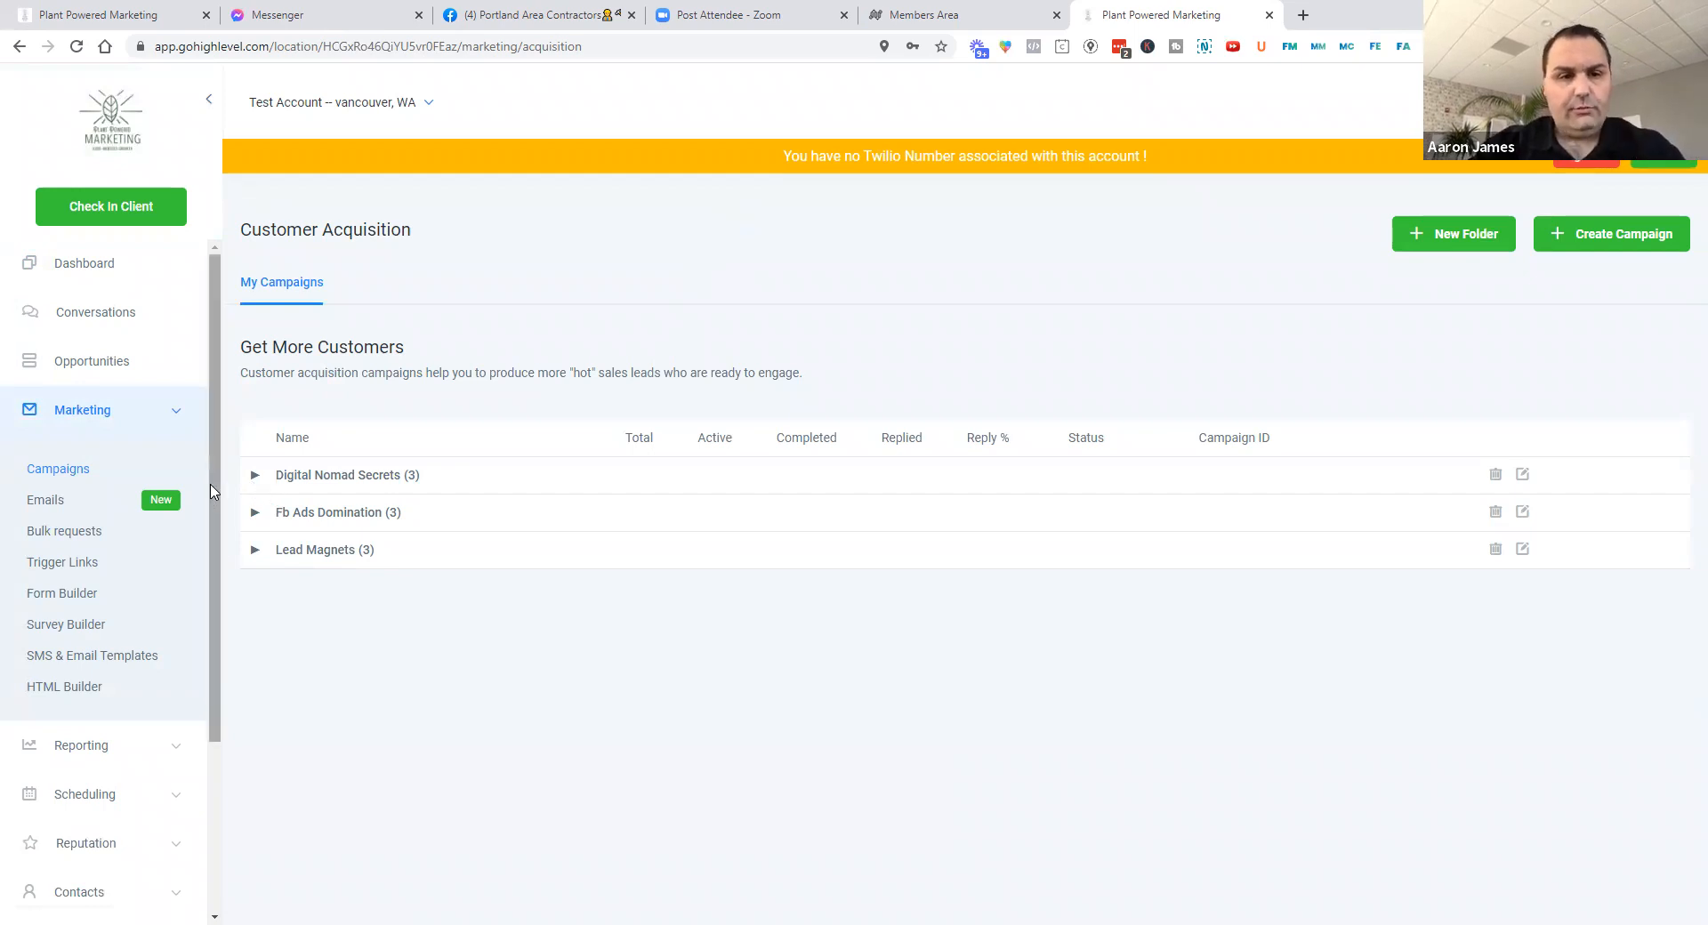
mouse_move(254, 483)
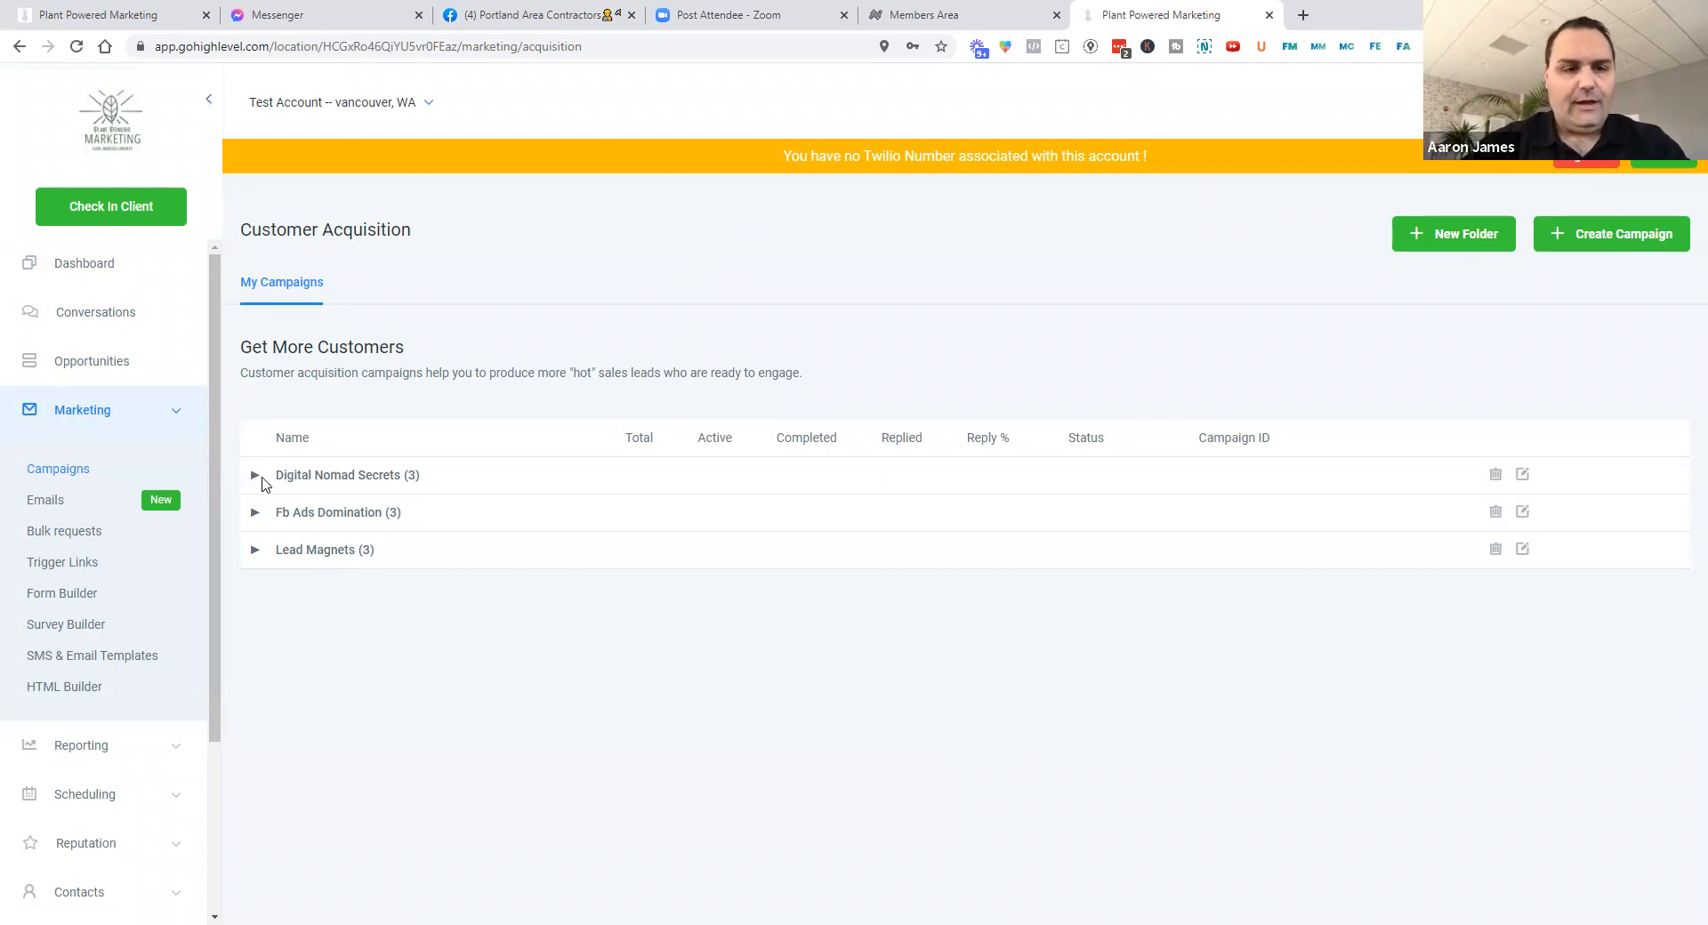
mouse_move(283, 490)
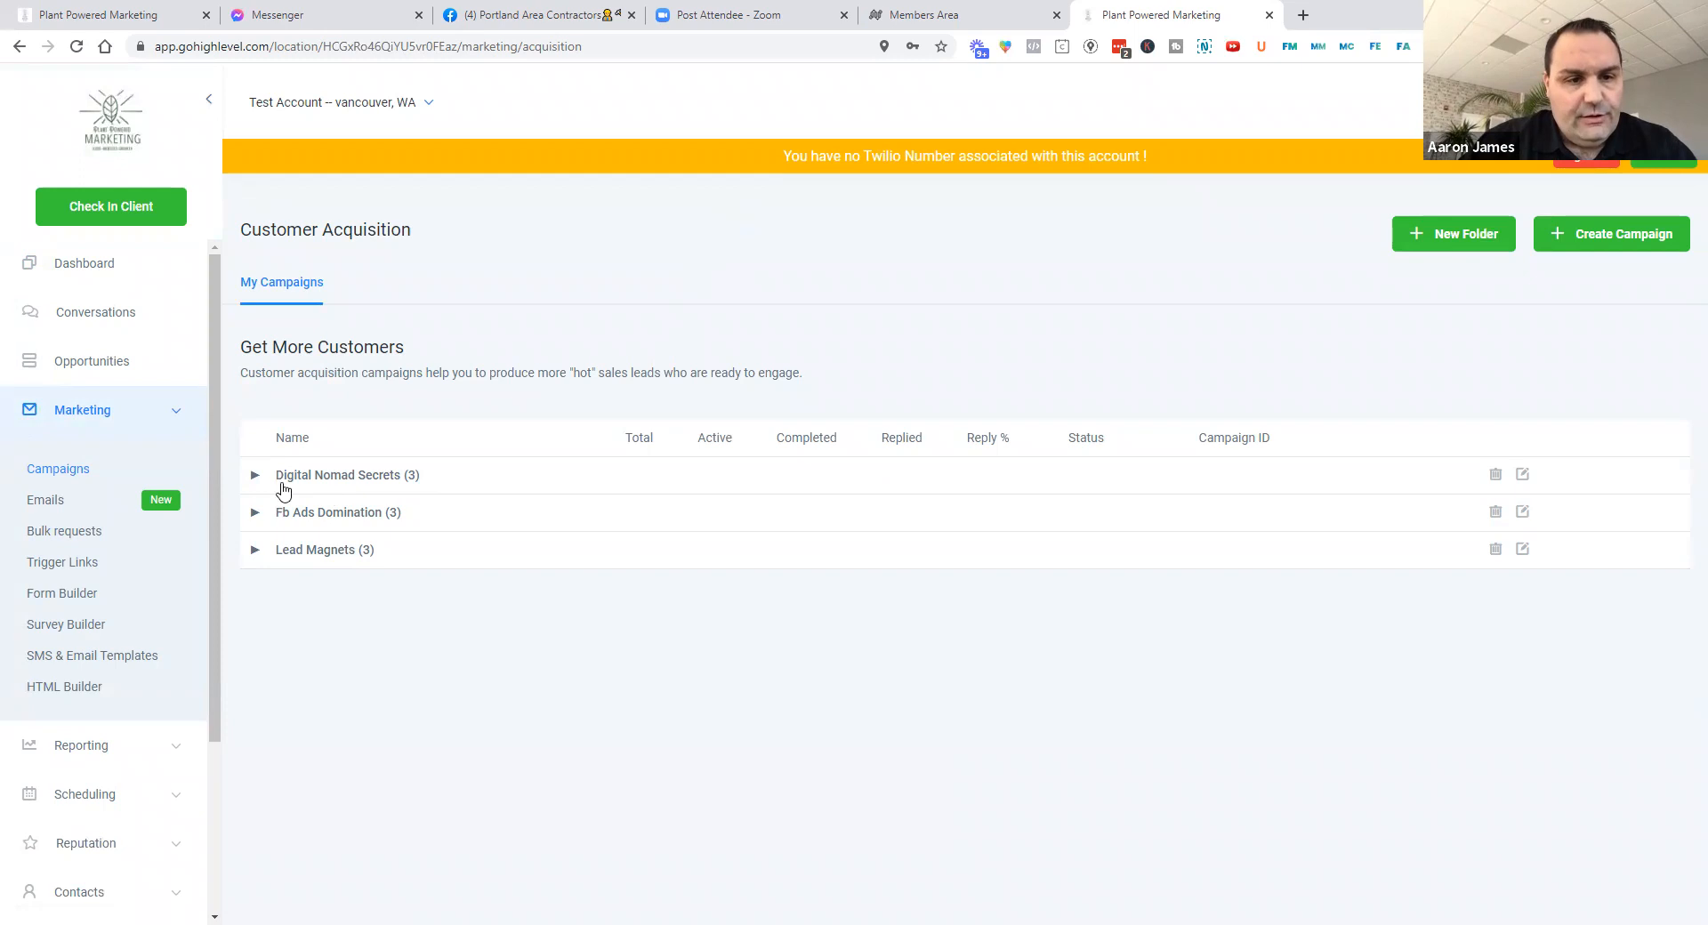
mouse_move(248, 521)
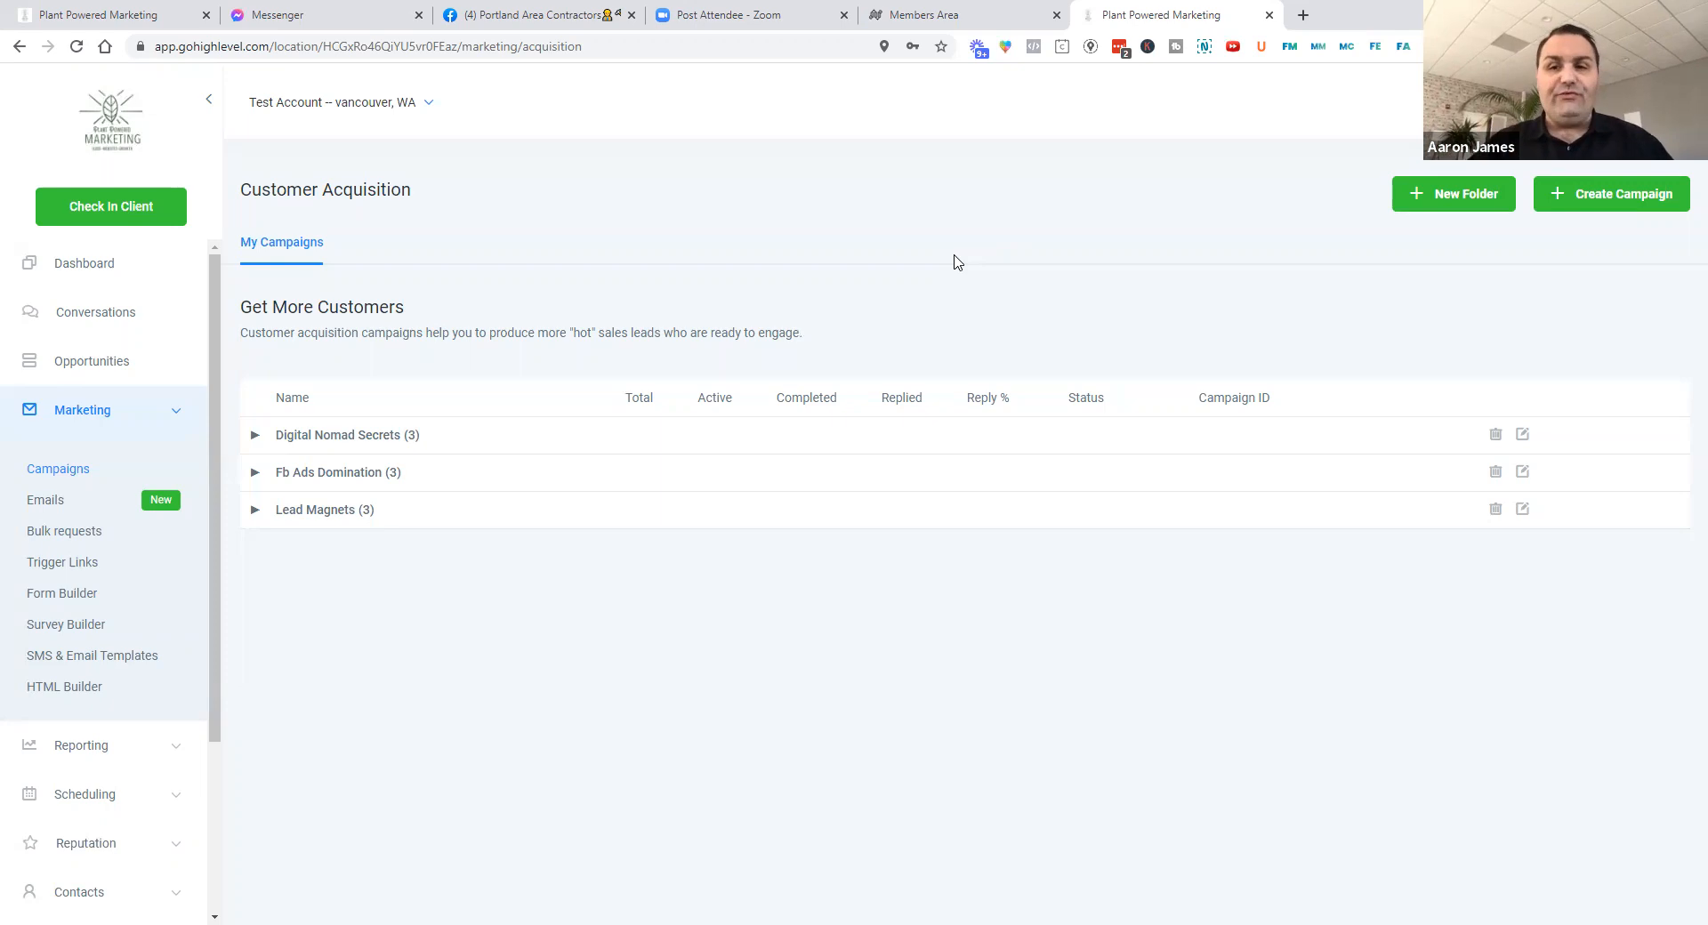
mouse_move(1028, 347)
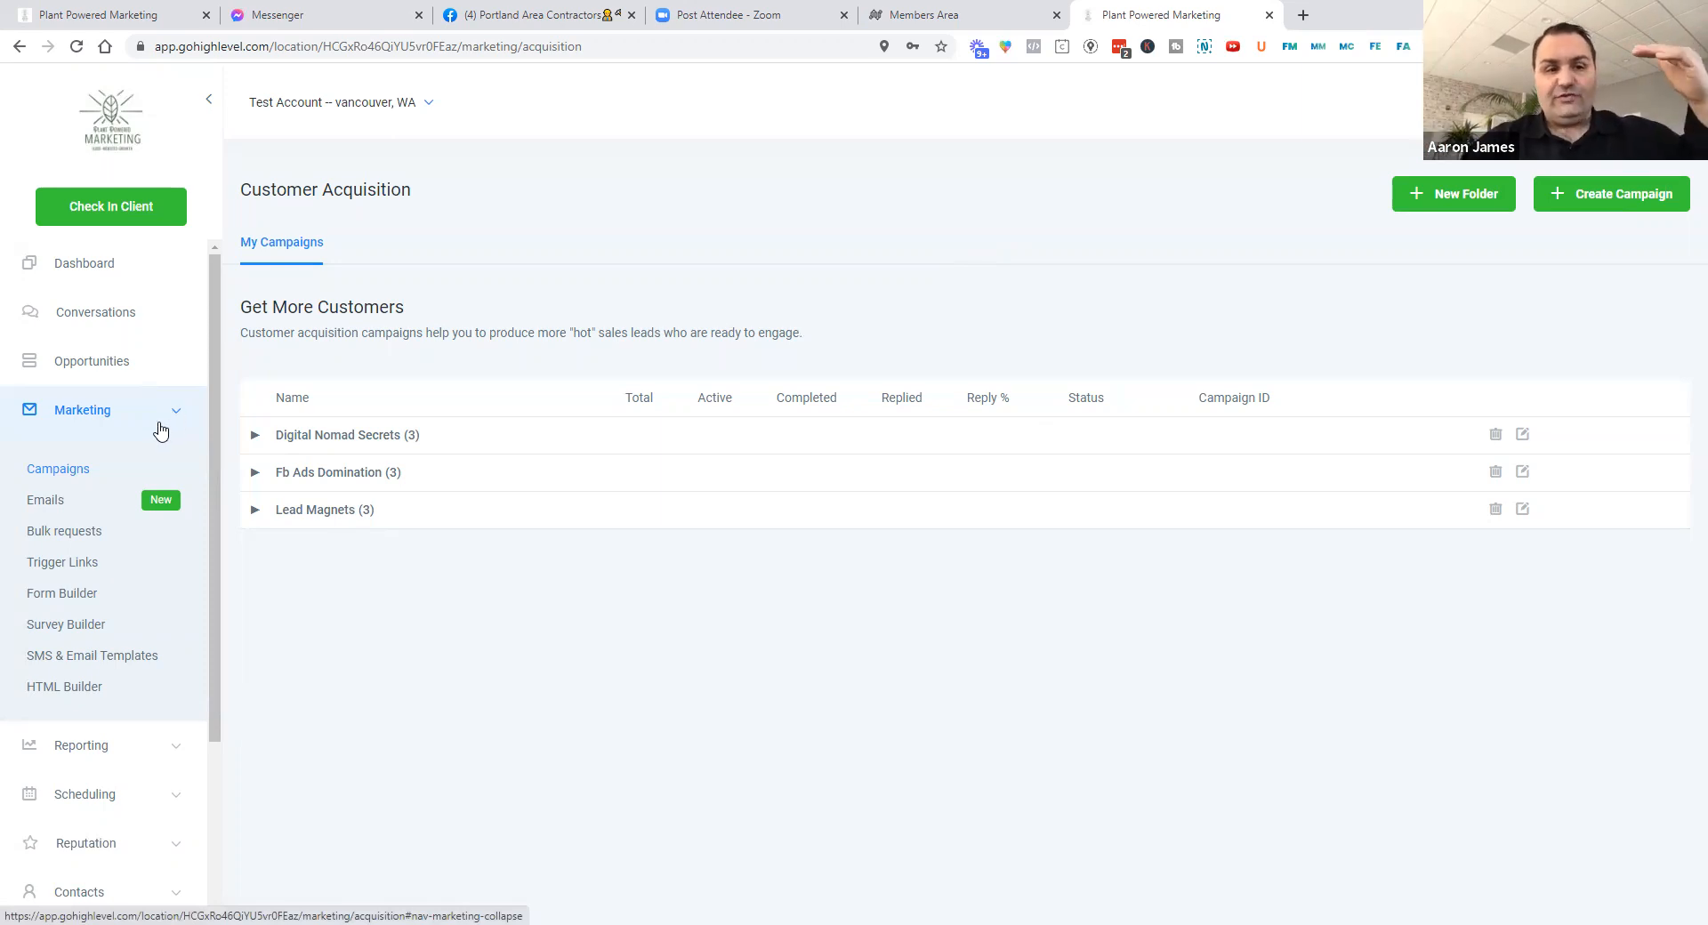
mouse_move(150, 621)
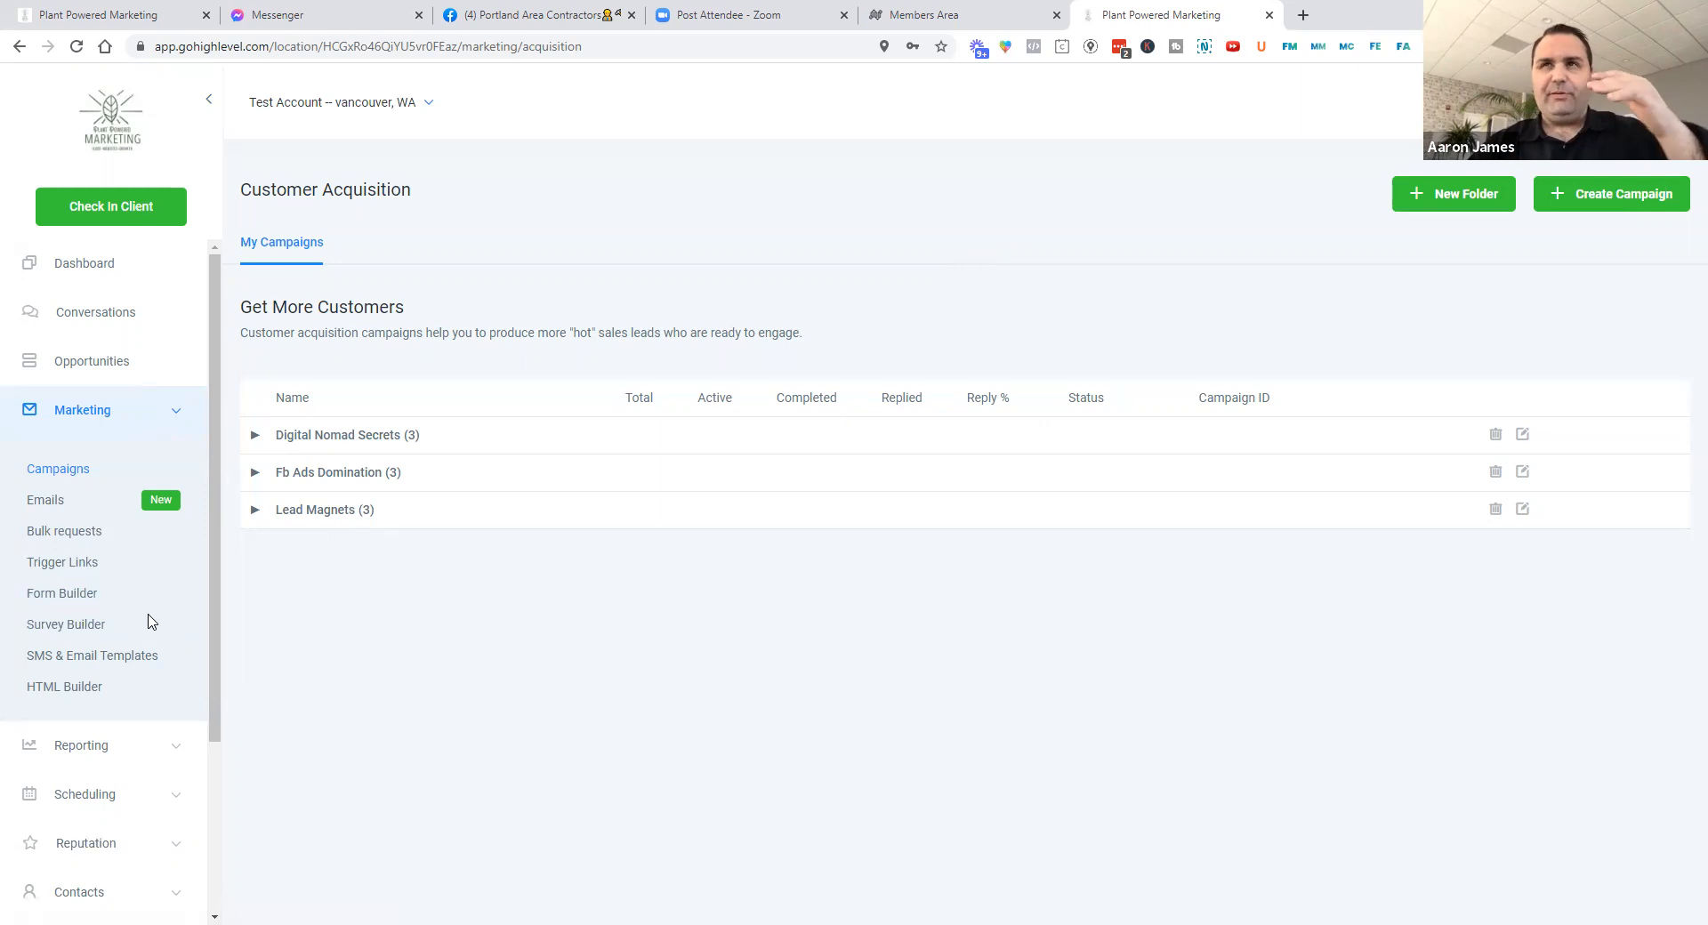
mouse_move(197, 640)
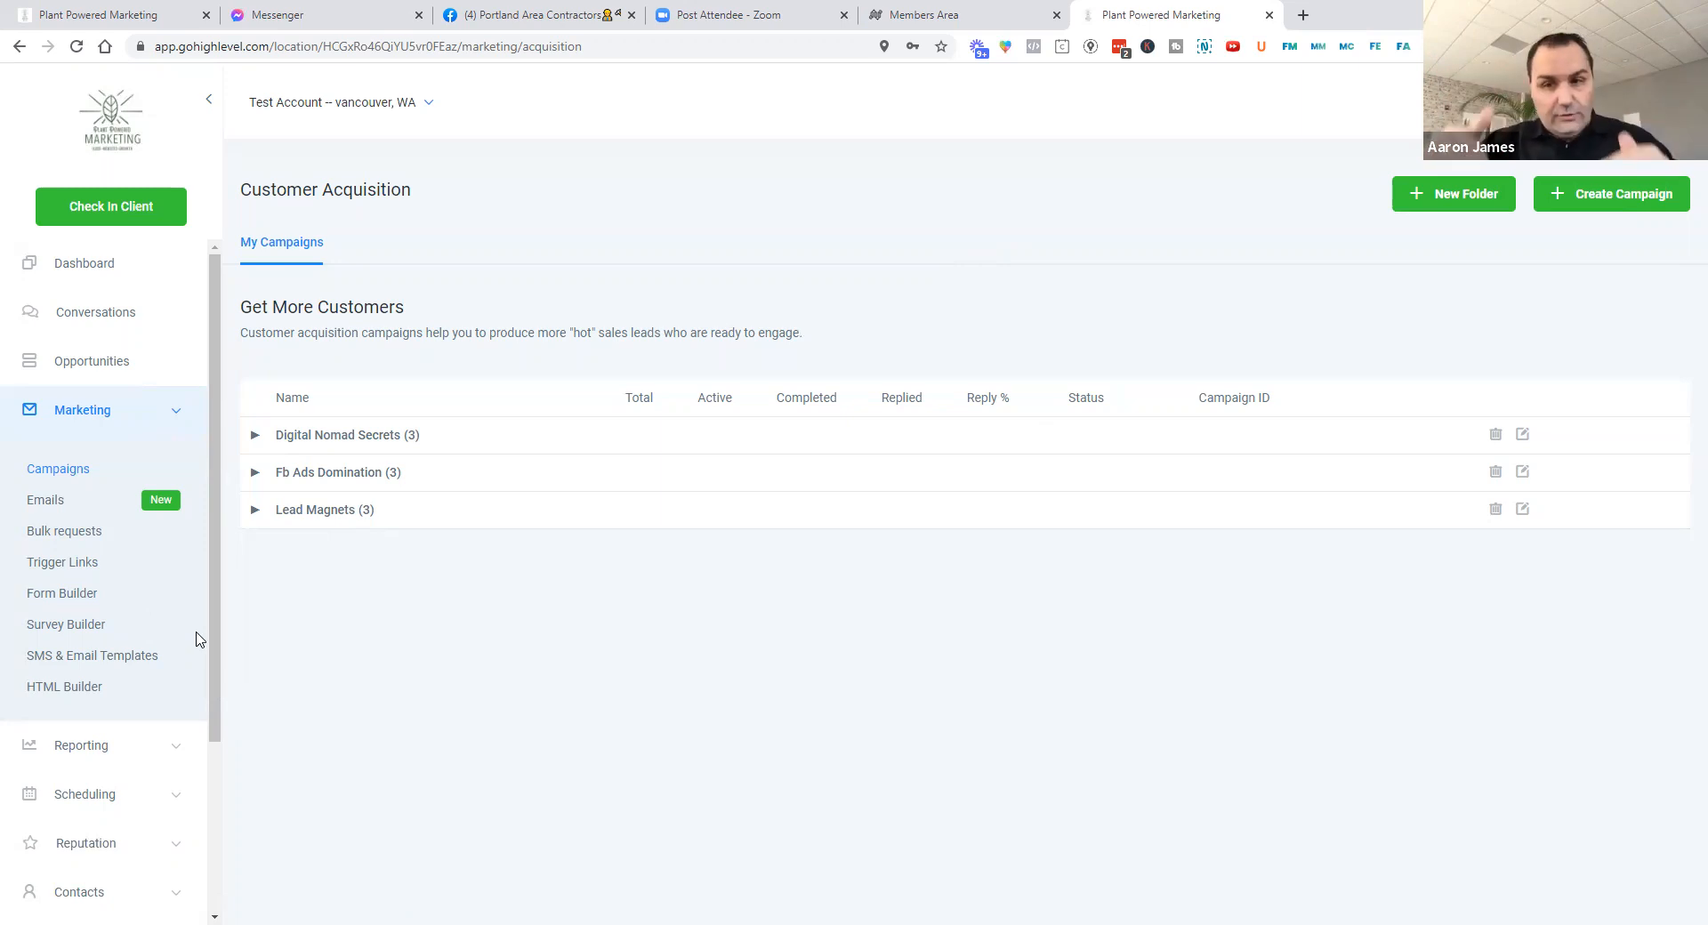
mouse_move(216, 640)
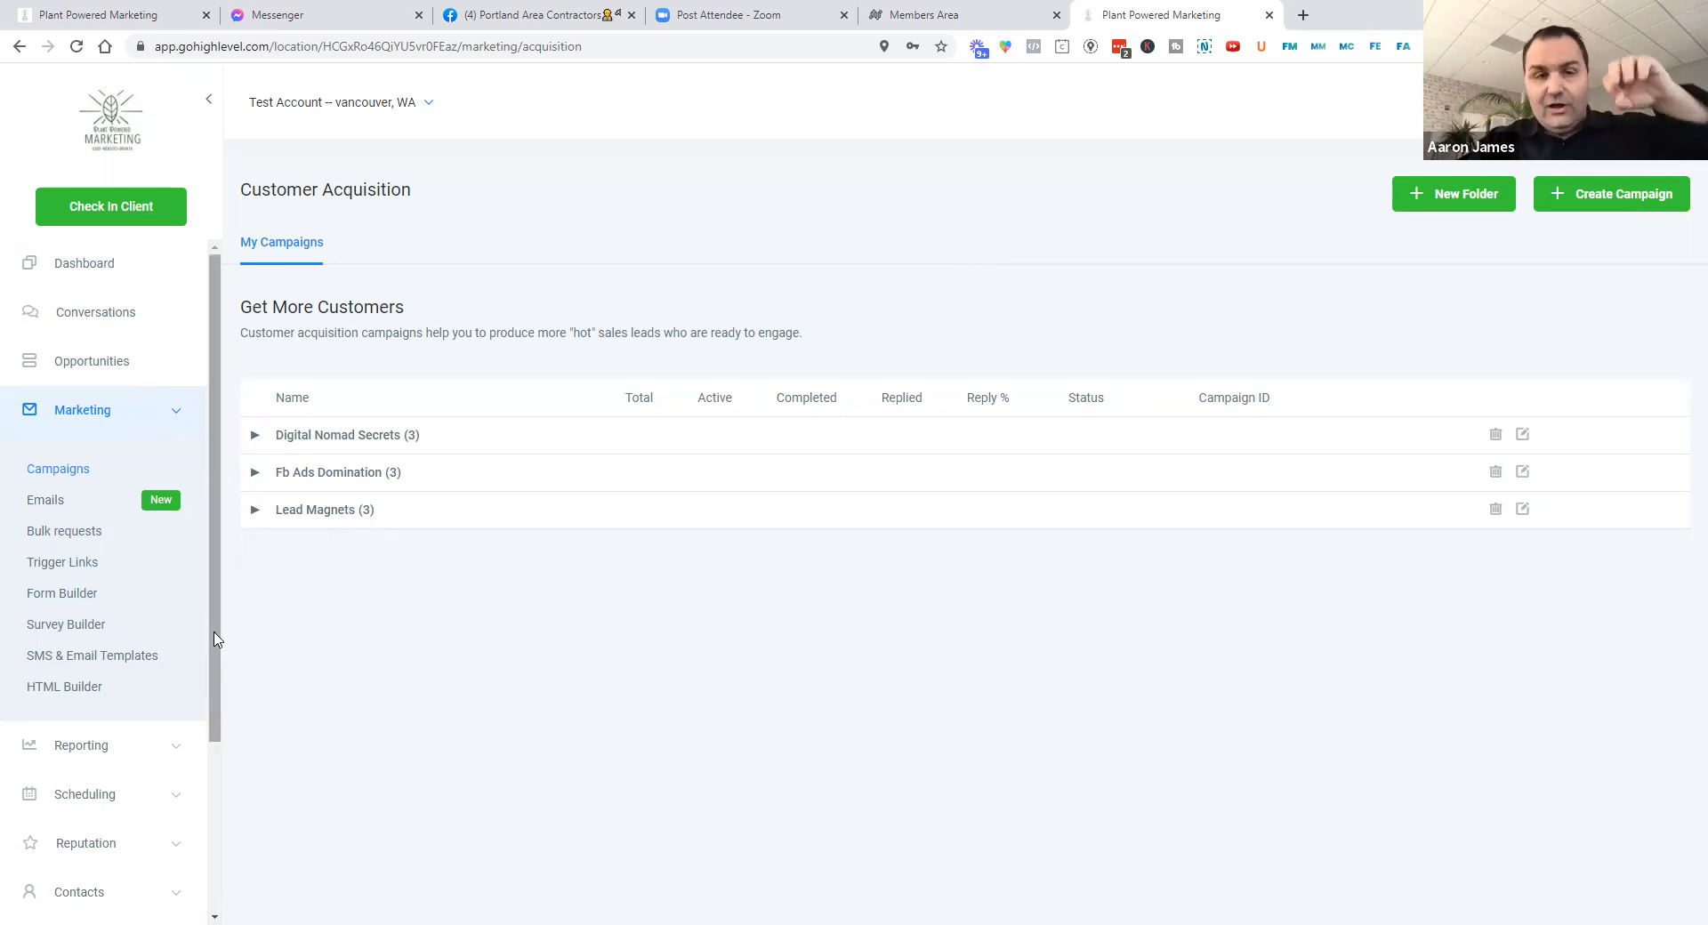
mouse_move(228, 709)
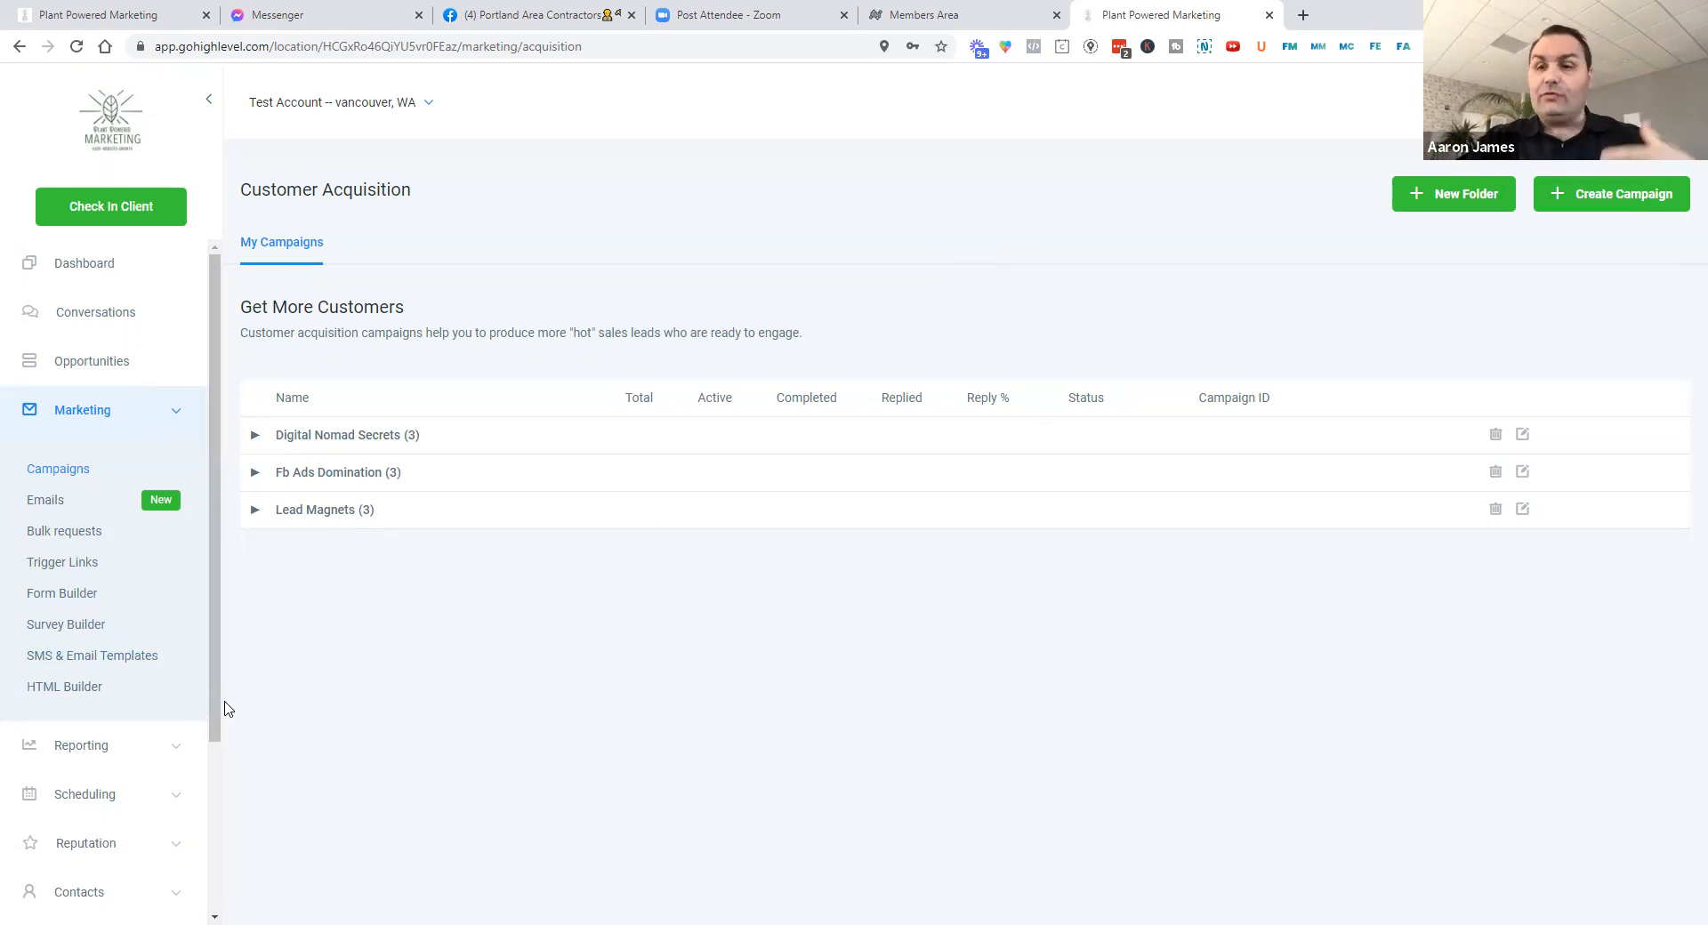
mouse_move(62, 562)
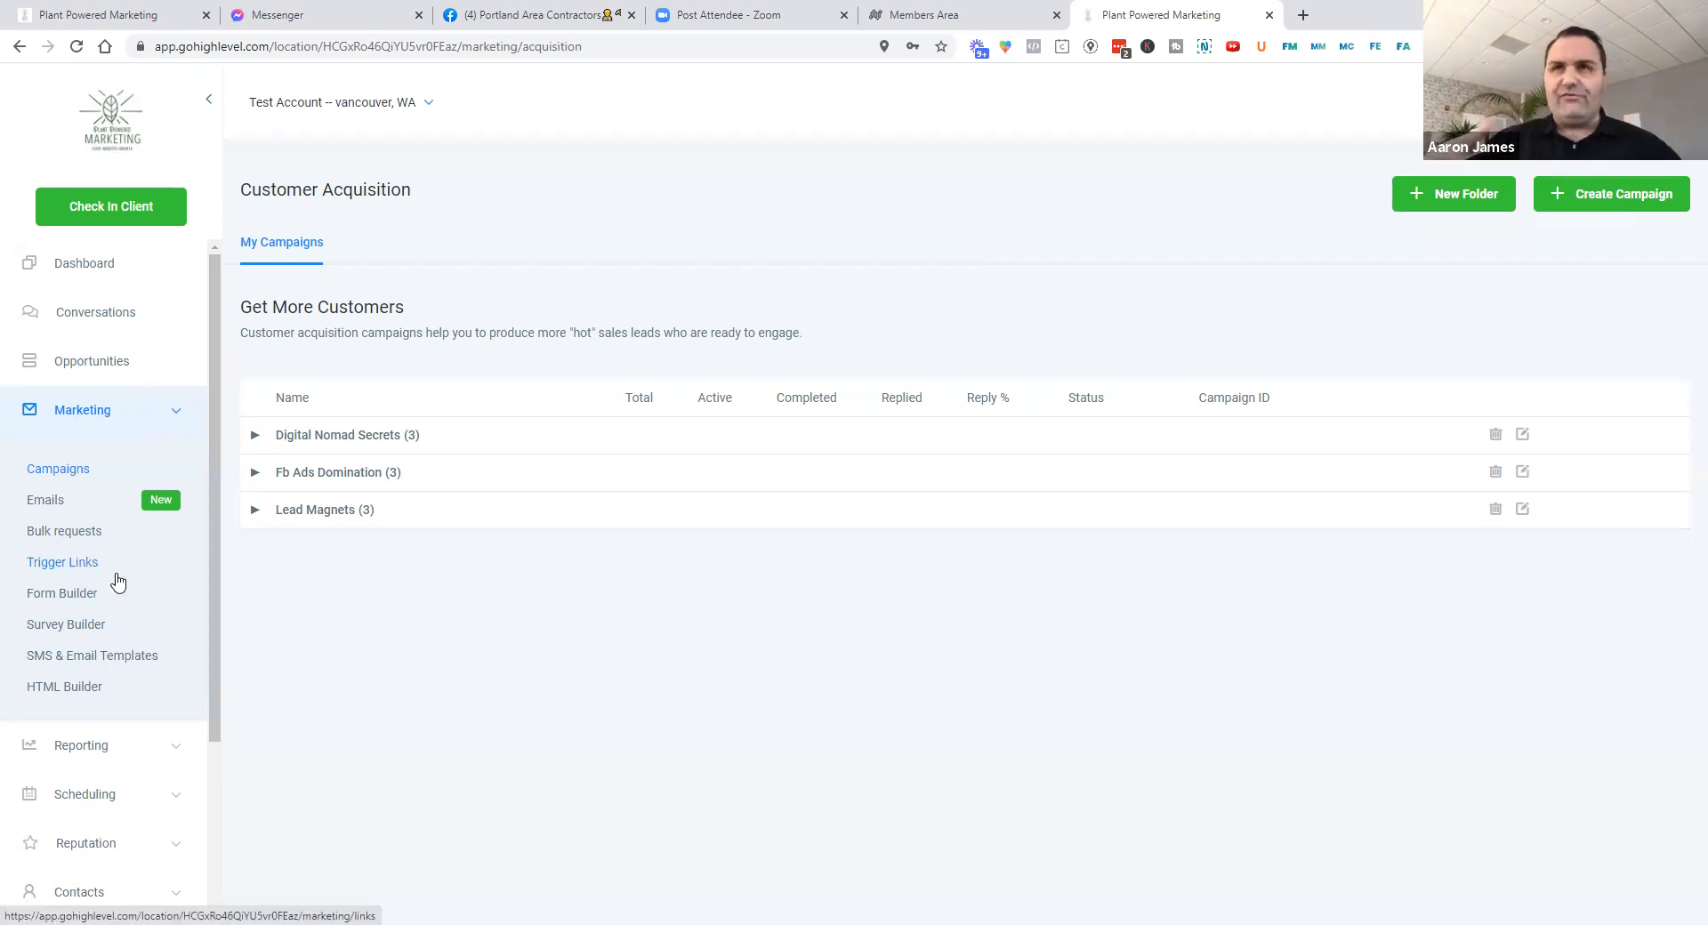
mouse_move(62, 593)
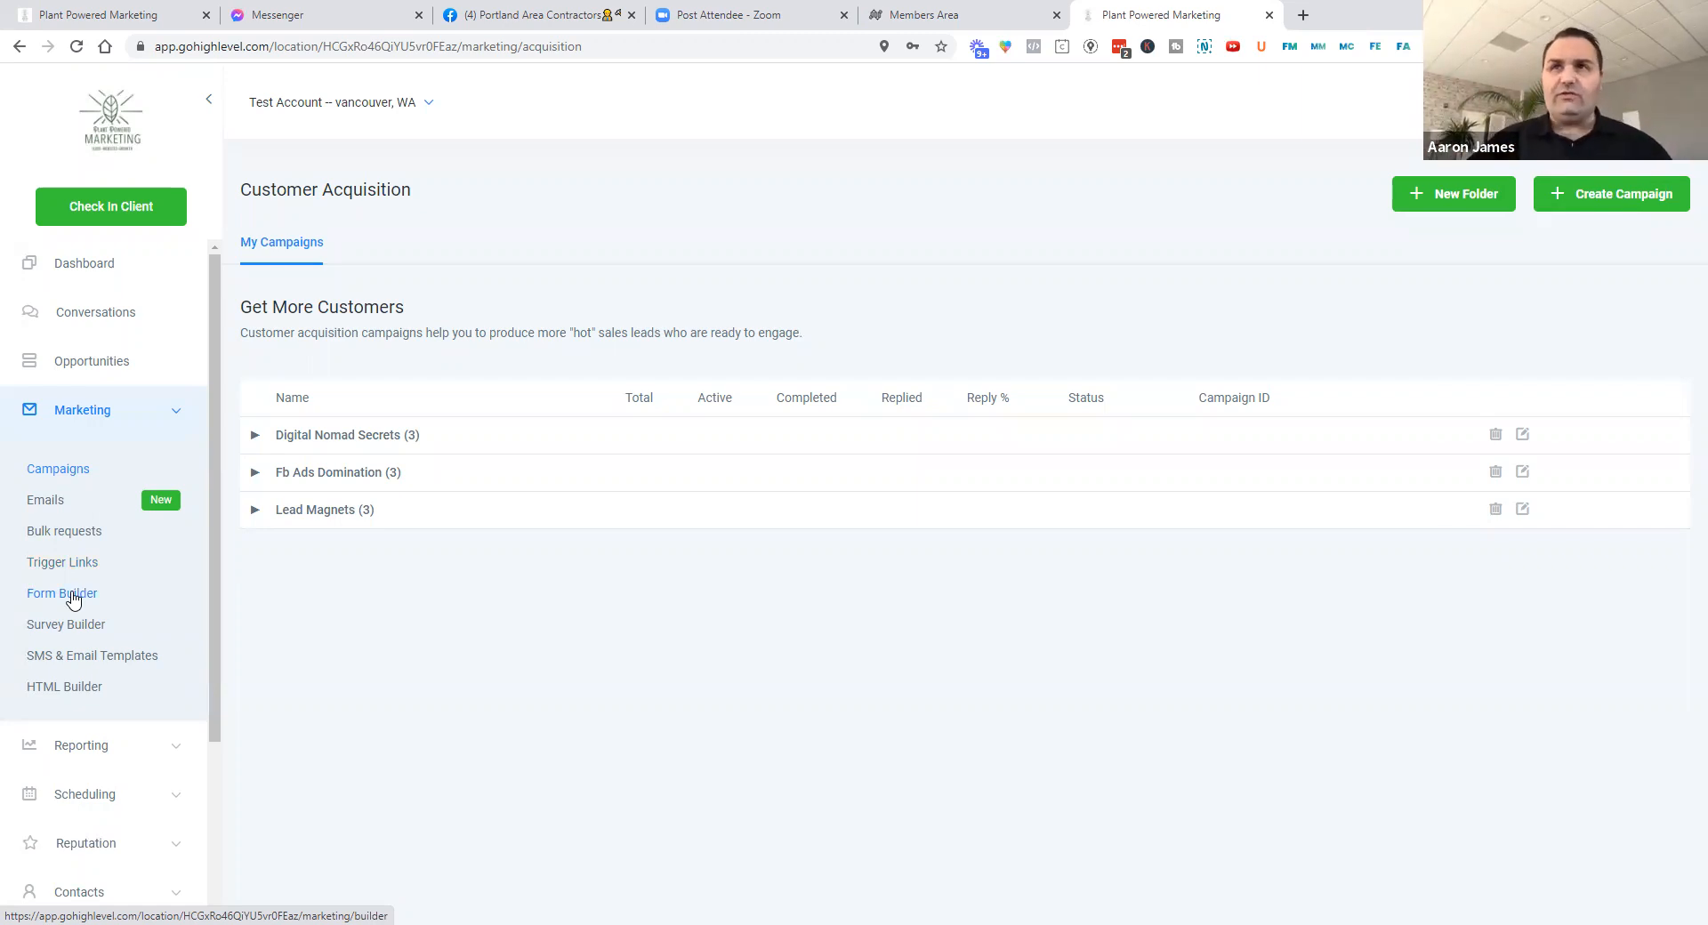
scroll("down", 3)
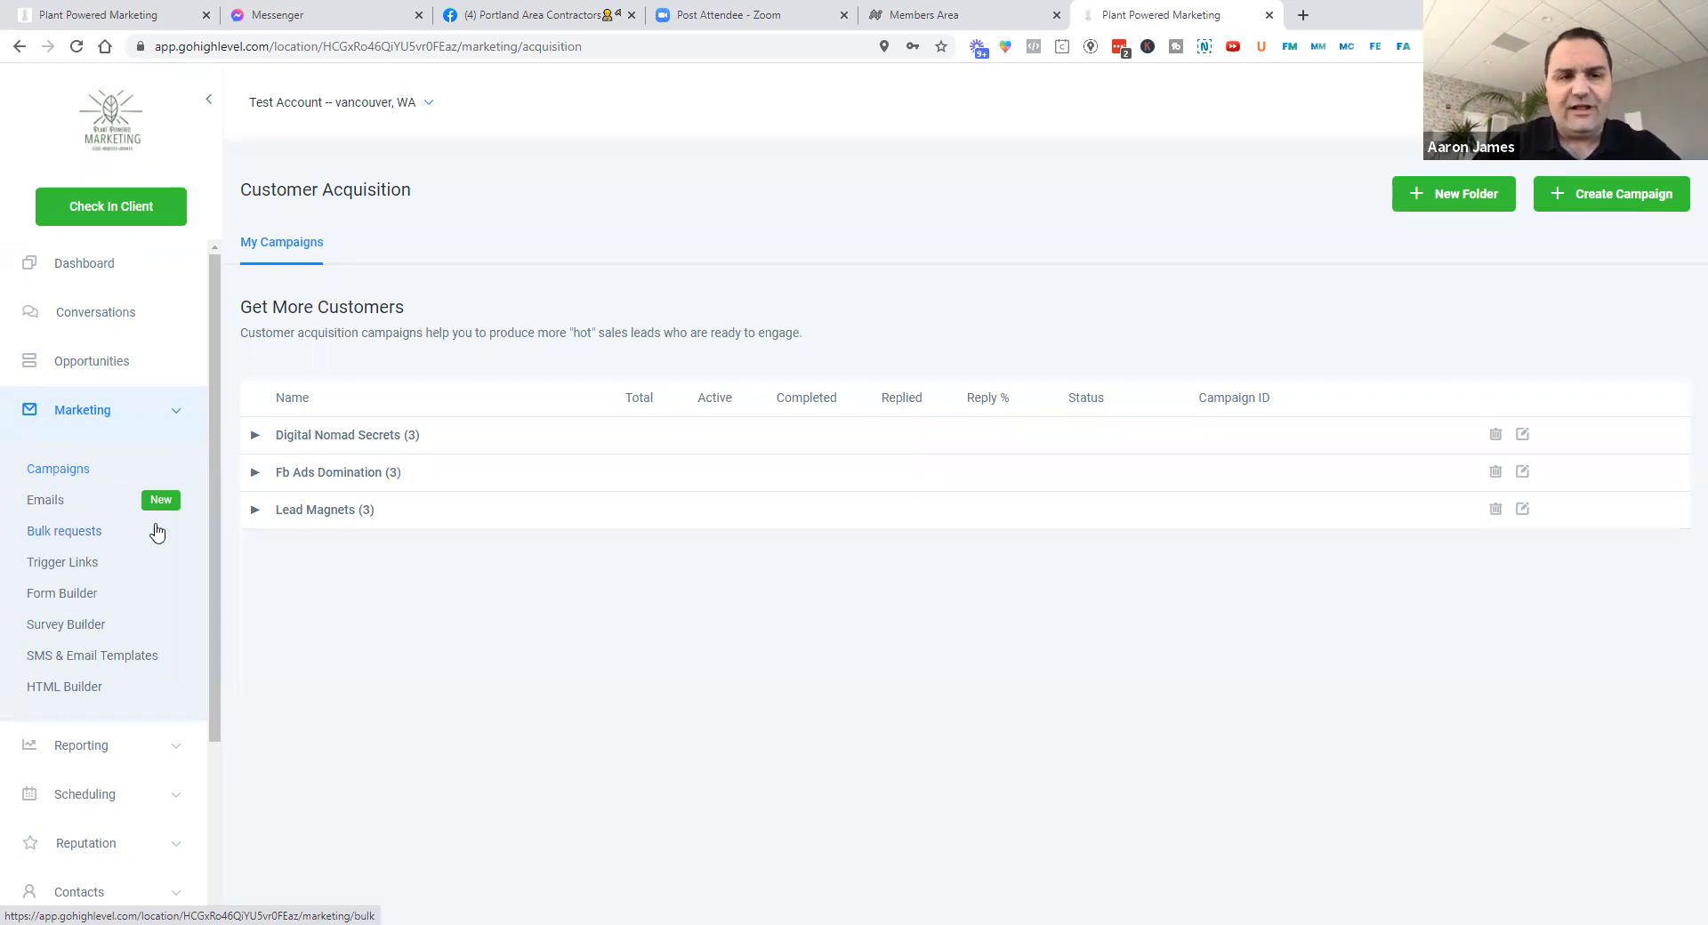
mouse_move(305, 688)
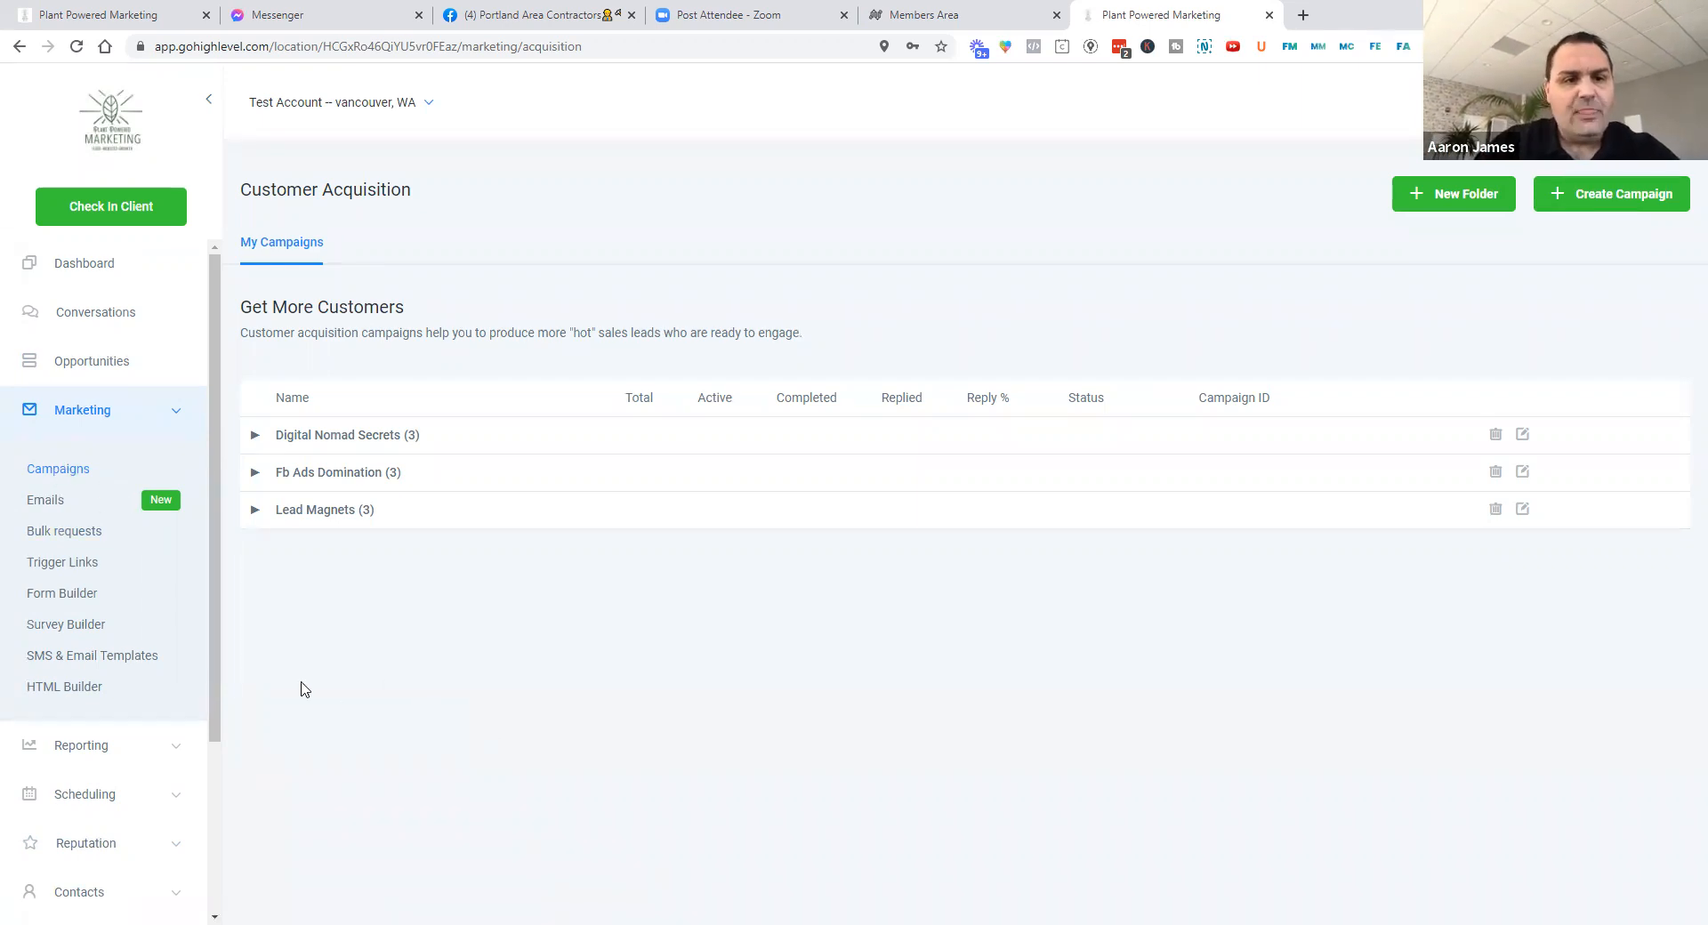
mouse_move(92, 361)
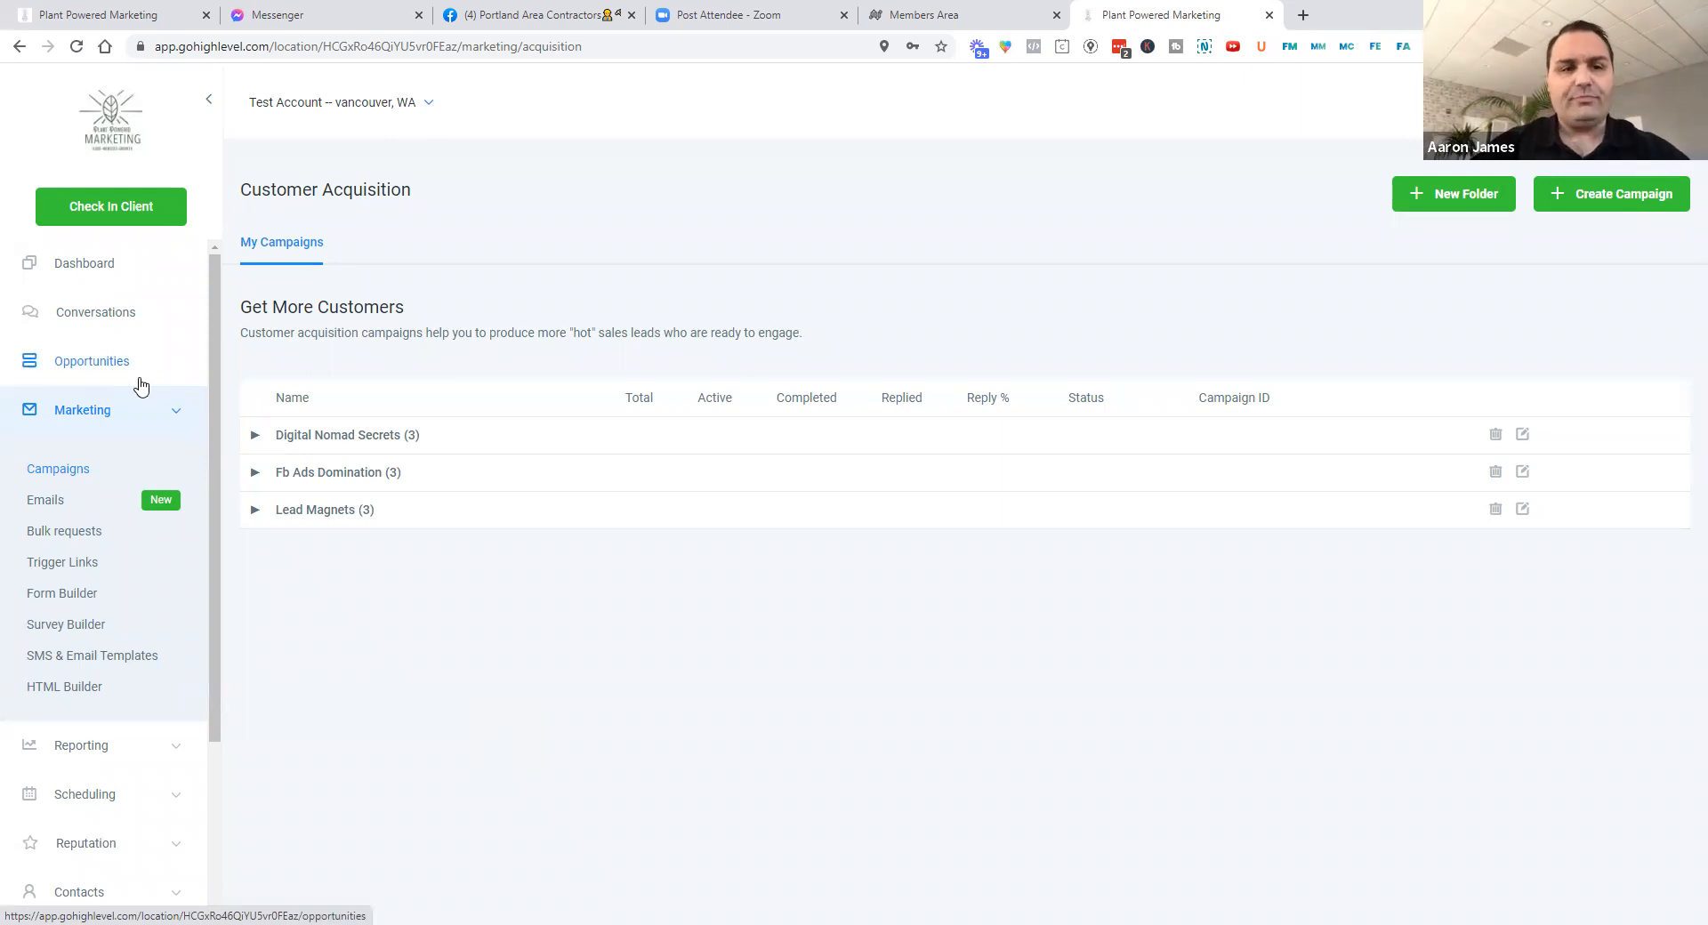
View Test Account's Leads Pipeline board in Opportunities
left_click(92, 361)
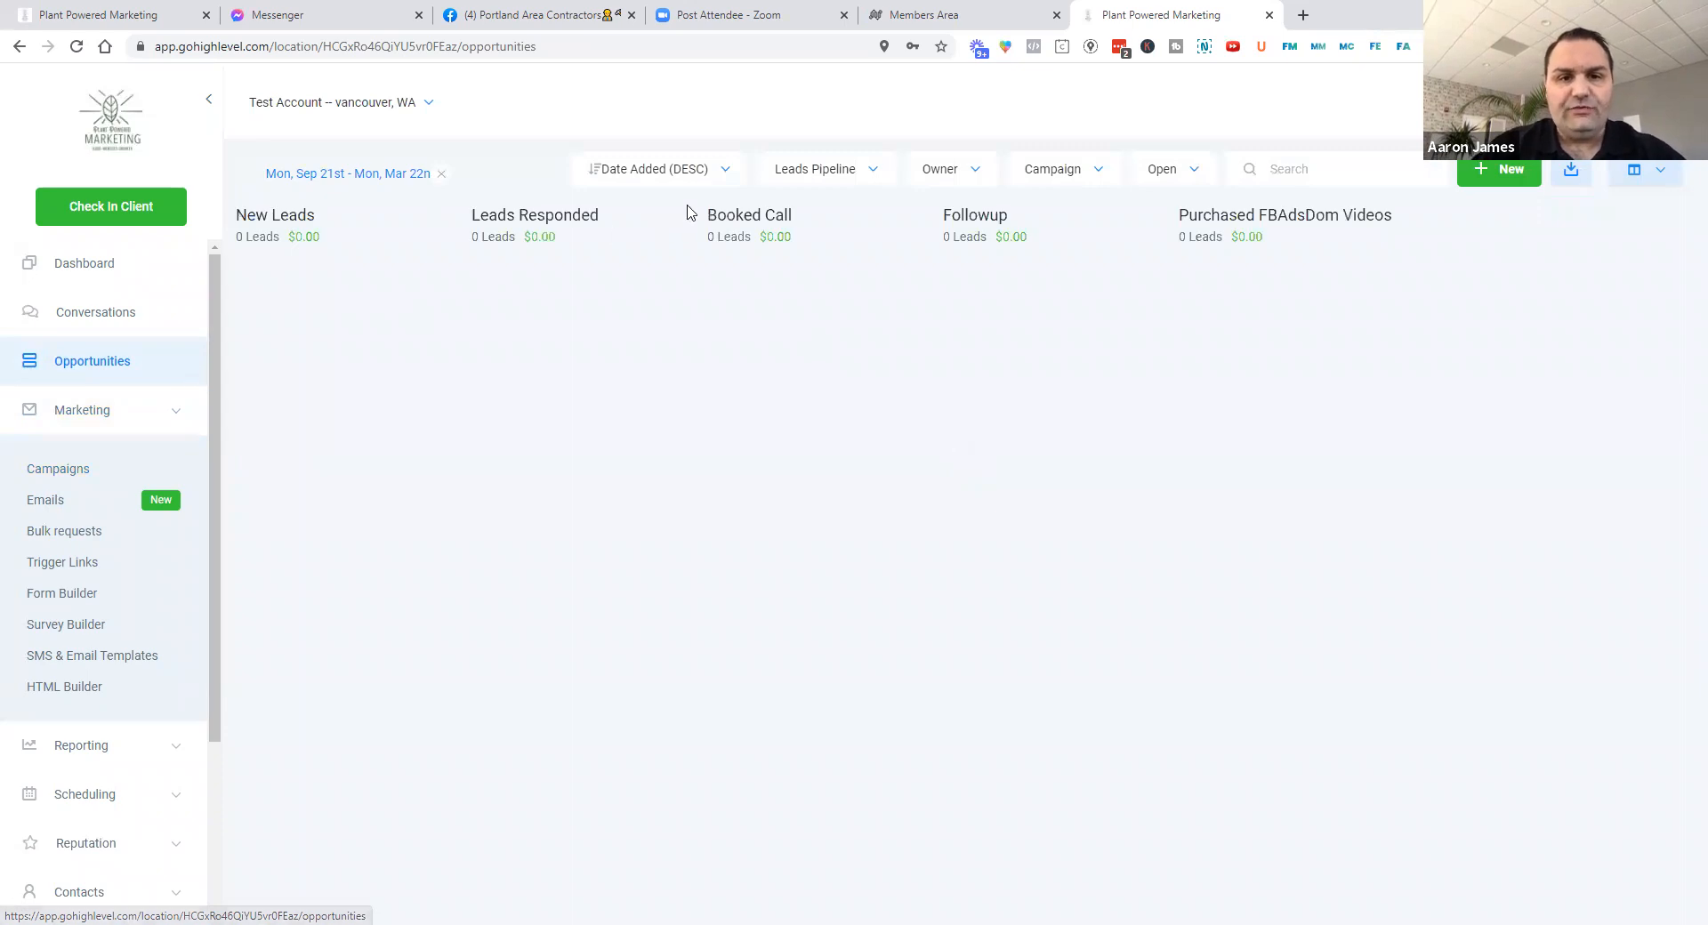
left_click(824, 169)
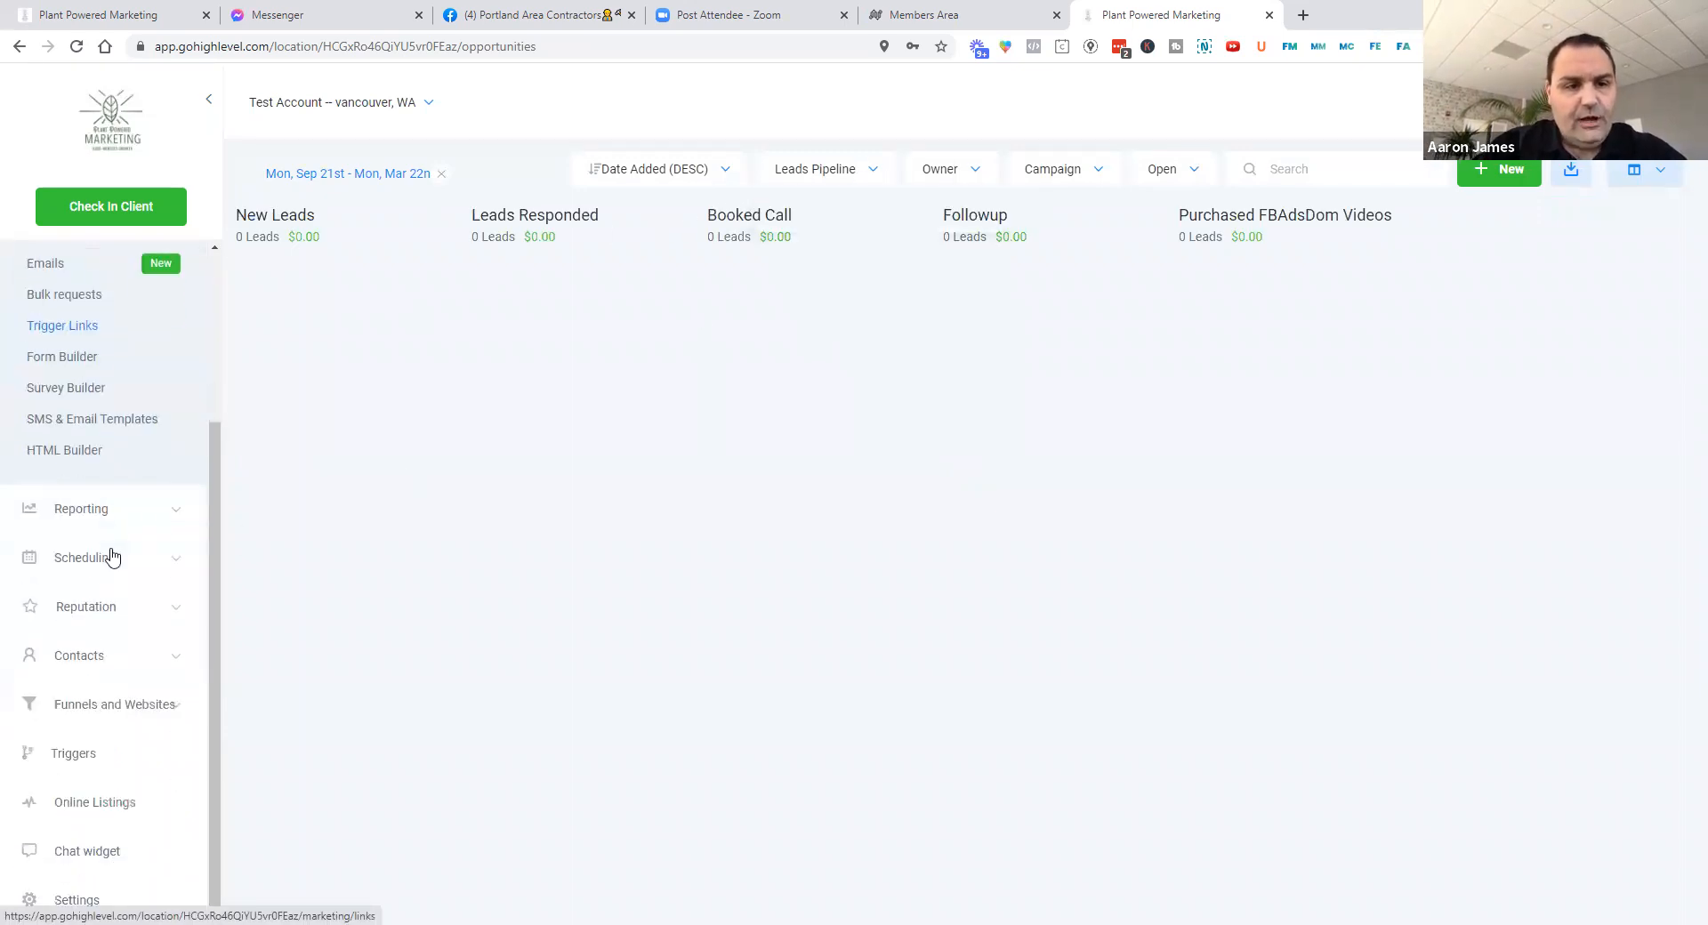
Open Funnels under Funnels and Websites to list the four imported funnels
left_click(116, 704)
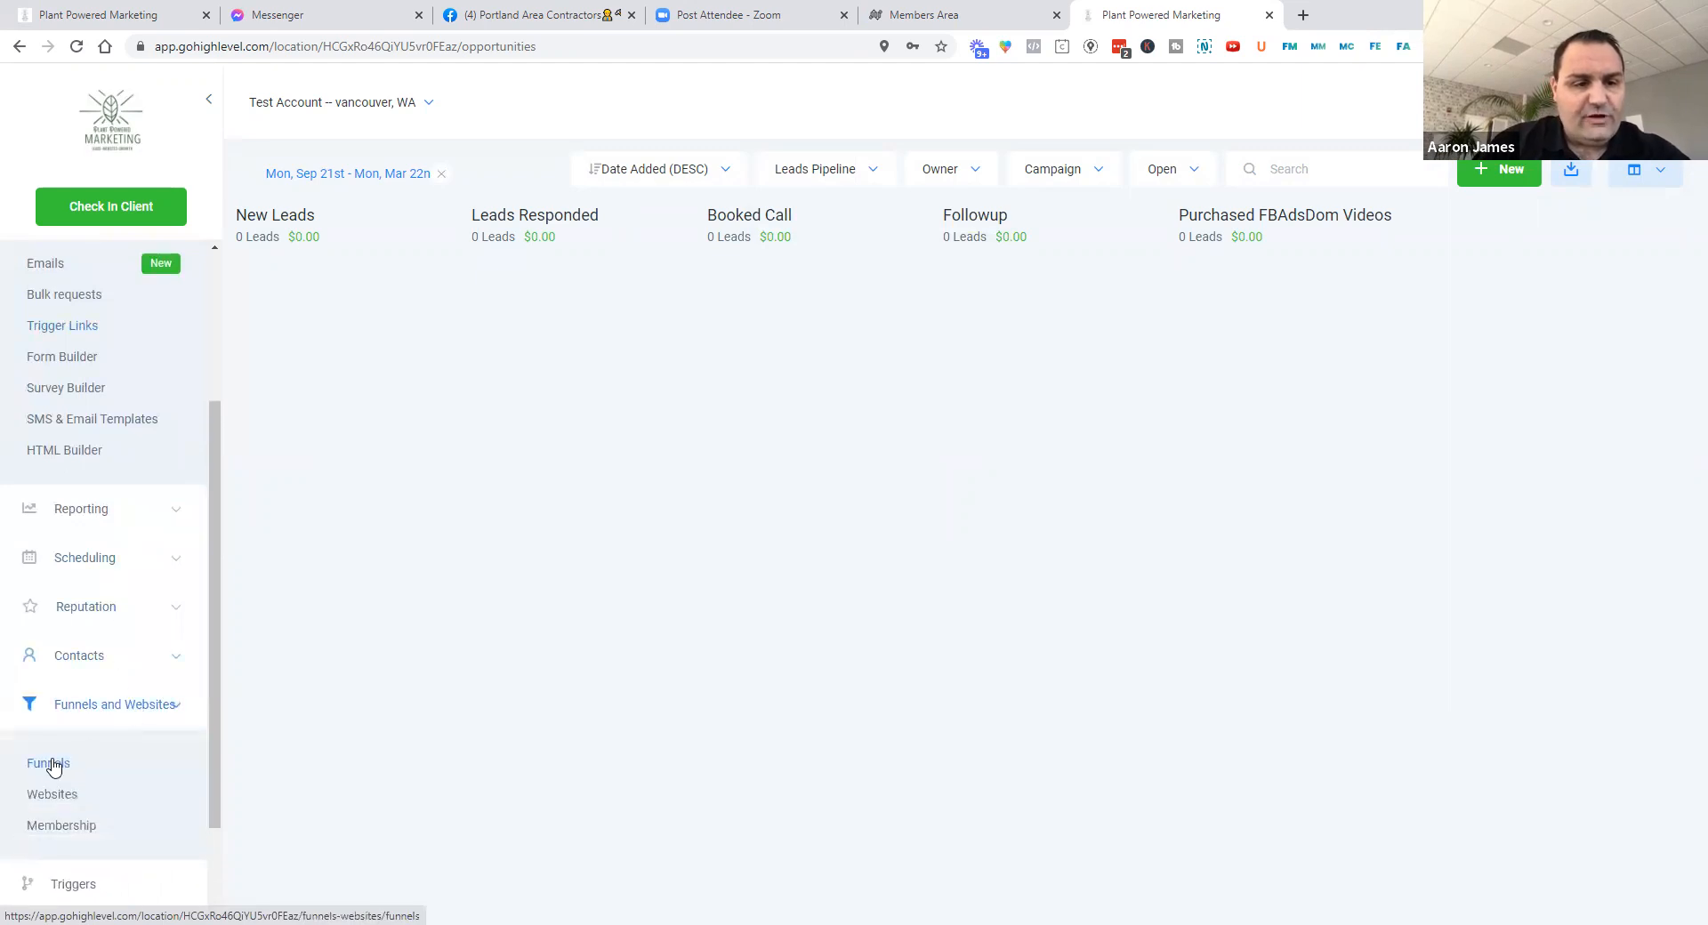
left_click(48, 763)
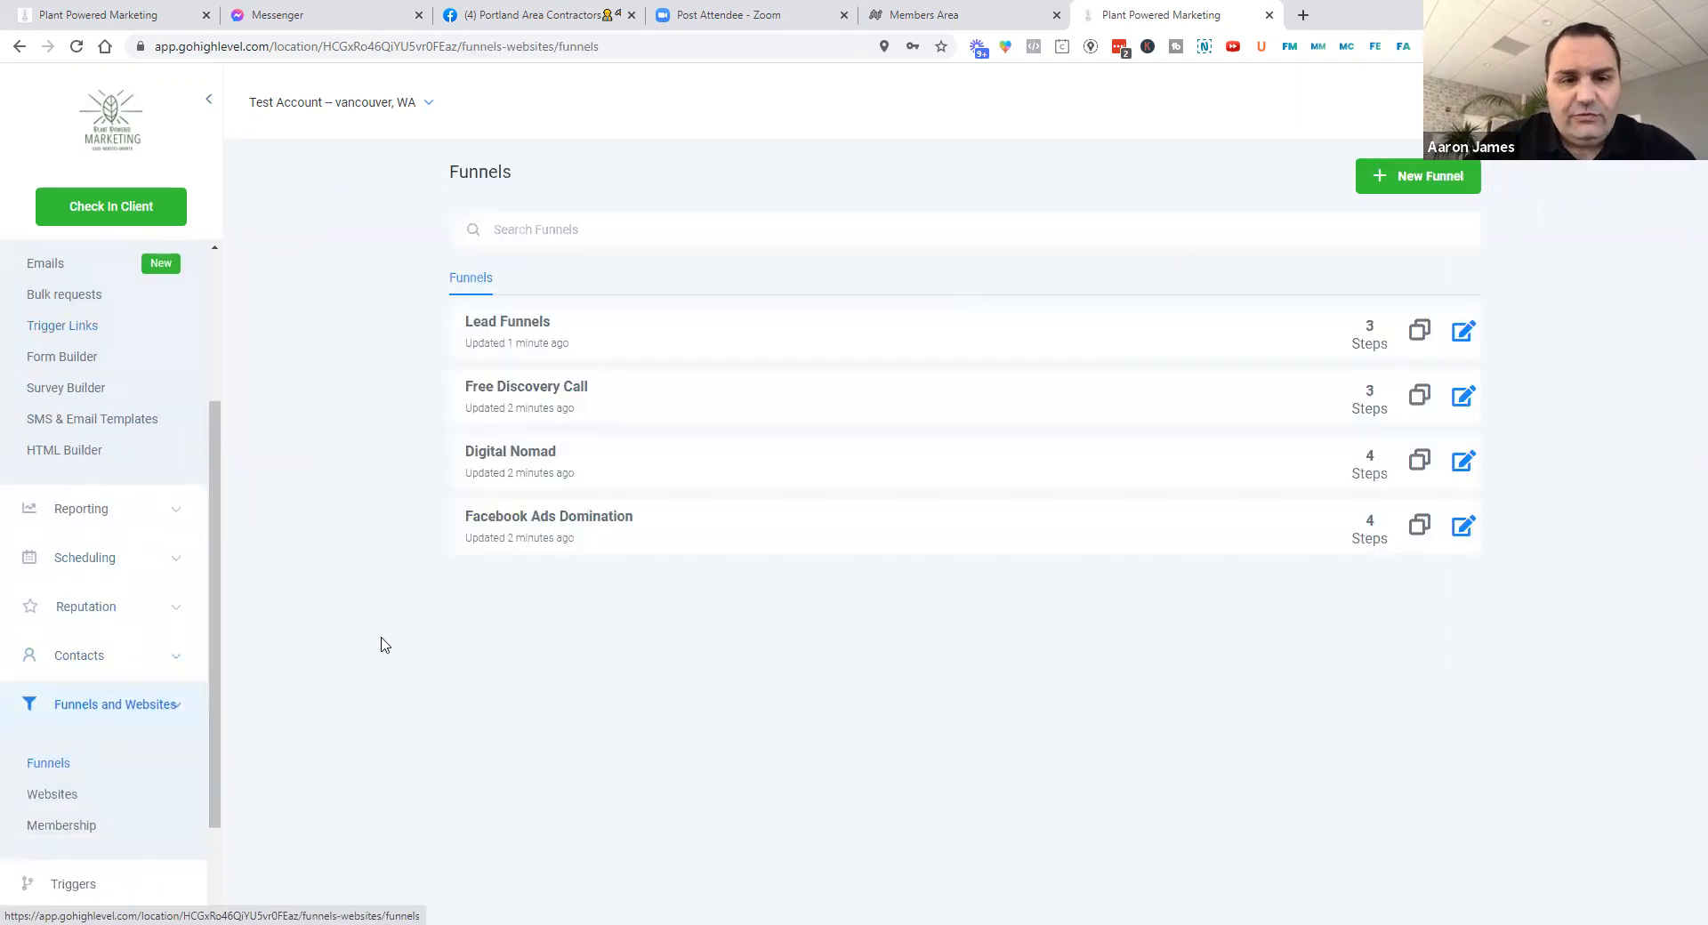
mouse_move(549, 516)
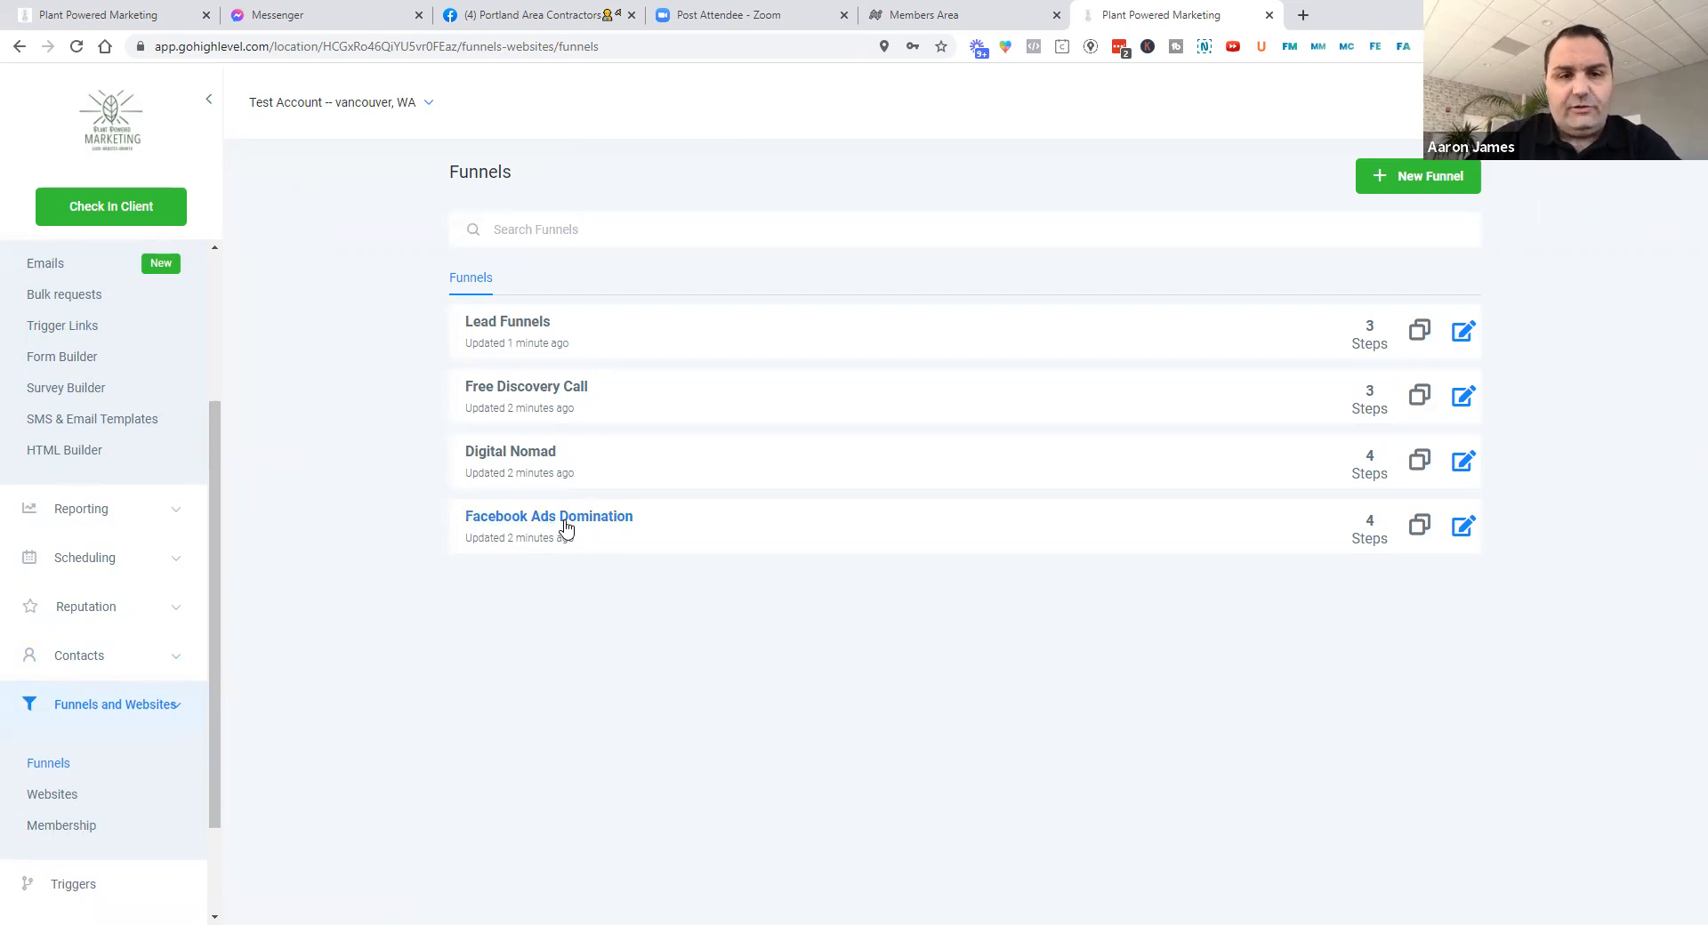
mouse_move(533, 430)
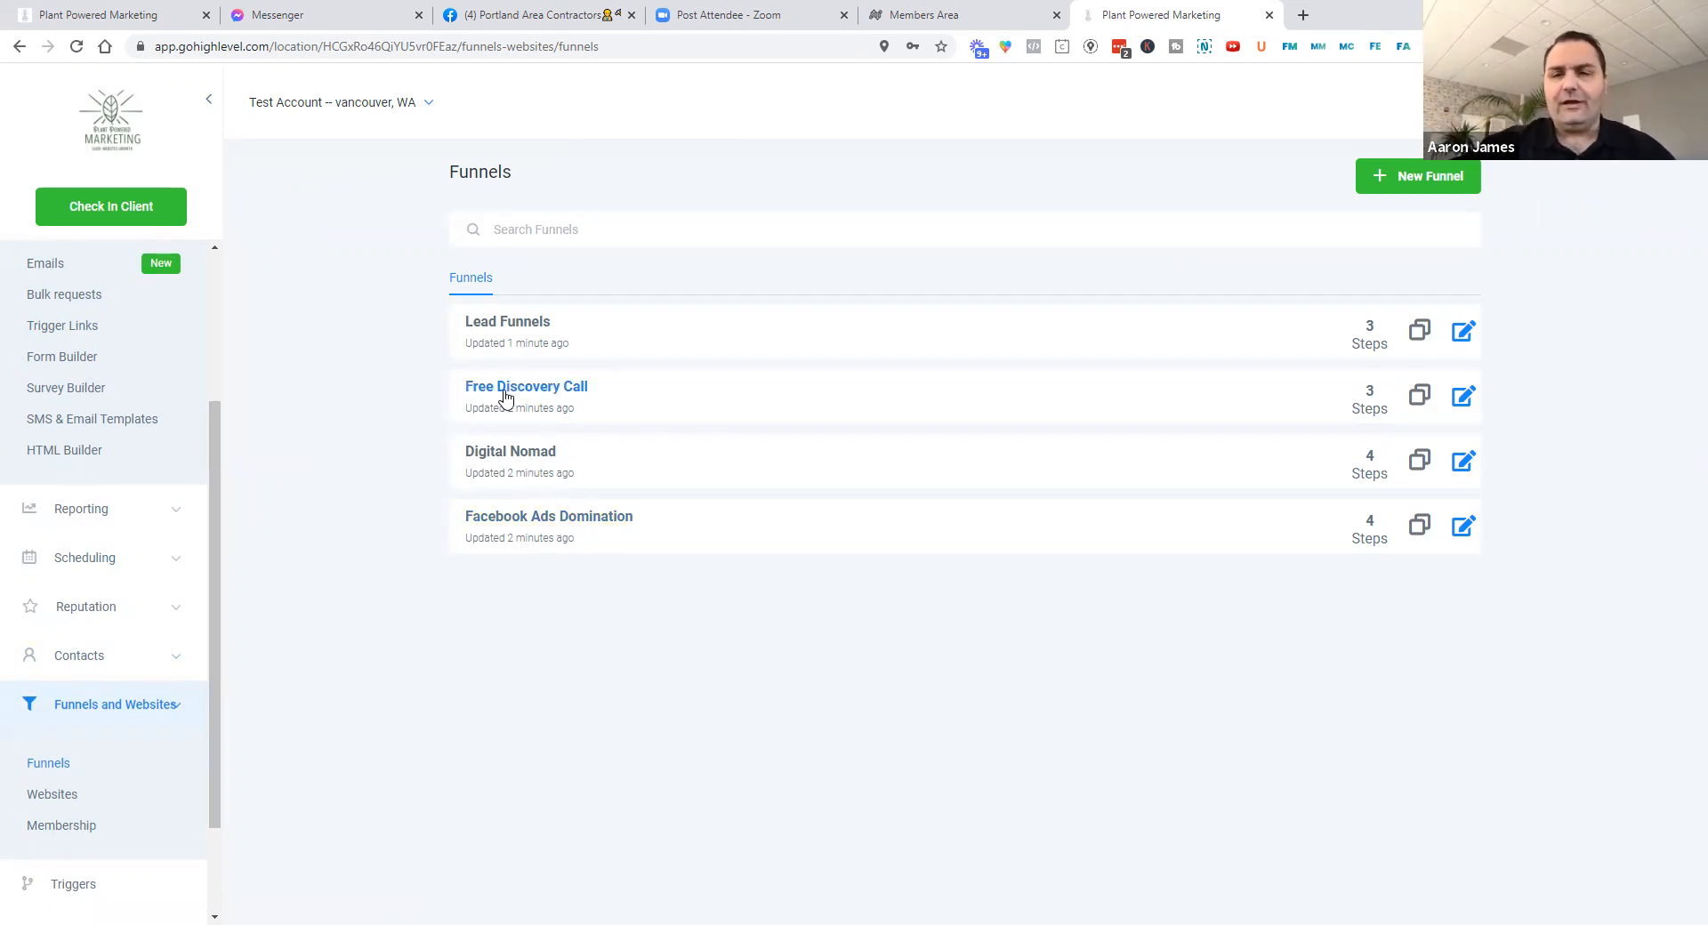
Open the Lead Funnels funnel and display its Digital Marketing step
left_click(526, 386)
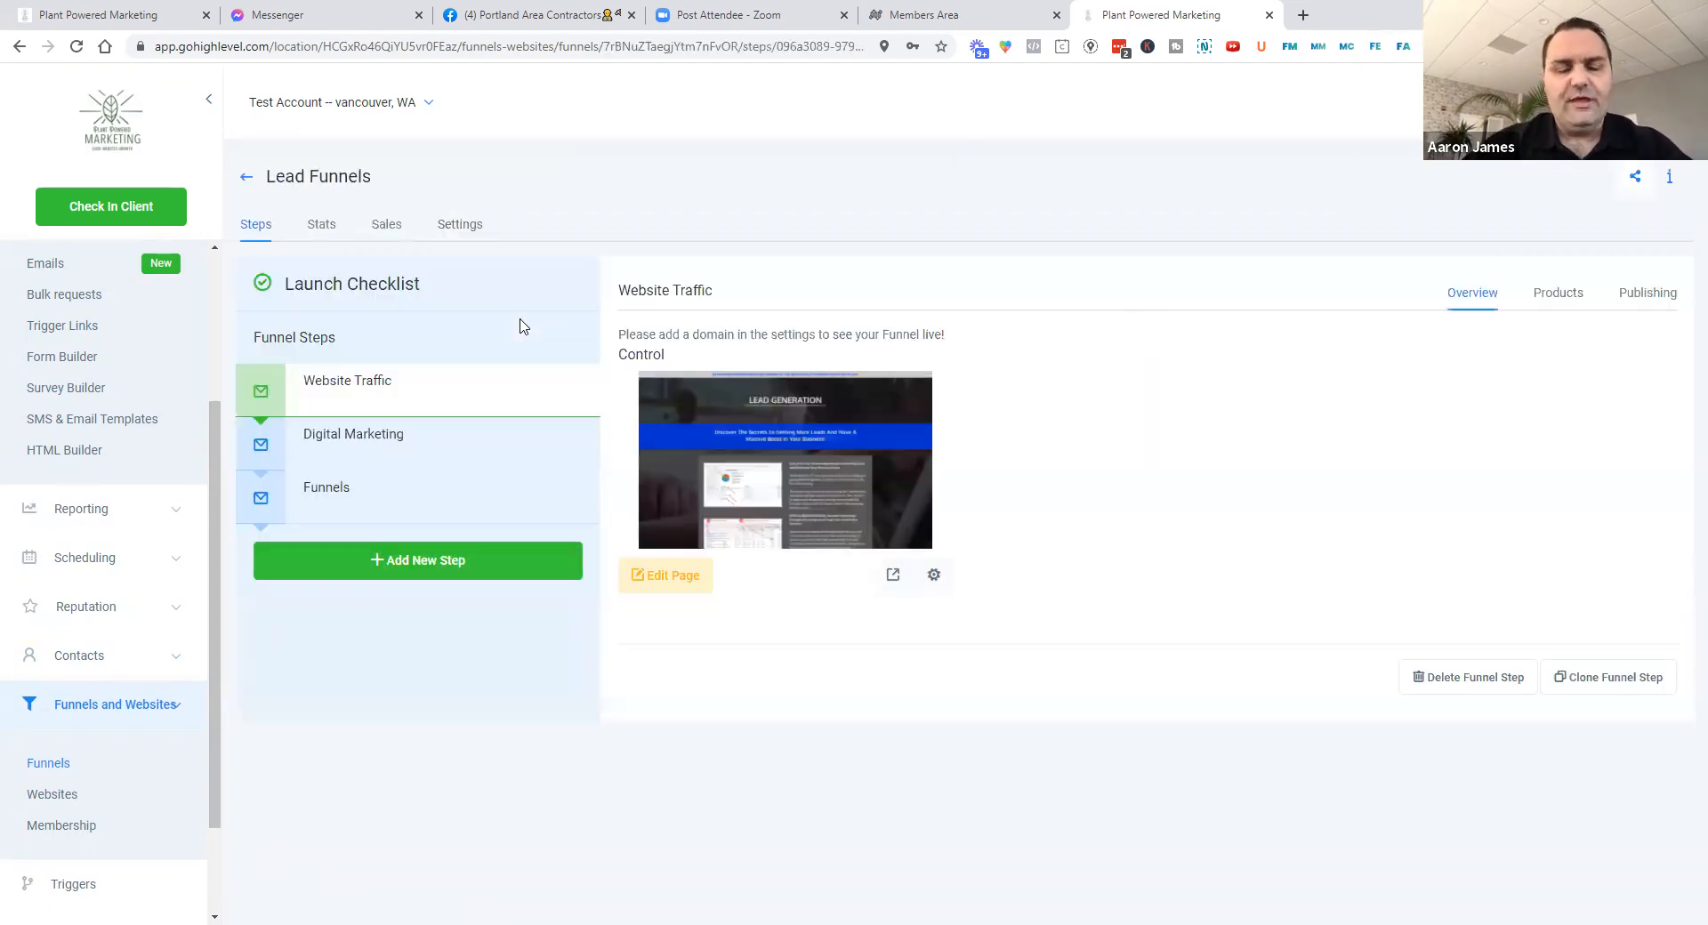
mouse_move(642, 511)
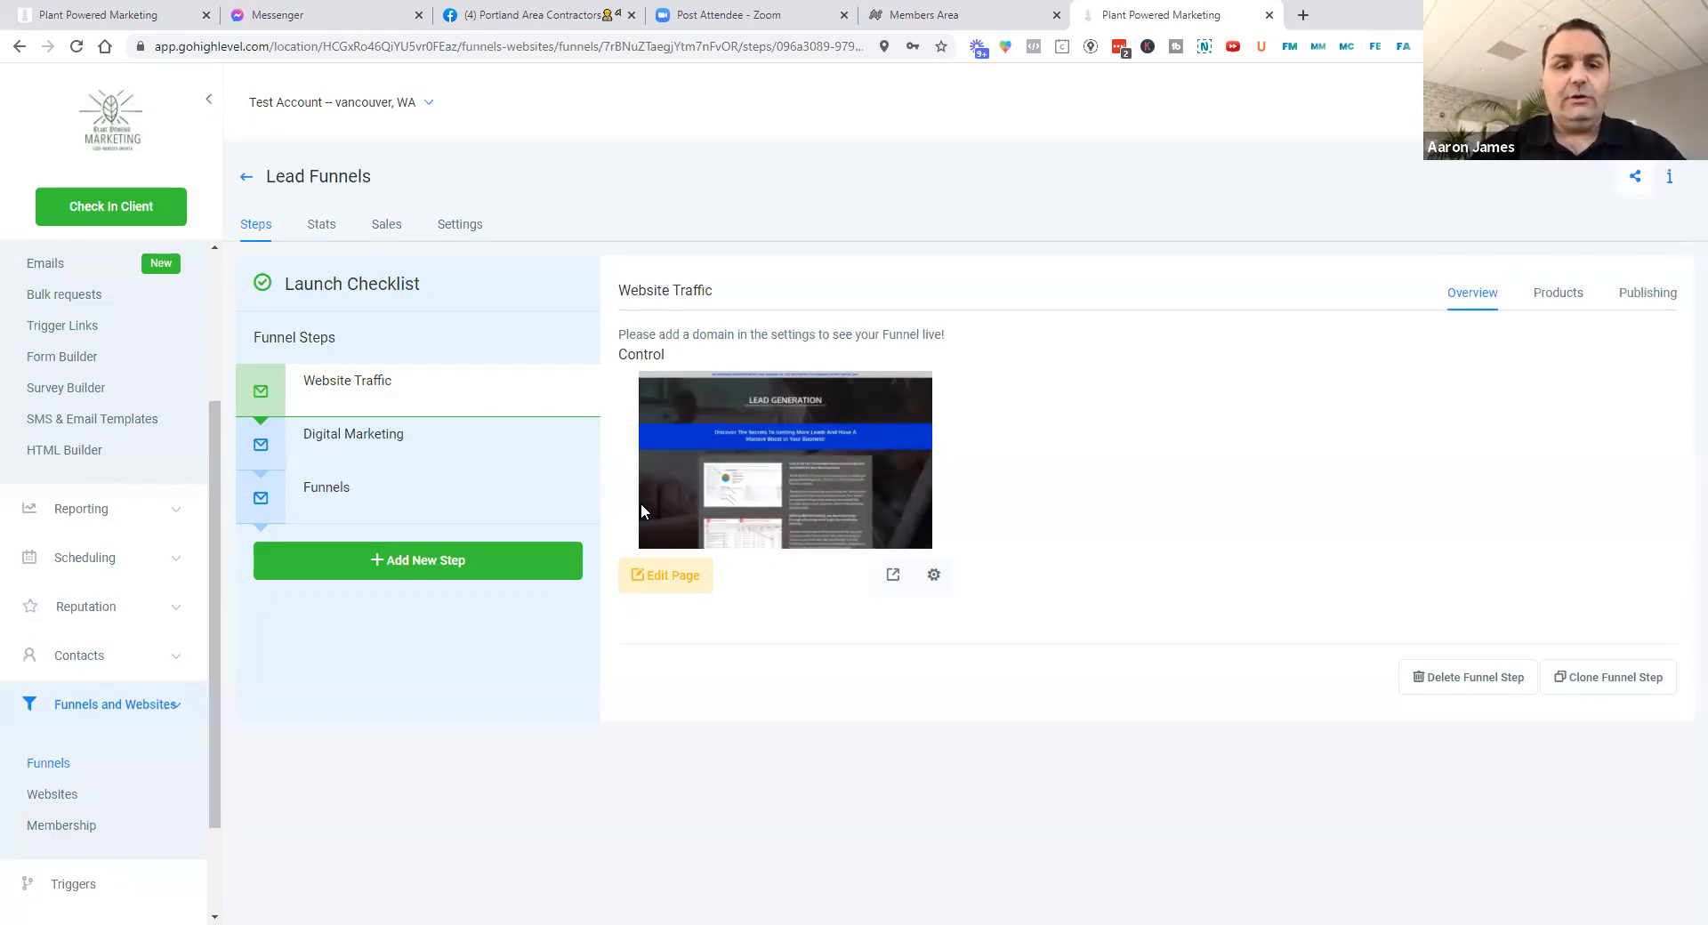
mouse_move(370, 381)
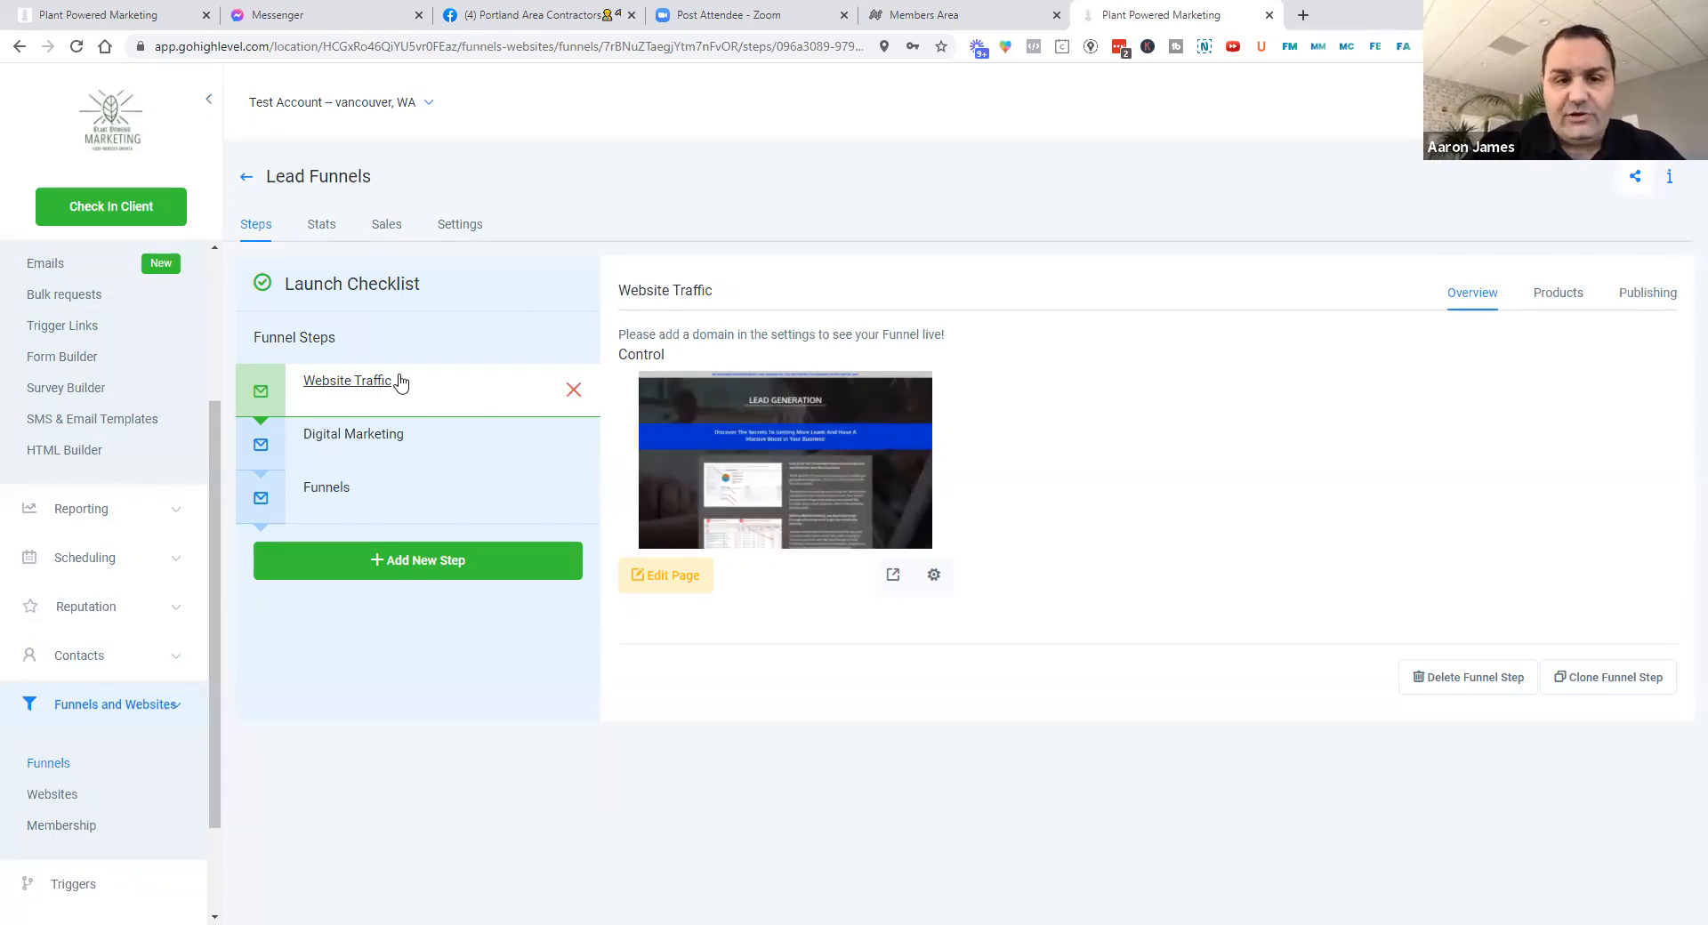
mouse_move(373, 453)
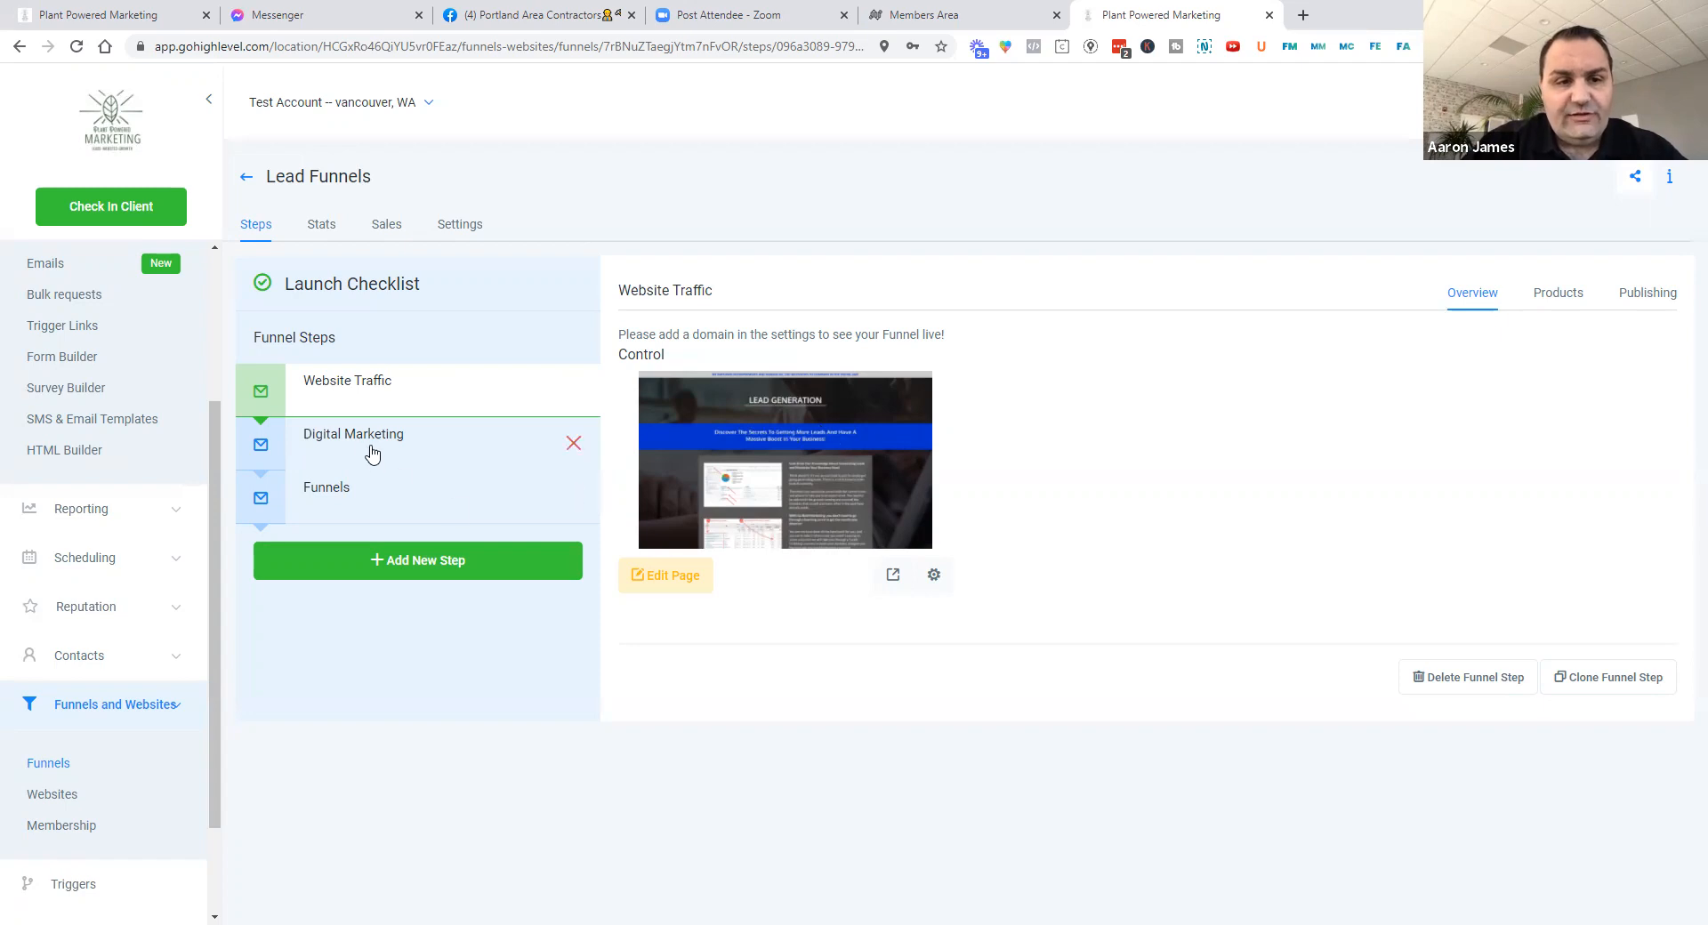
left_click(353, 434)
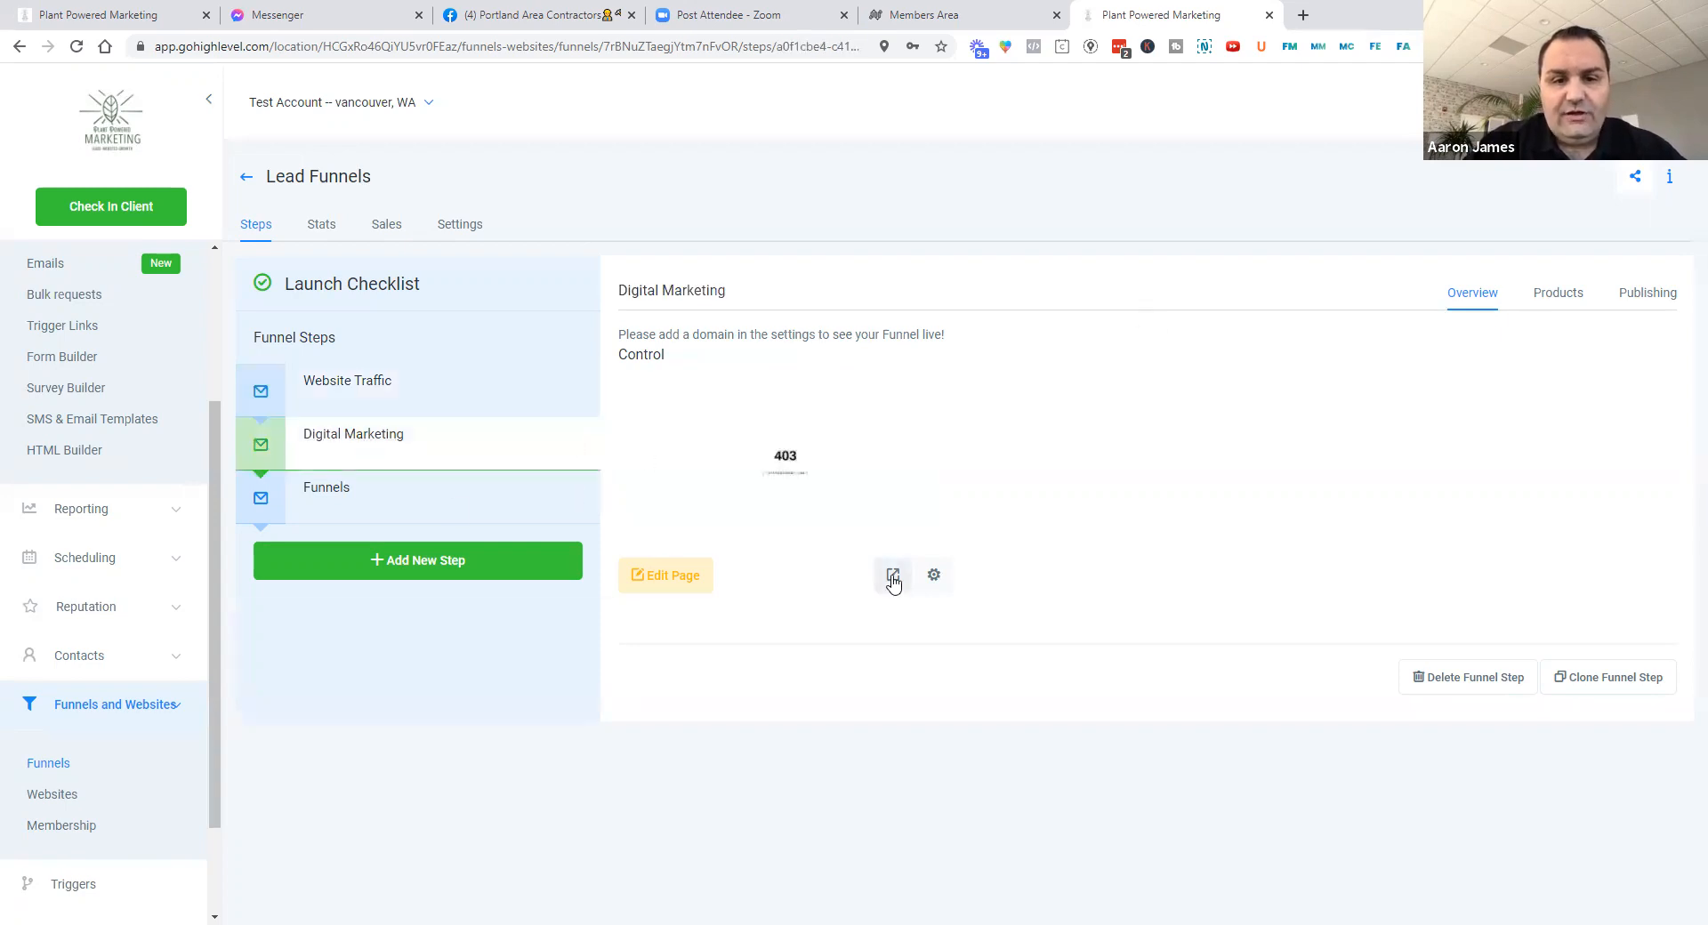
Preview the Digital Marketing page in a new tab, scrolling to the free resource offer
left_click(893, 575)
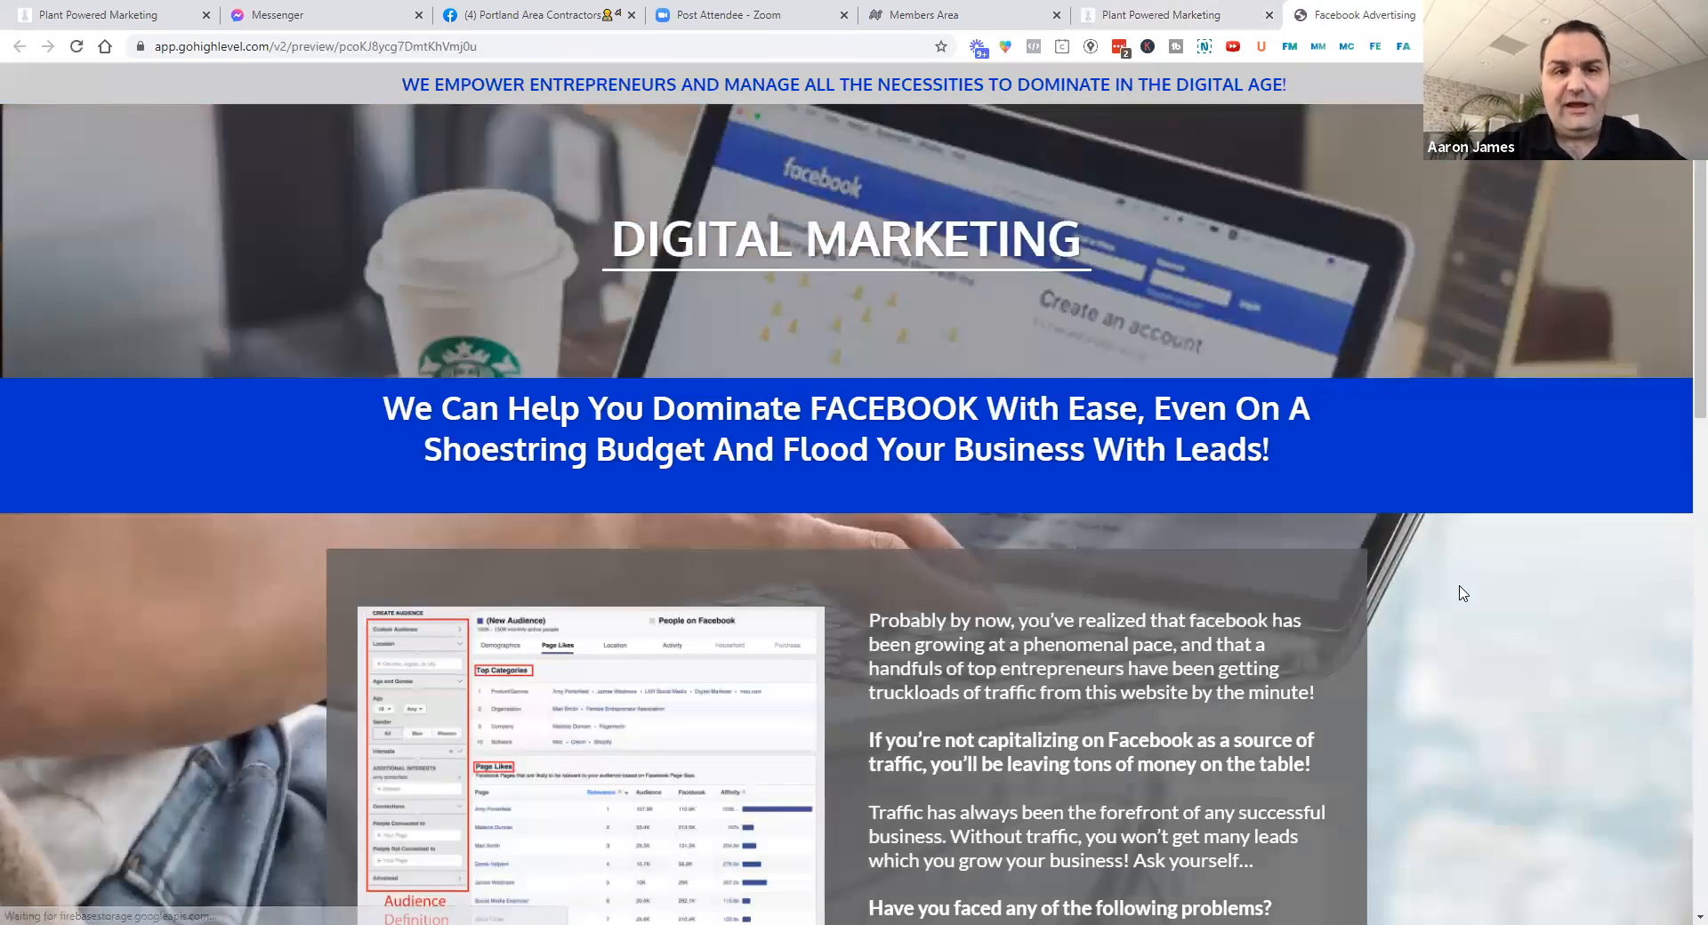
mouse_move(1509, 604)
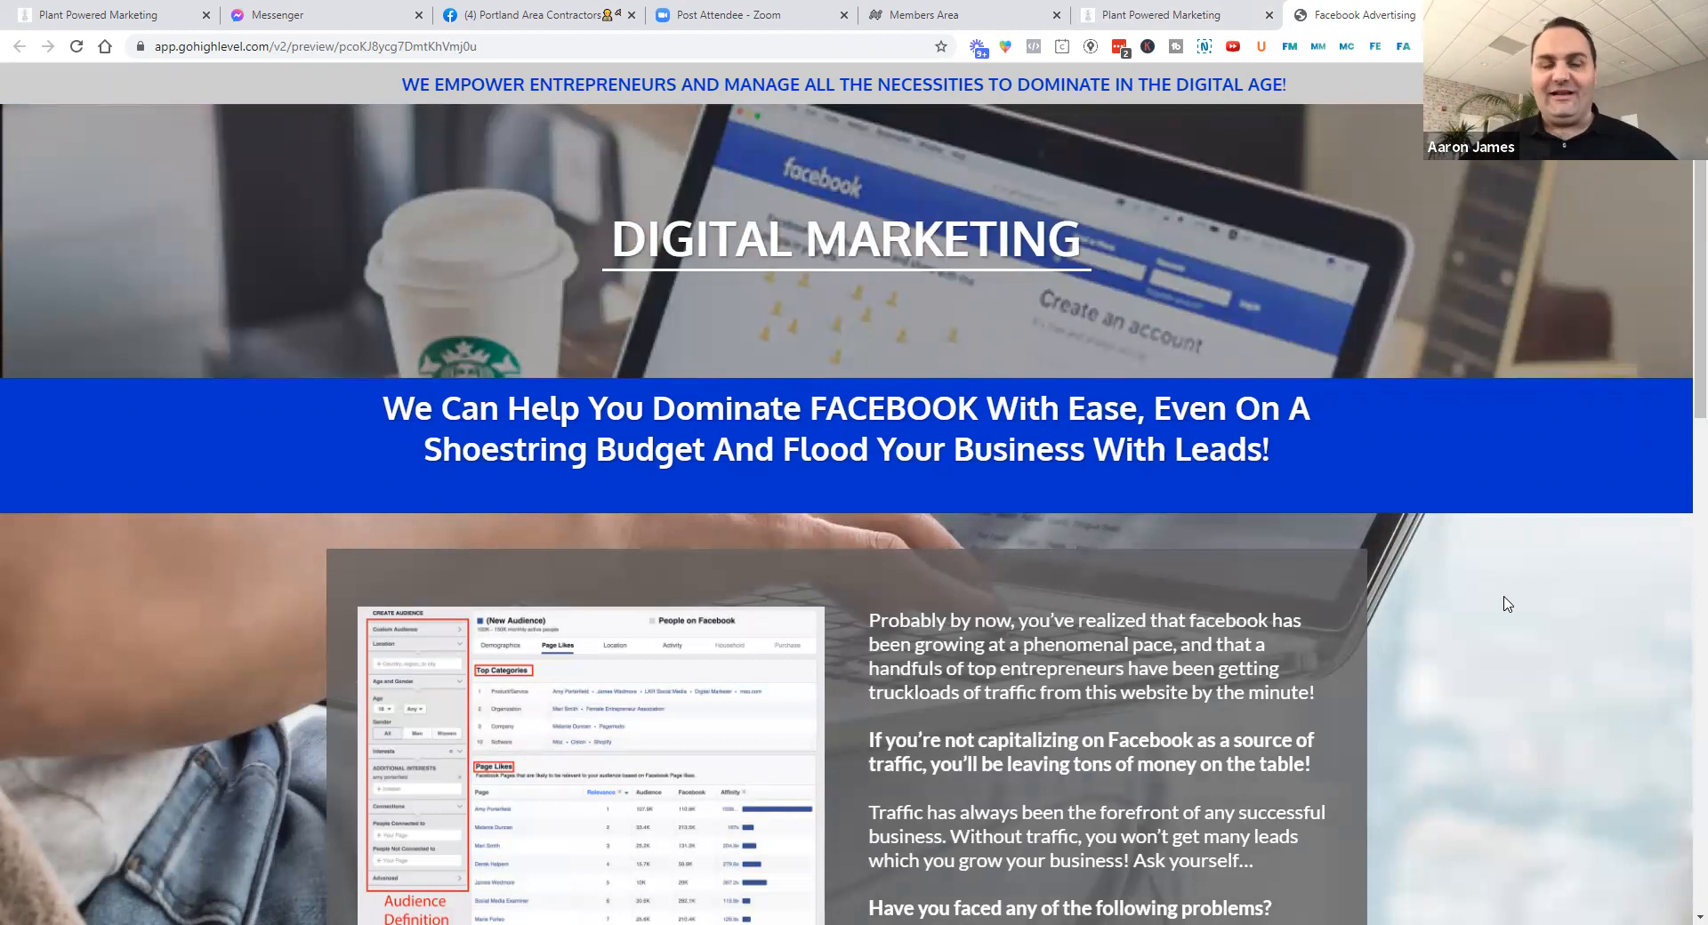
scroll("down", 3)
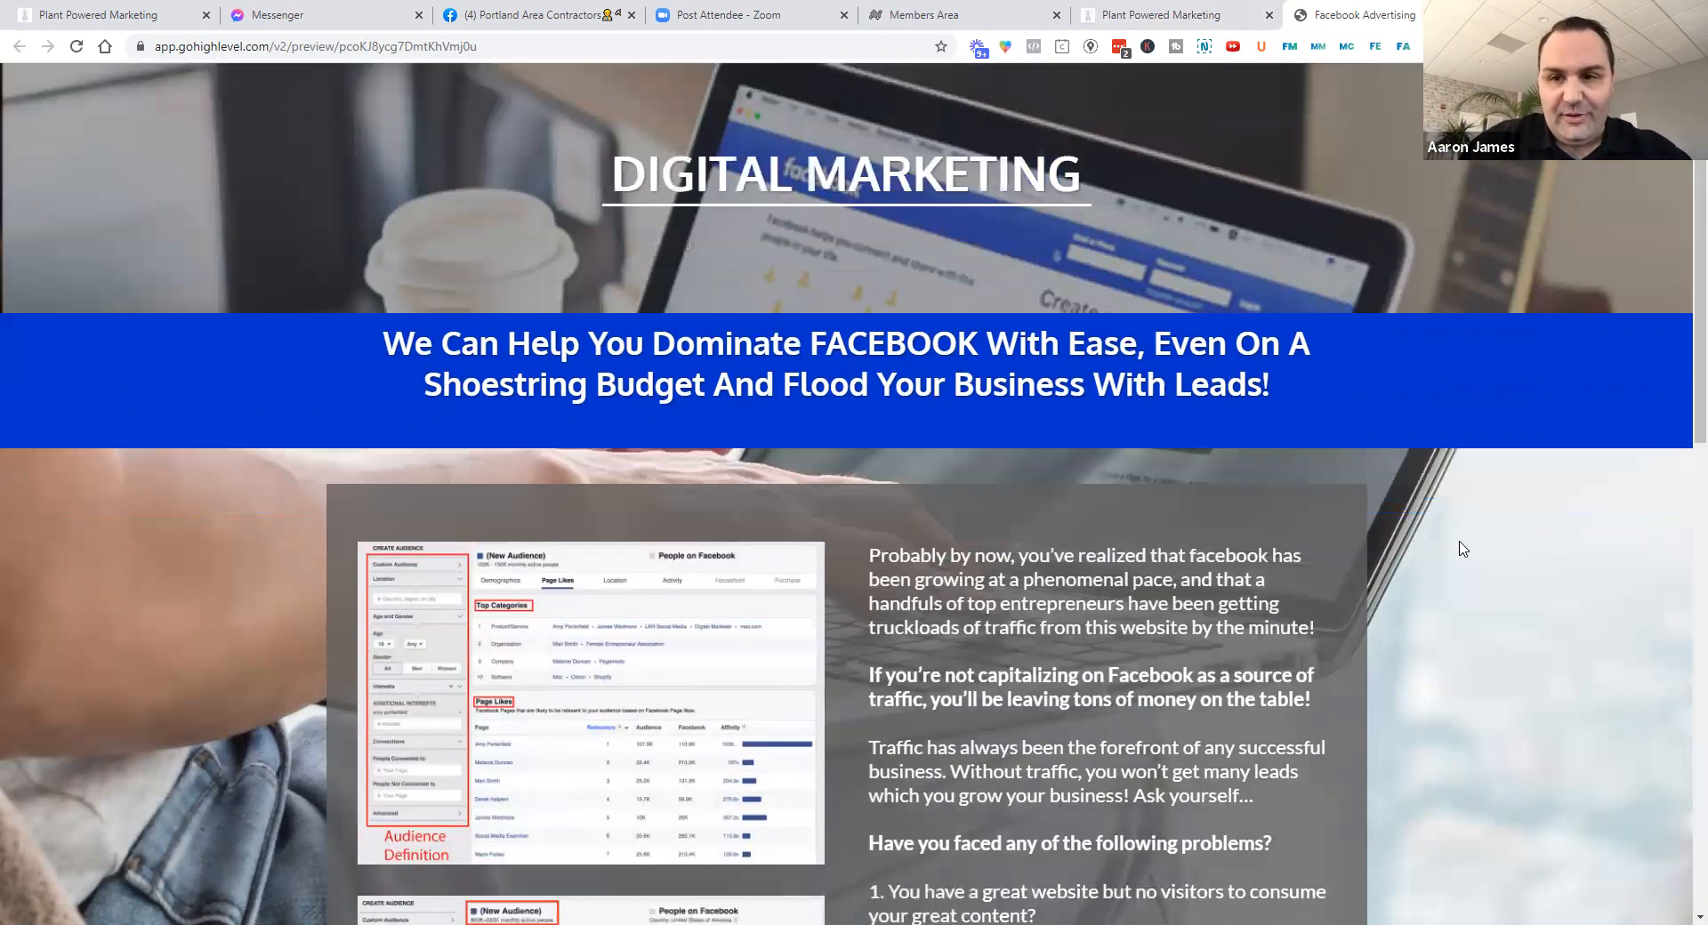
scroll("down", 3)
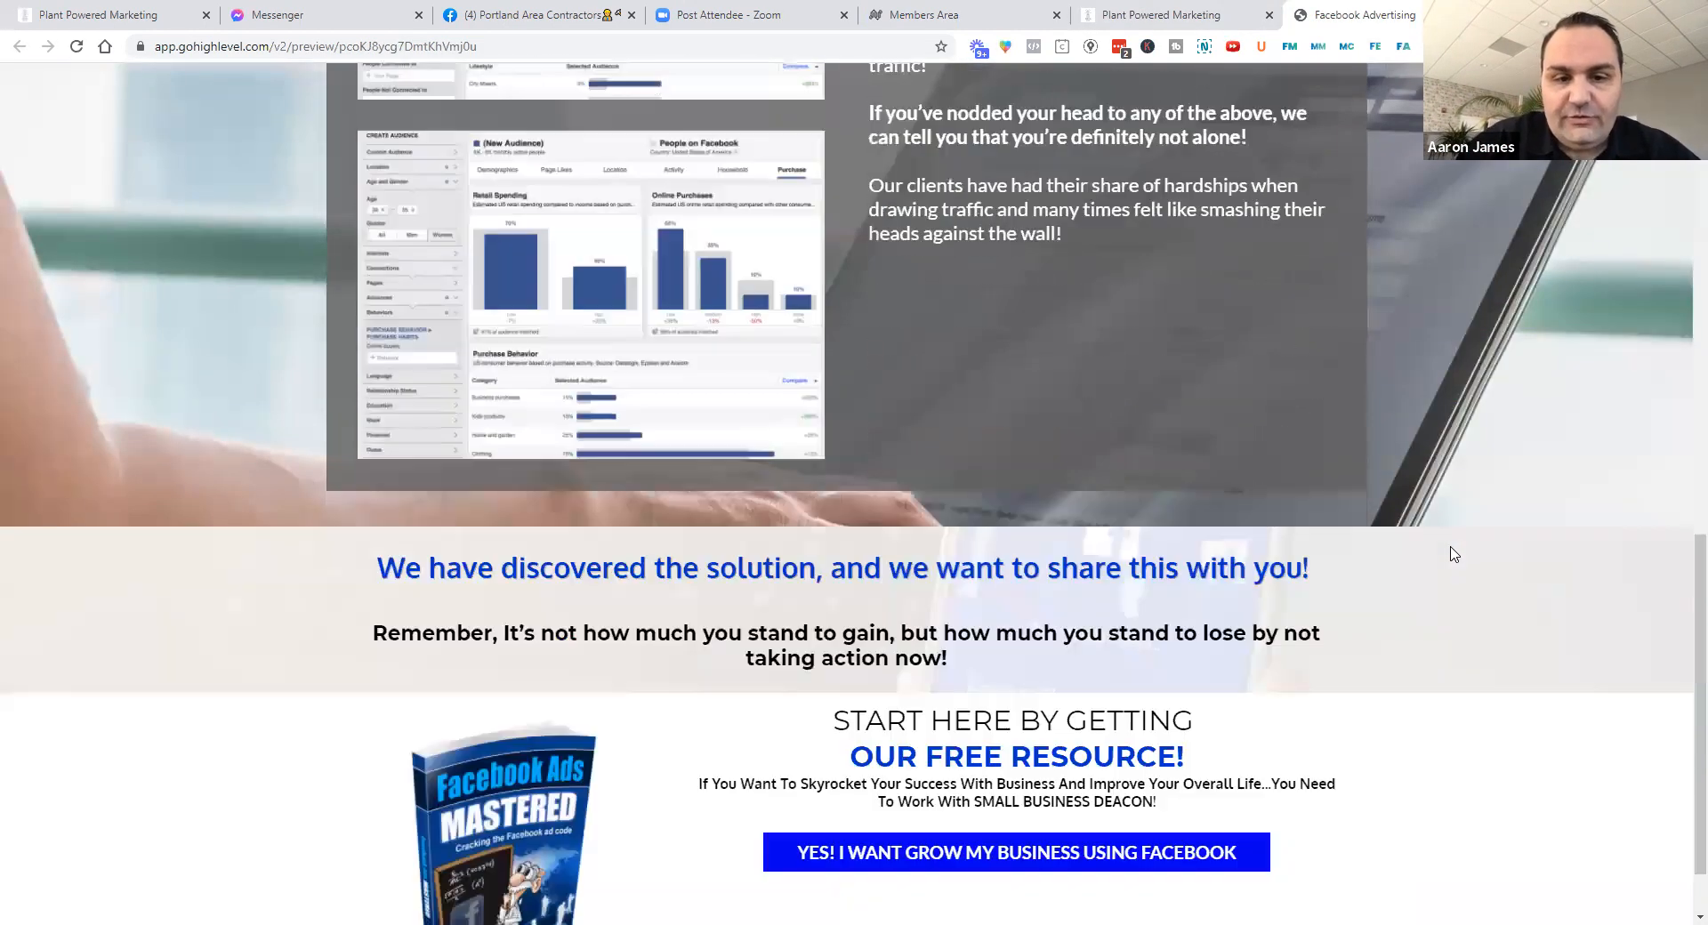
scroll("down", 3)
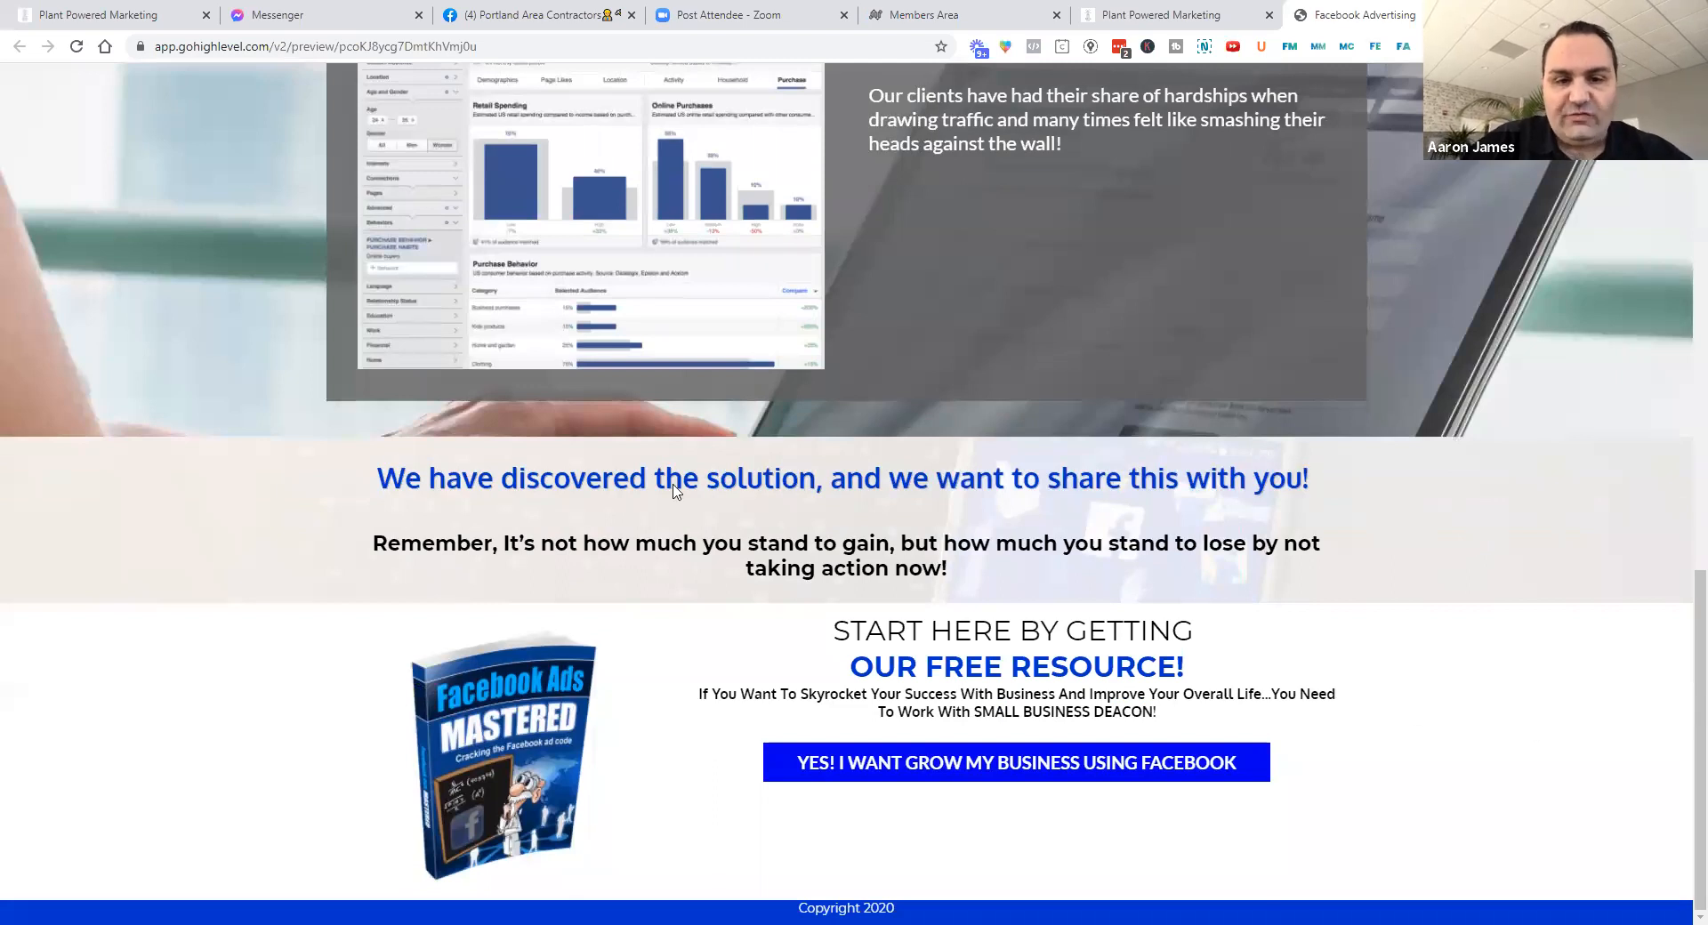
Switch back to the Plant Powered Marketing tab showing the Lead Funnels Digital Marketing step
left_click(1171, 15)
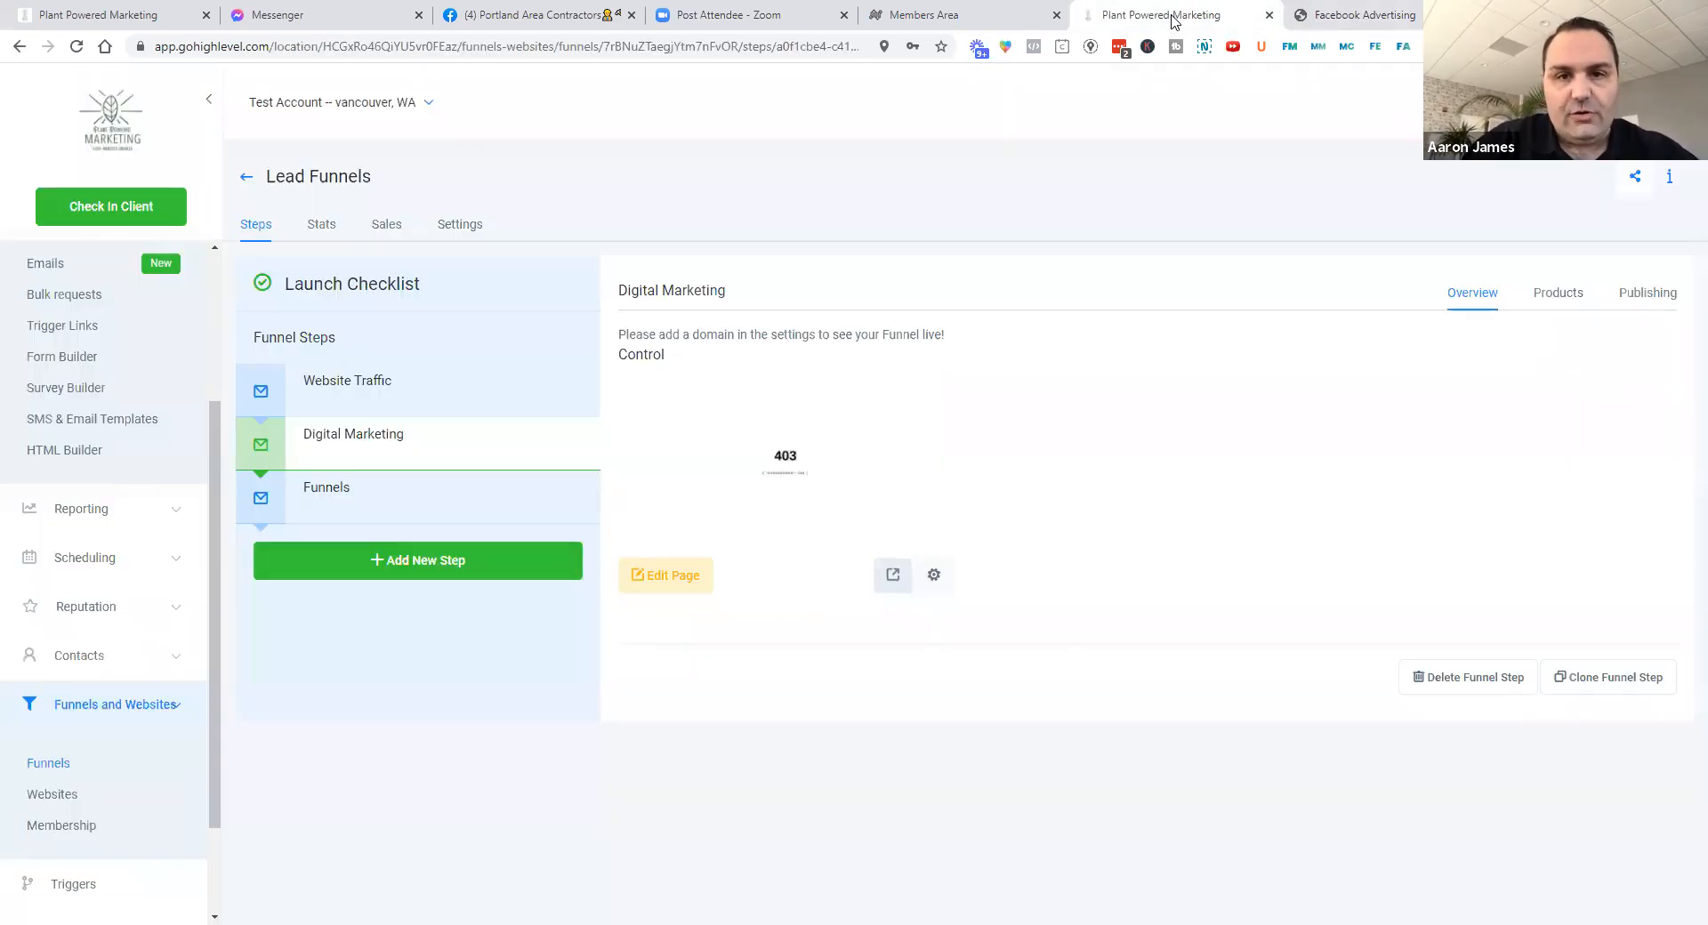
mouse_move(103, 514)
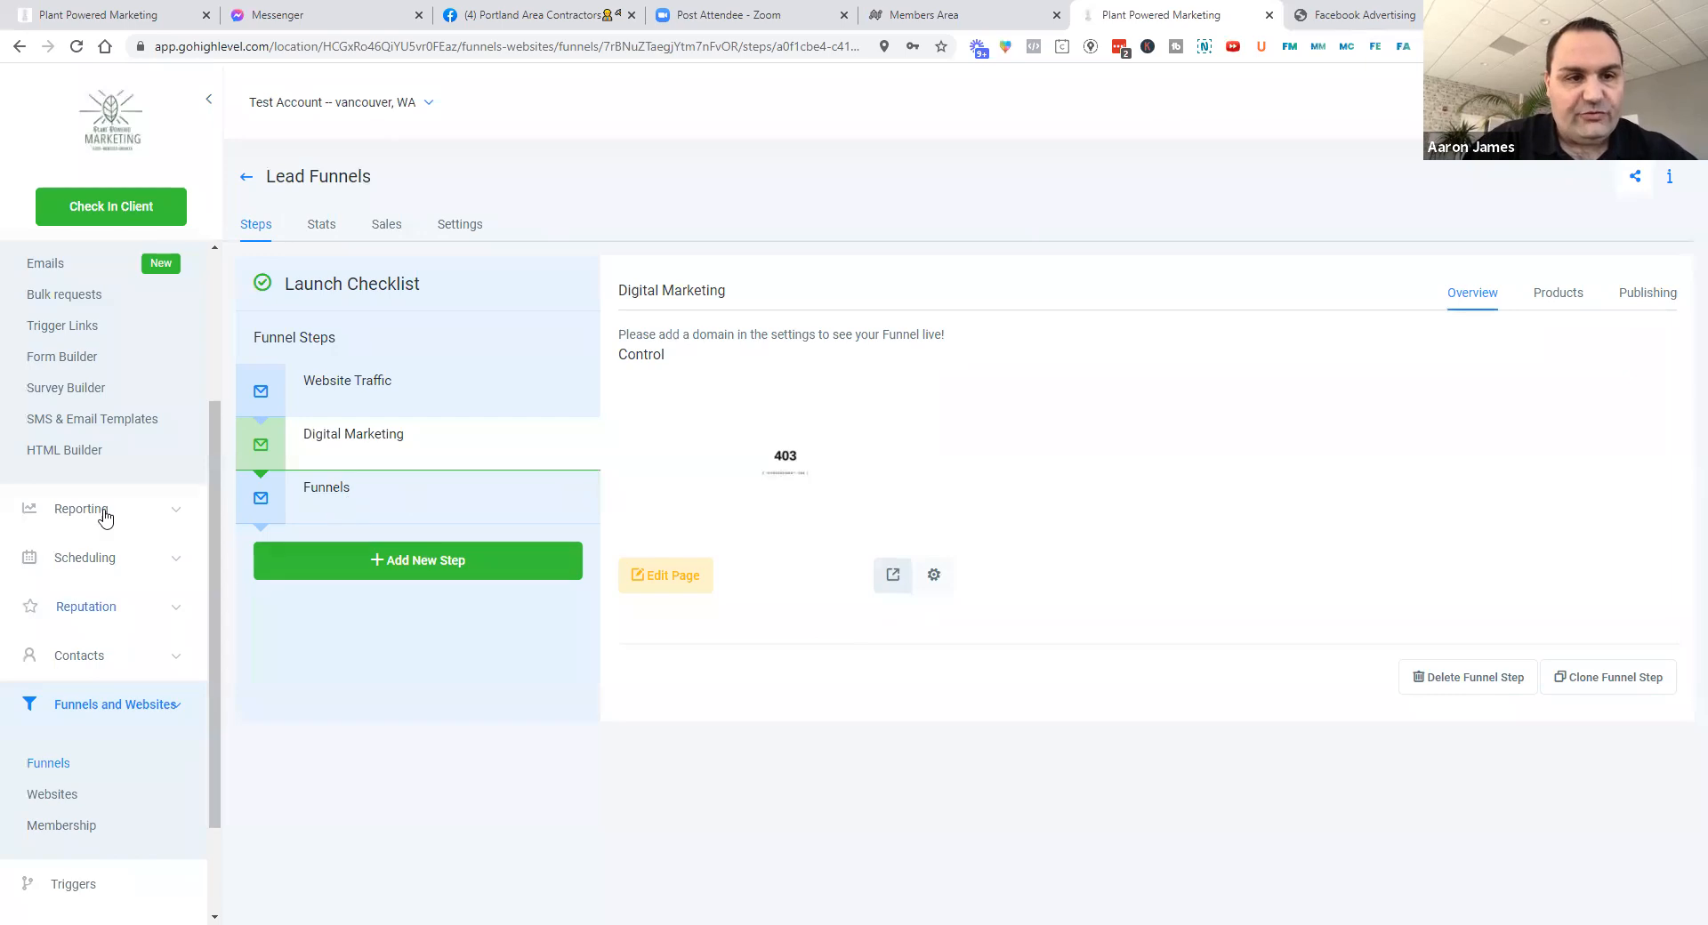
mouse_move(308, 459)
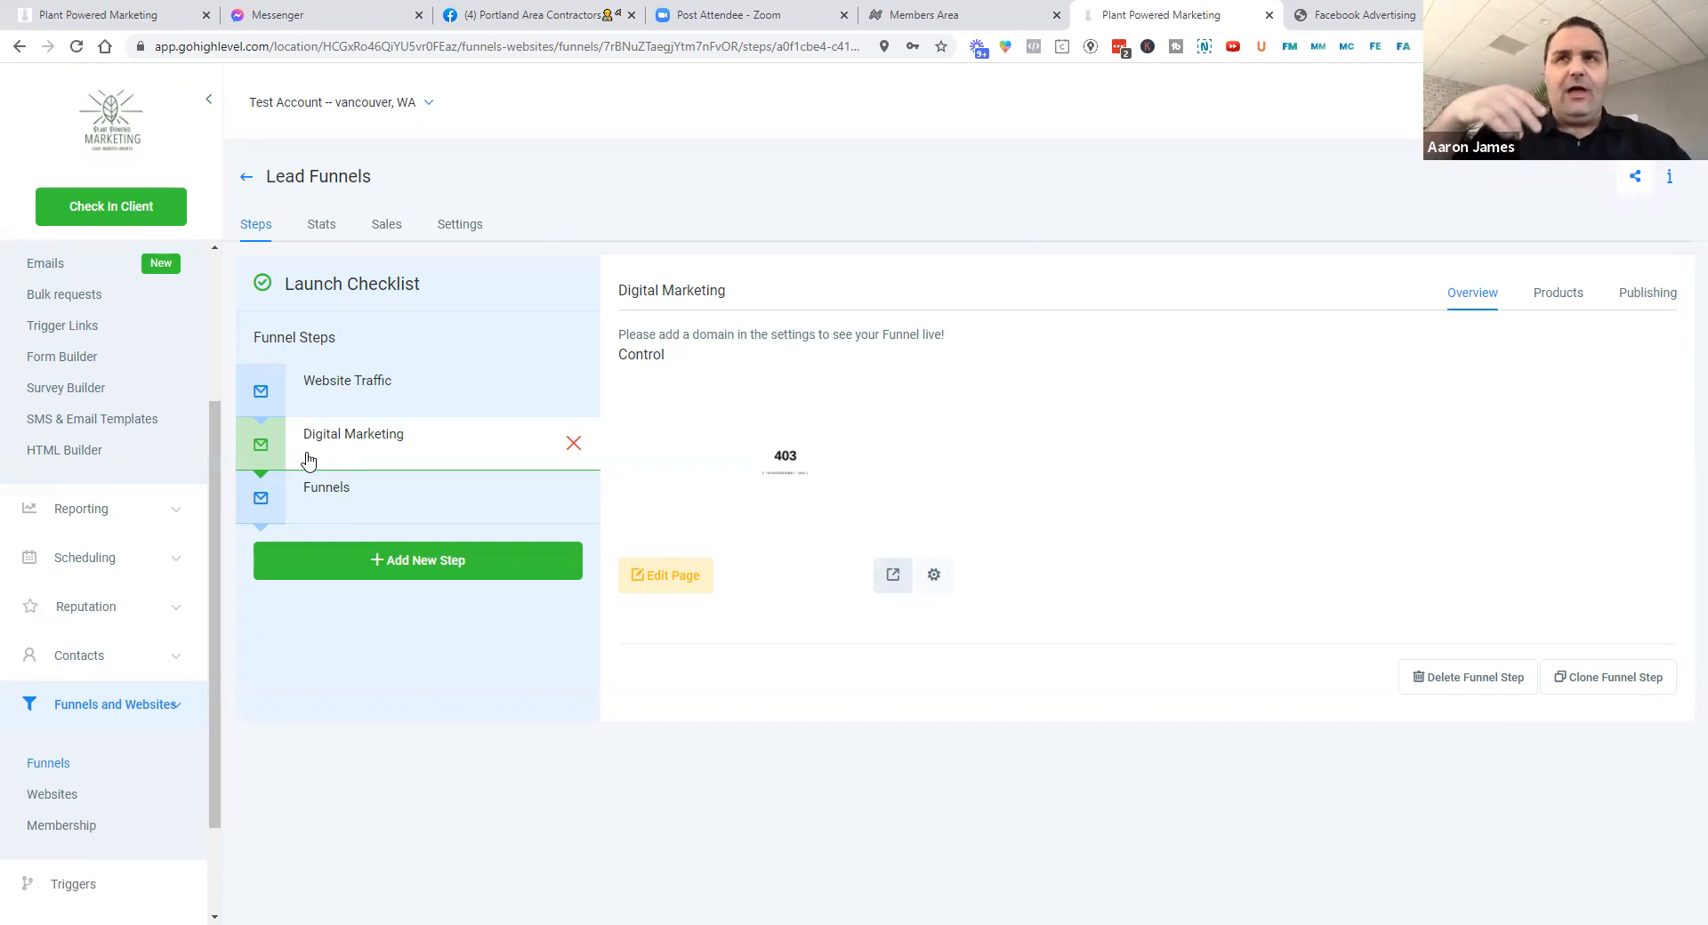
mouse_move(150, 599)
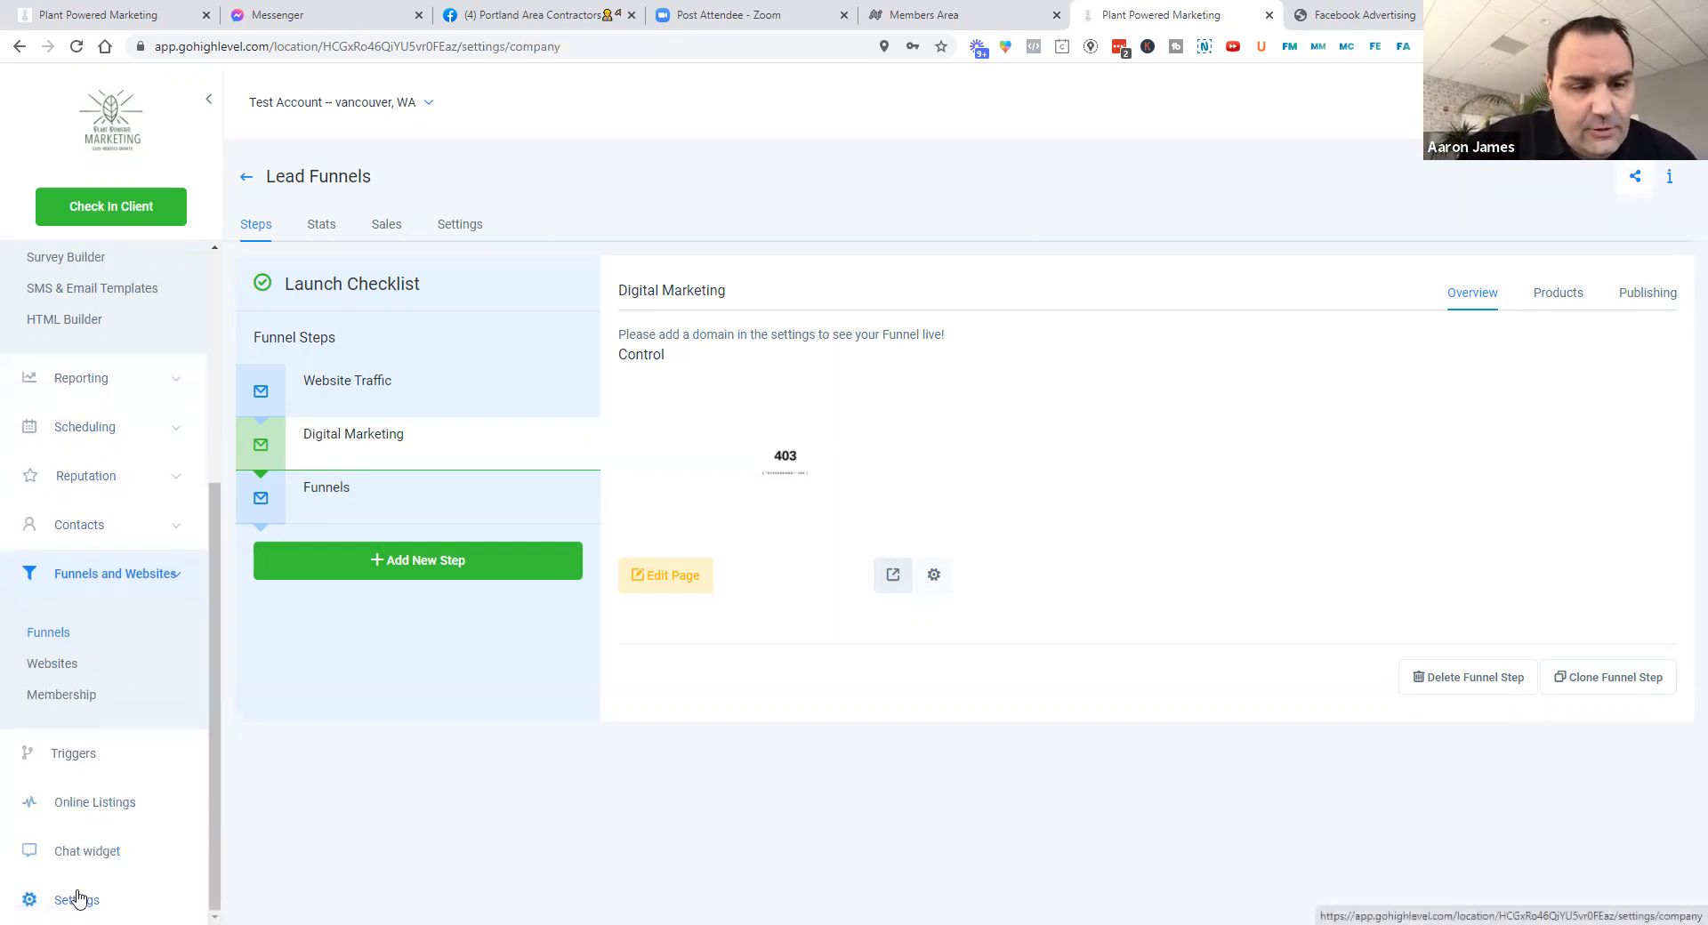
Start adding a new domain under Settings > Domains and select the A record IP
left_click(75, 899)
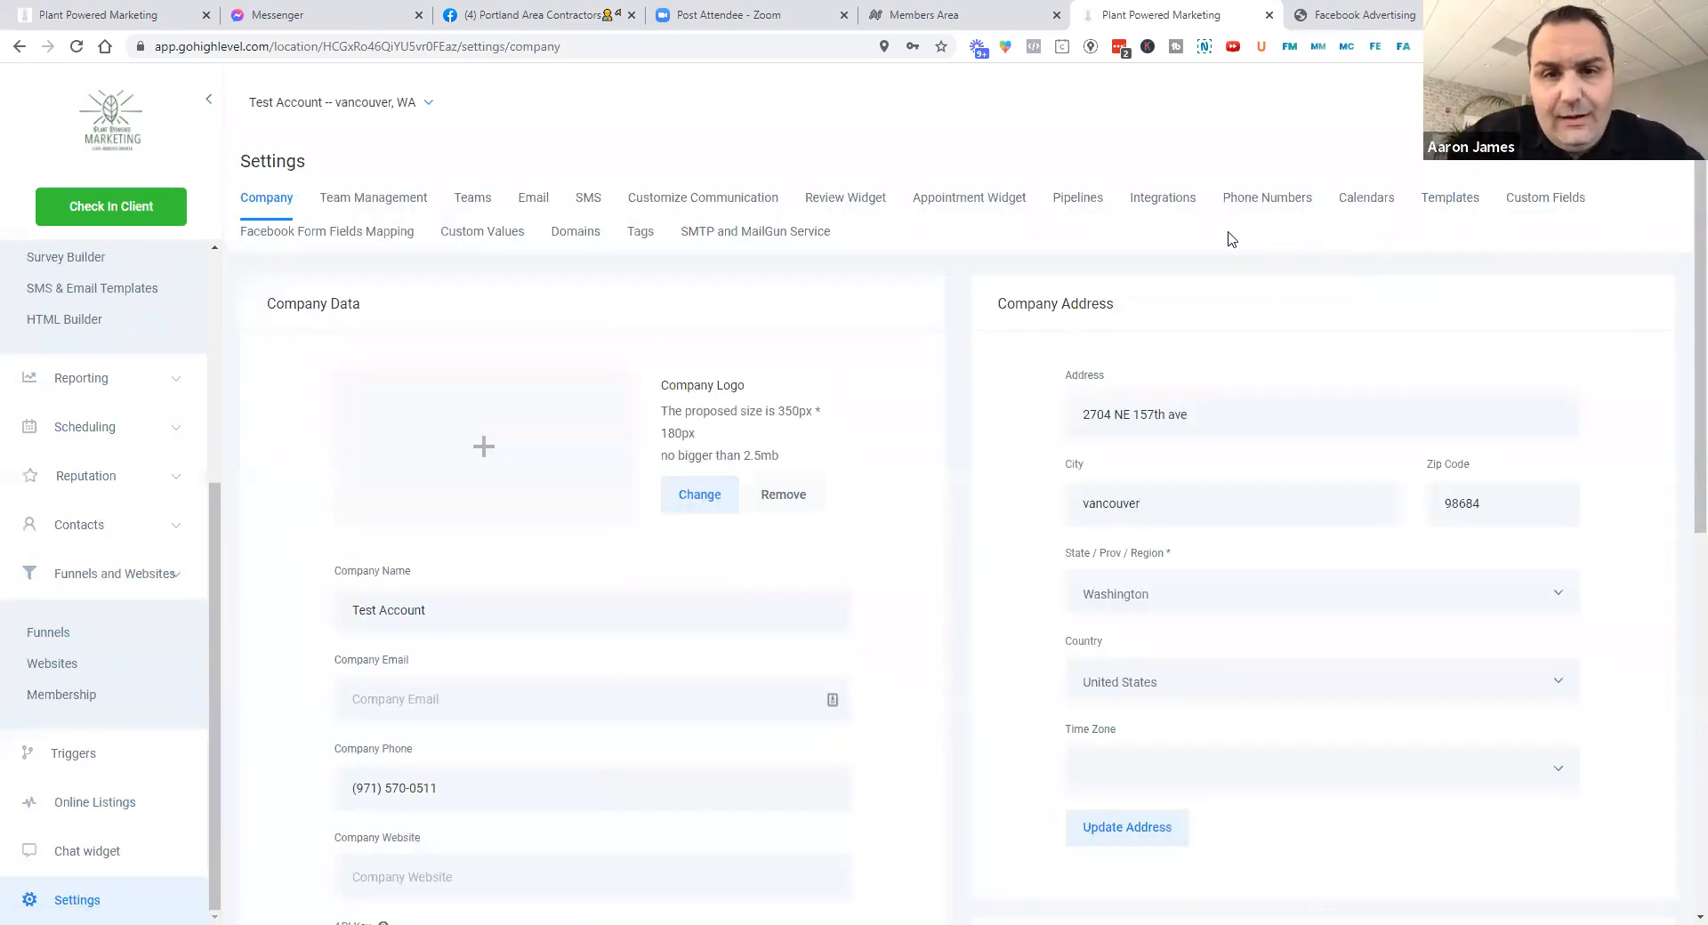
left_click(575, 229)
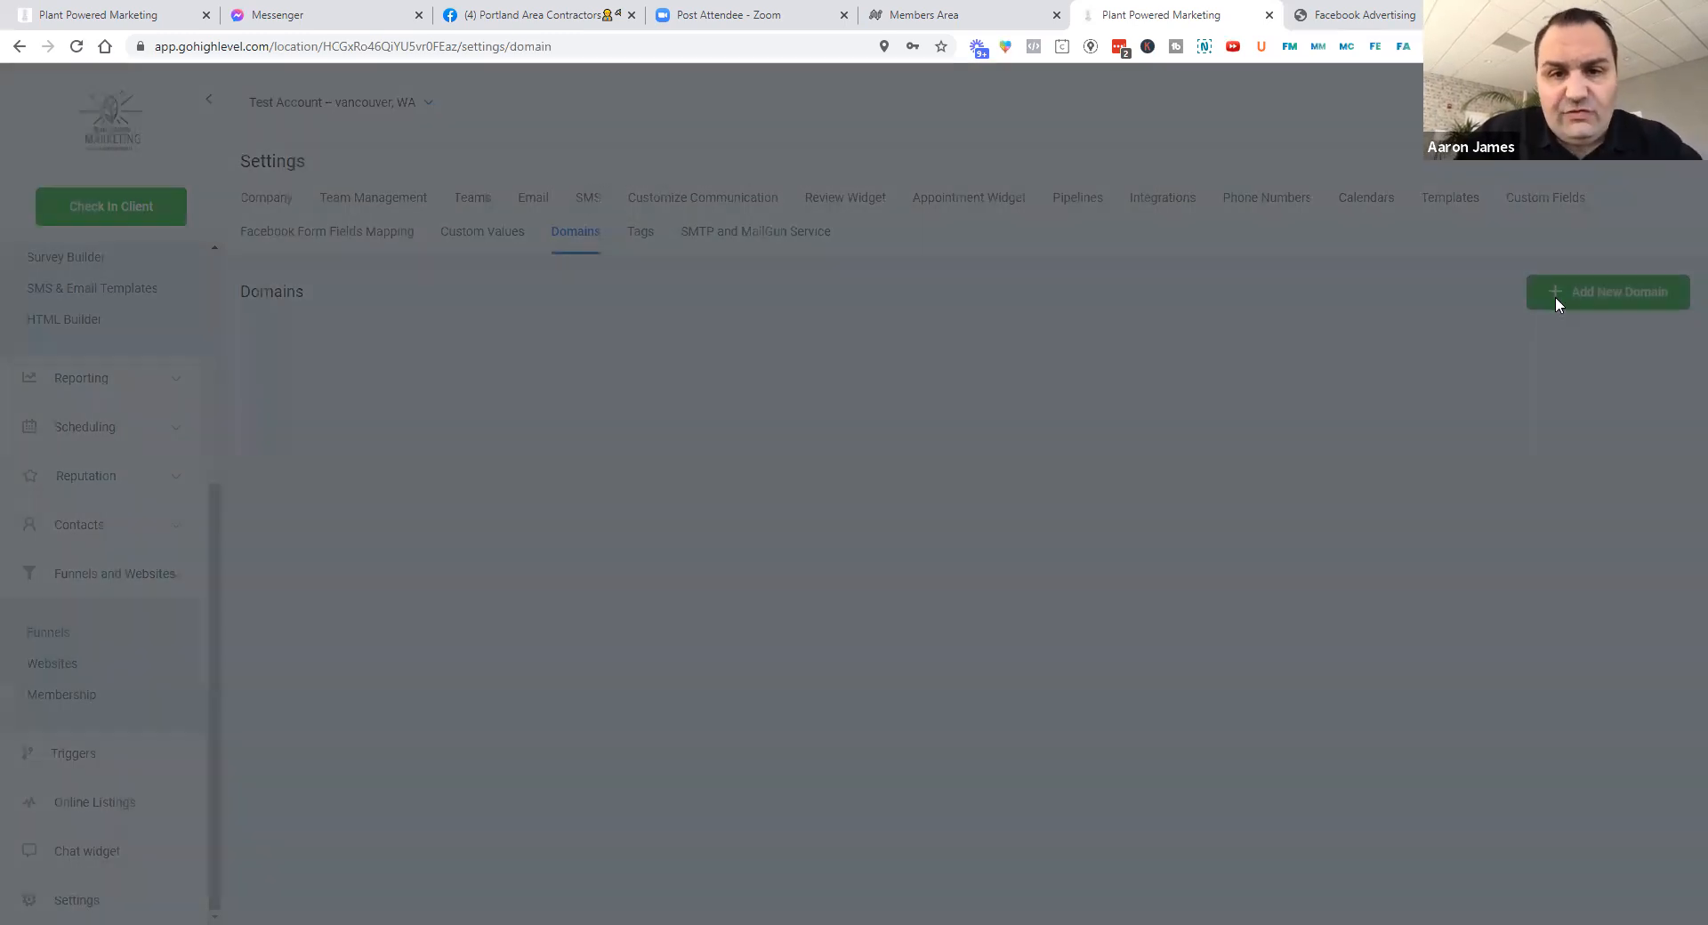
left_click(1607, 292)
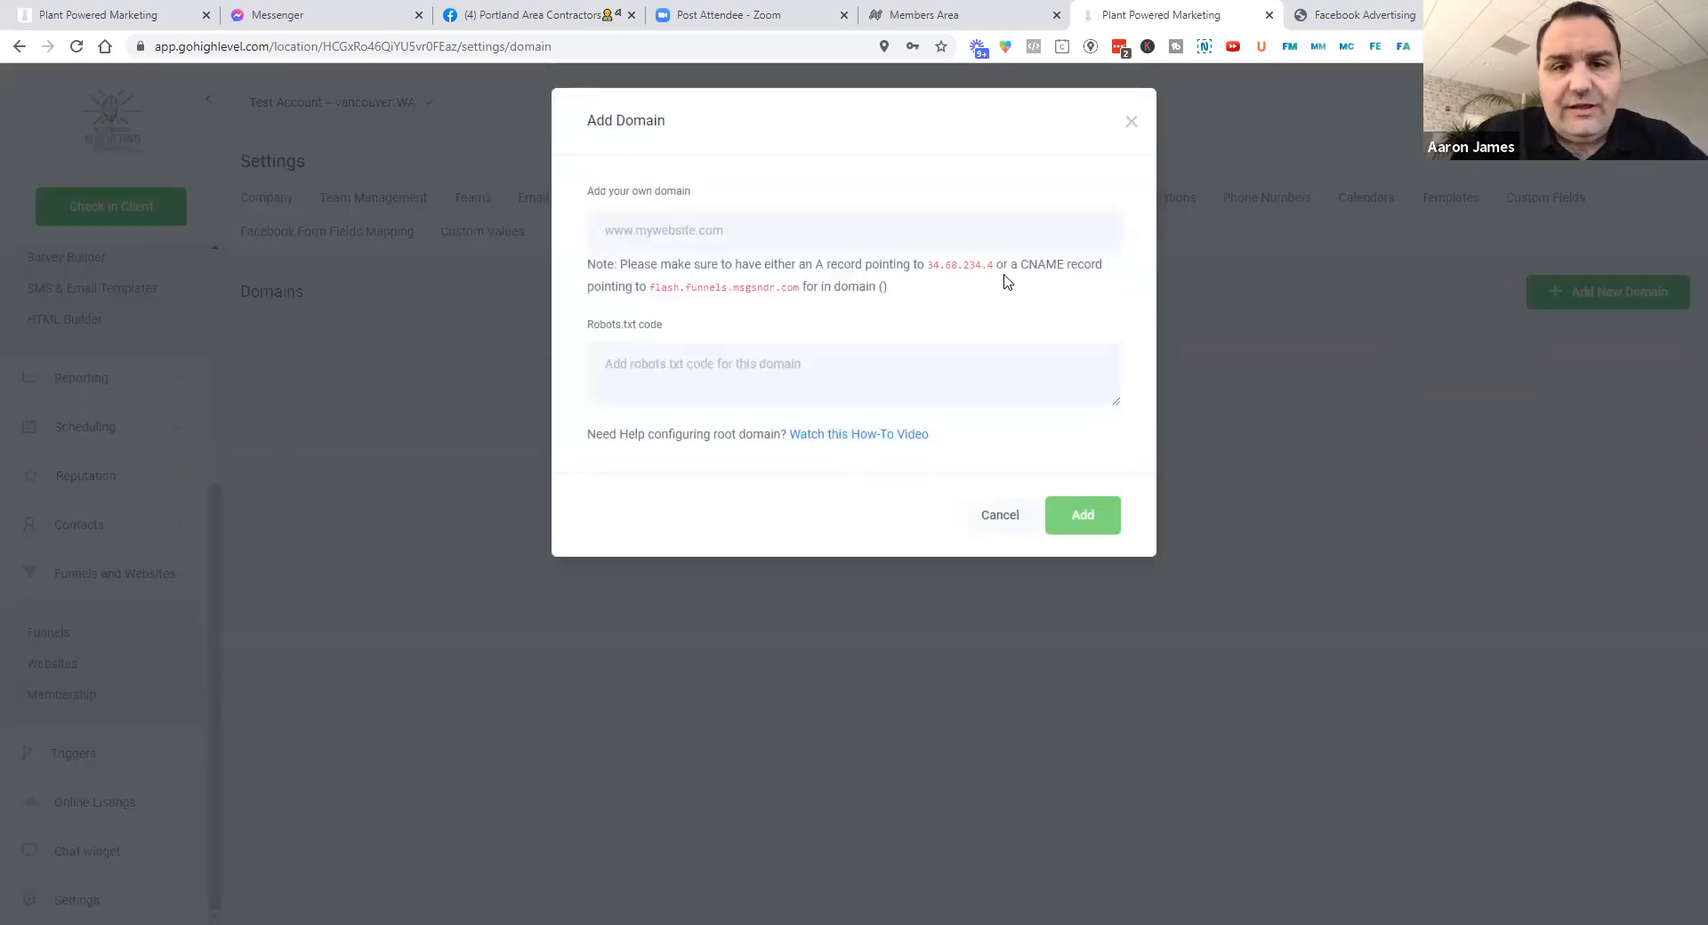
double_click(959, 263)
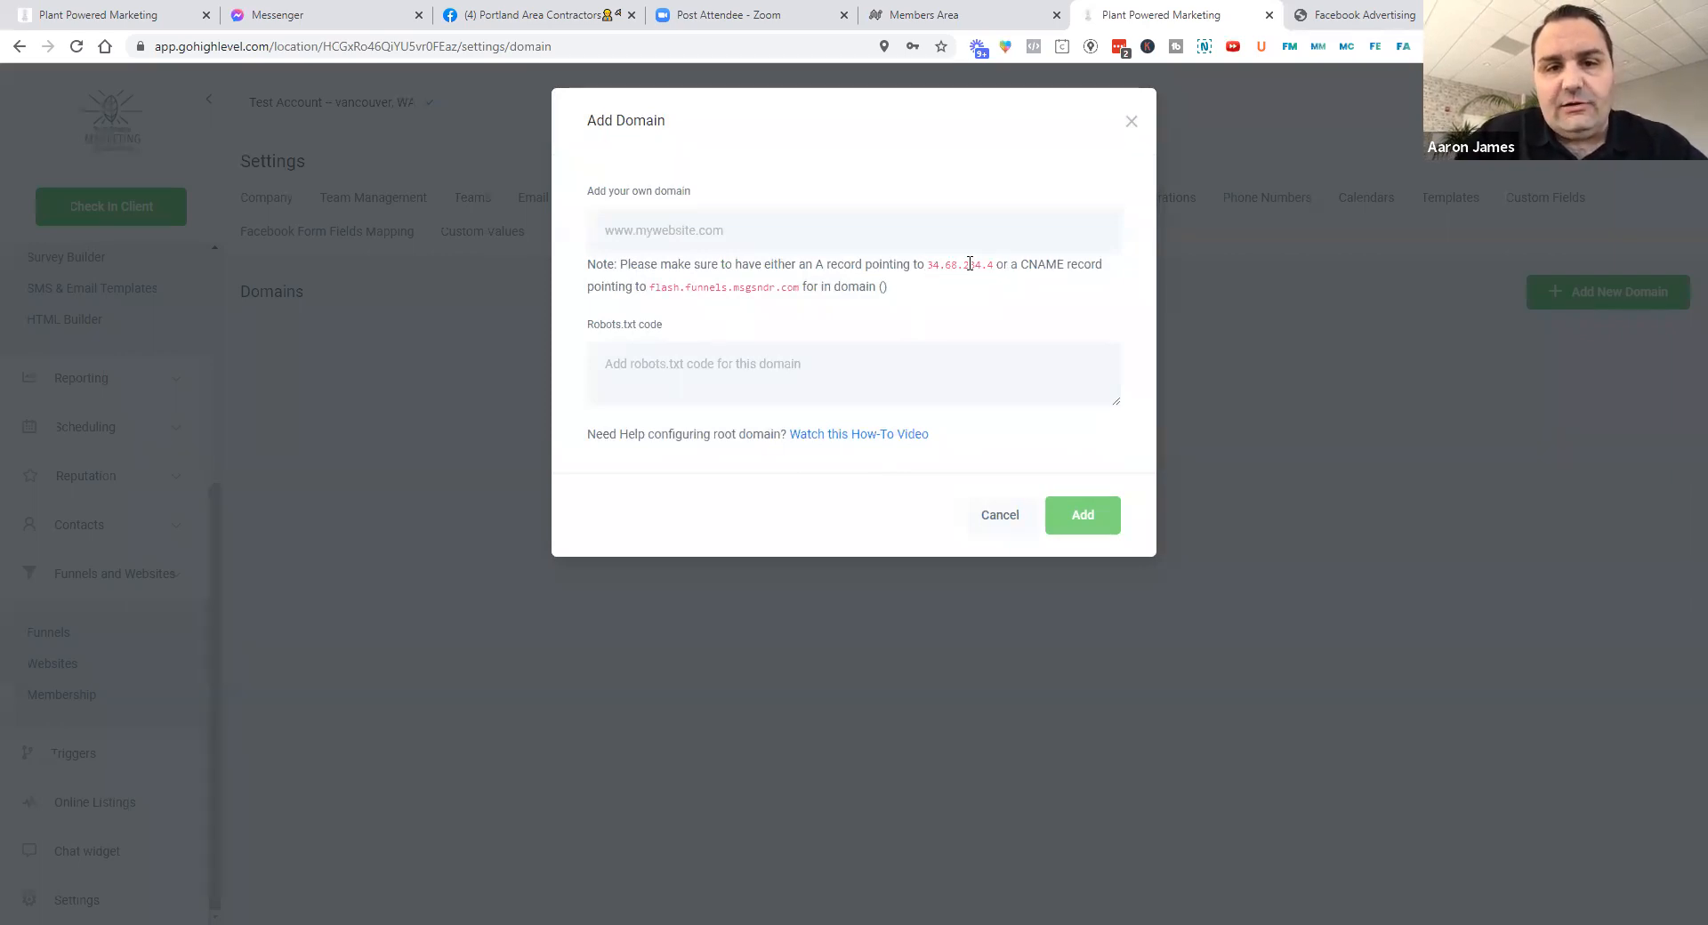
double_click(957, 264)
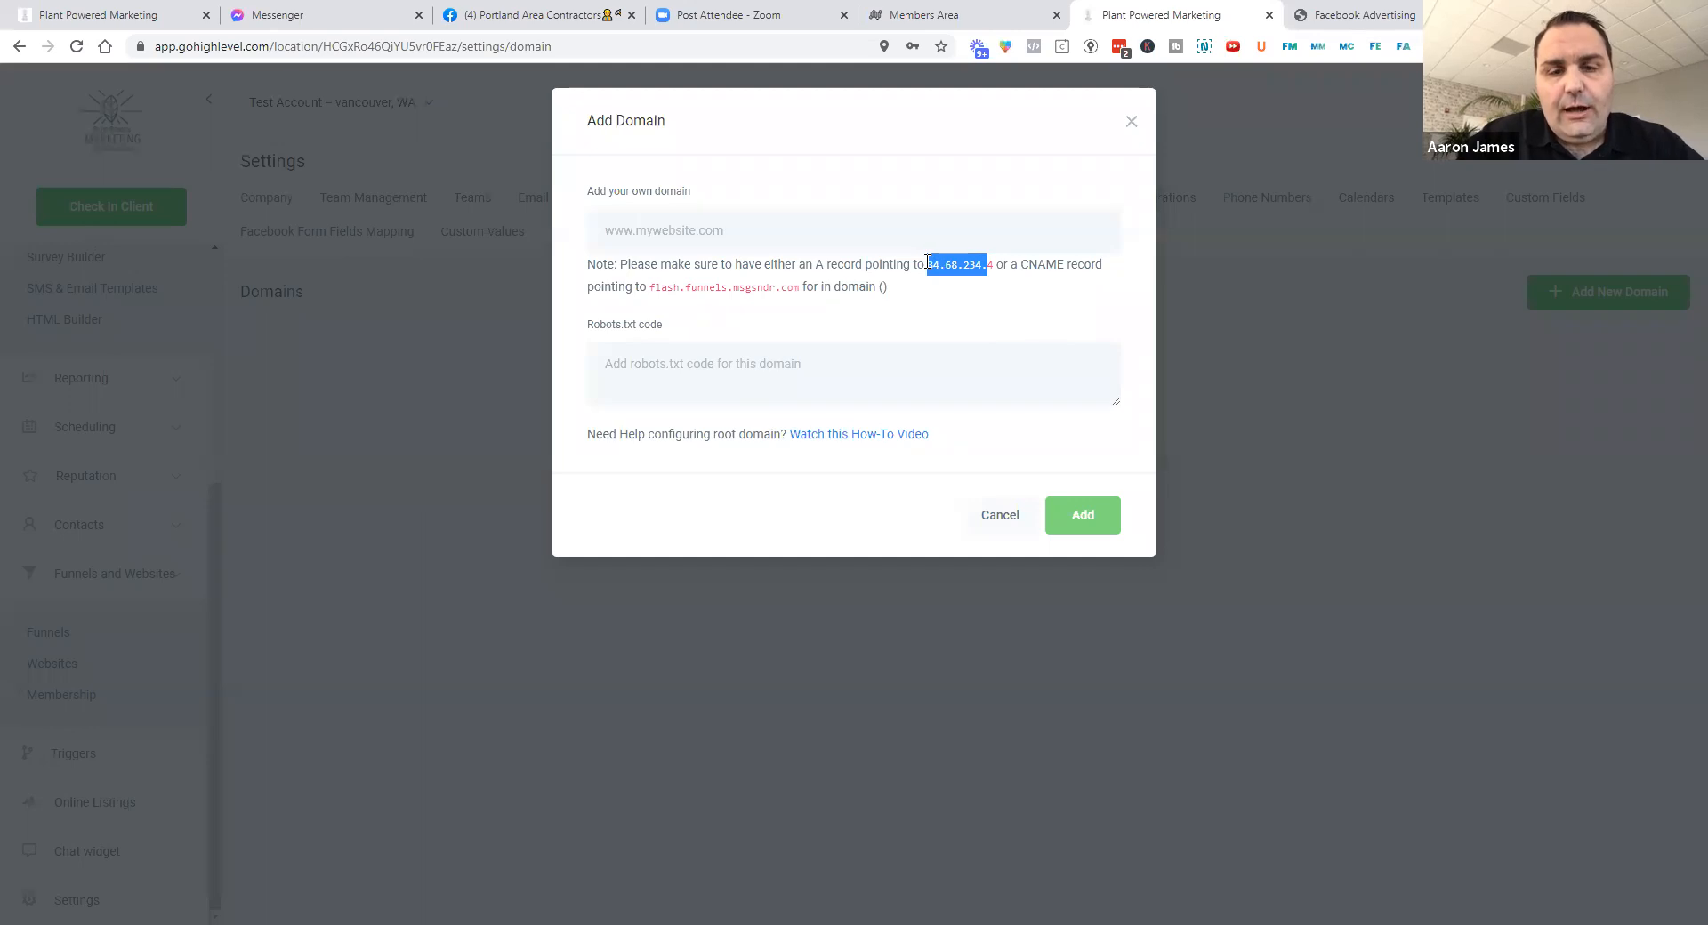
mouse_move(871, 311)
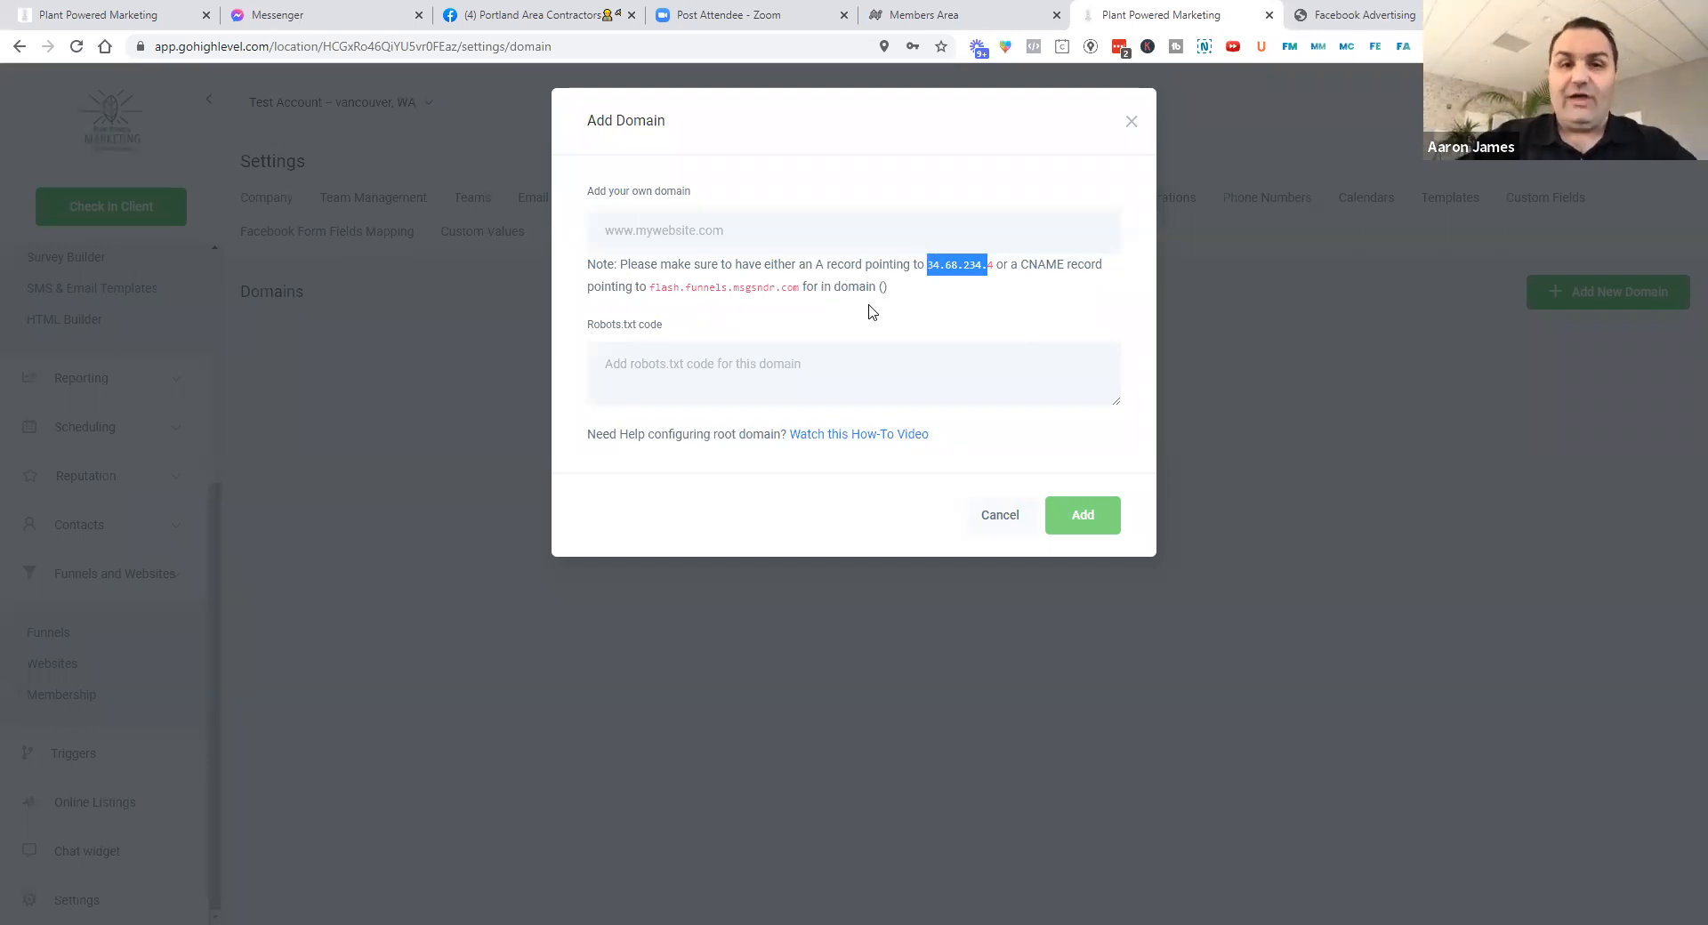
mouse_move(887, 441)
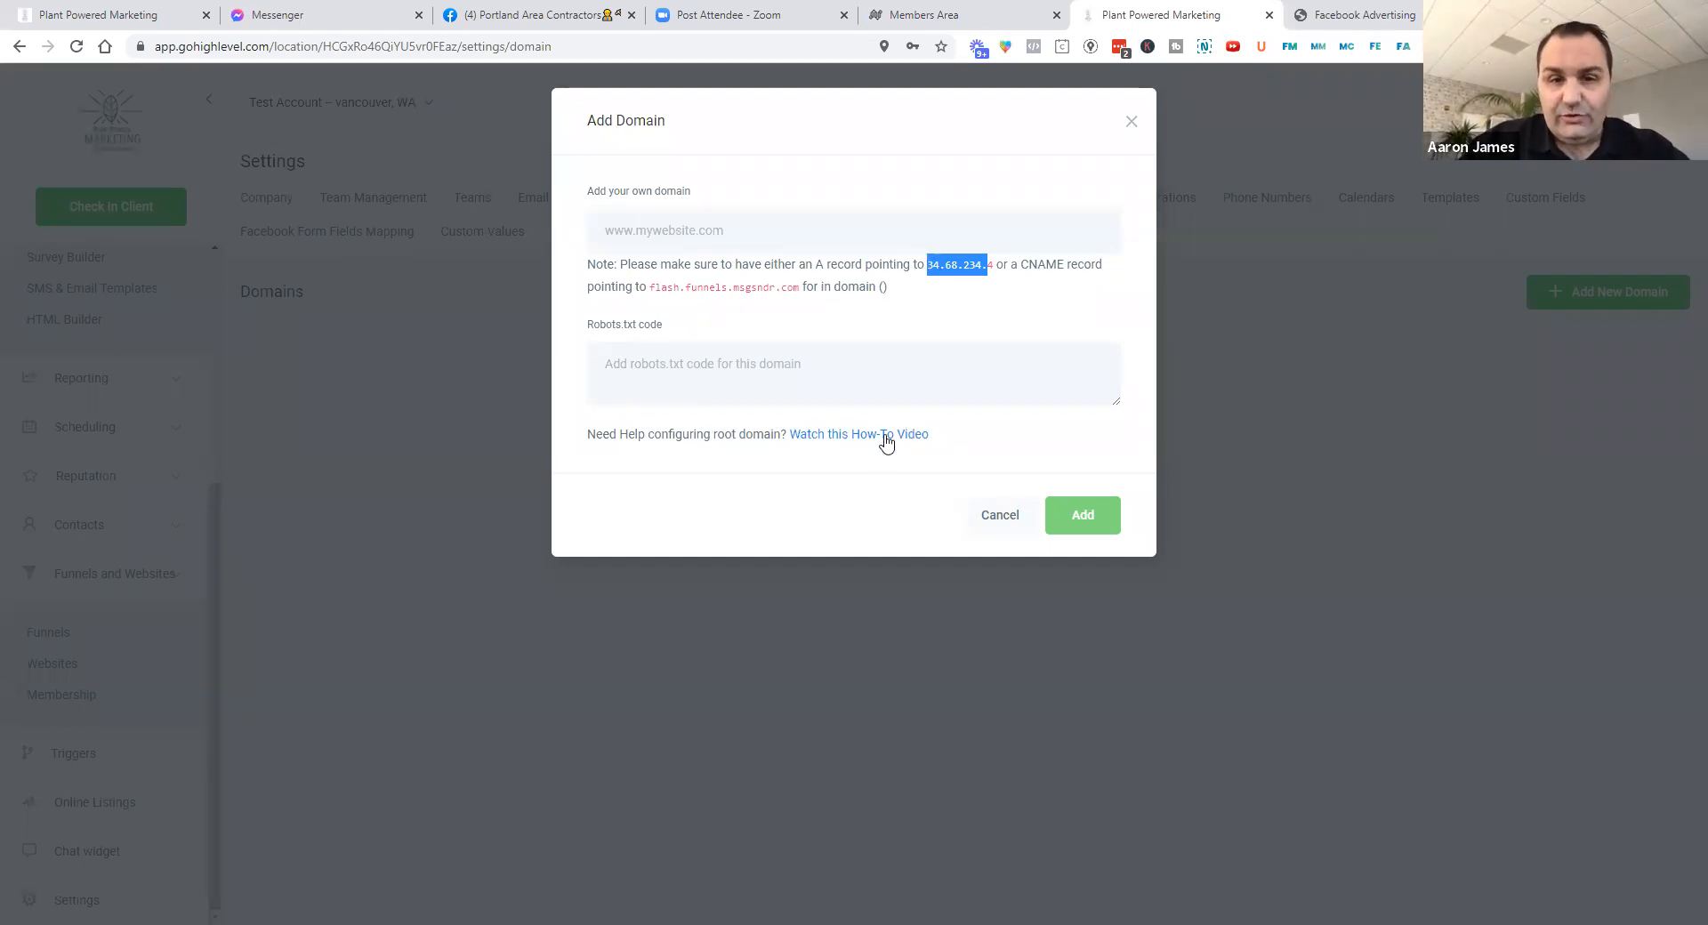
mouse_move(879, 440)
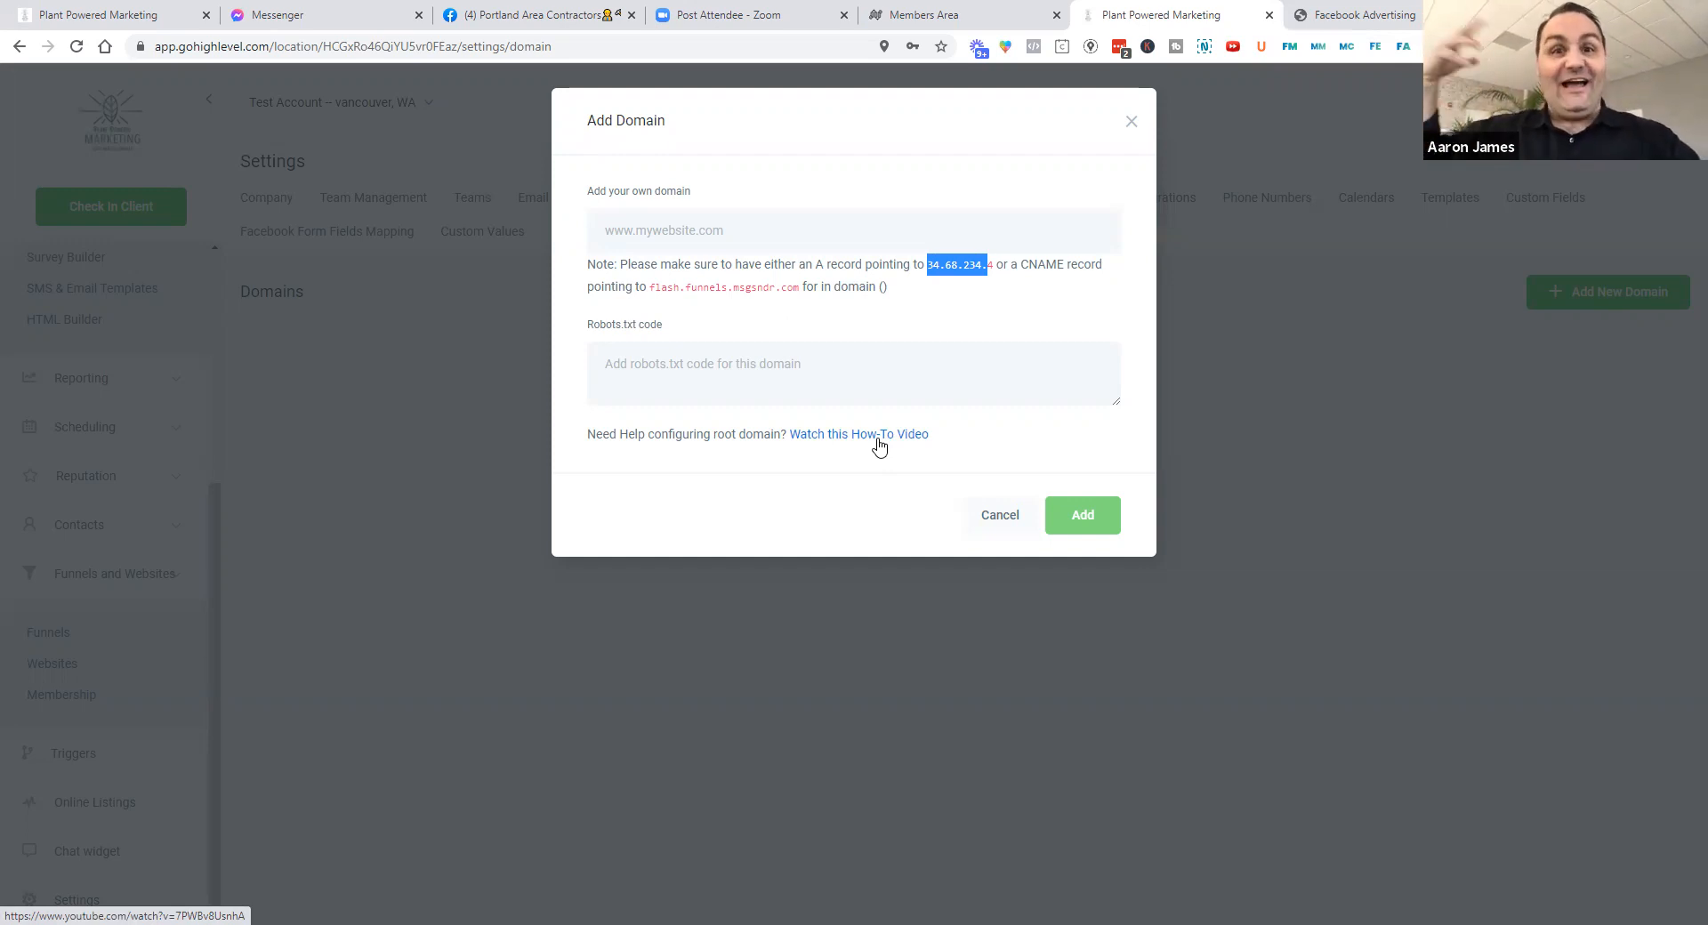
mouse_move(798, 447)
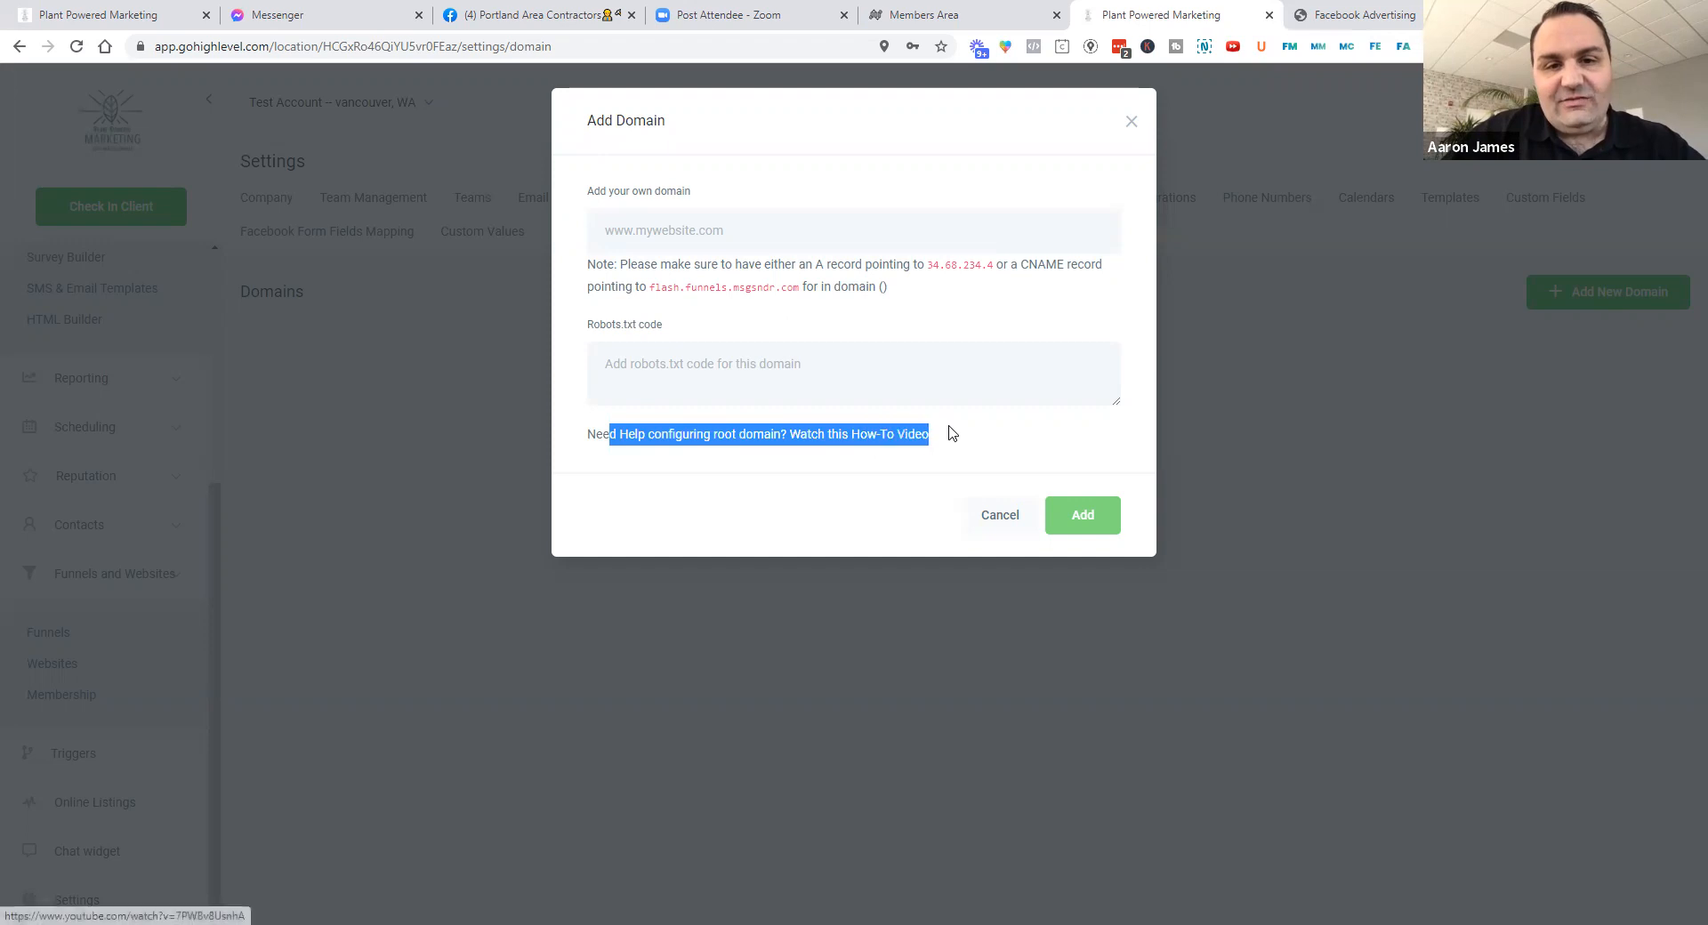
Watch the root-domain how-to video, then return to the Add Domain form
left_click(860, 434)
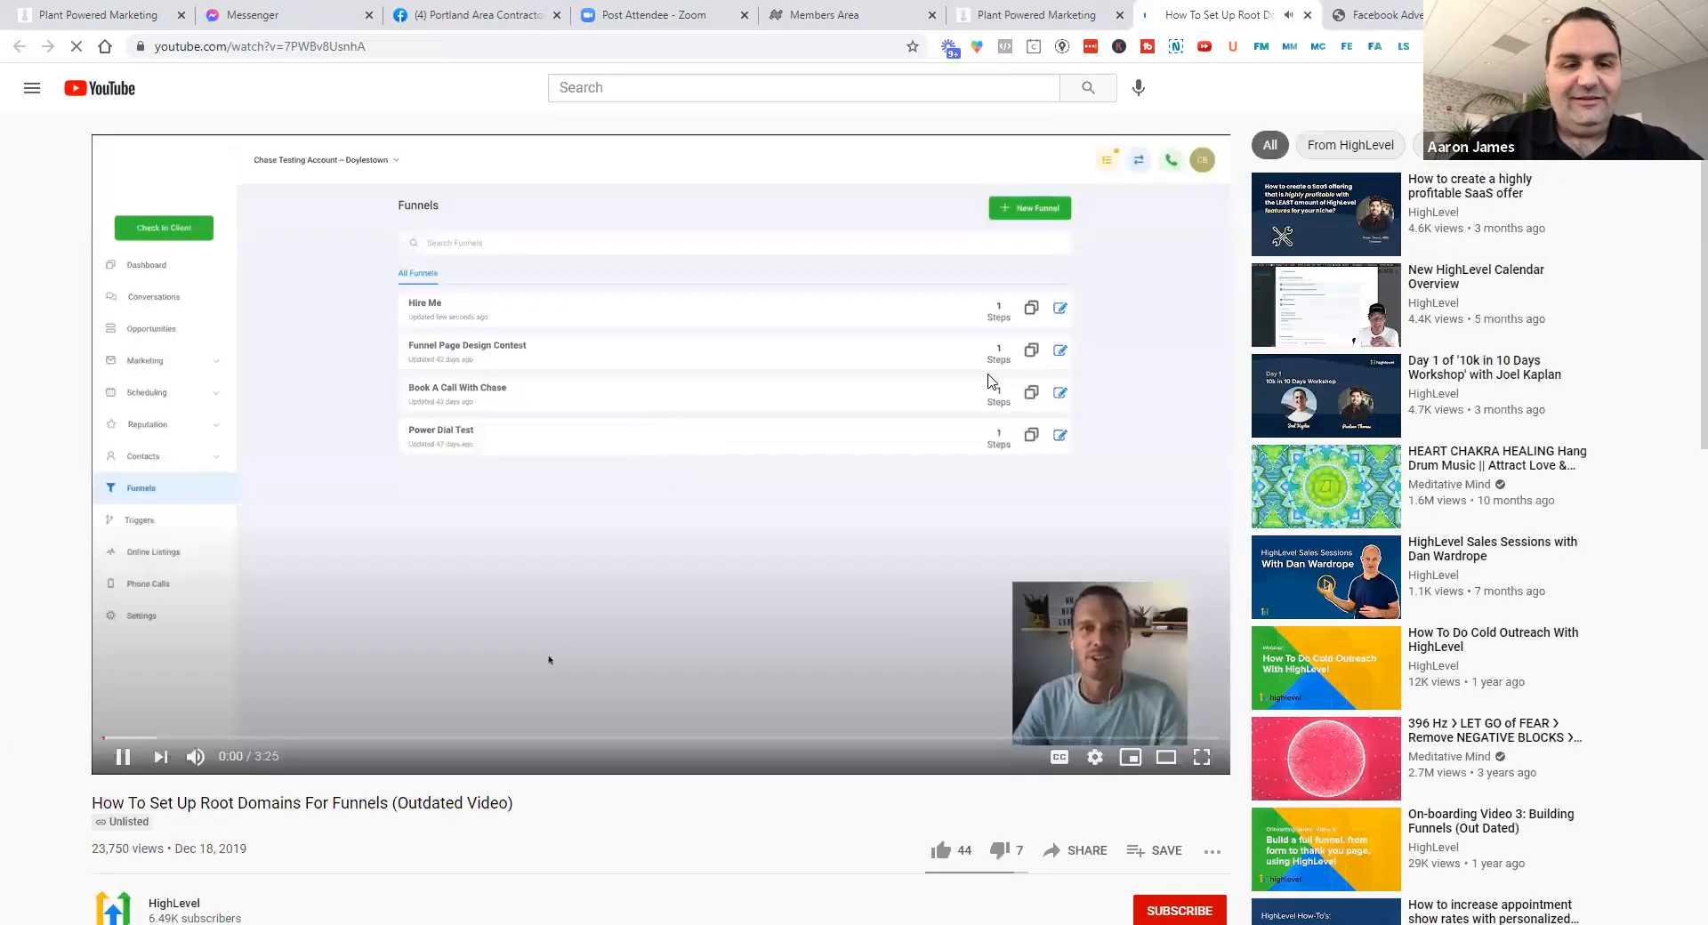
scroll("down", 3)
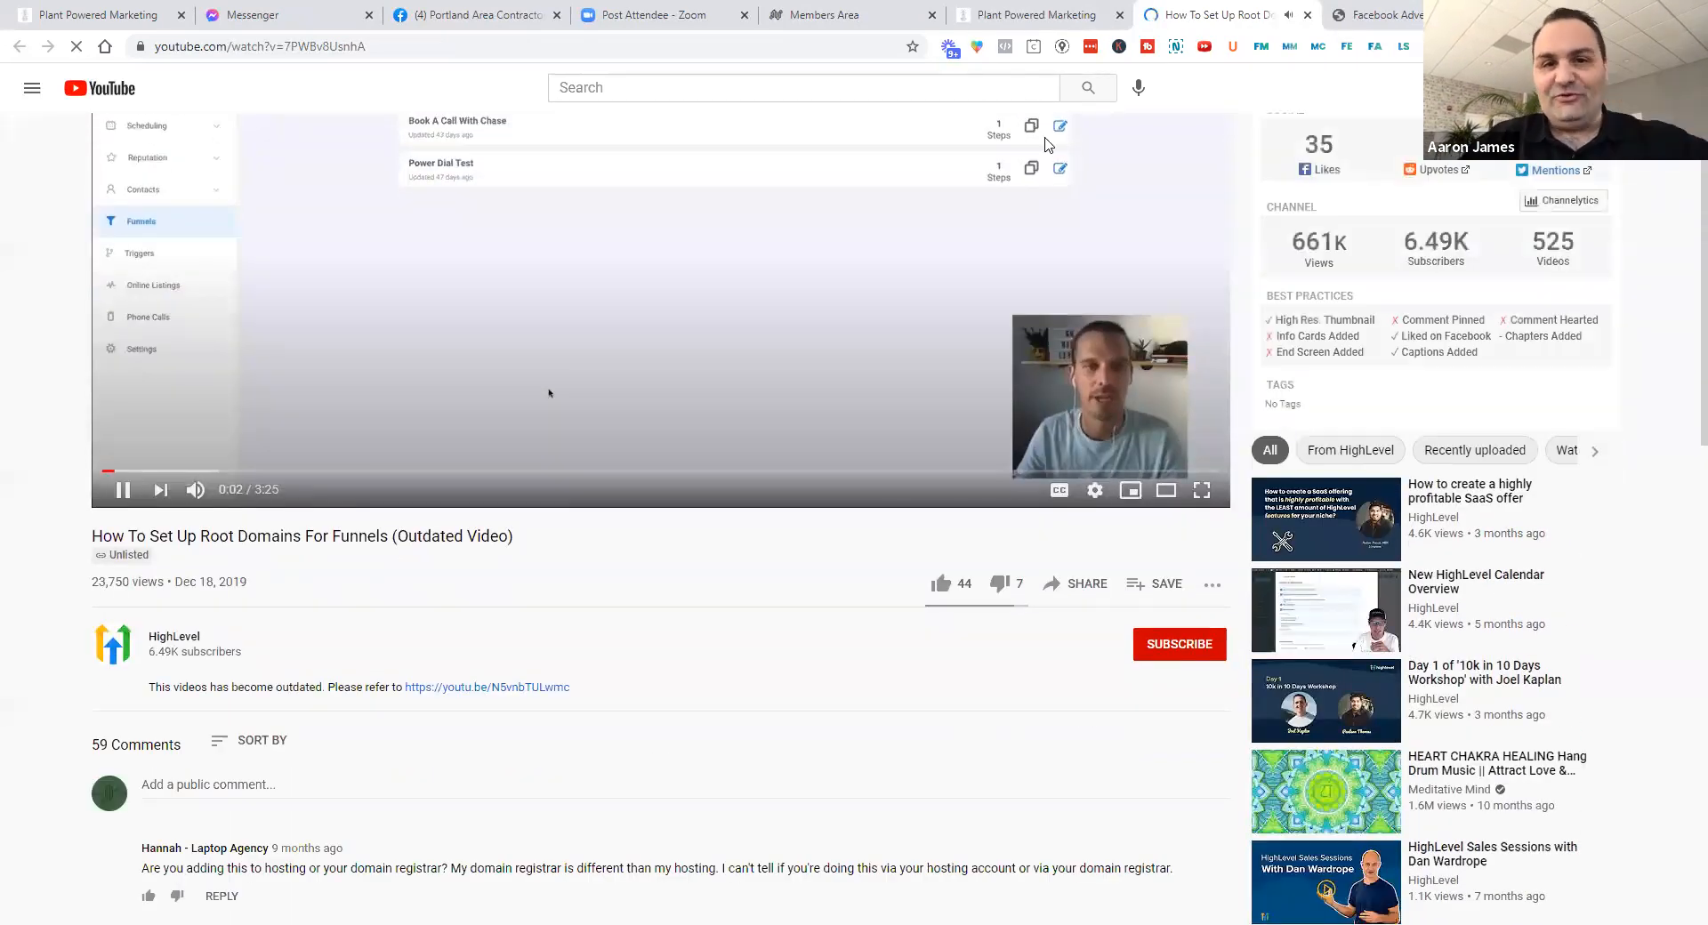
left_click(1024, 14)
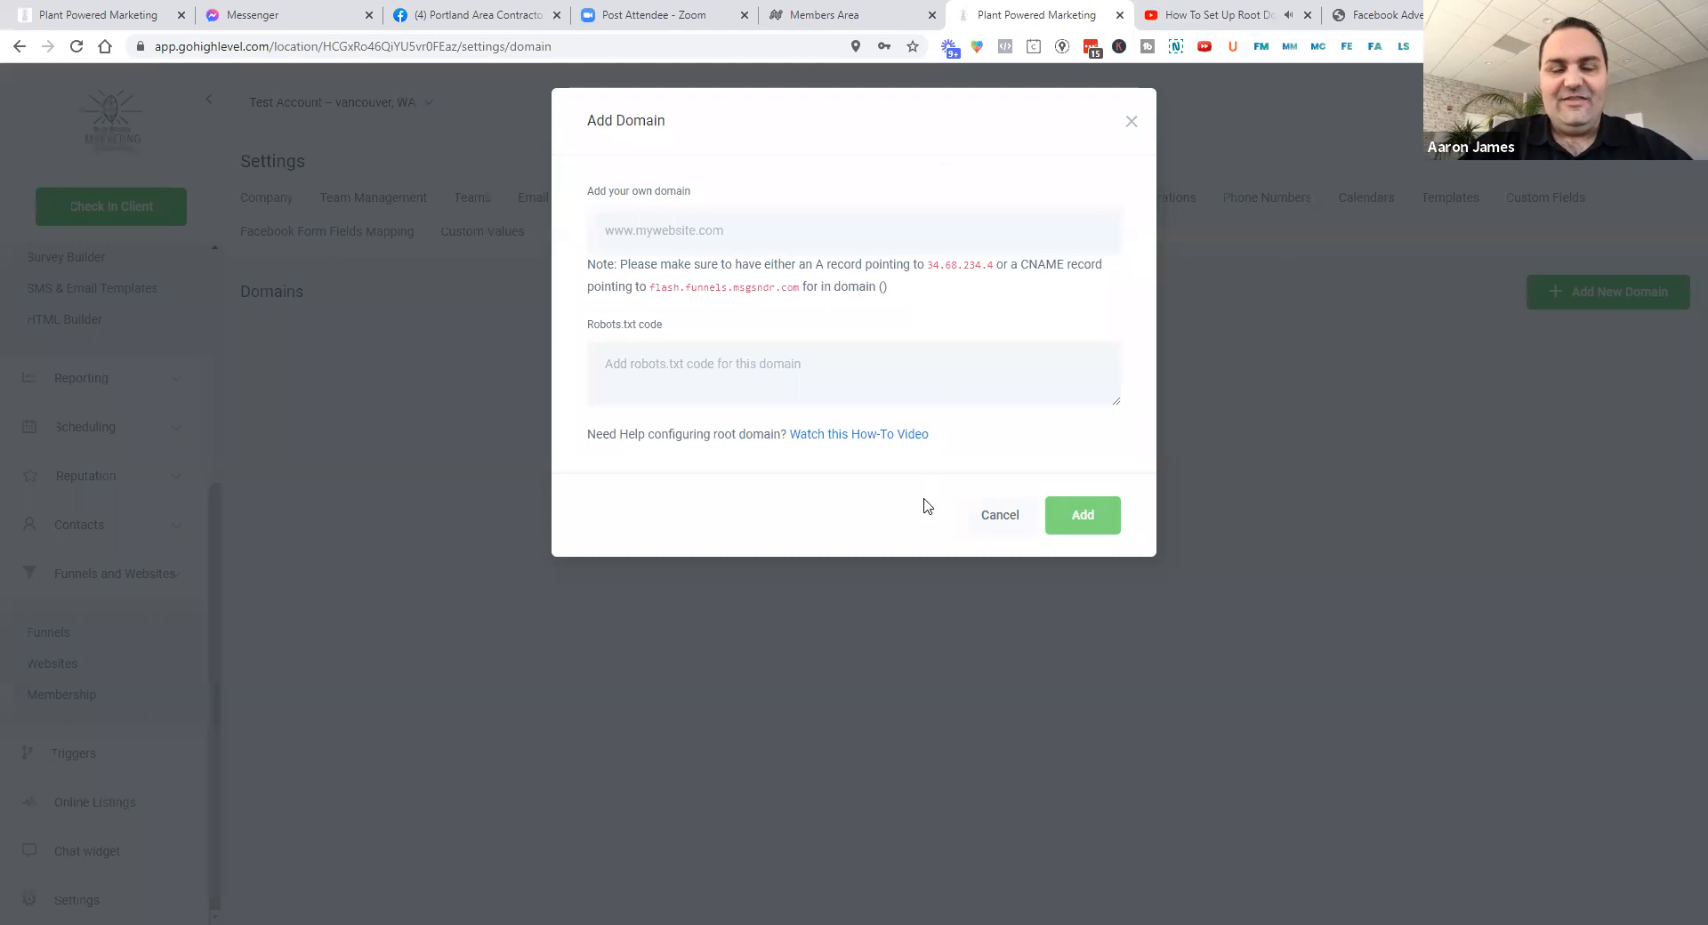
mouse_move(869, 527)
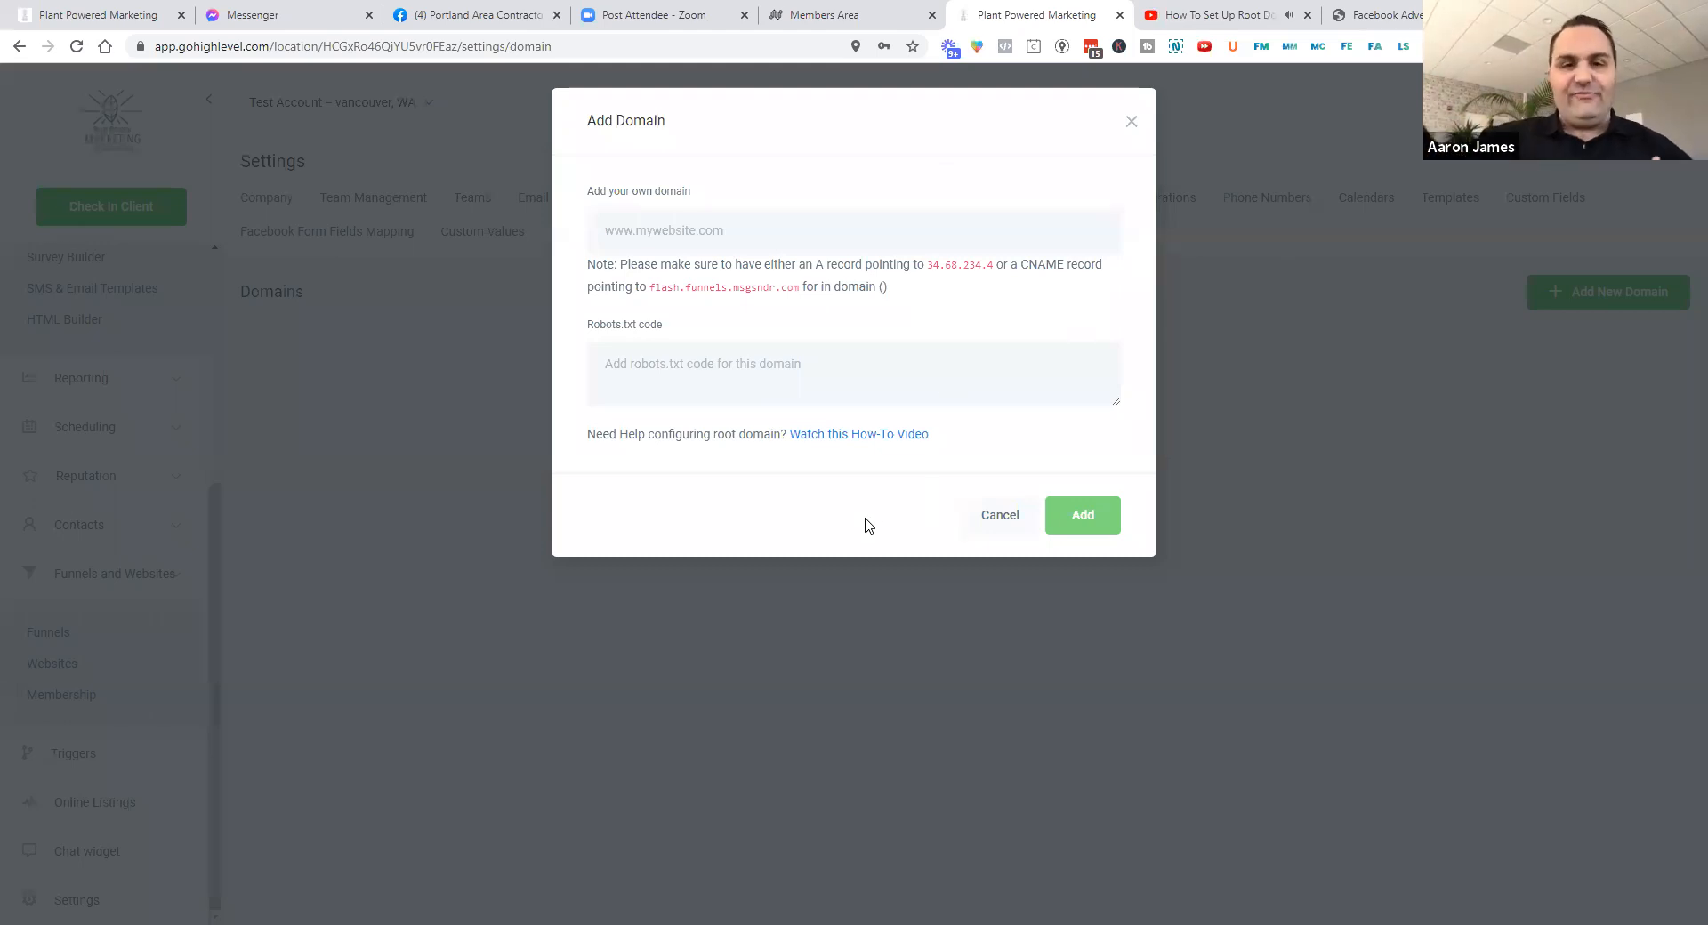
mouse_move(821, 340)
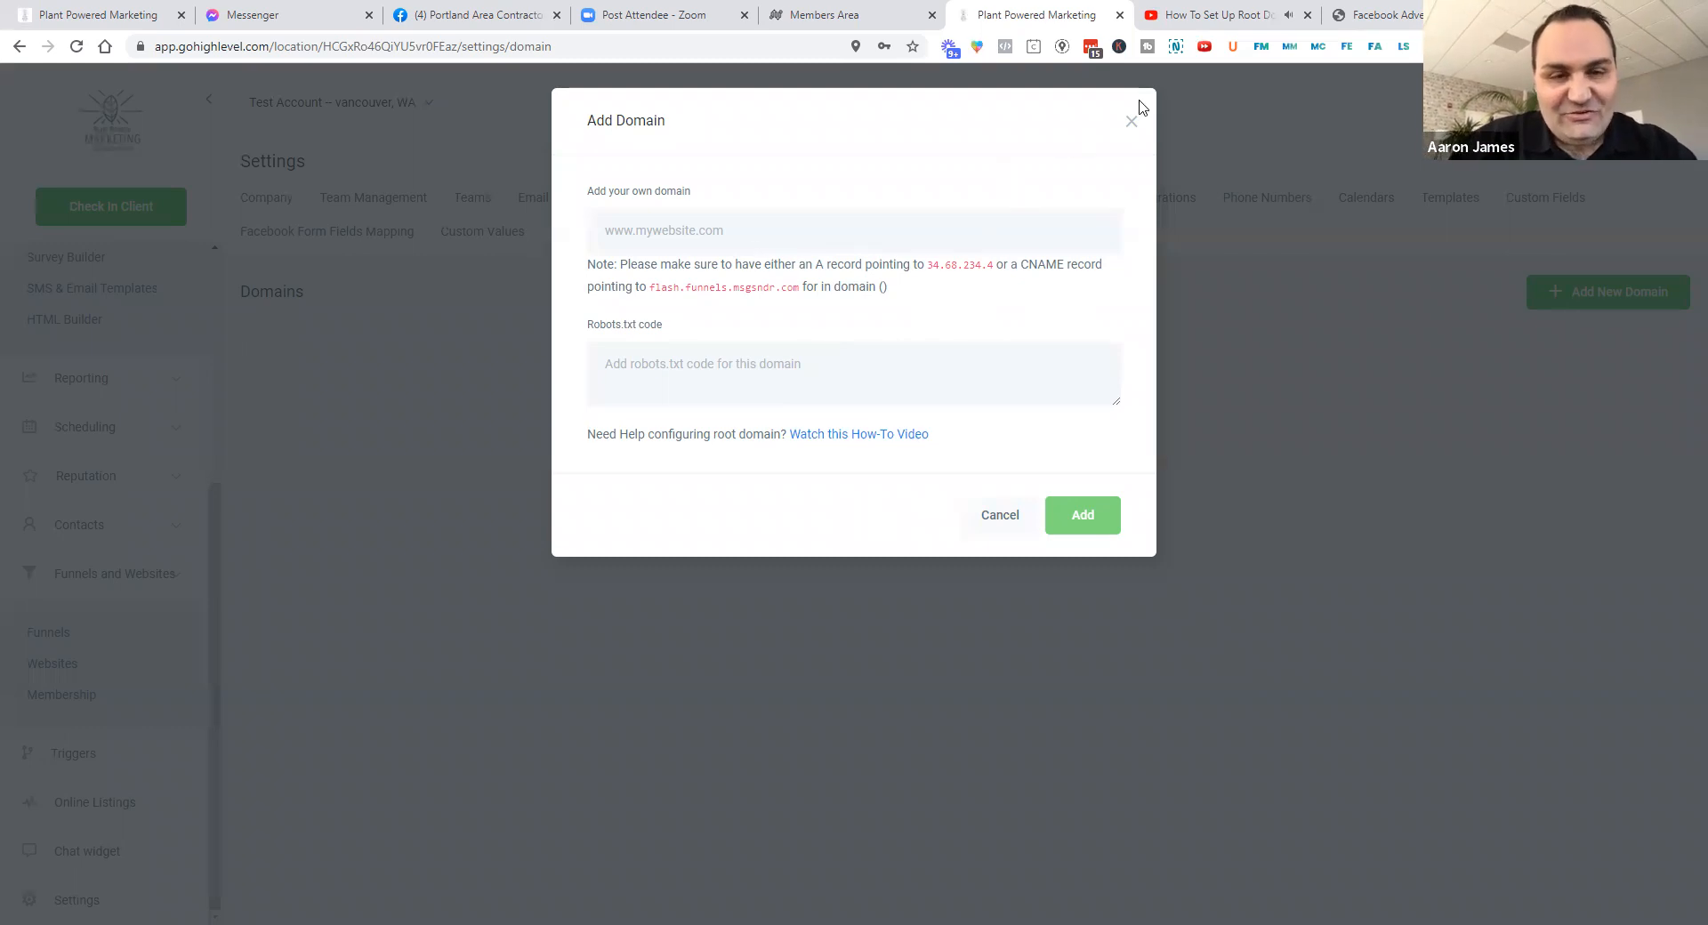
Close the how-to video tab, leaving the empty Add Domain form open
left_click(714, 229)
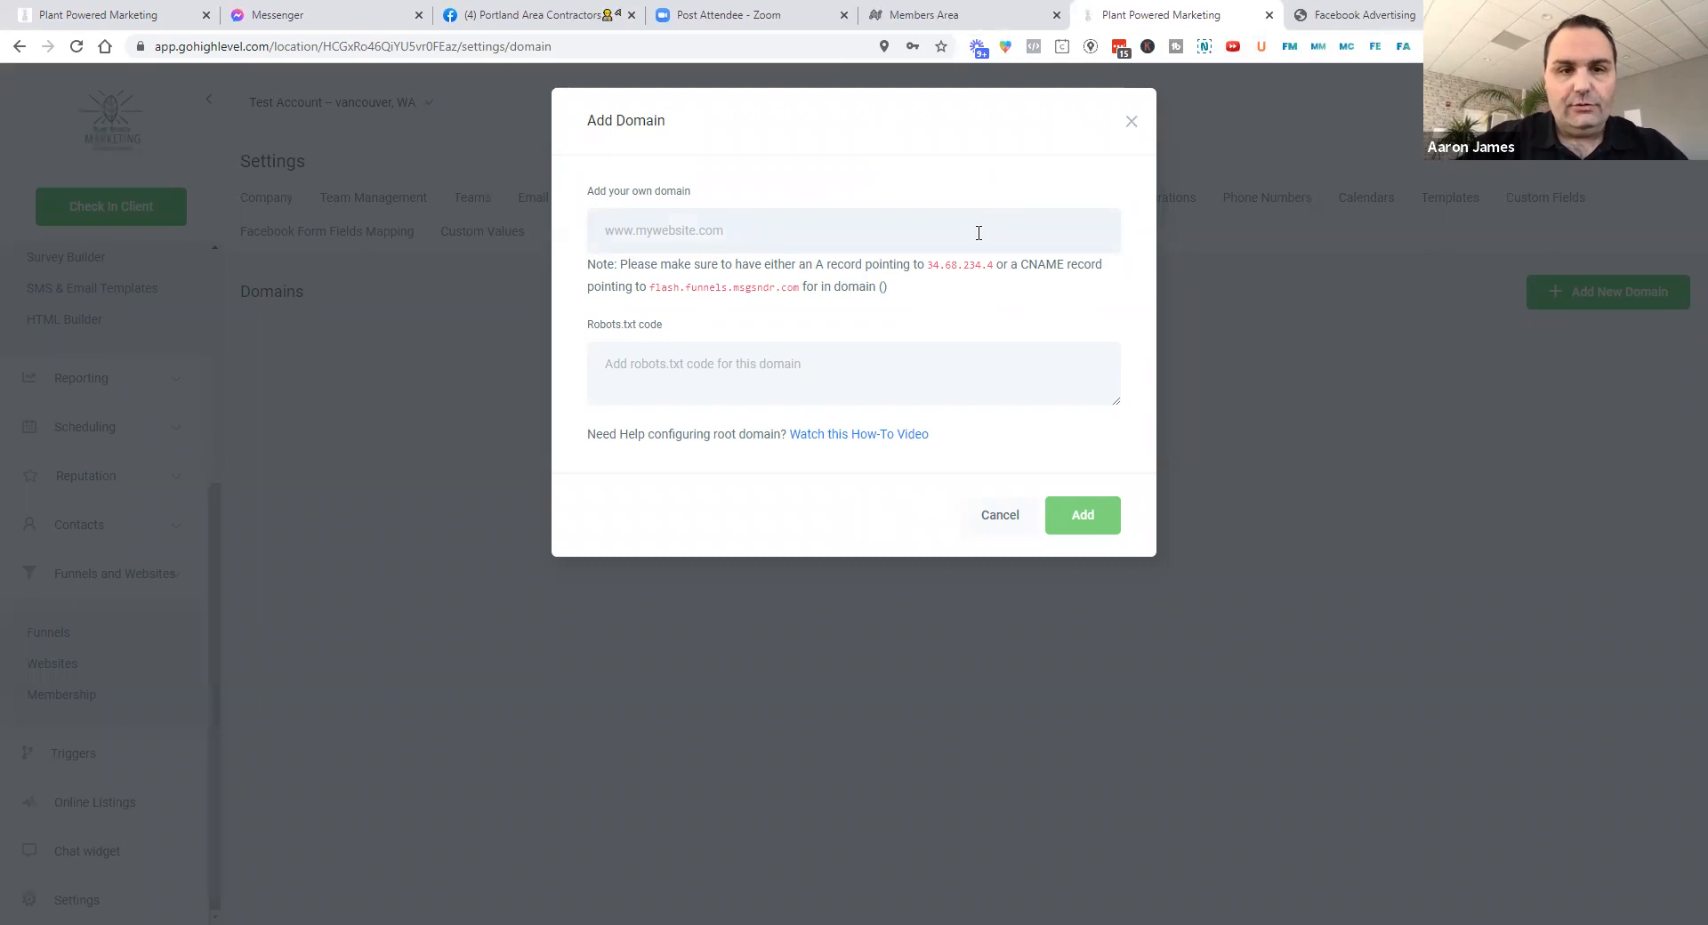
Enter learn.mywebsite.com as the domain and select the A record IP in the note
type("lern")
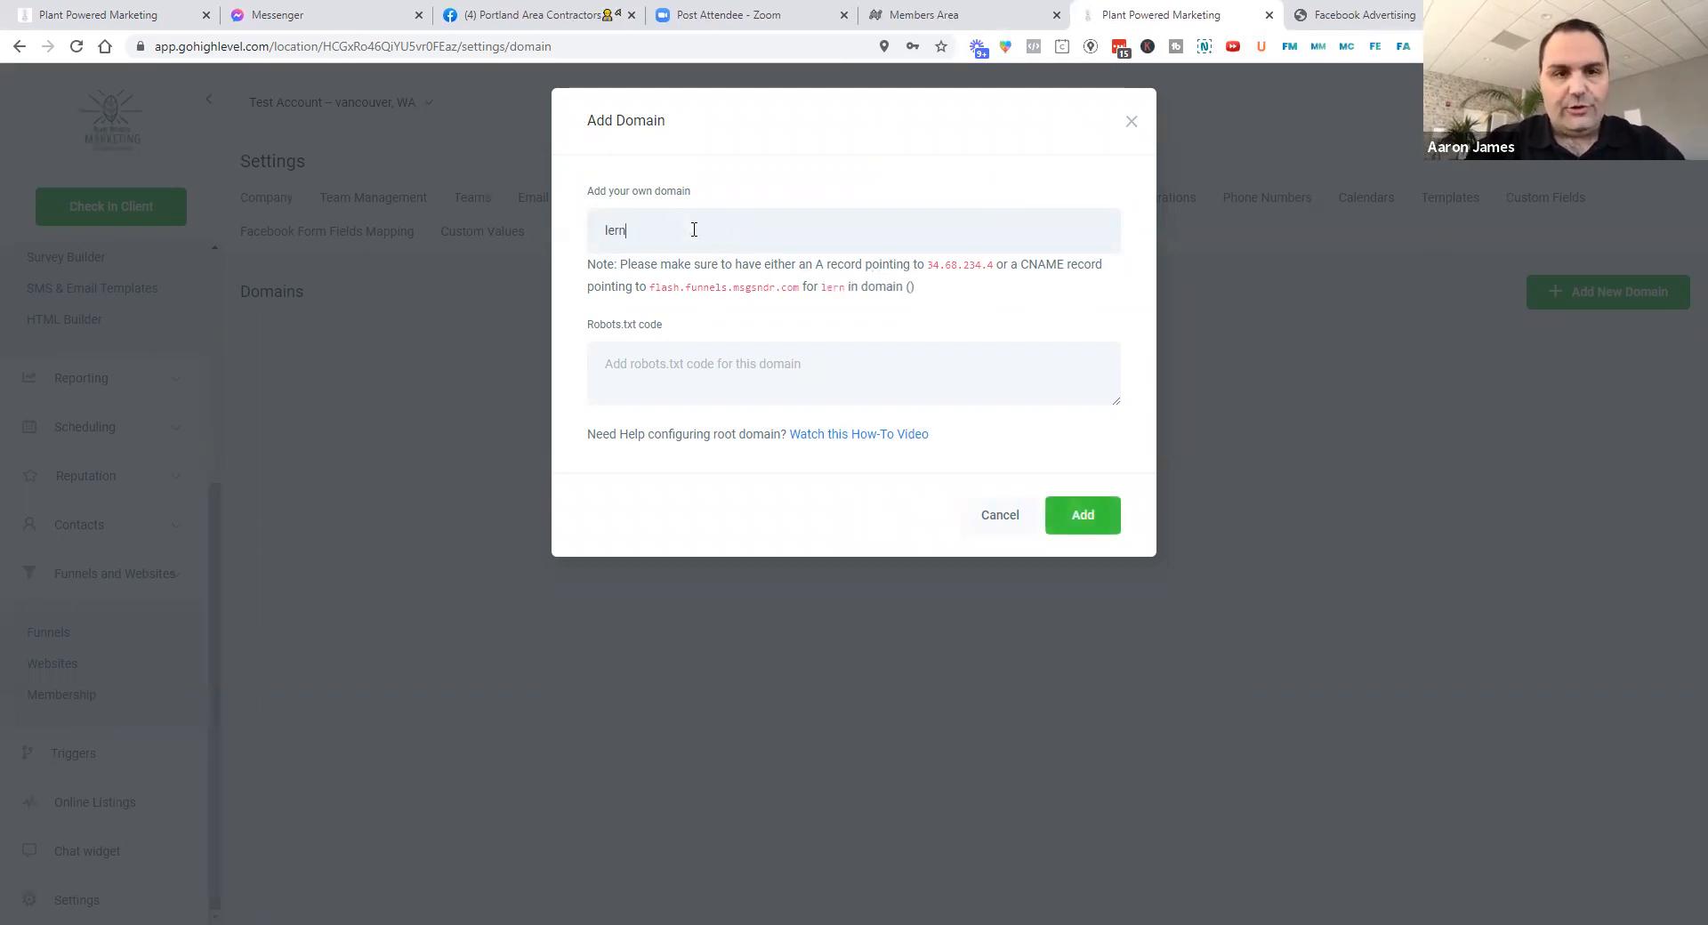
key("Backspace")
type("arn.my")
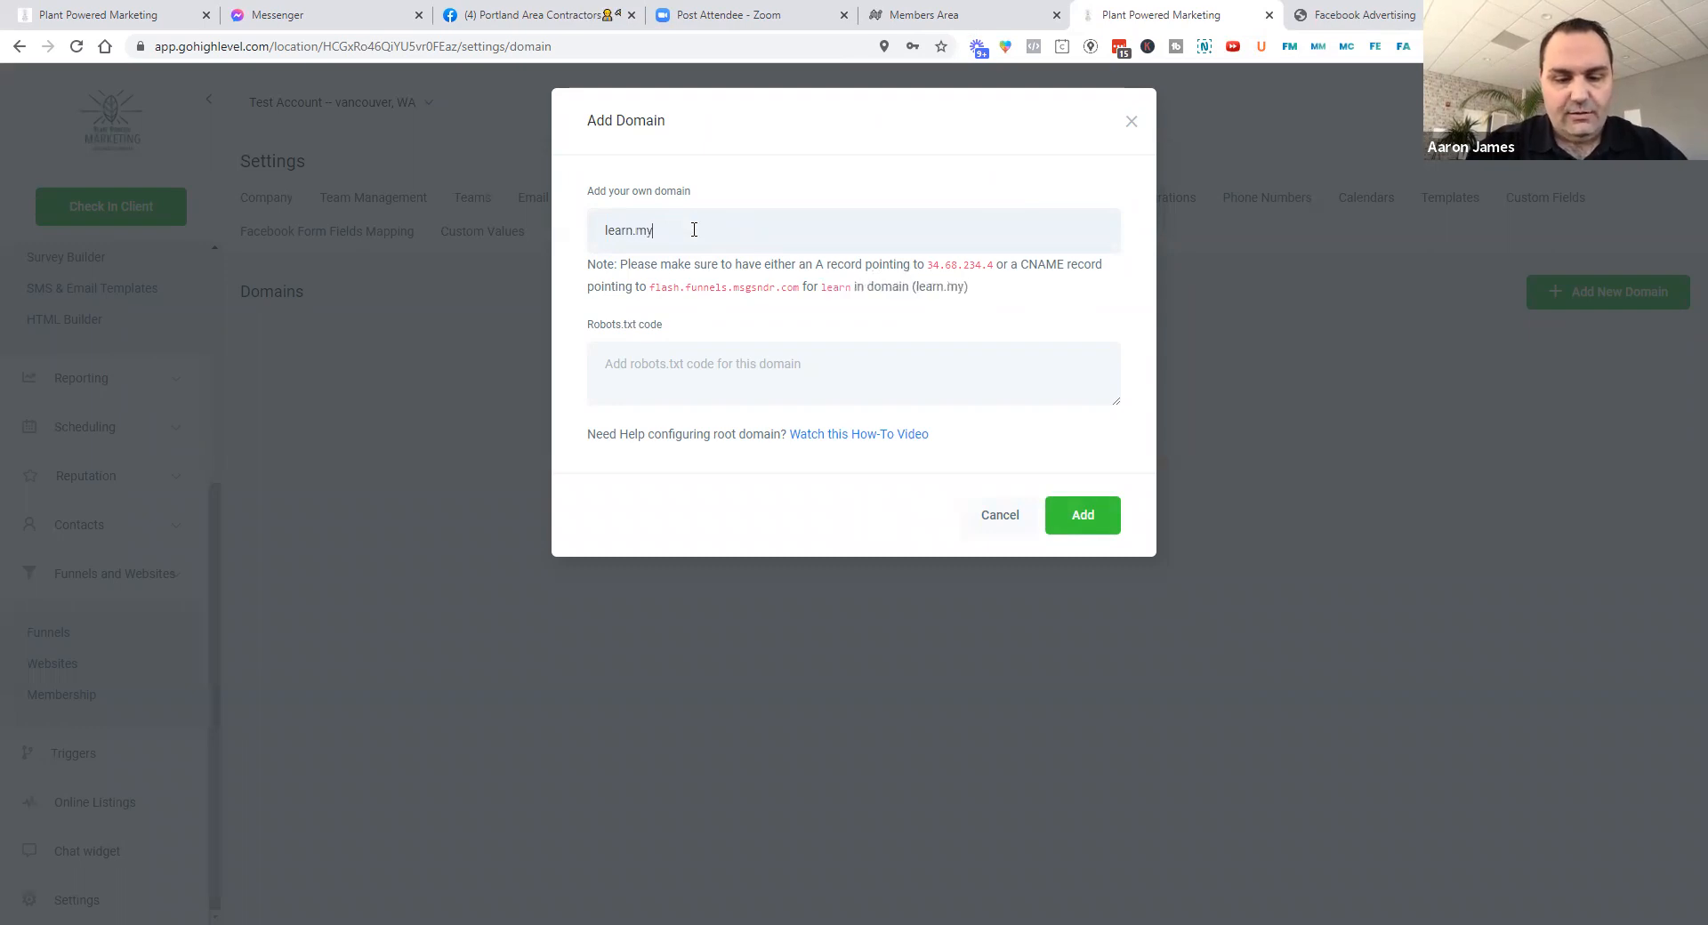
type("website.com")
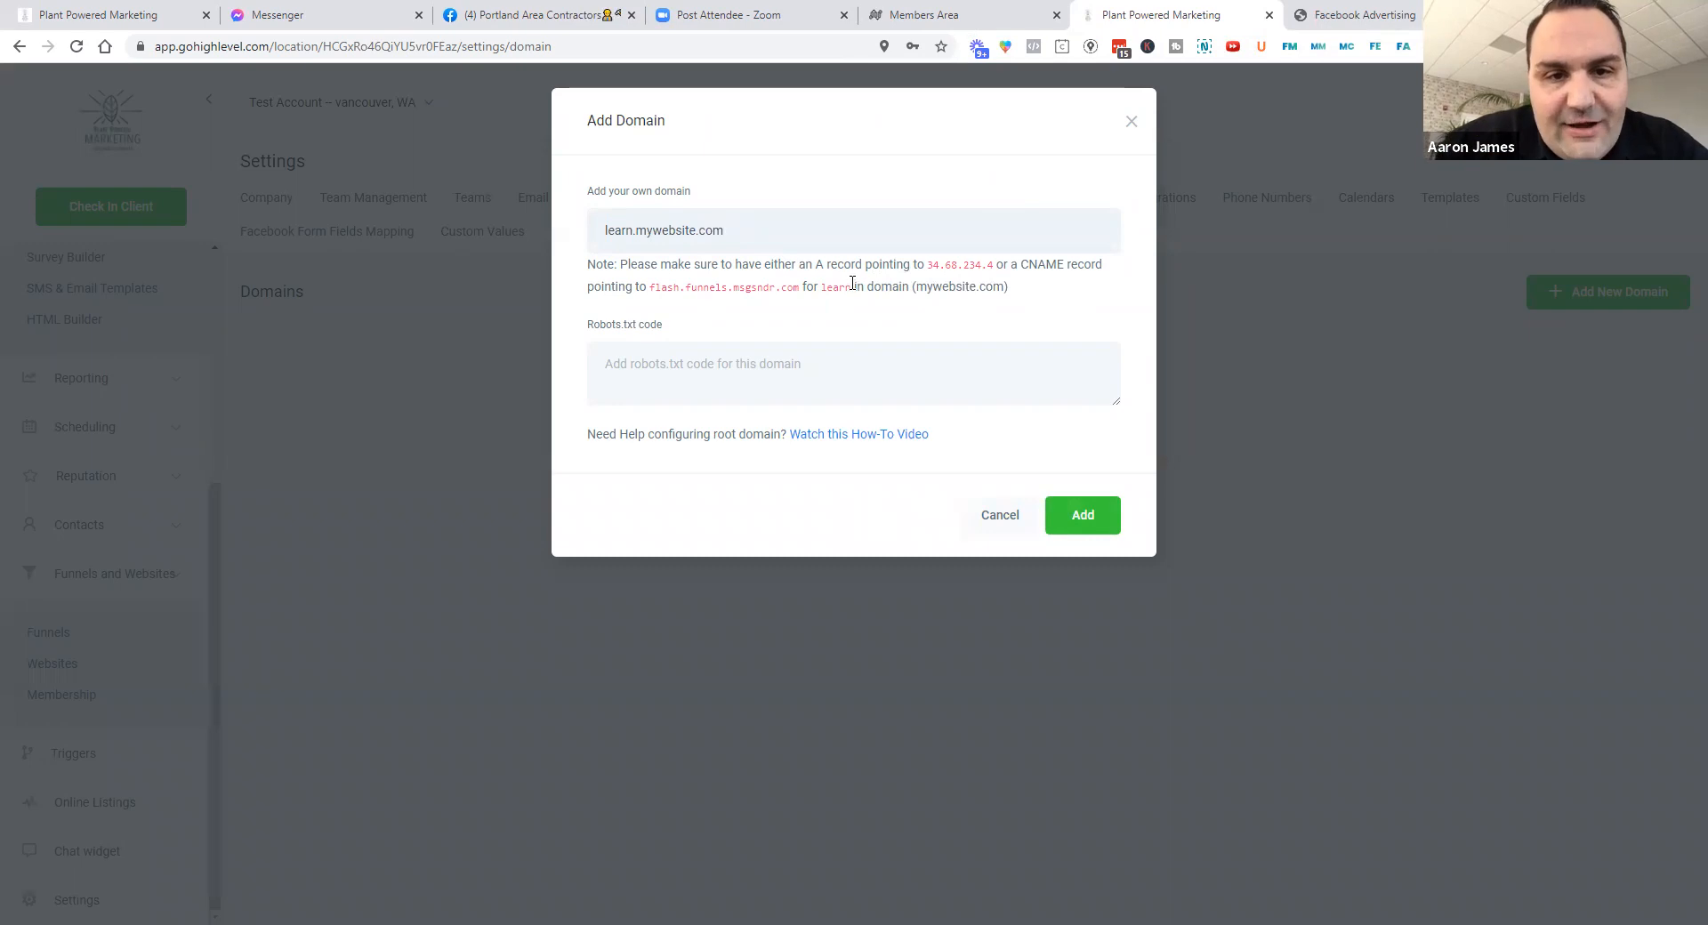
double_click(834, 287)
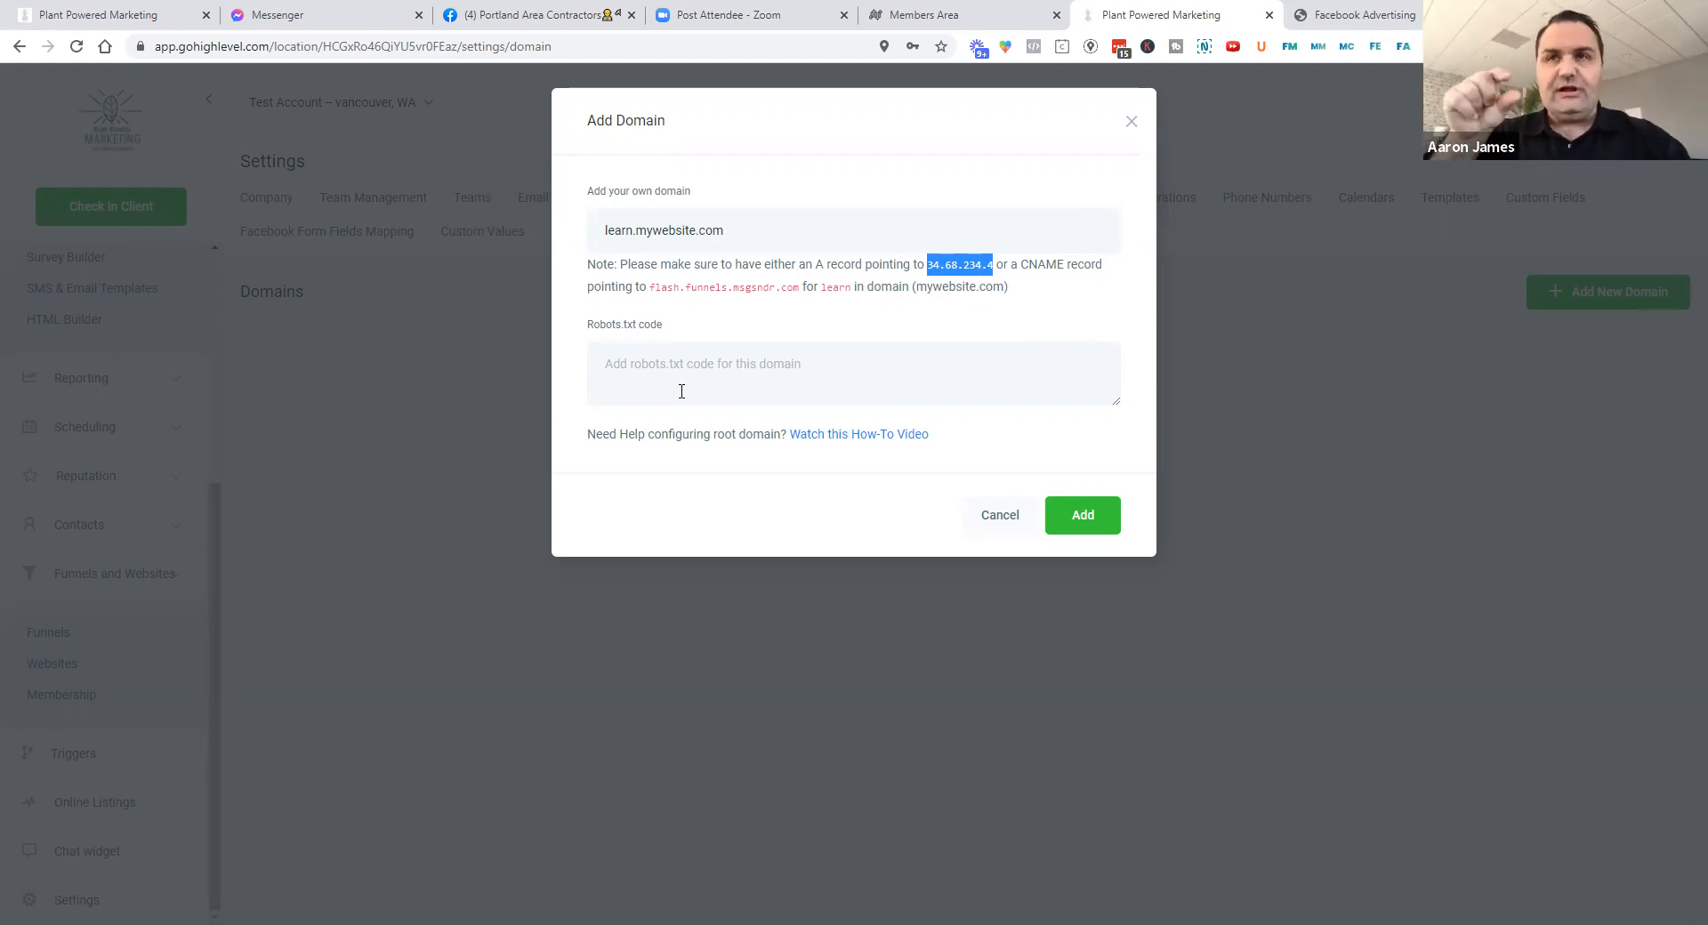
mouse_move(1120, 345)
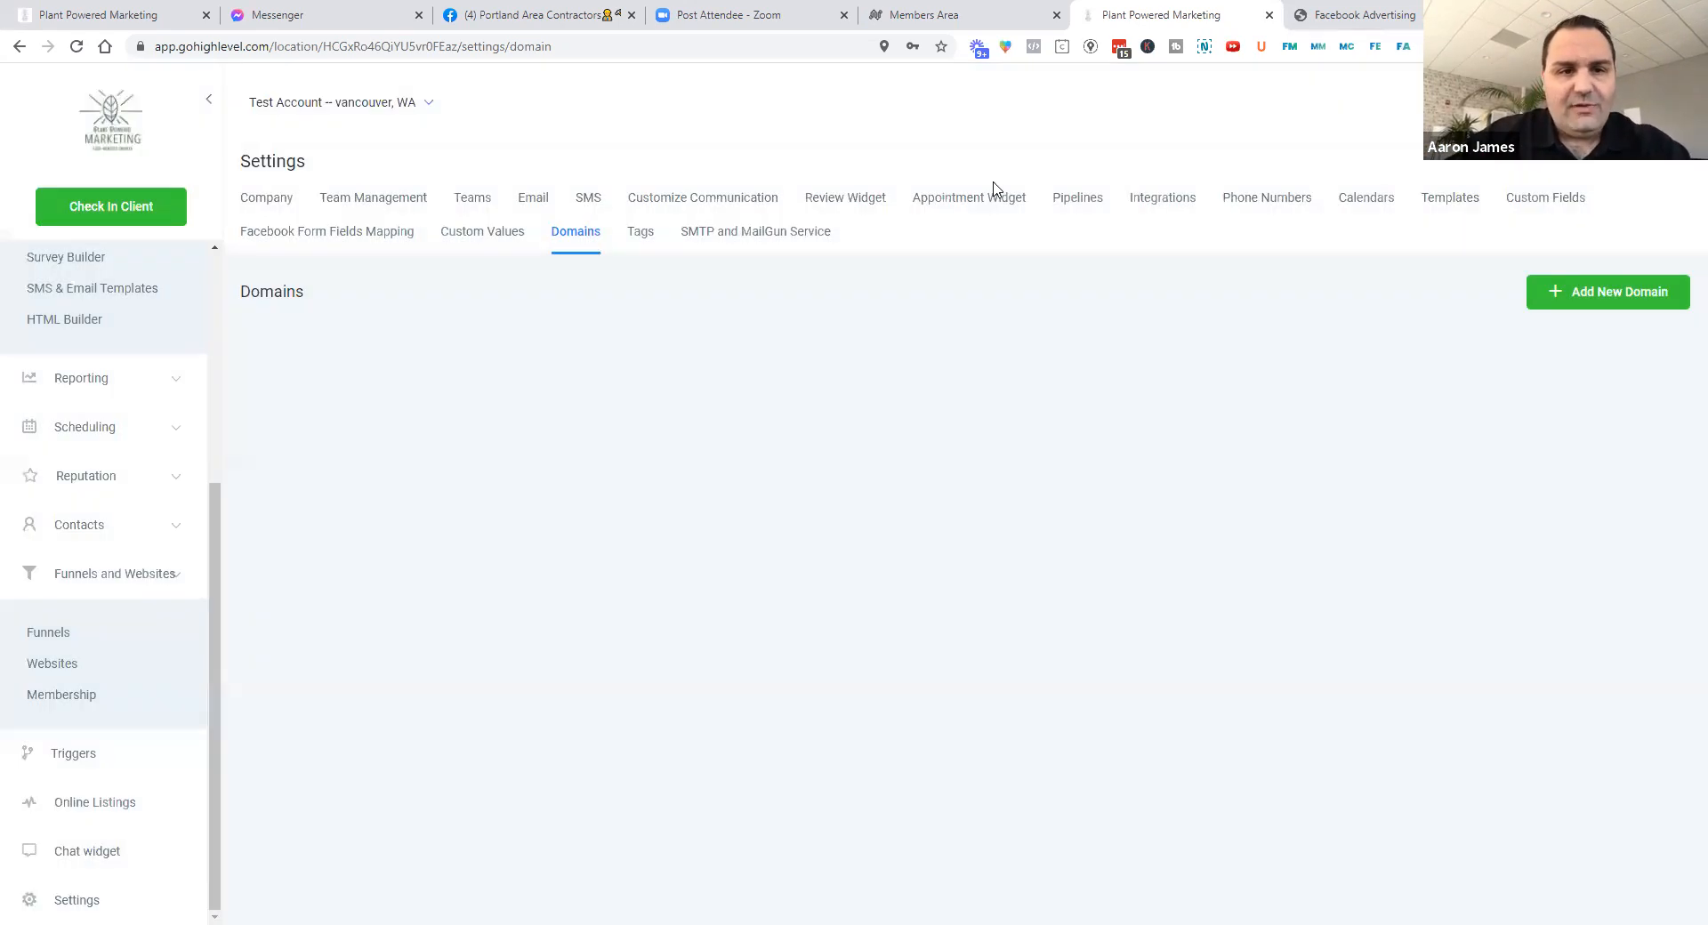
mouse_move(855, 228)
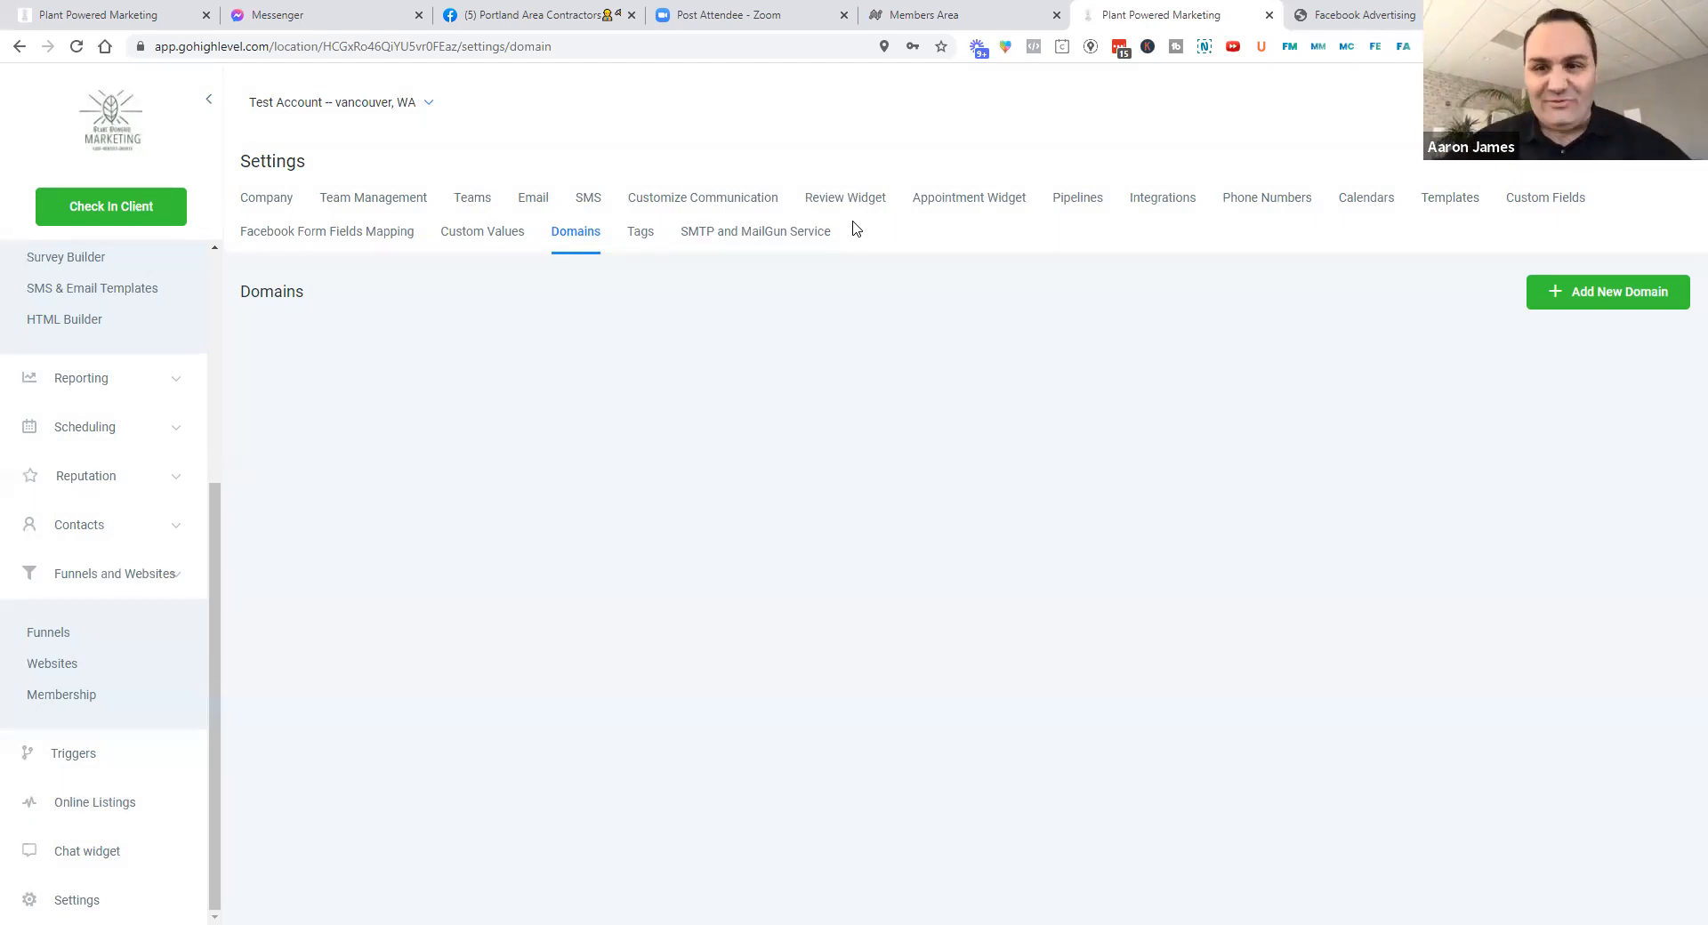
mouse_move(728, 477)
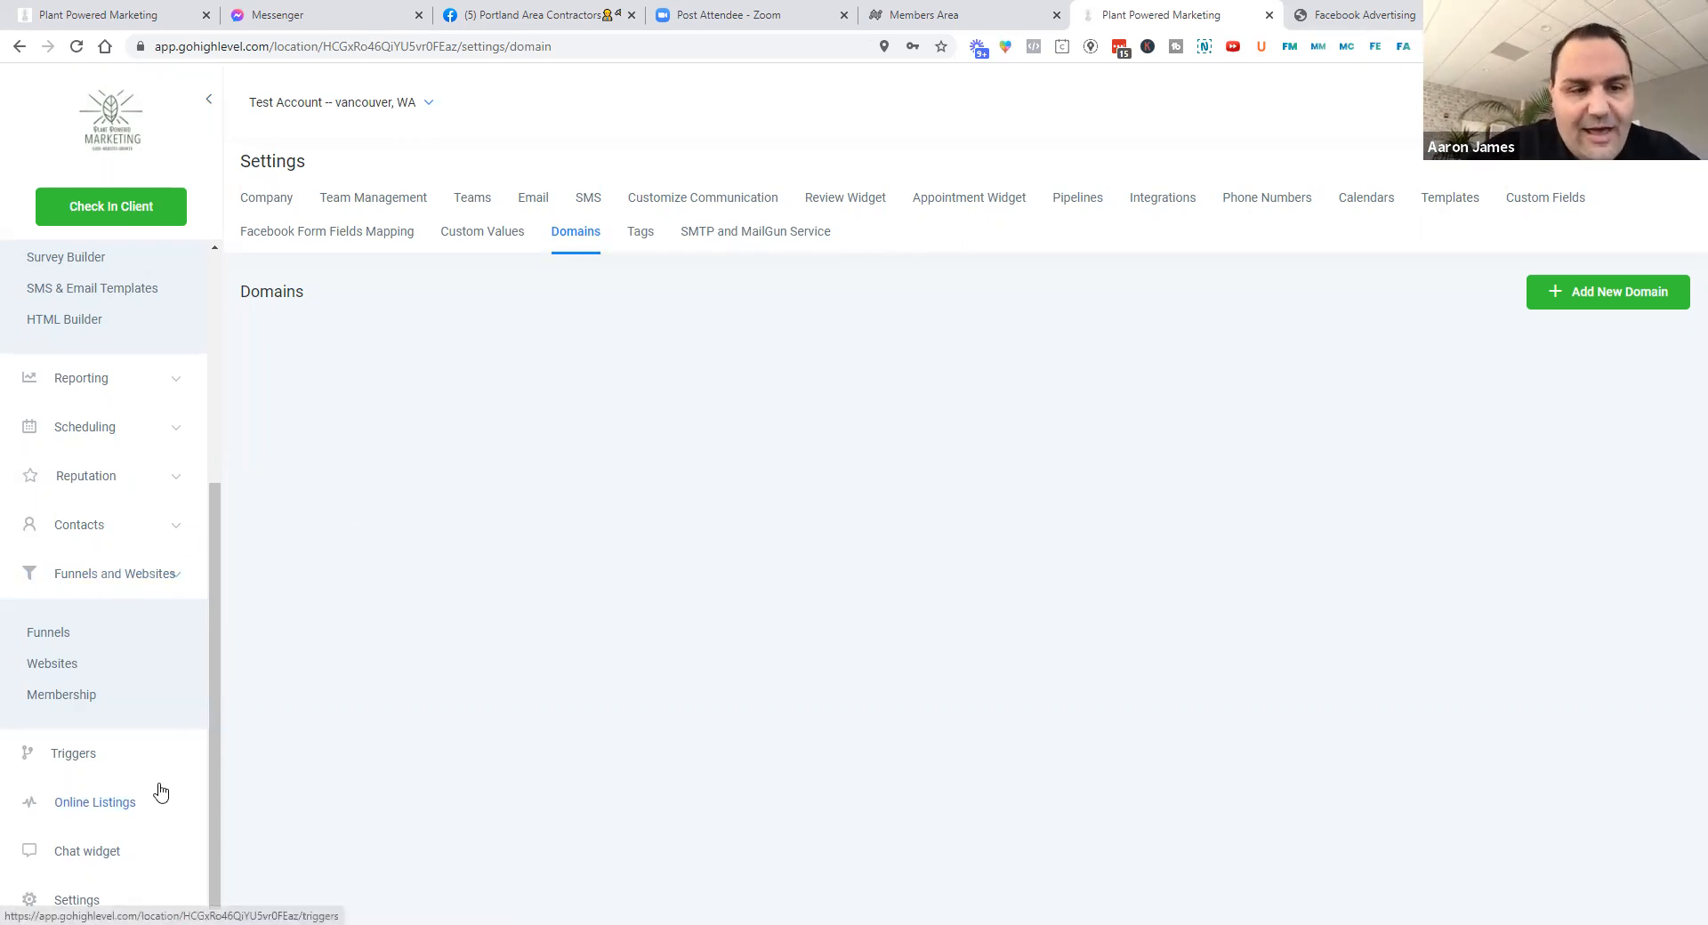
Go from company settings to Test Account's Funnels list of four funnels
left_click(266, 198)
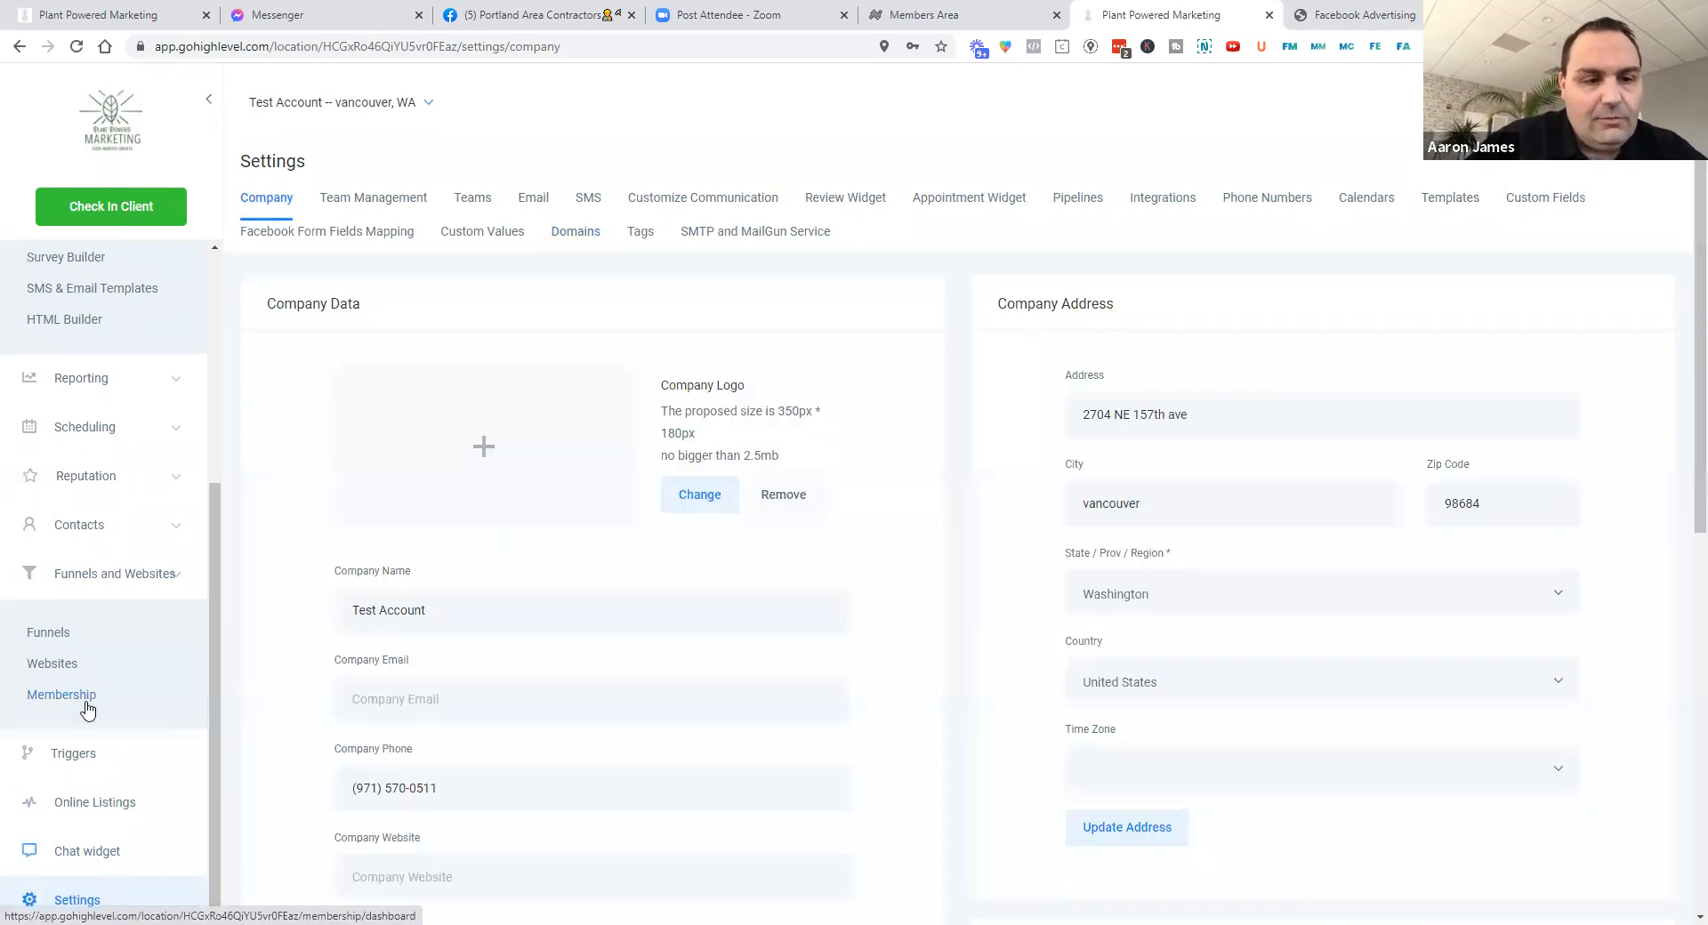
left_click(48, 633)
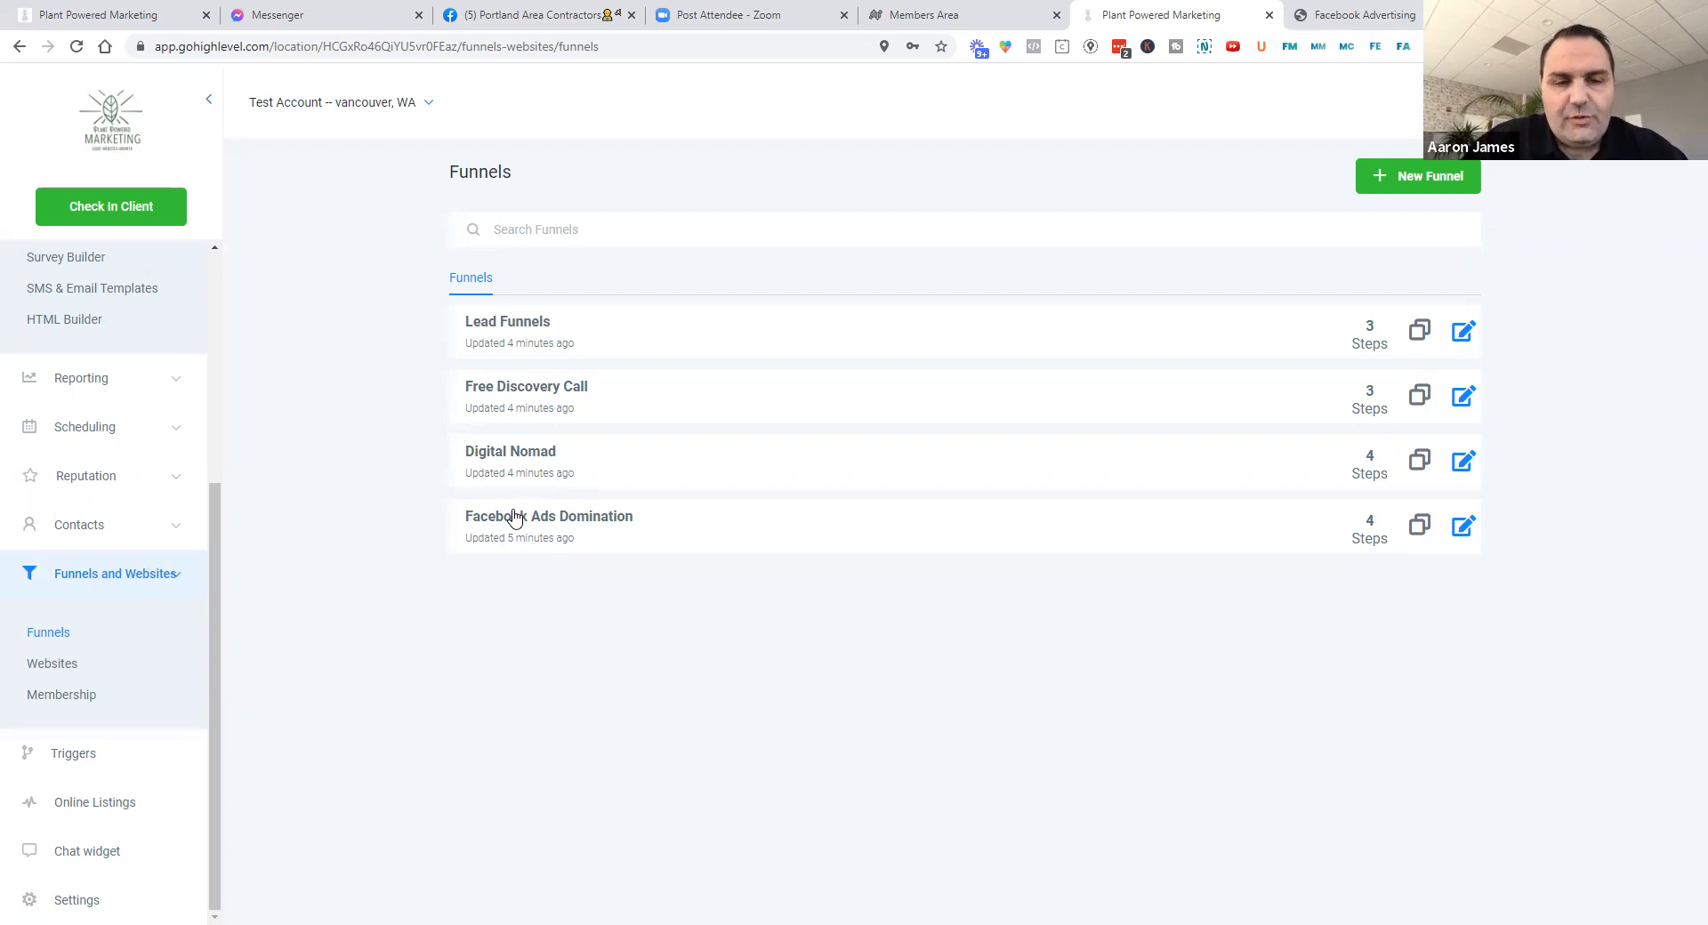
Open the Facebook Ads Domination funnel and view its Settings tab
left_click(549, 515)
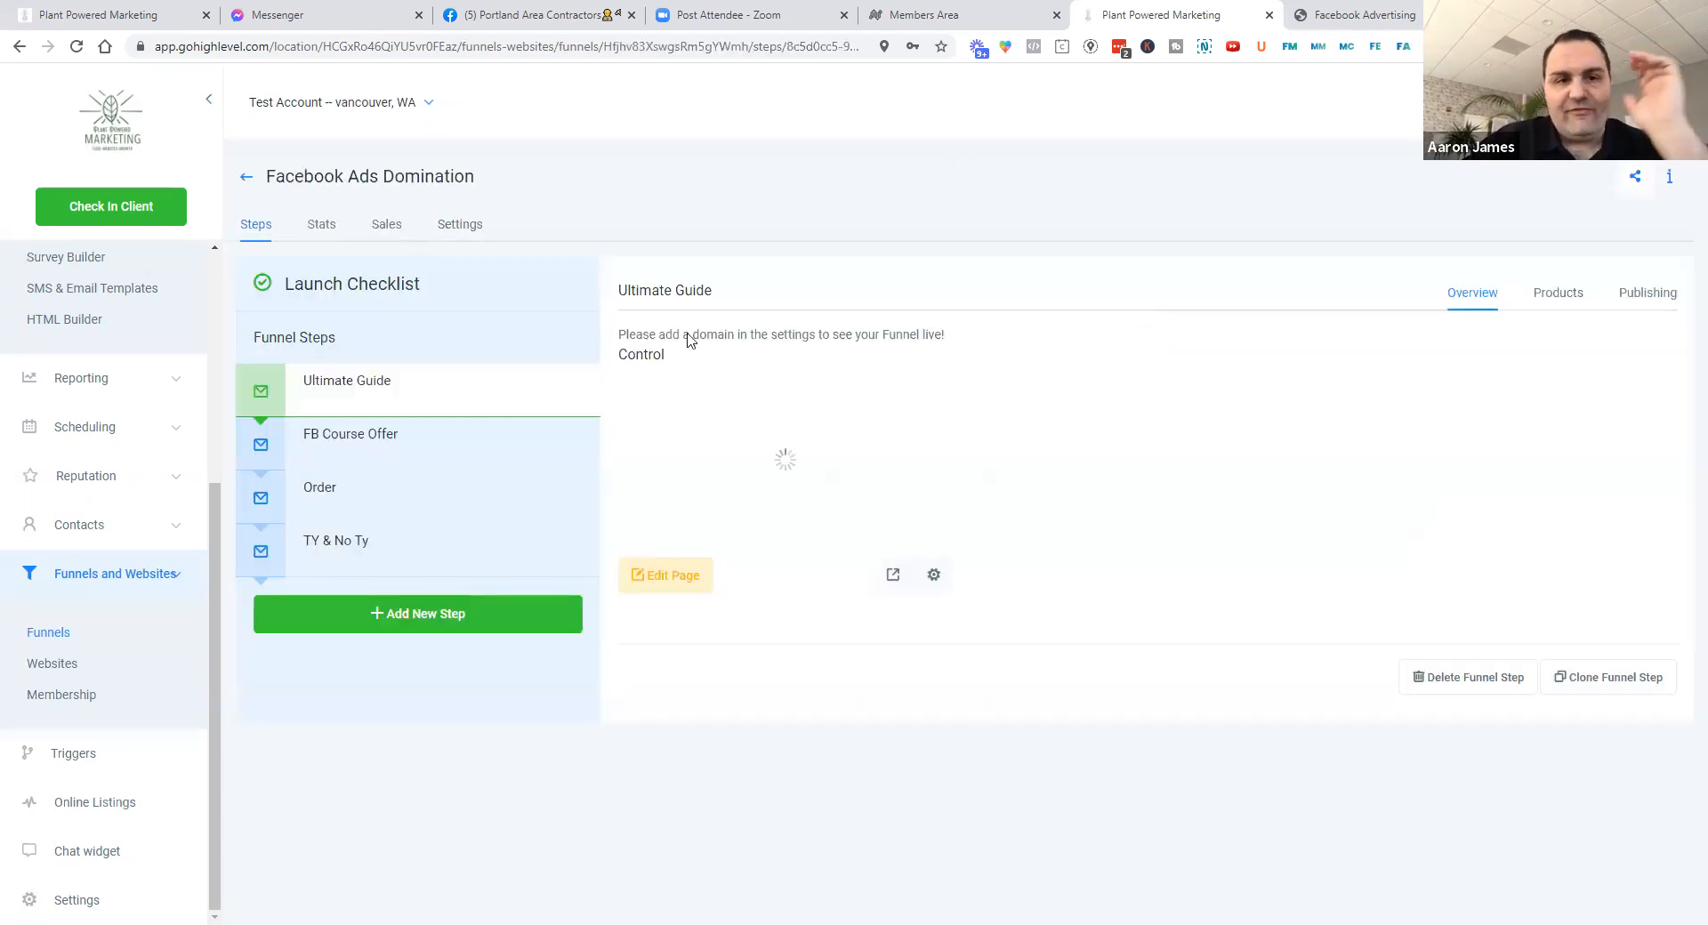
left_click(459, 223)
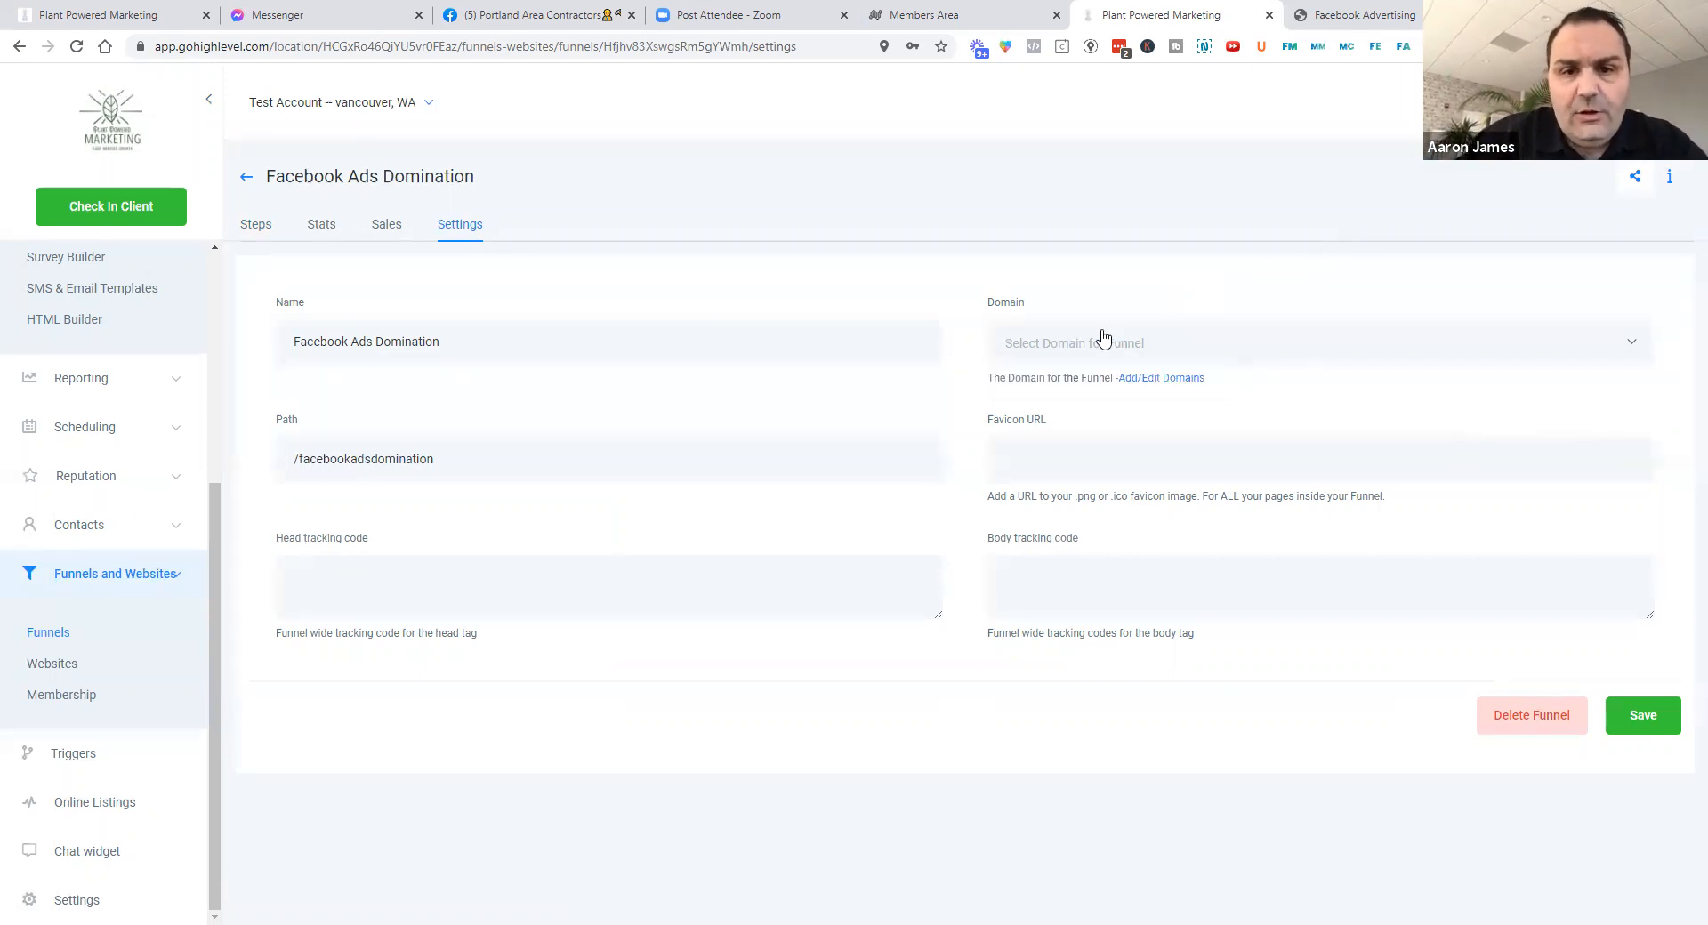
Select the /facebookadsdomination path, then go back to the Funnels list
left_click(435, 459)
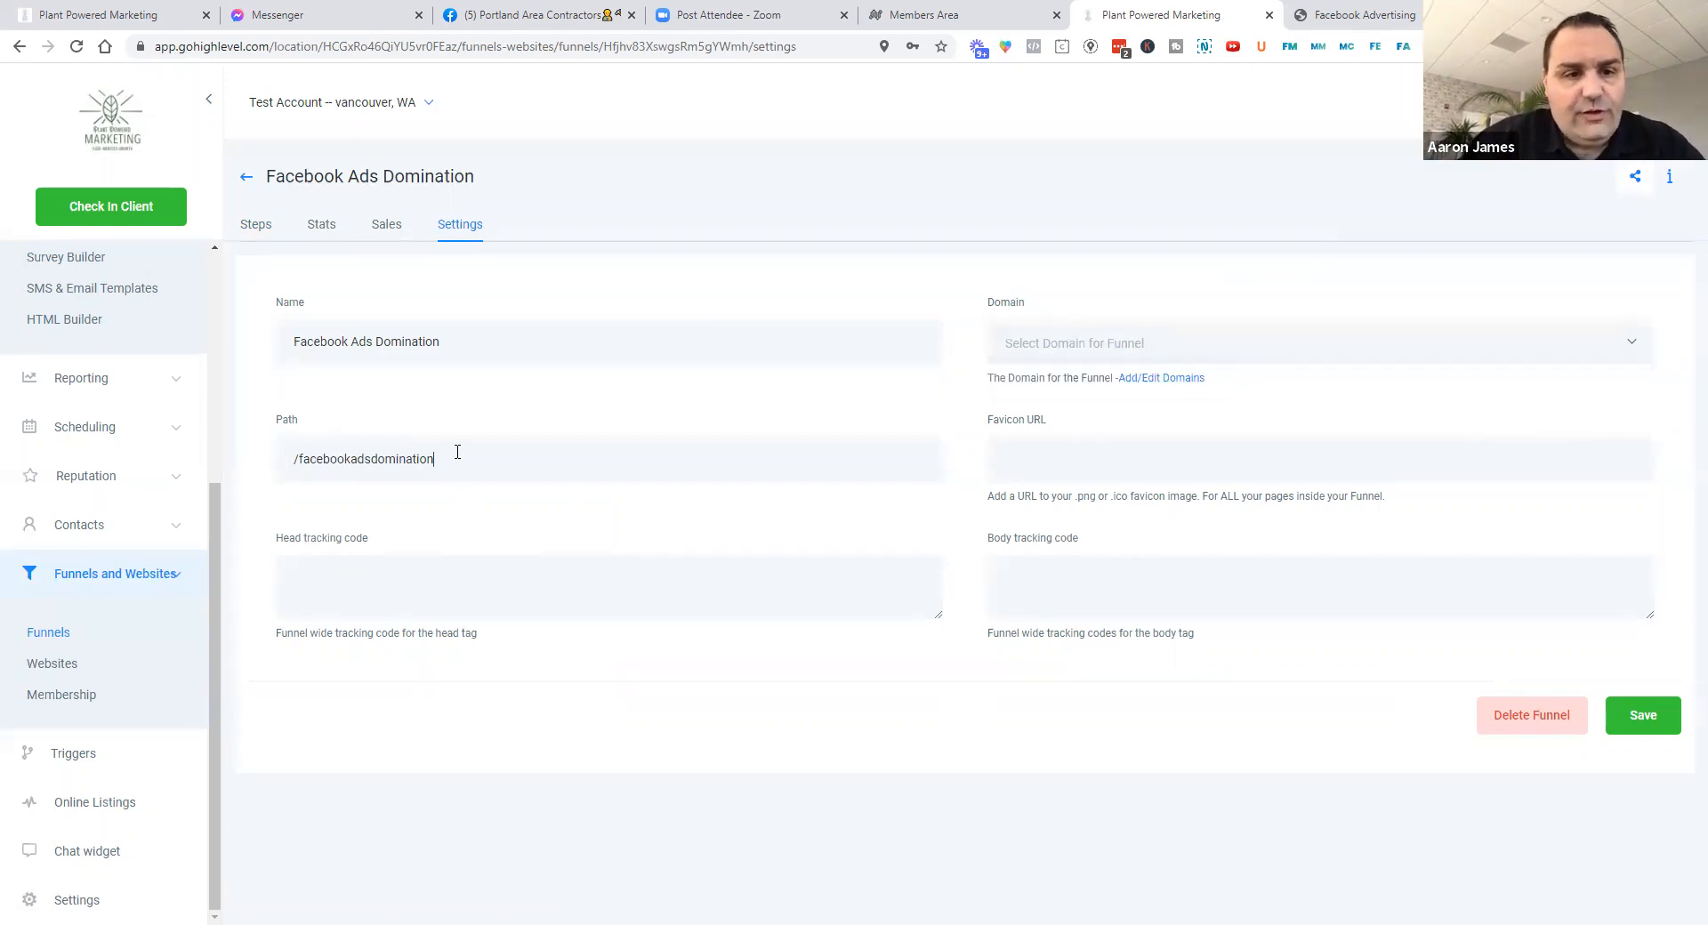
triple_click(363, 459)
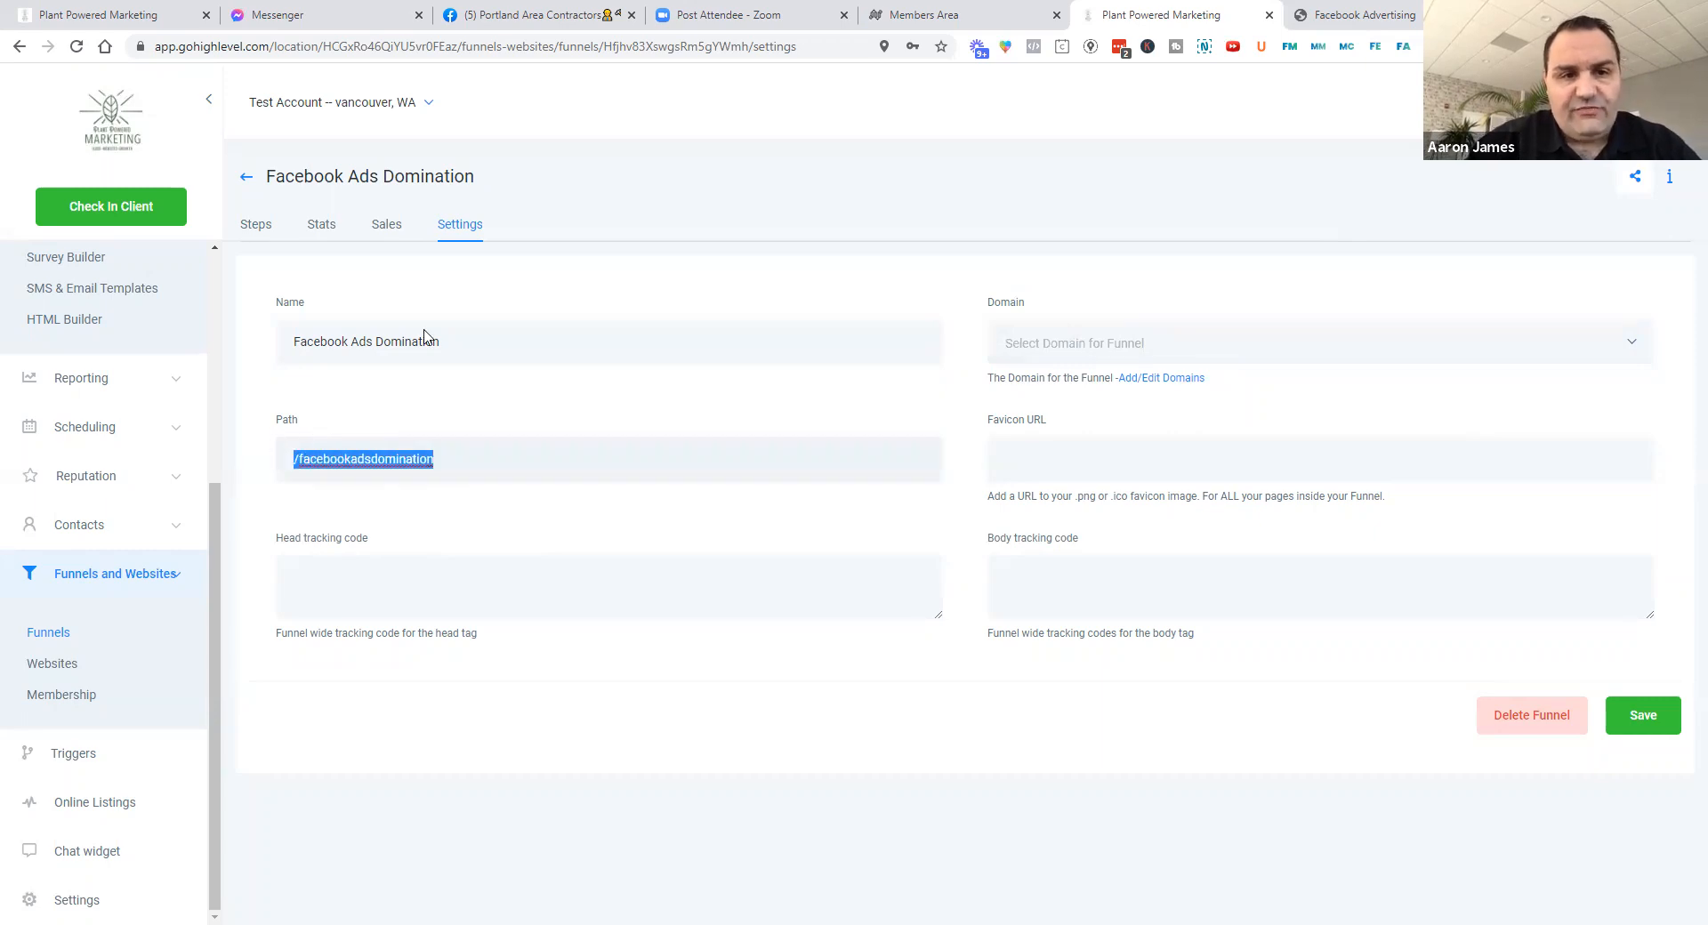
left_click(245, 176)
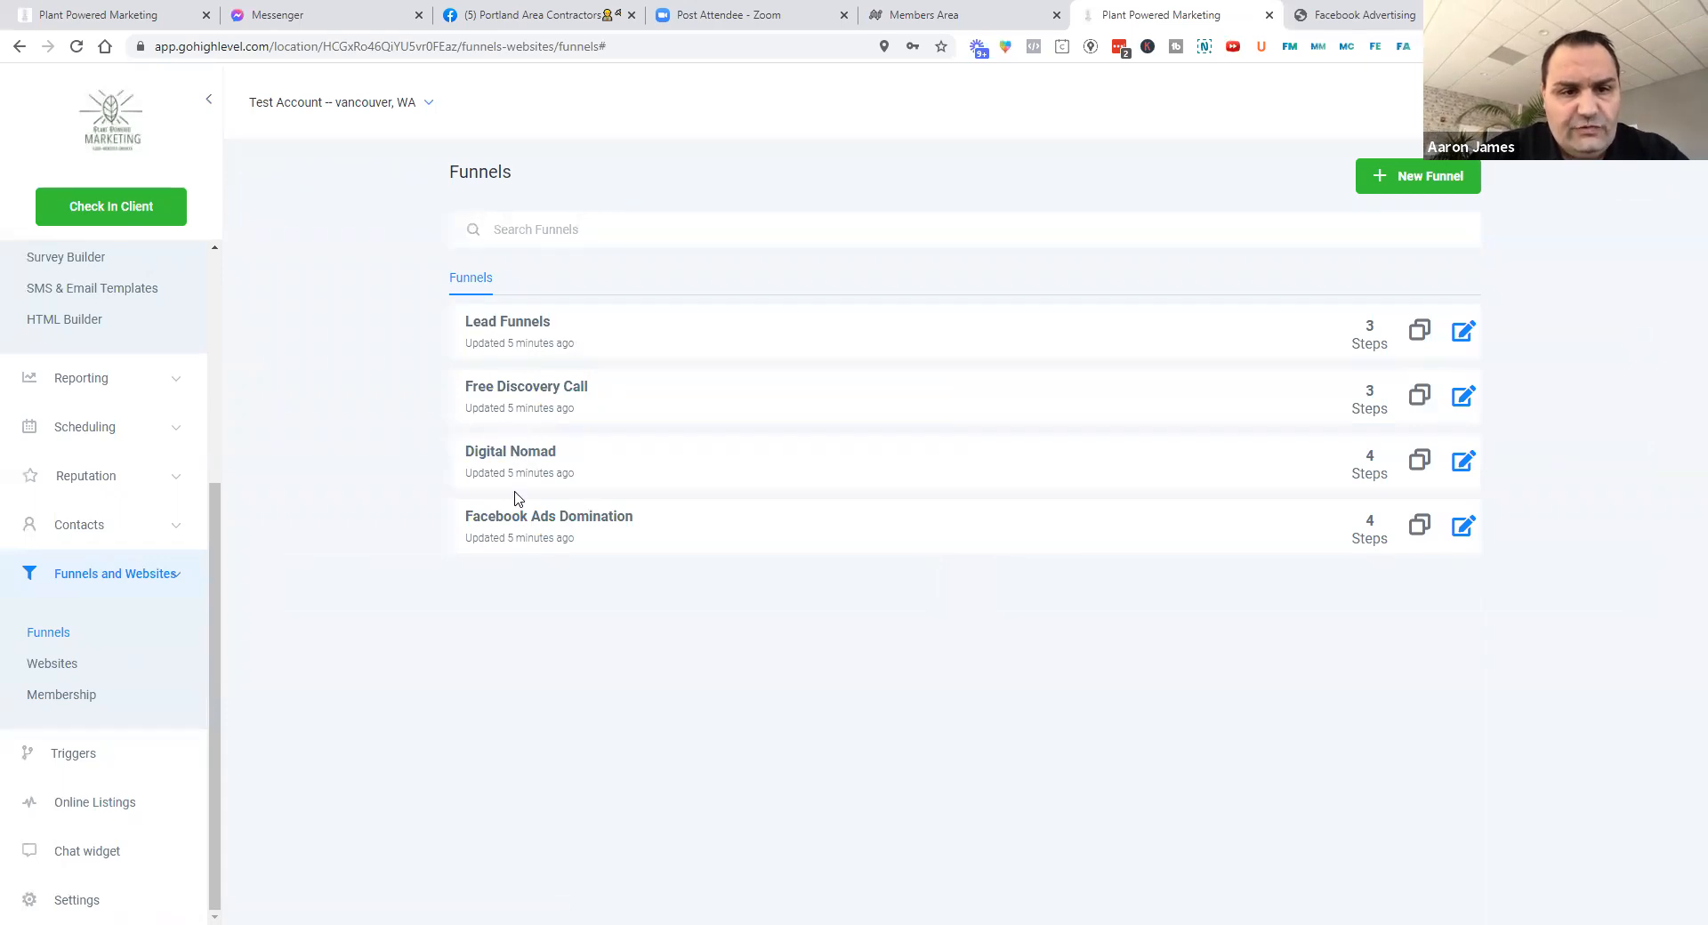
left_click(549, 515)
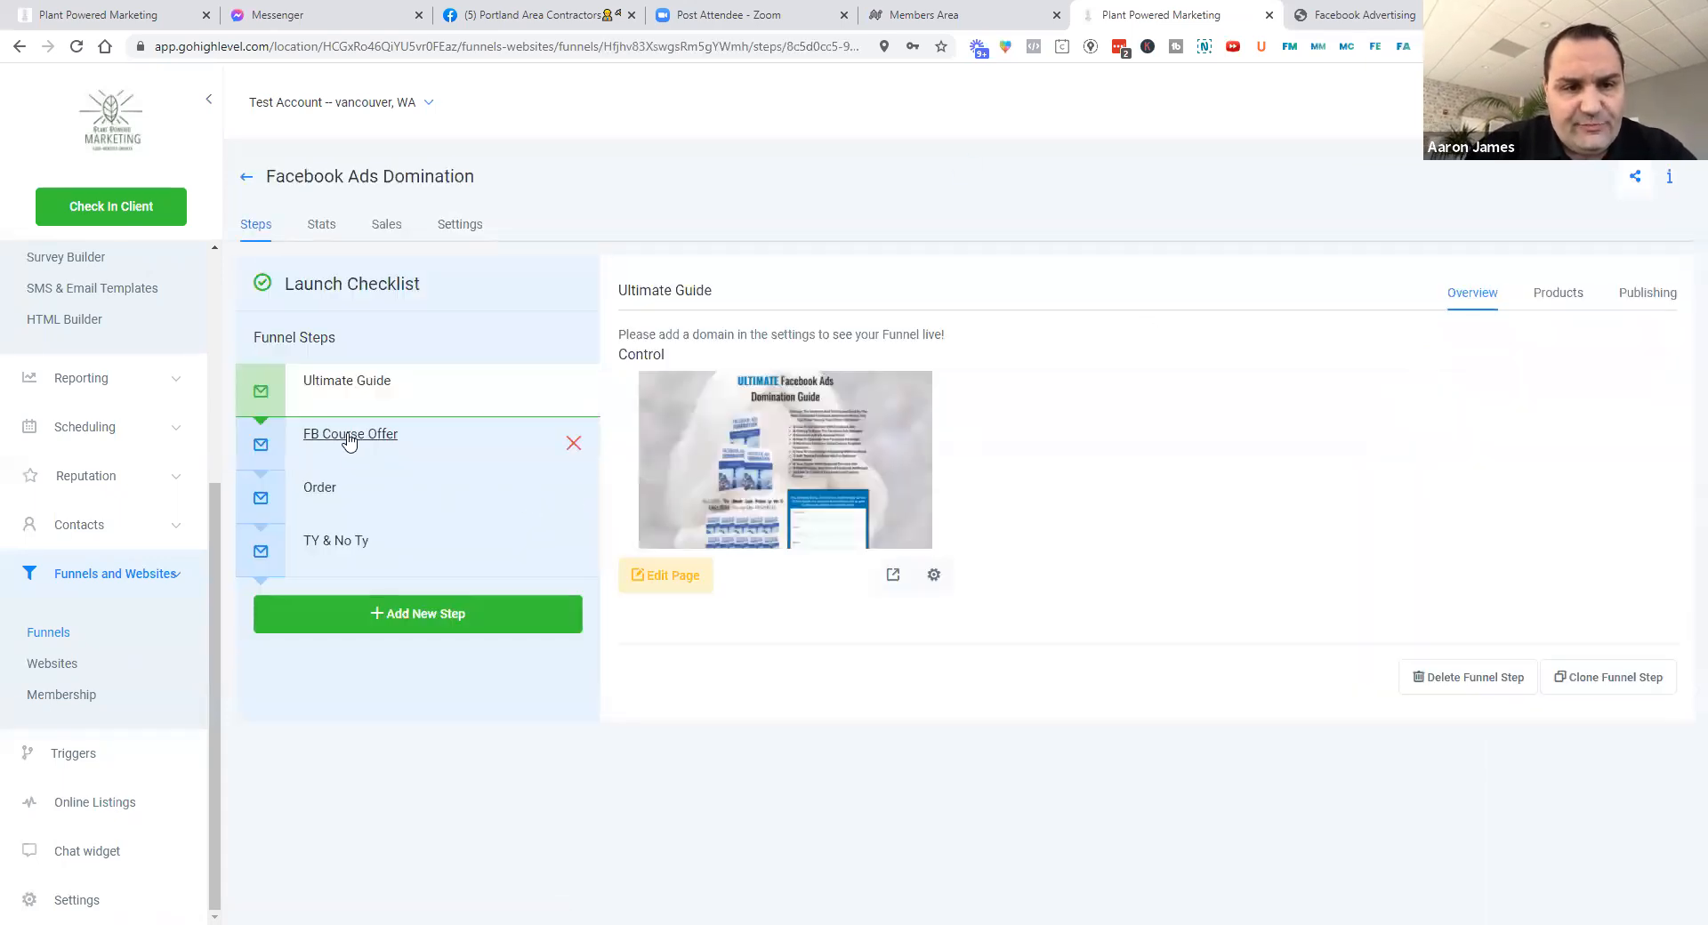
left_click(351, 434)
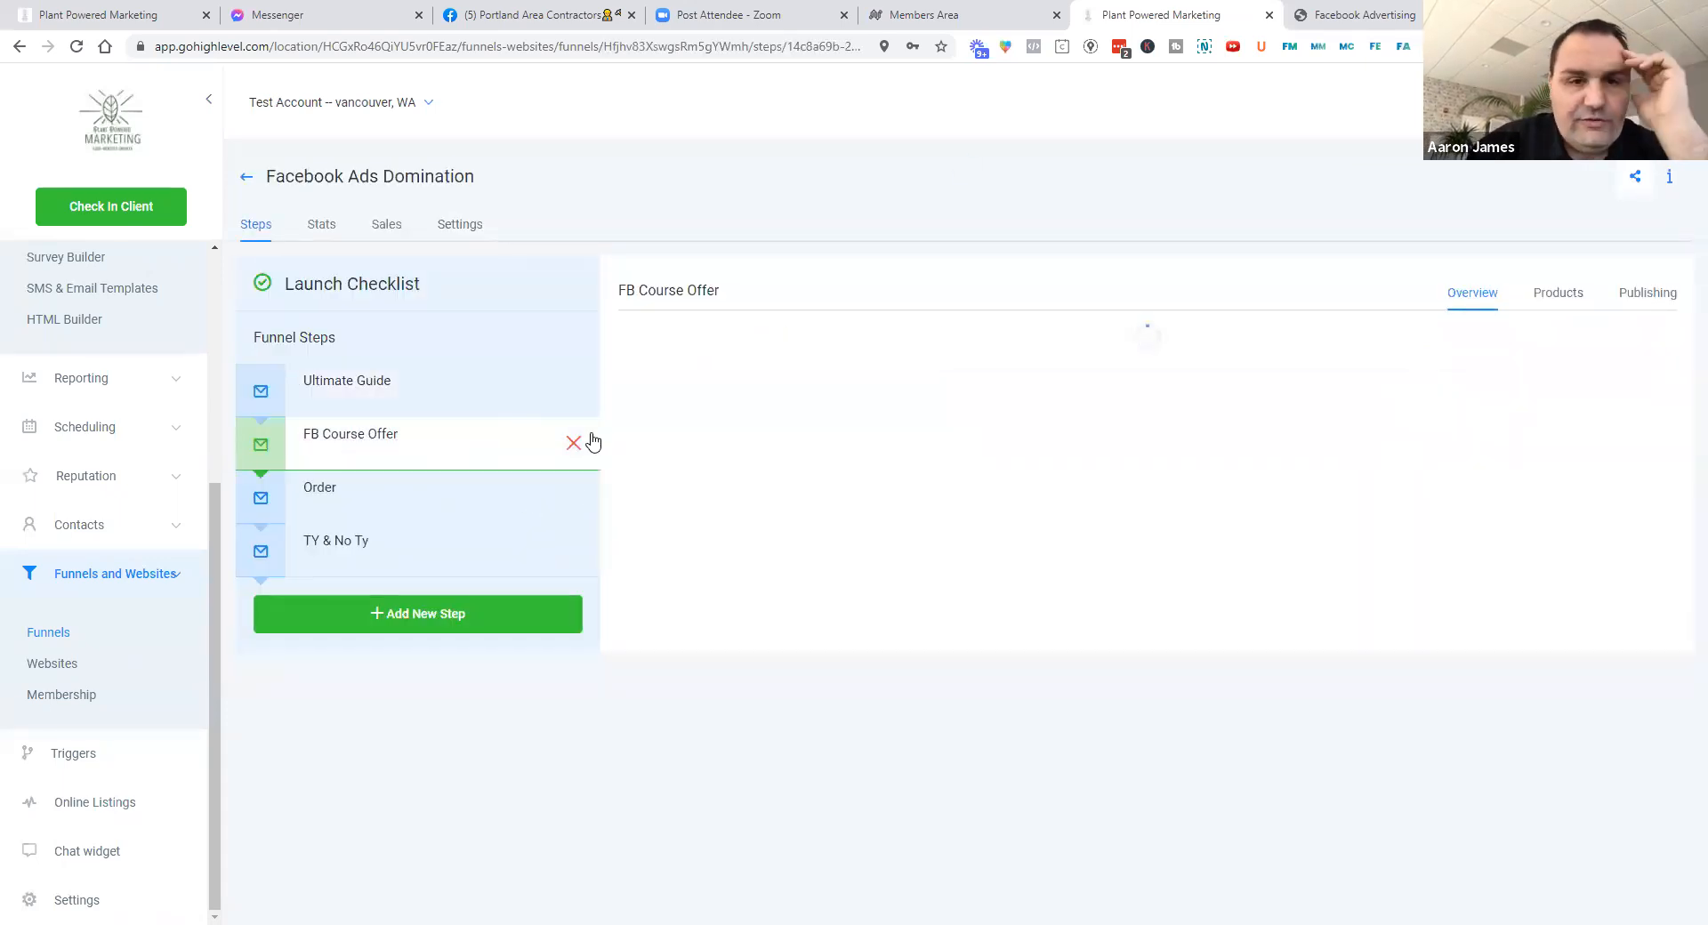
left_click(351, 434)
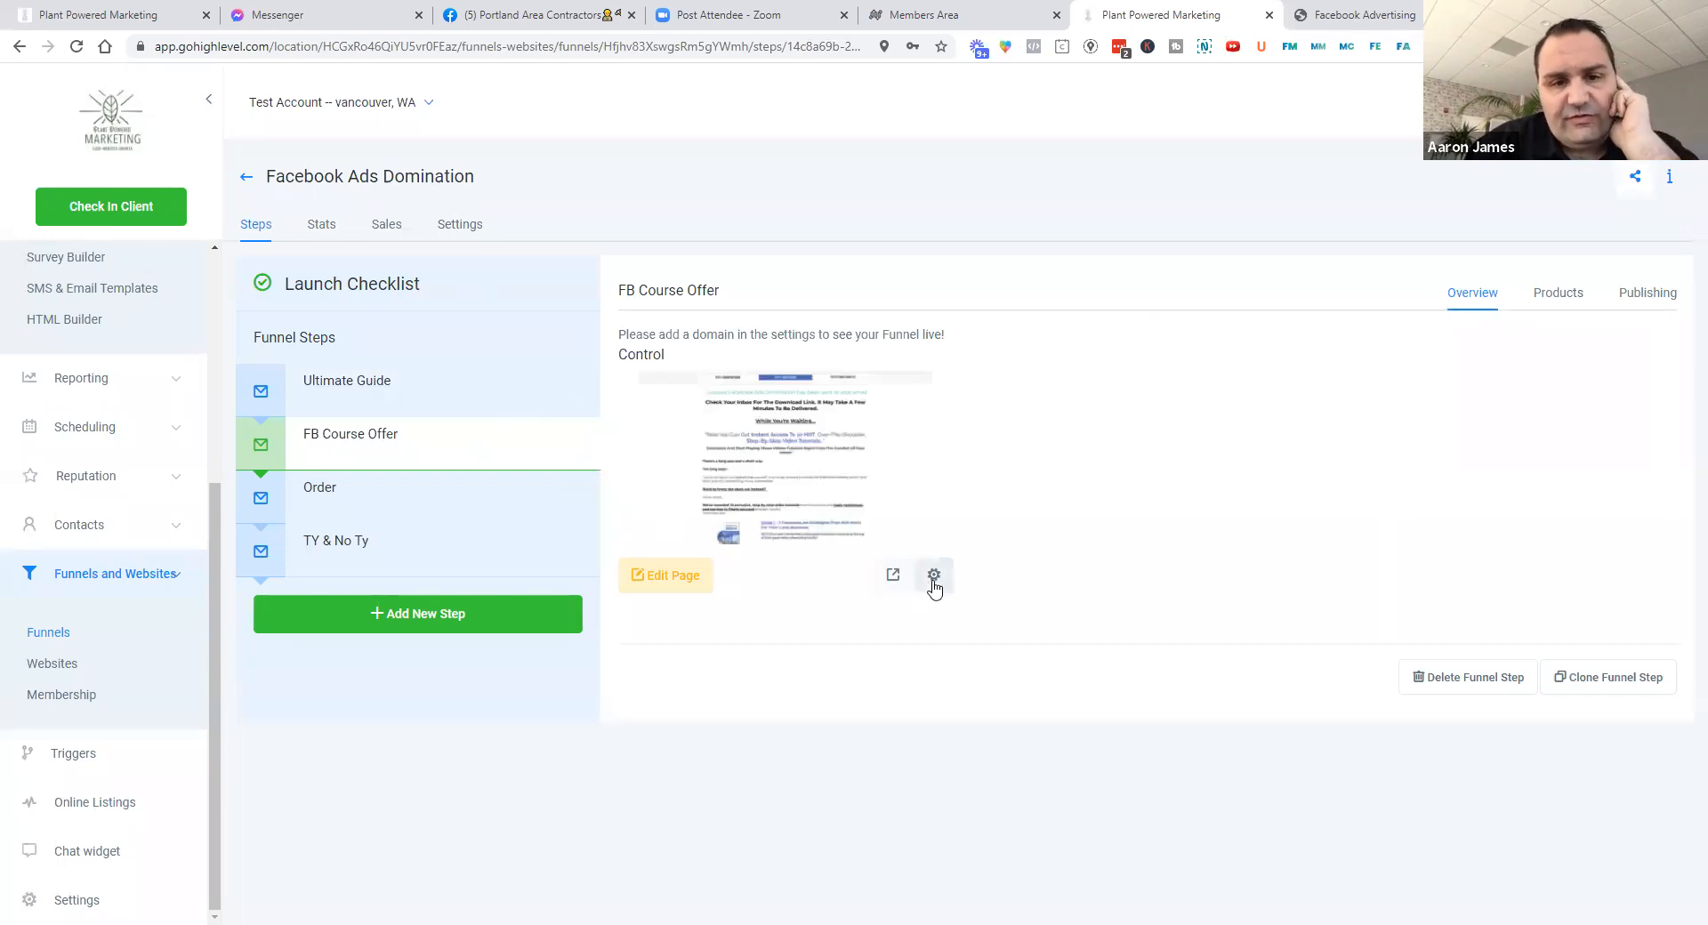
left_click(933, 575)
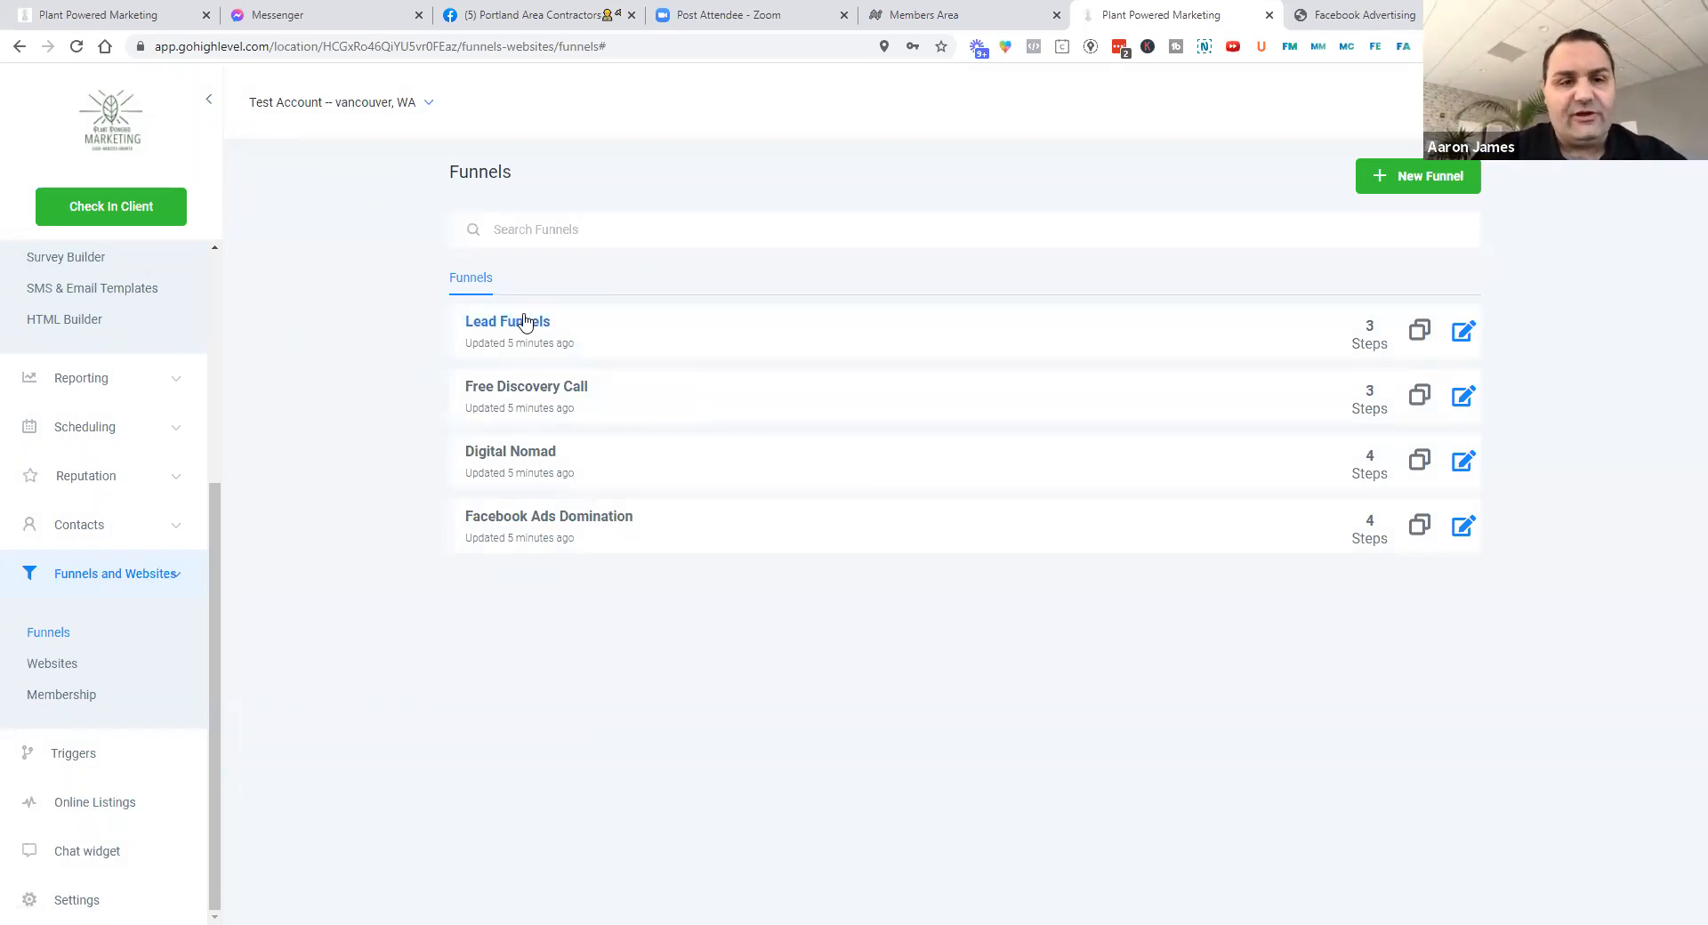
mouse_move(128, 497)
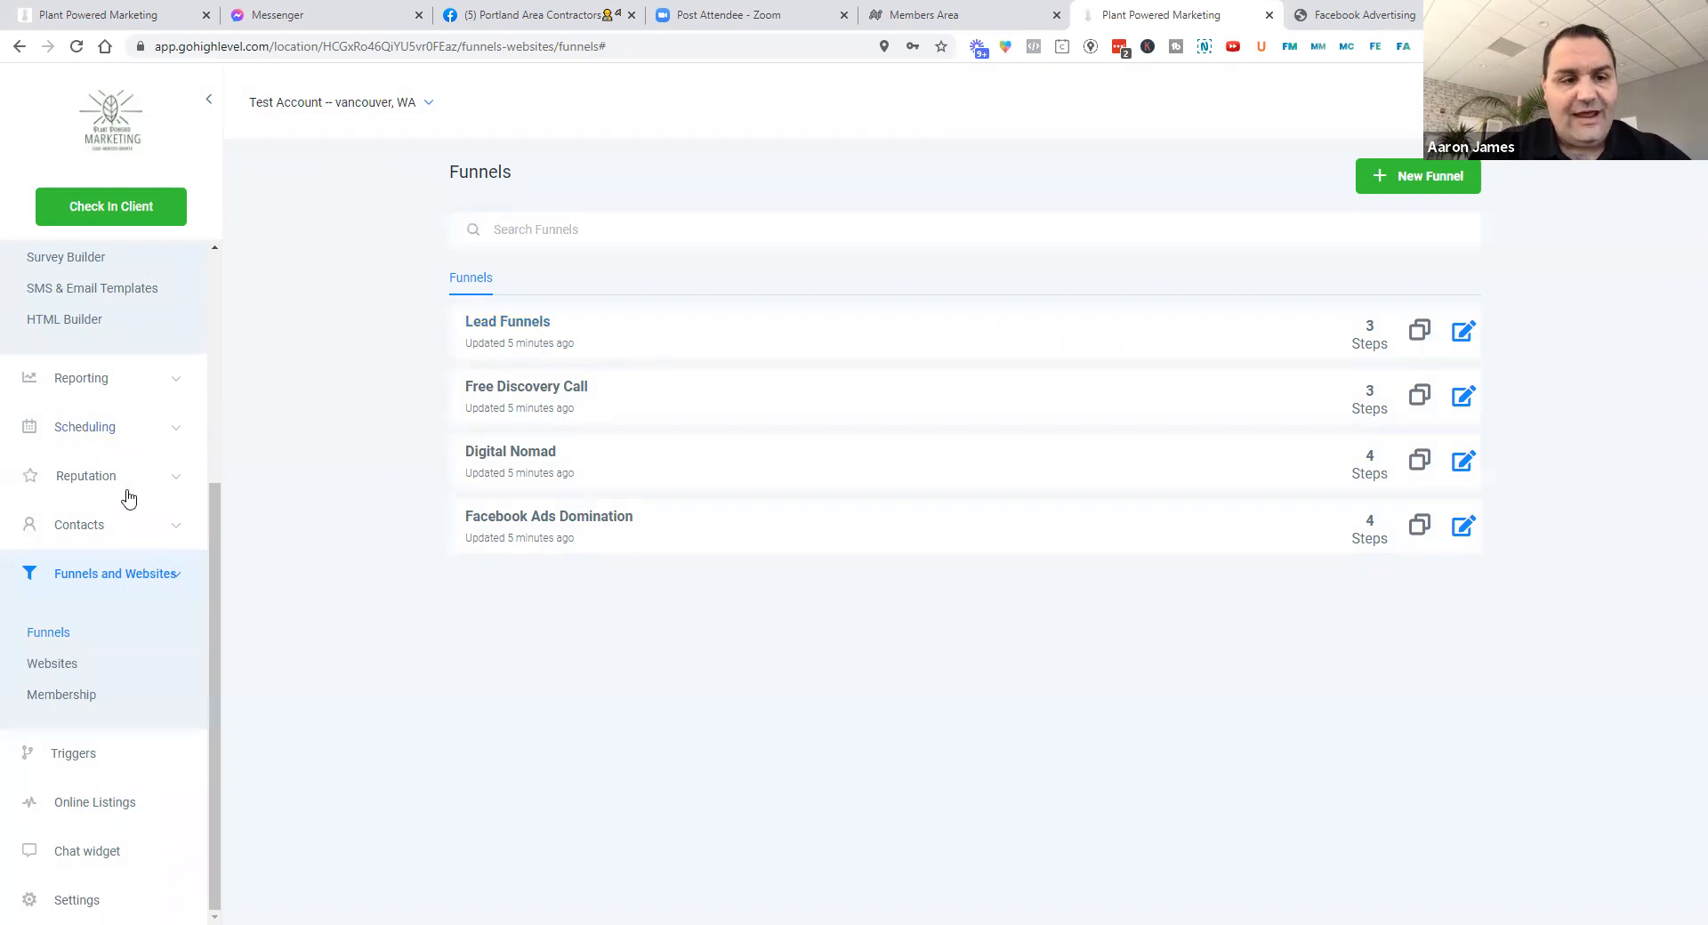
Open Marketing > Form Builder to list the account's five imported forms
scroll("up", 3)
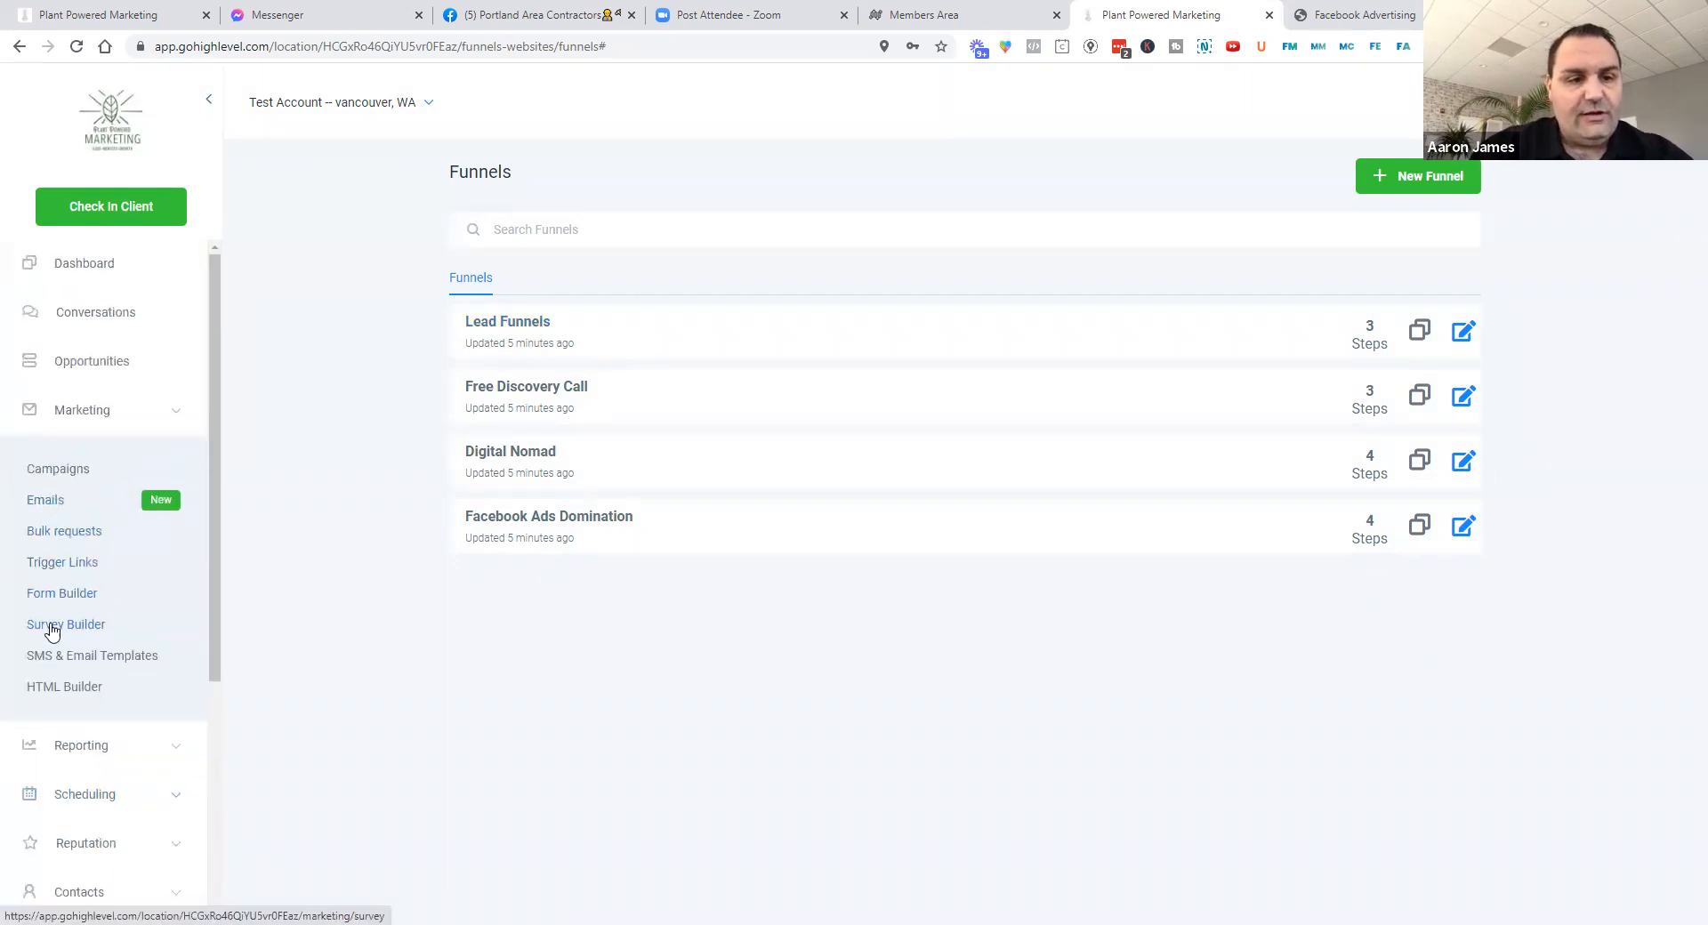
mouse_move(102, 311)
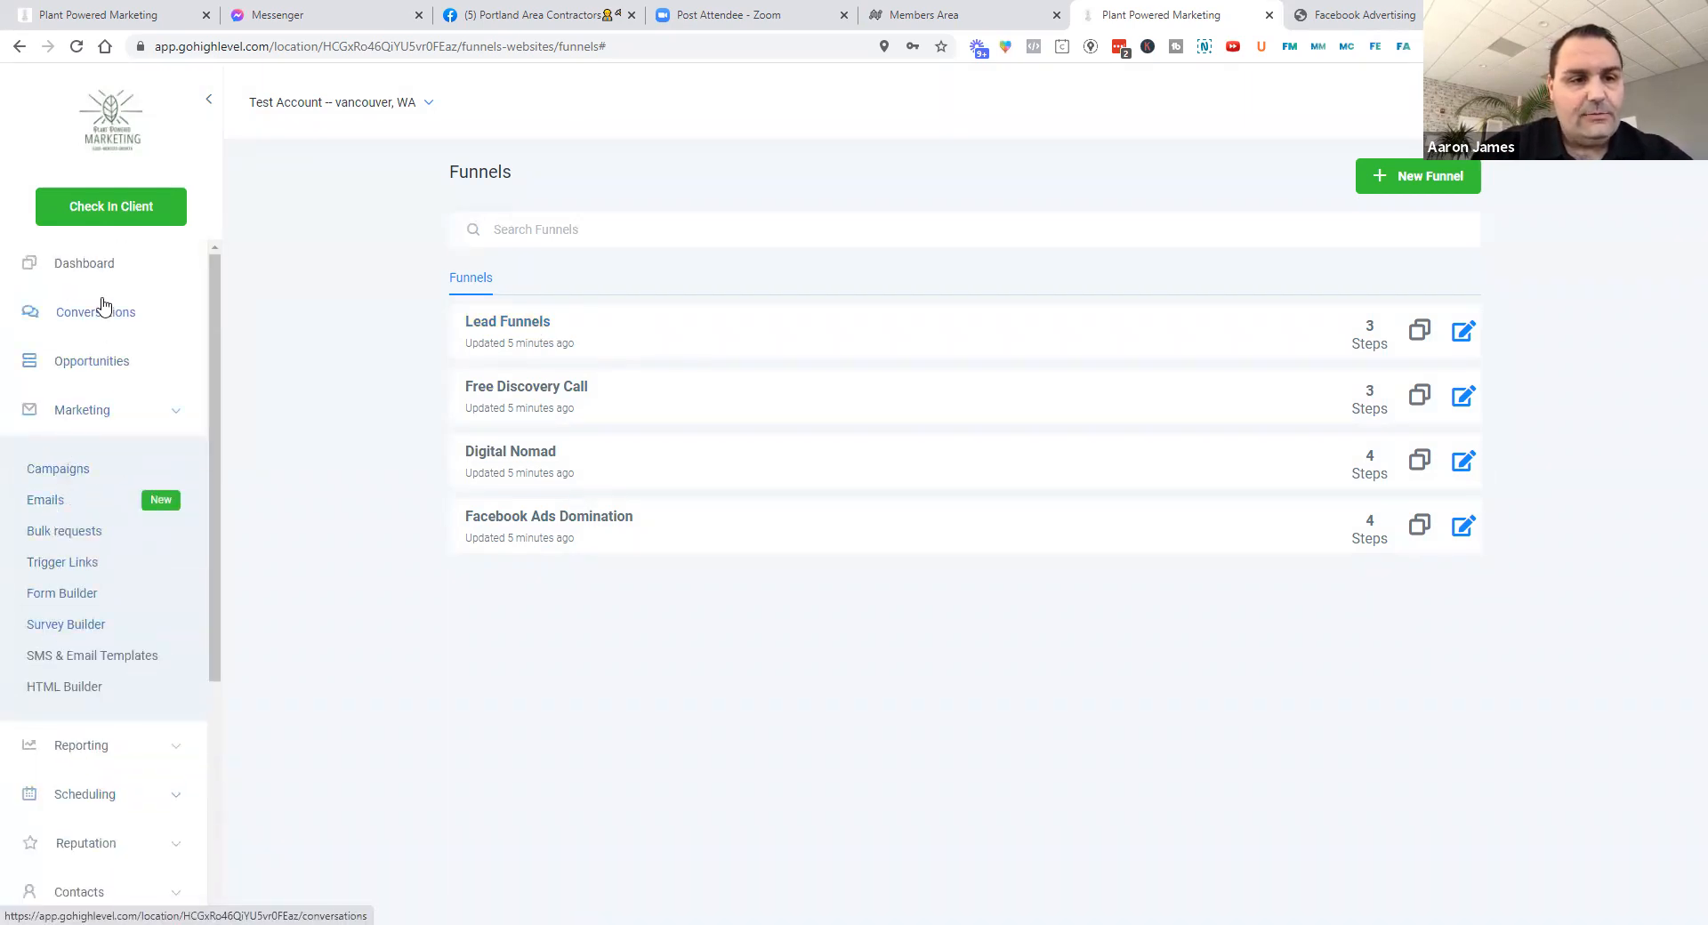
left_click(61, 593)
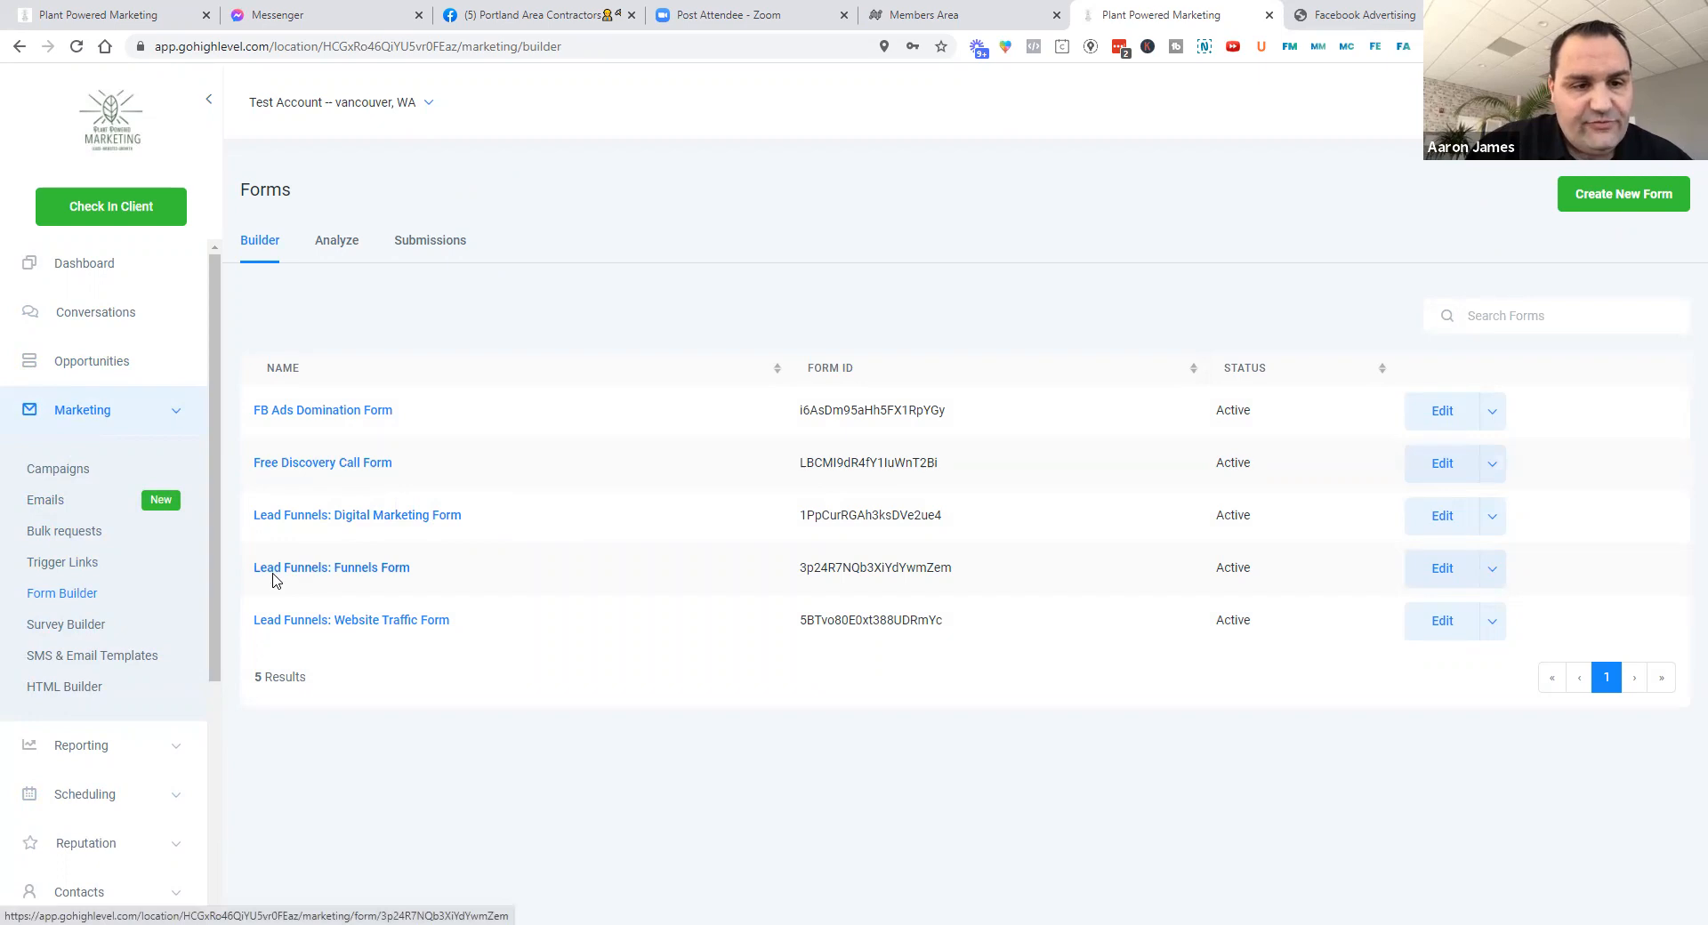
mouse_move(390, 655)
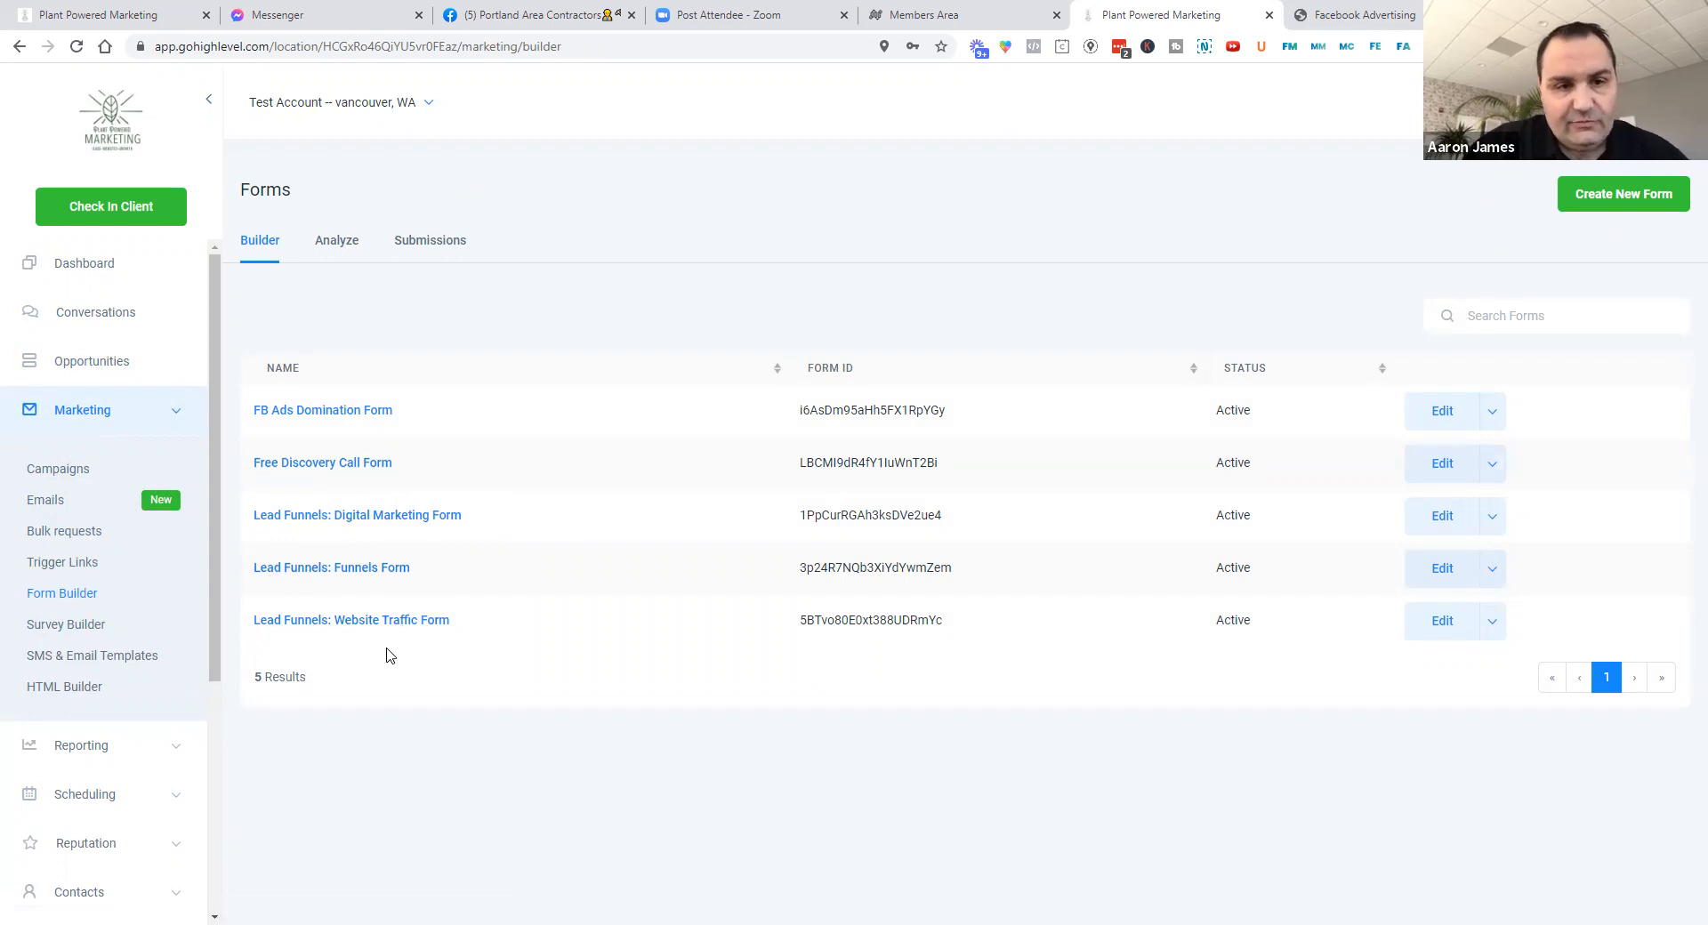
mouse_move(499, 697)
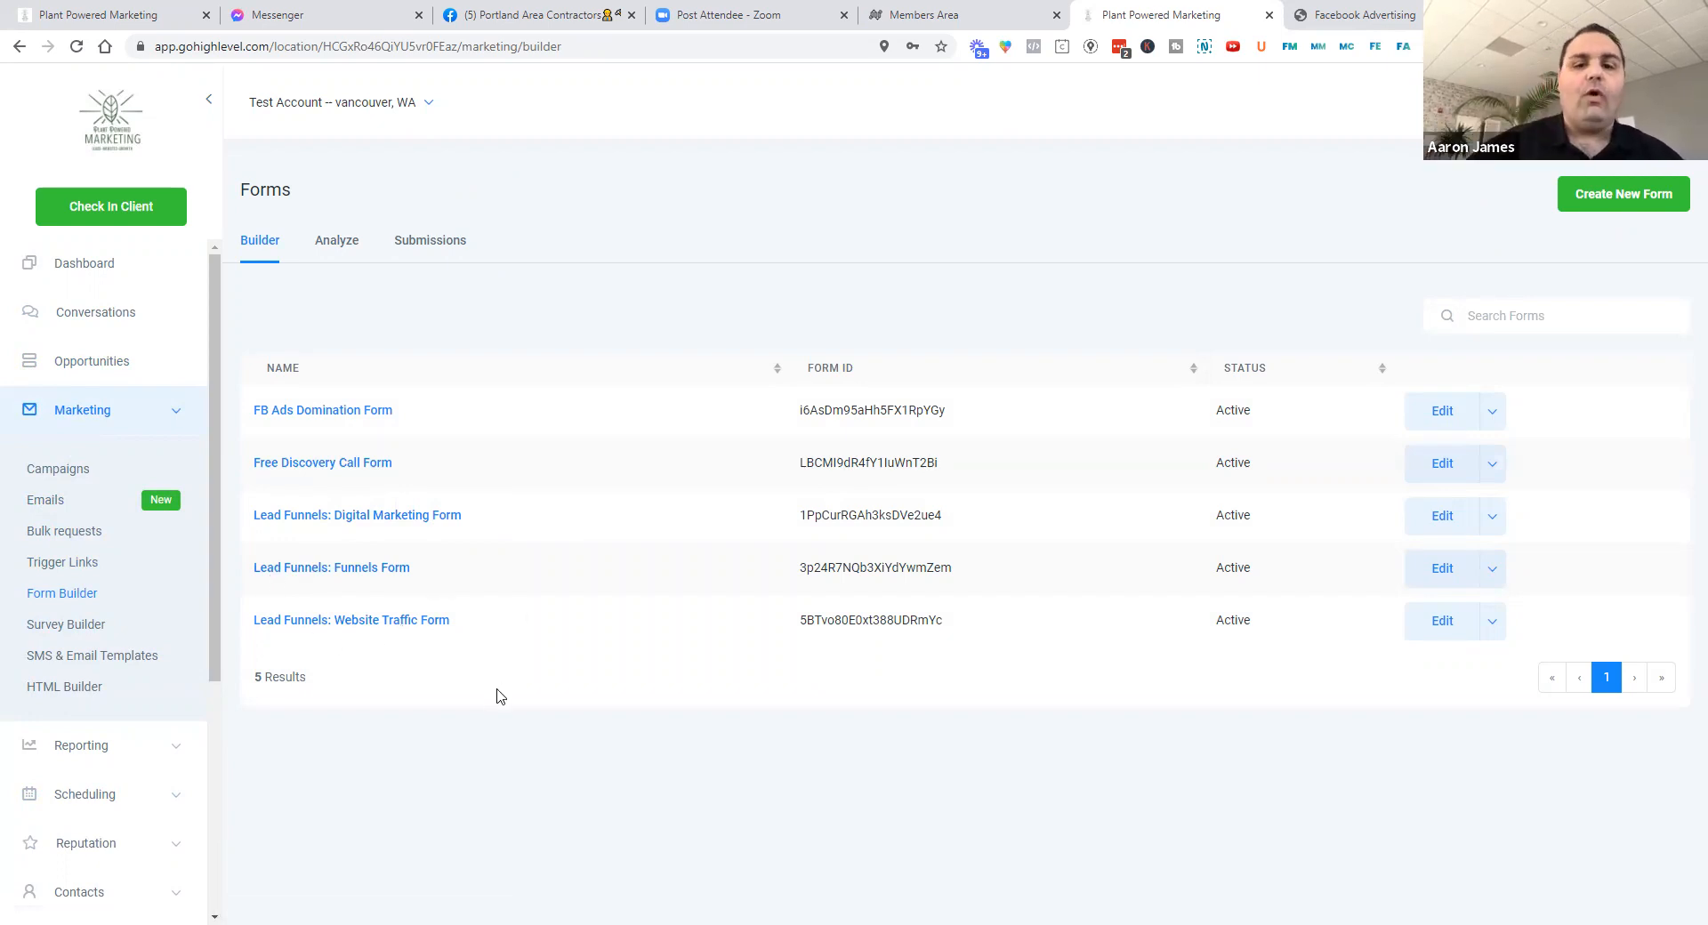
mouse_move(596, 624)
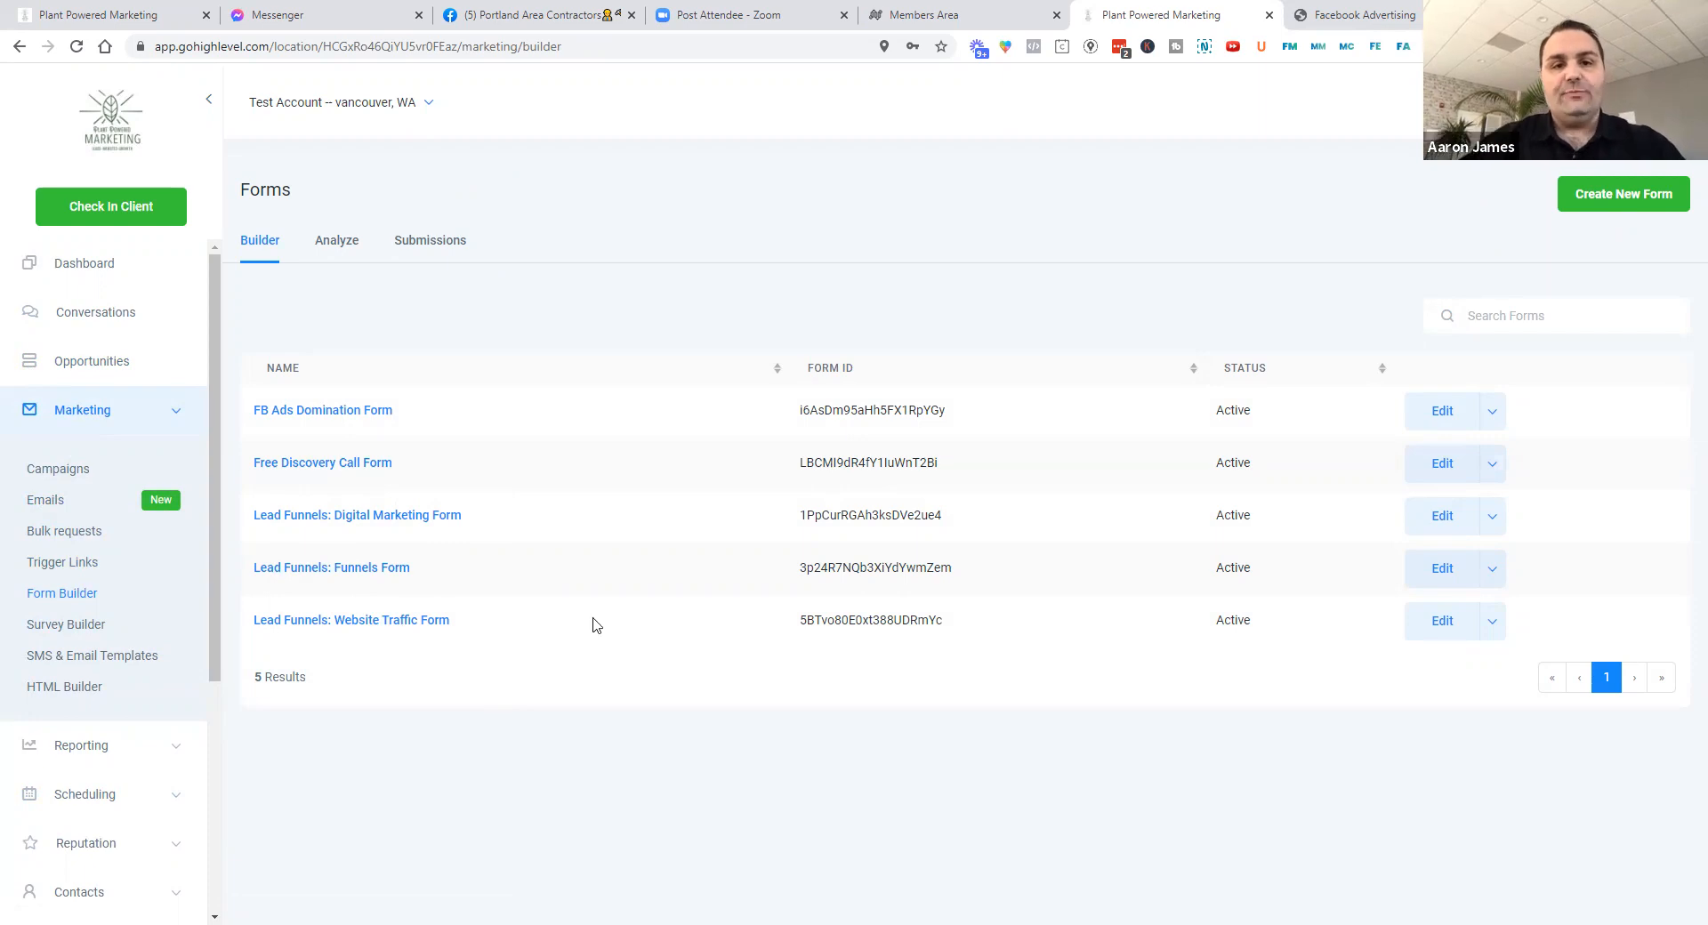
mouse_move(925, 488)
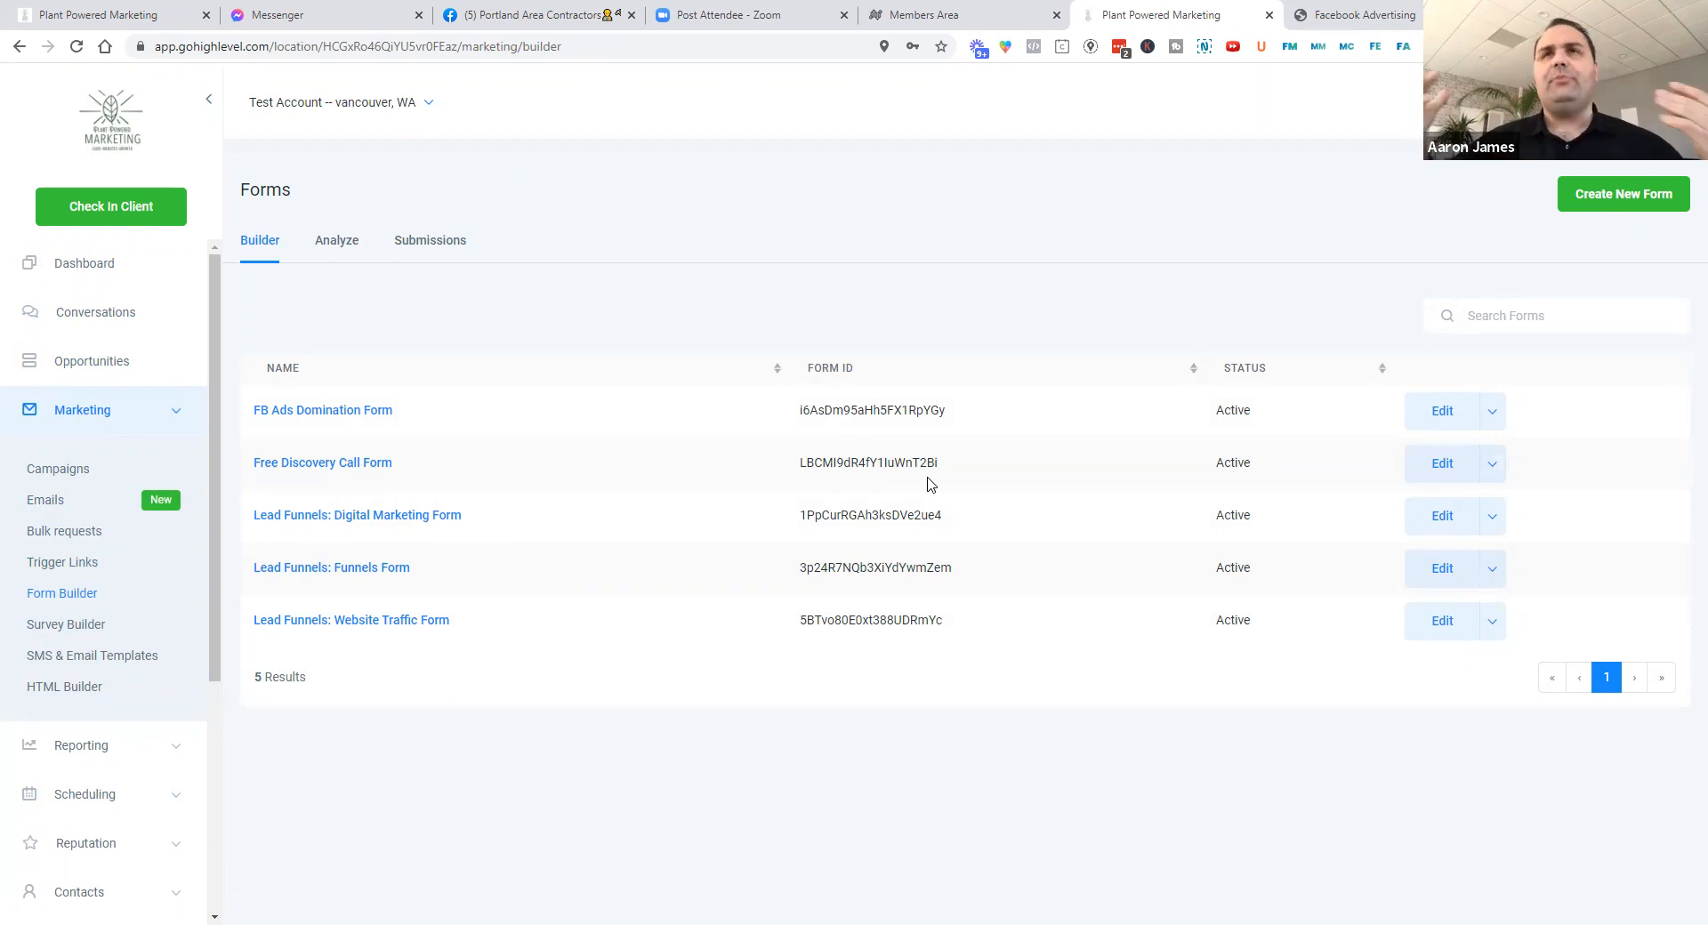
mouse_move(926, 488)
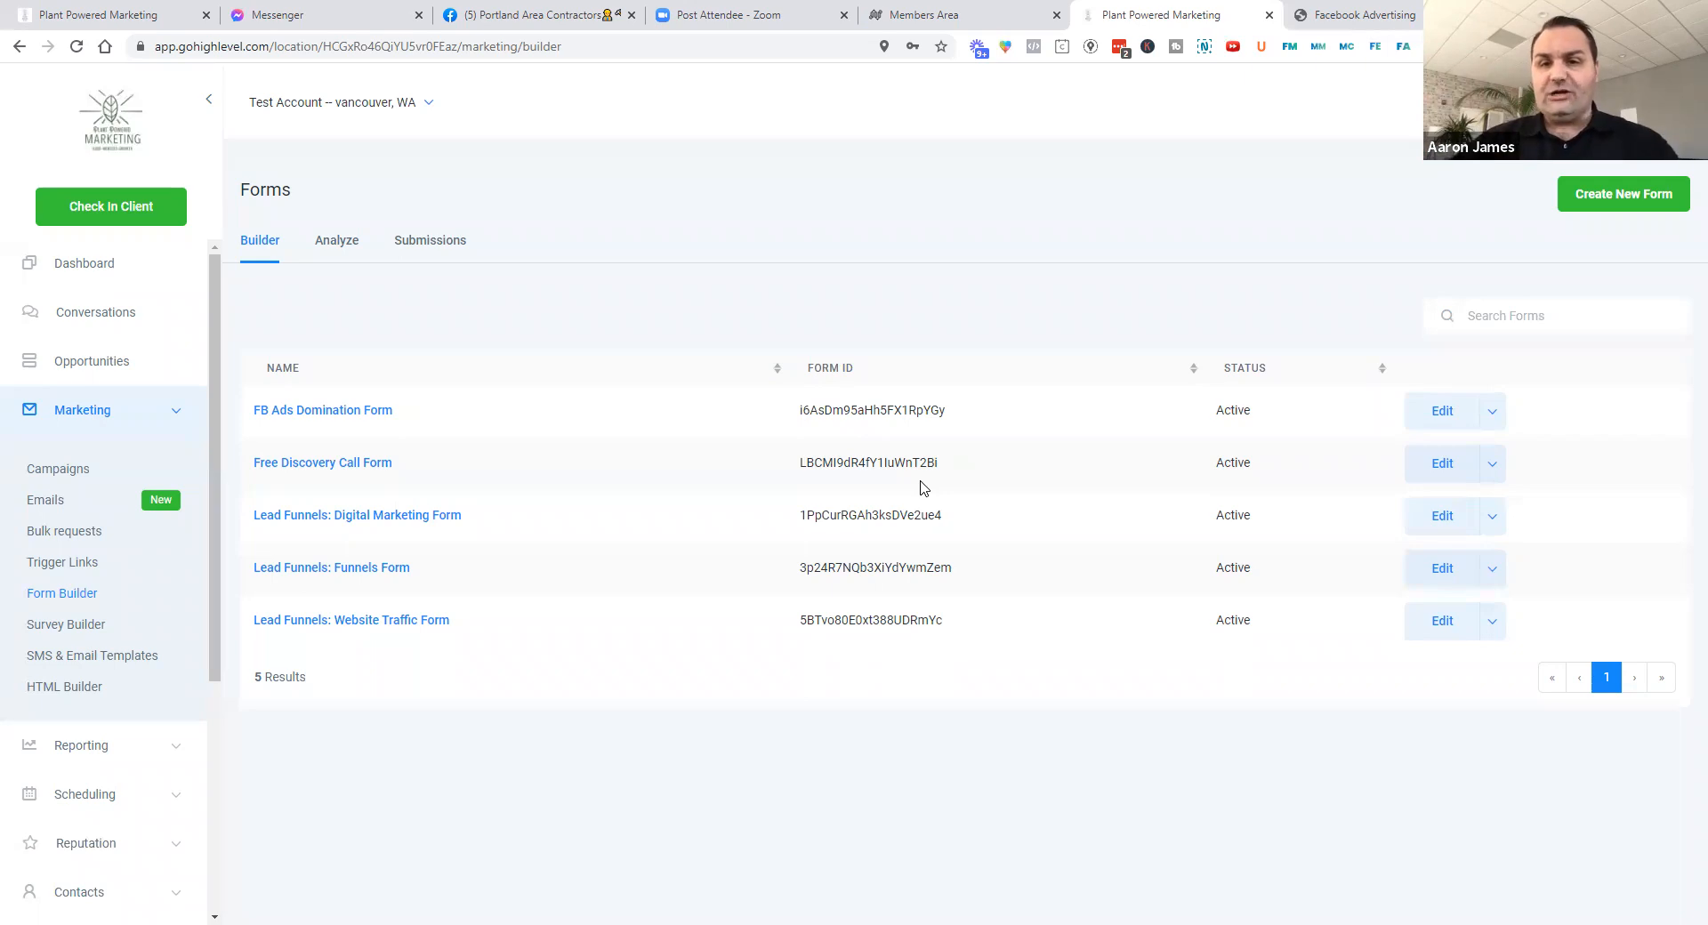
mouse_move(1272, 503)
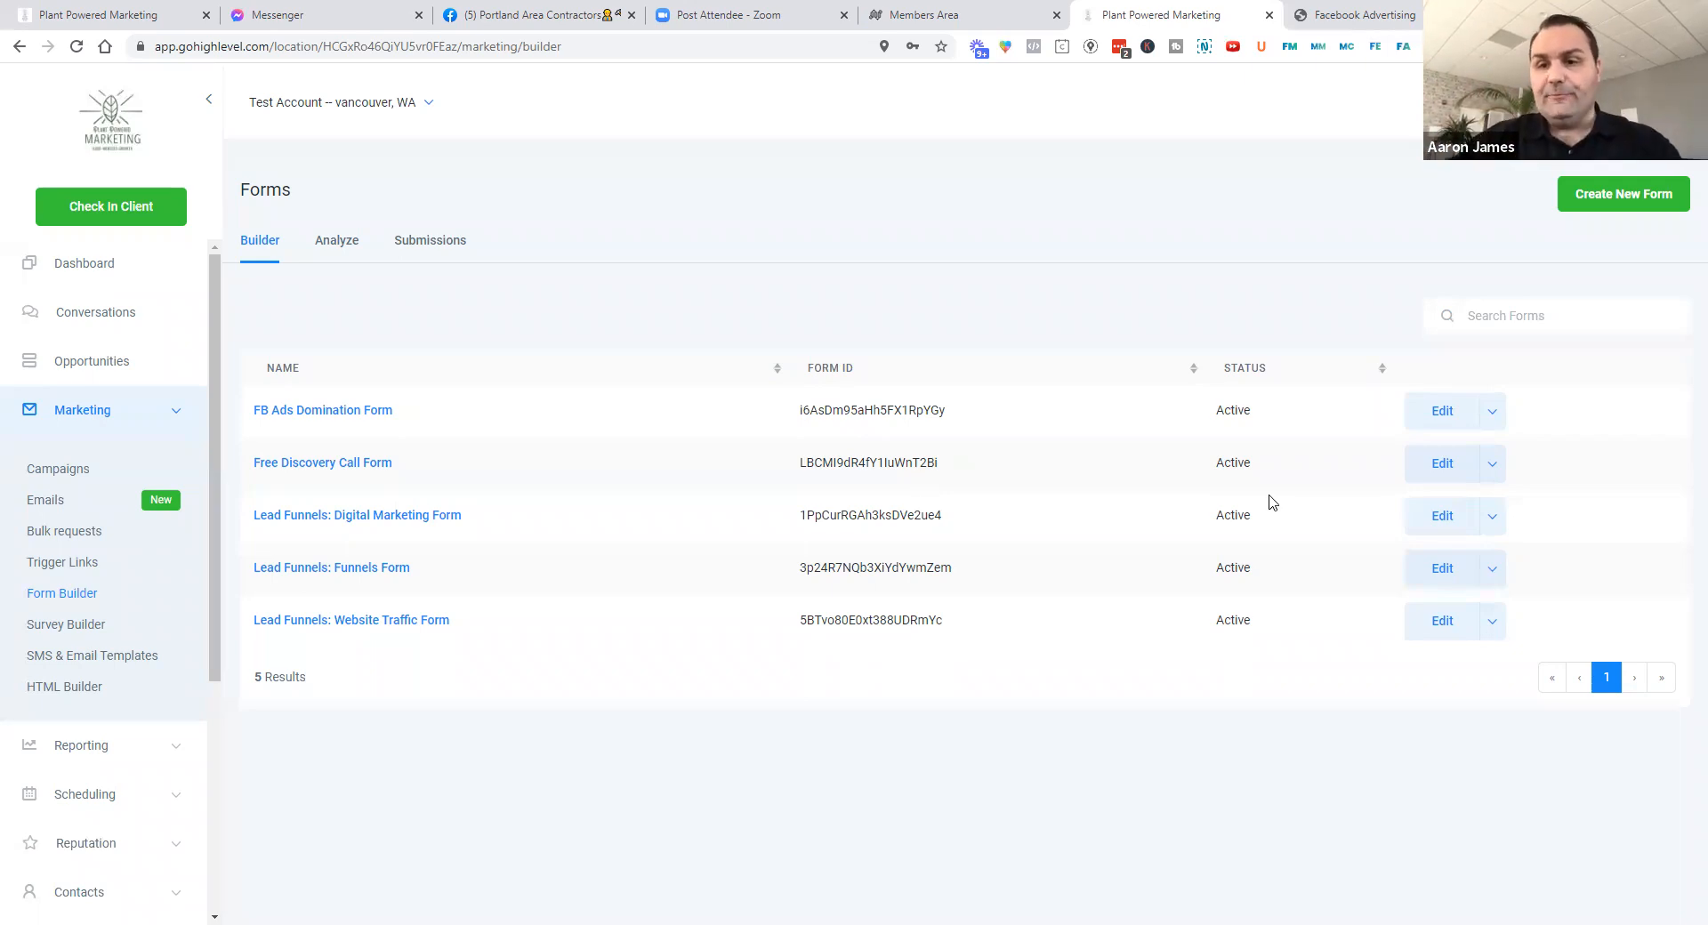